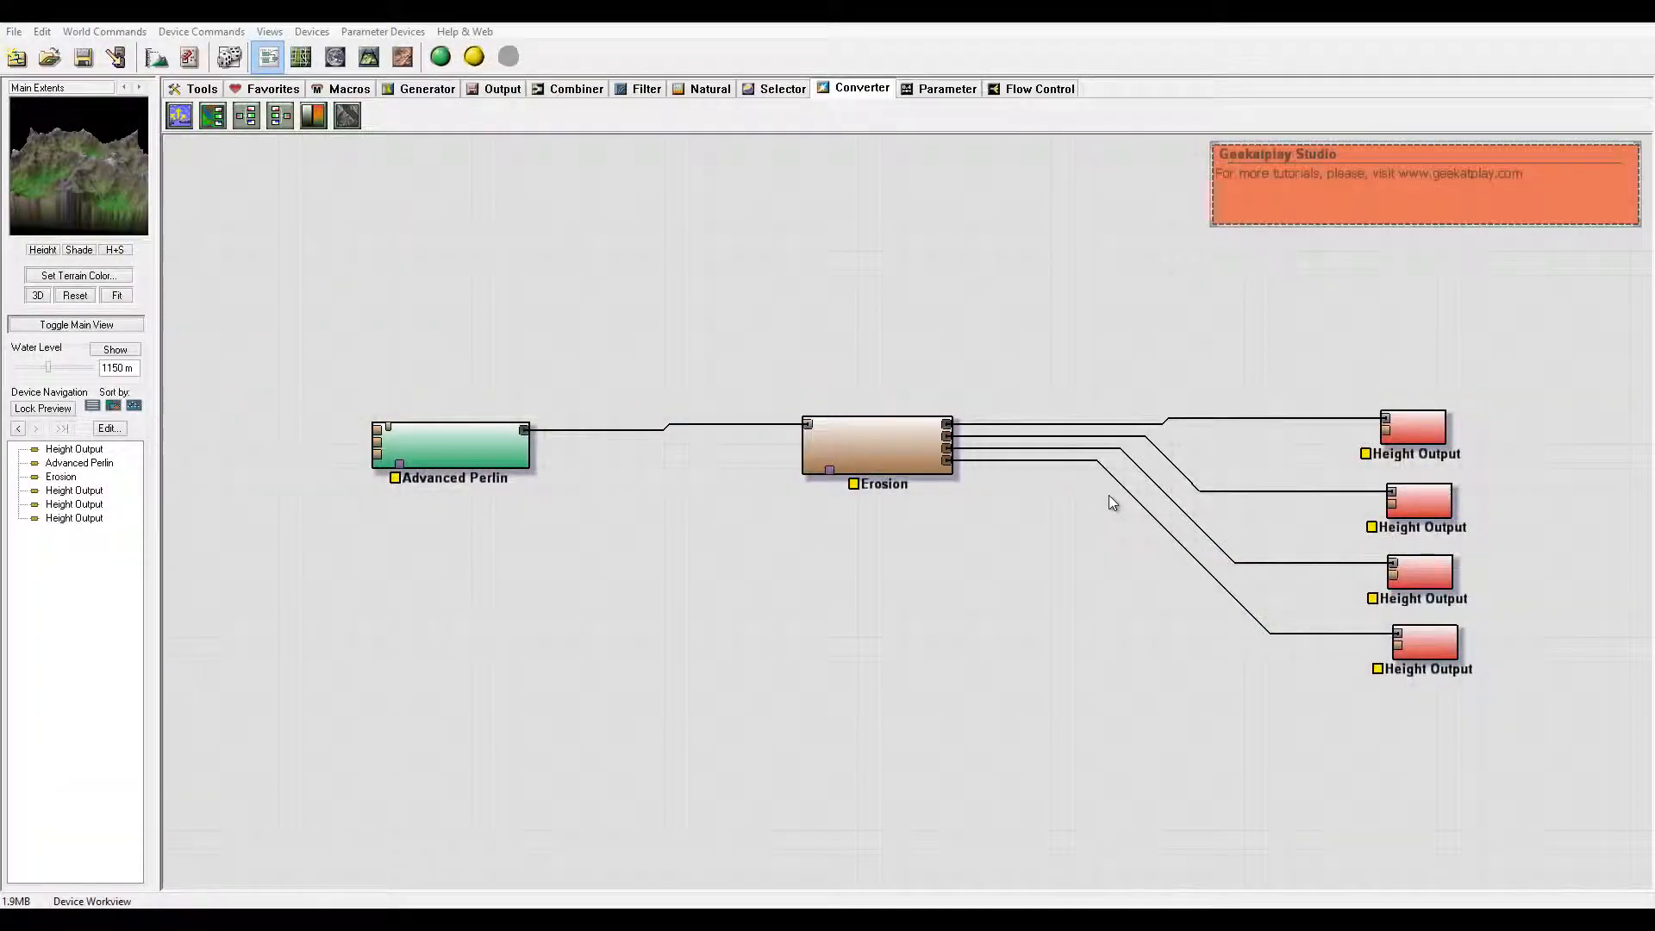
{"action": "mouse_move", "coordinate": [974, 485]}
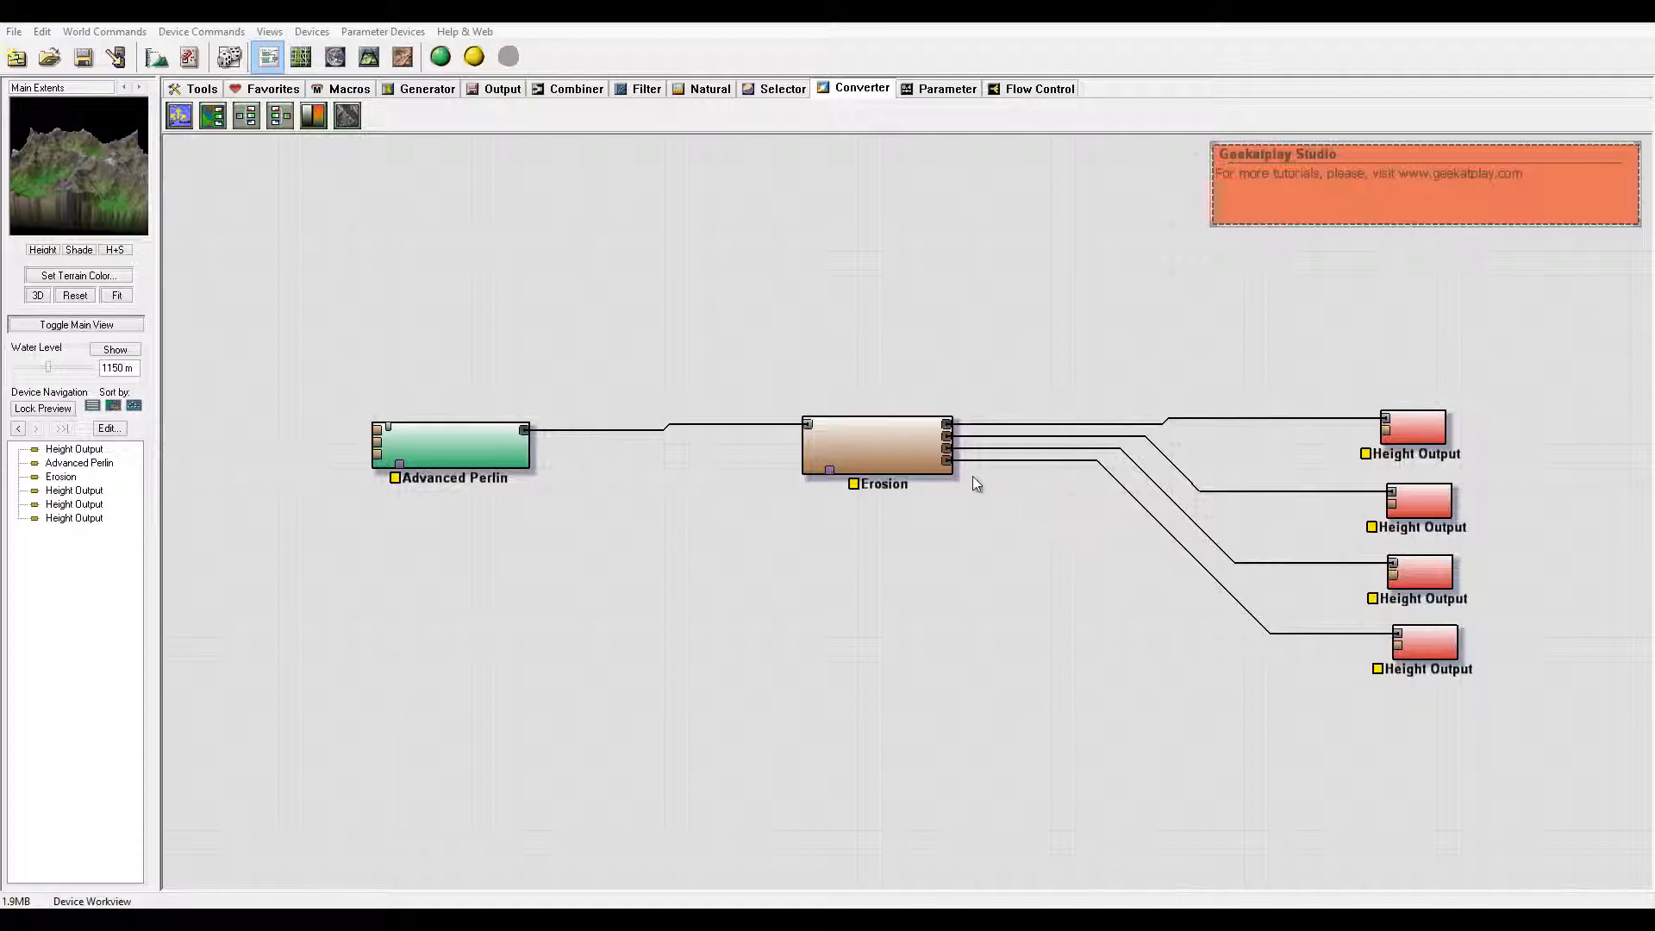
{"action": "mouse_move", "coordinate": [650, 338]}
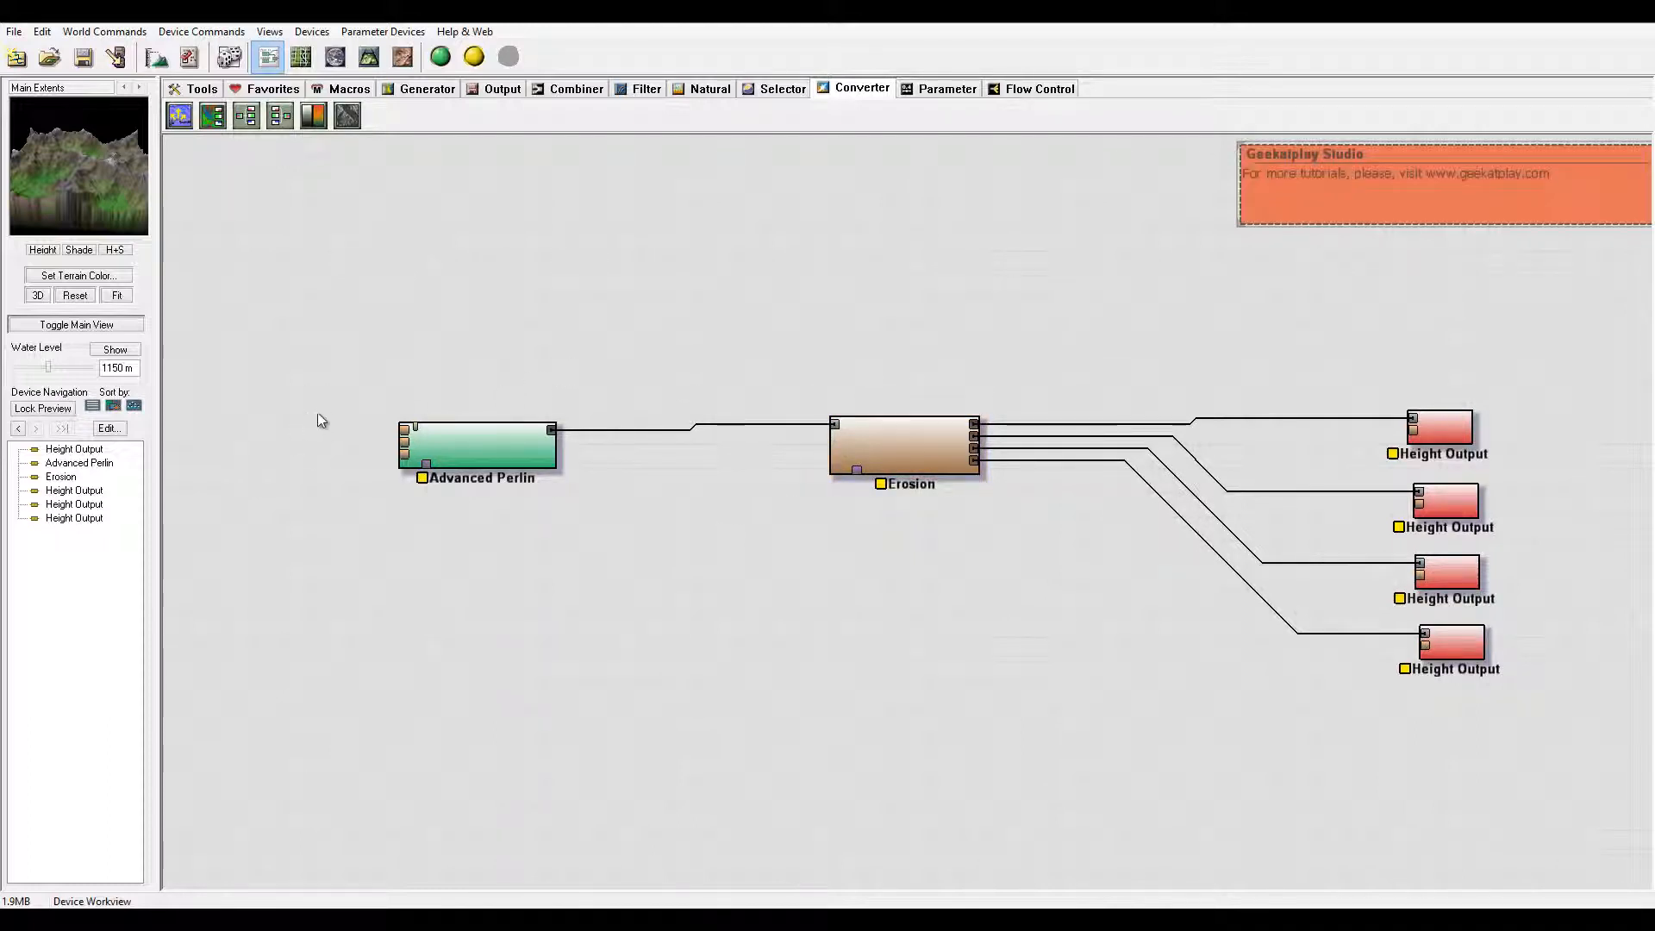
{"action": "mouse_move", "coordinate": [338, 414]}
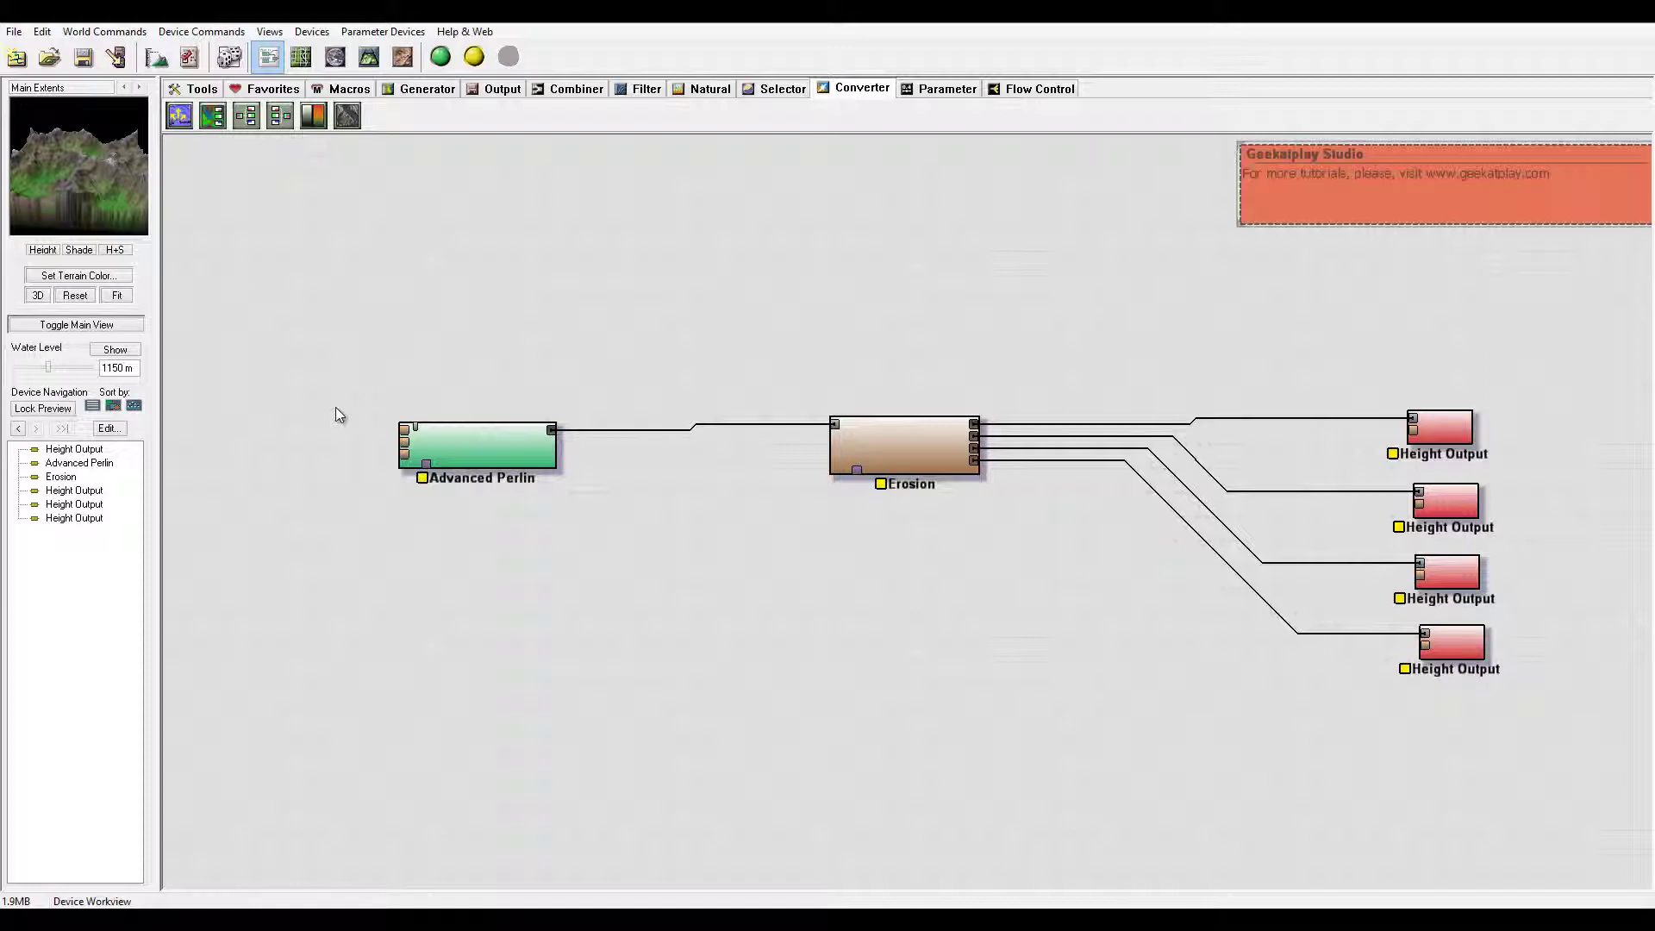
{"action": "mouse_move", "coordinate": [628, 381]}
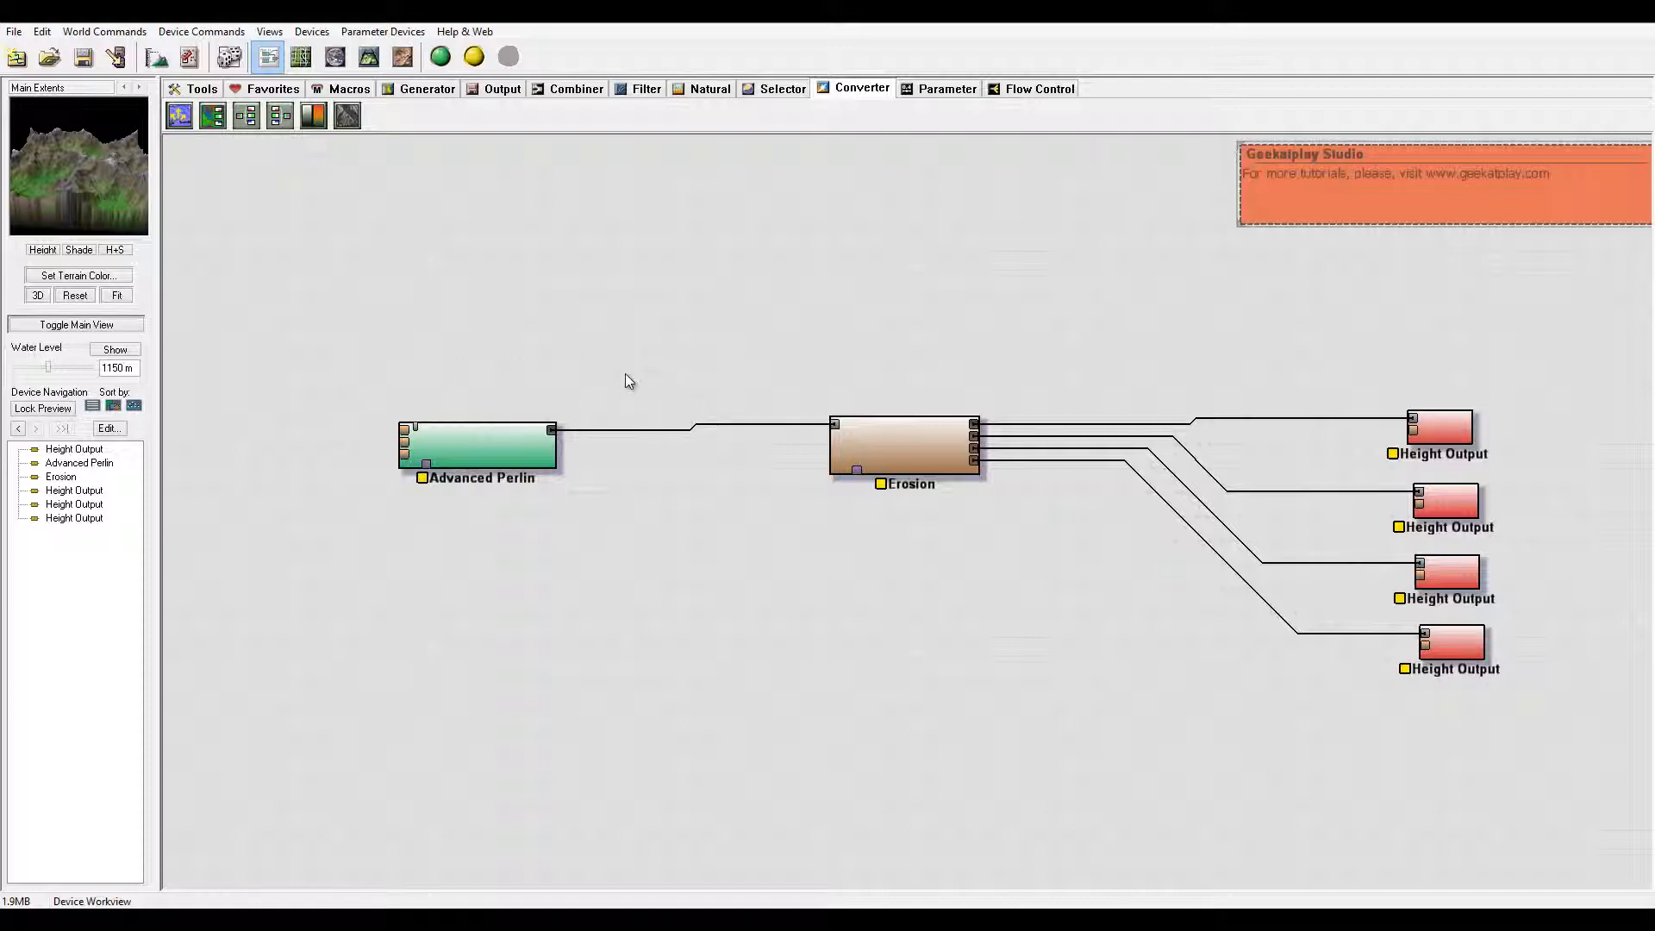
{"action": "mouse_move", "coordinate": [419, 372]}
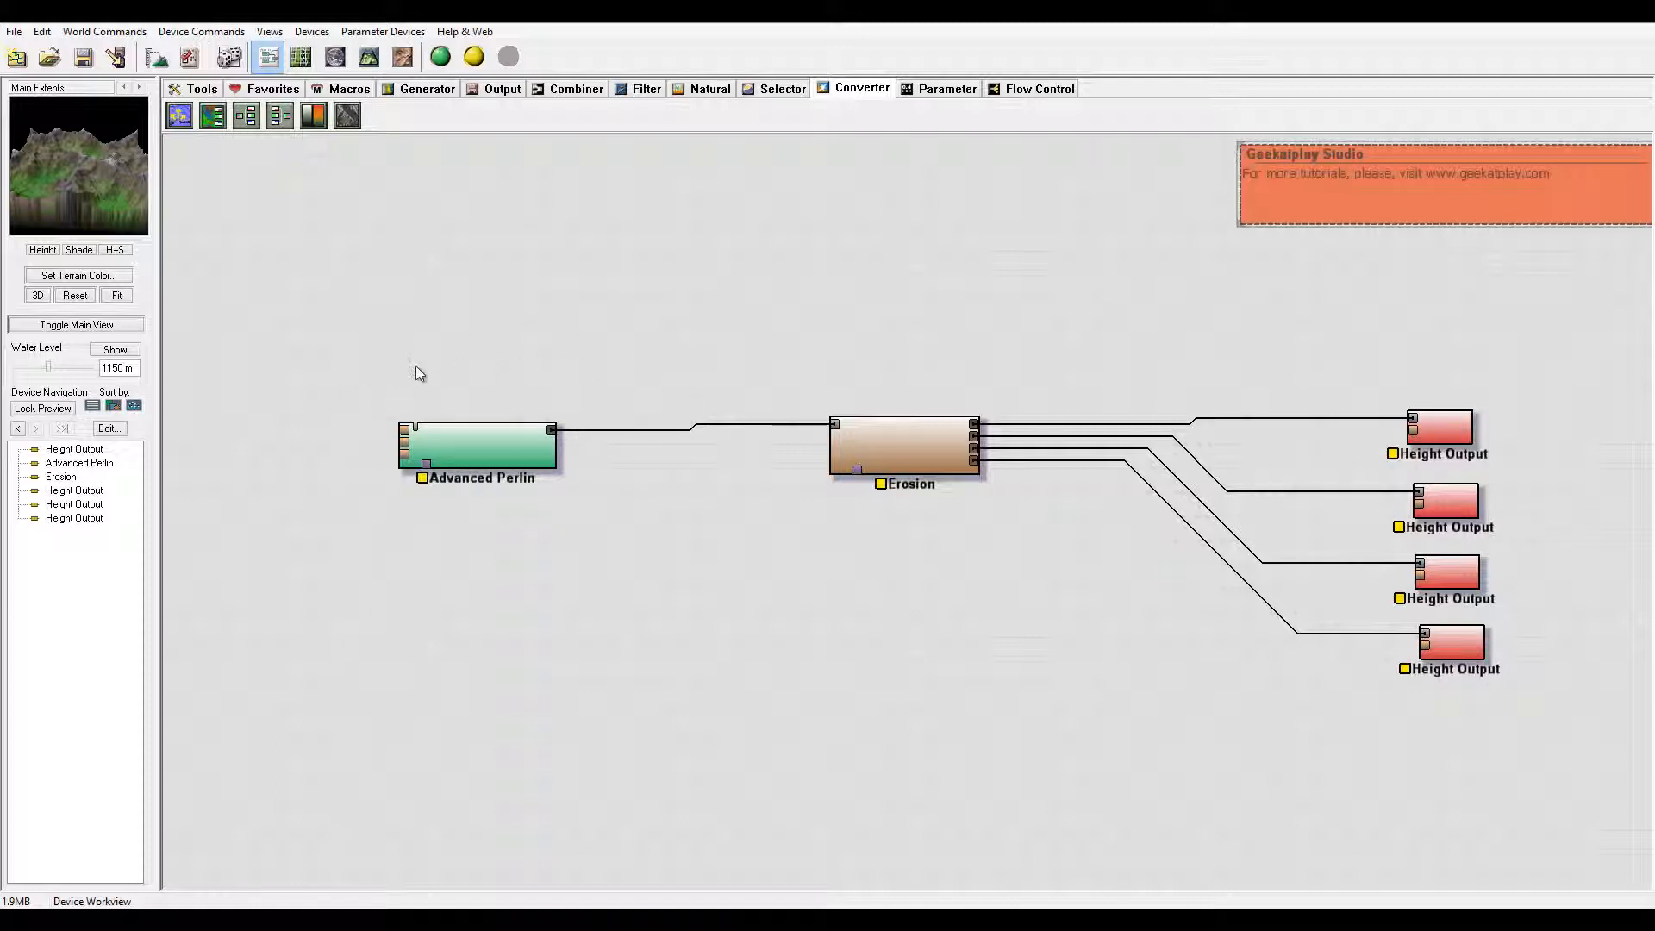
{"action": "mouse_move", "coordinate": [413, 424]}
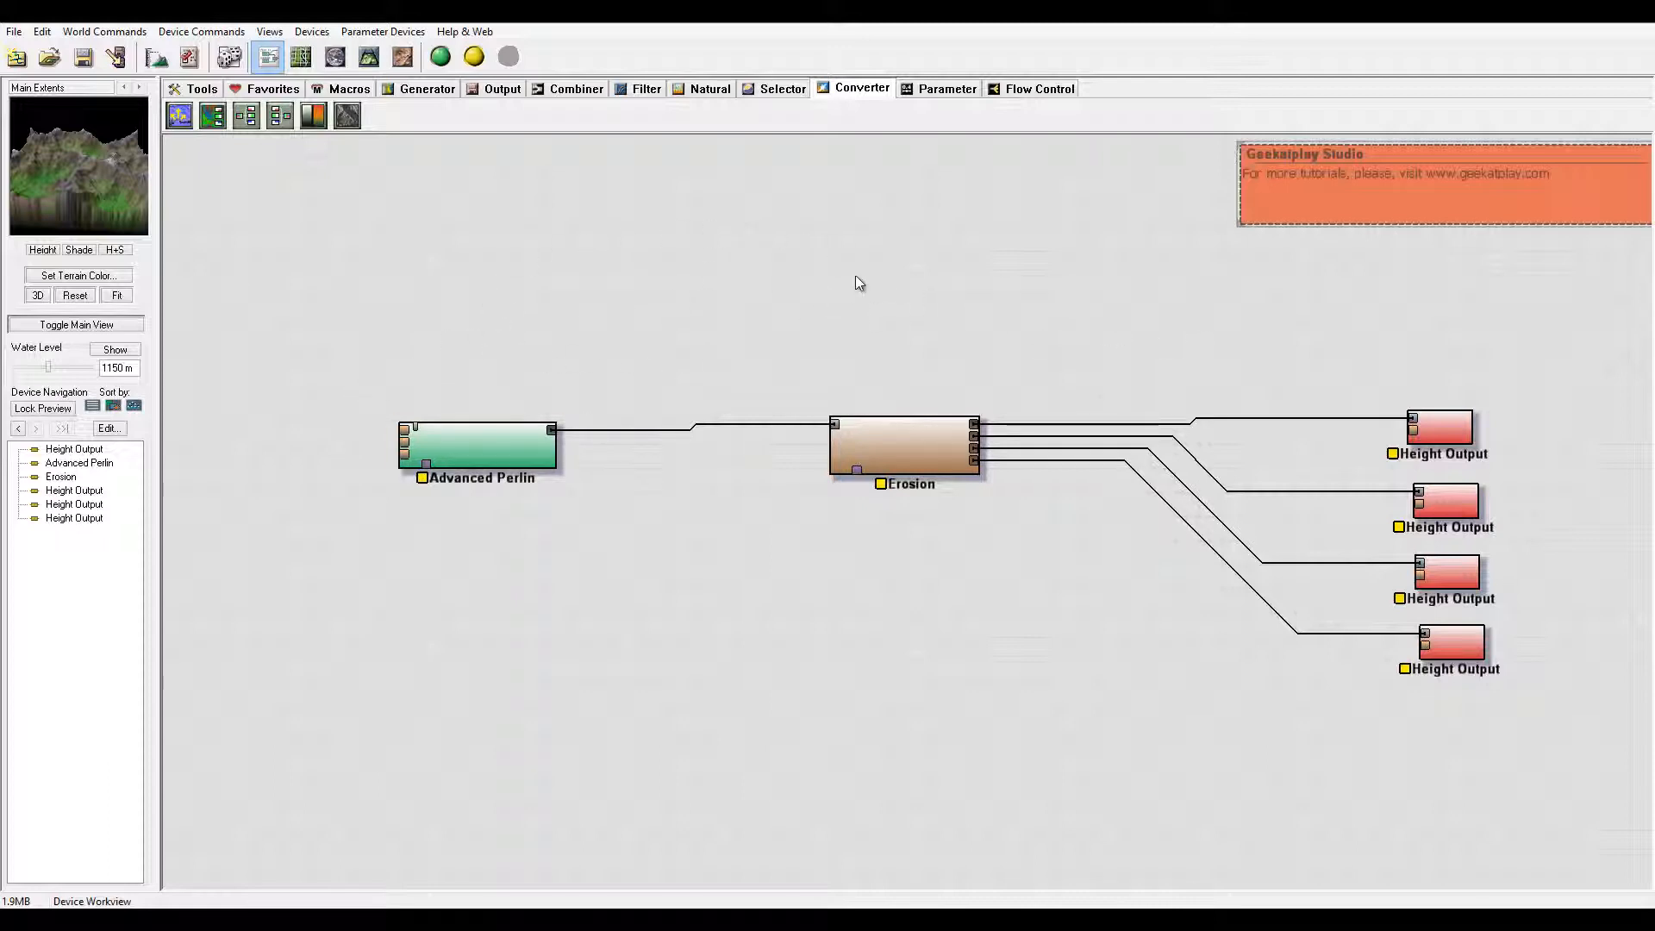
{"action": "mouse_move", "coordinate": [555, 312]}
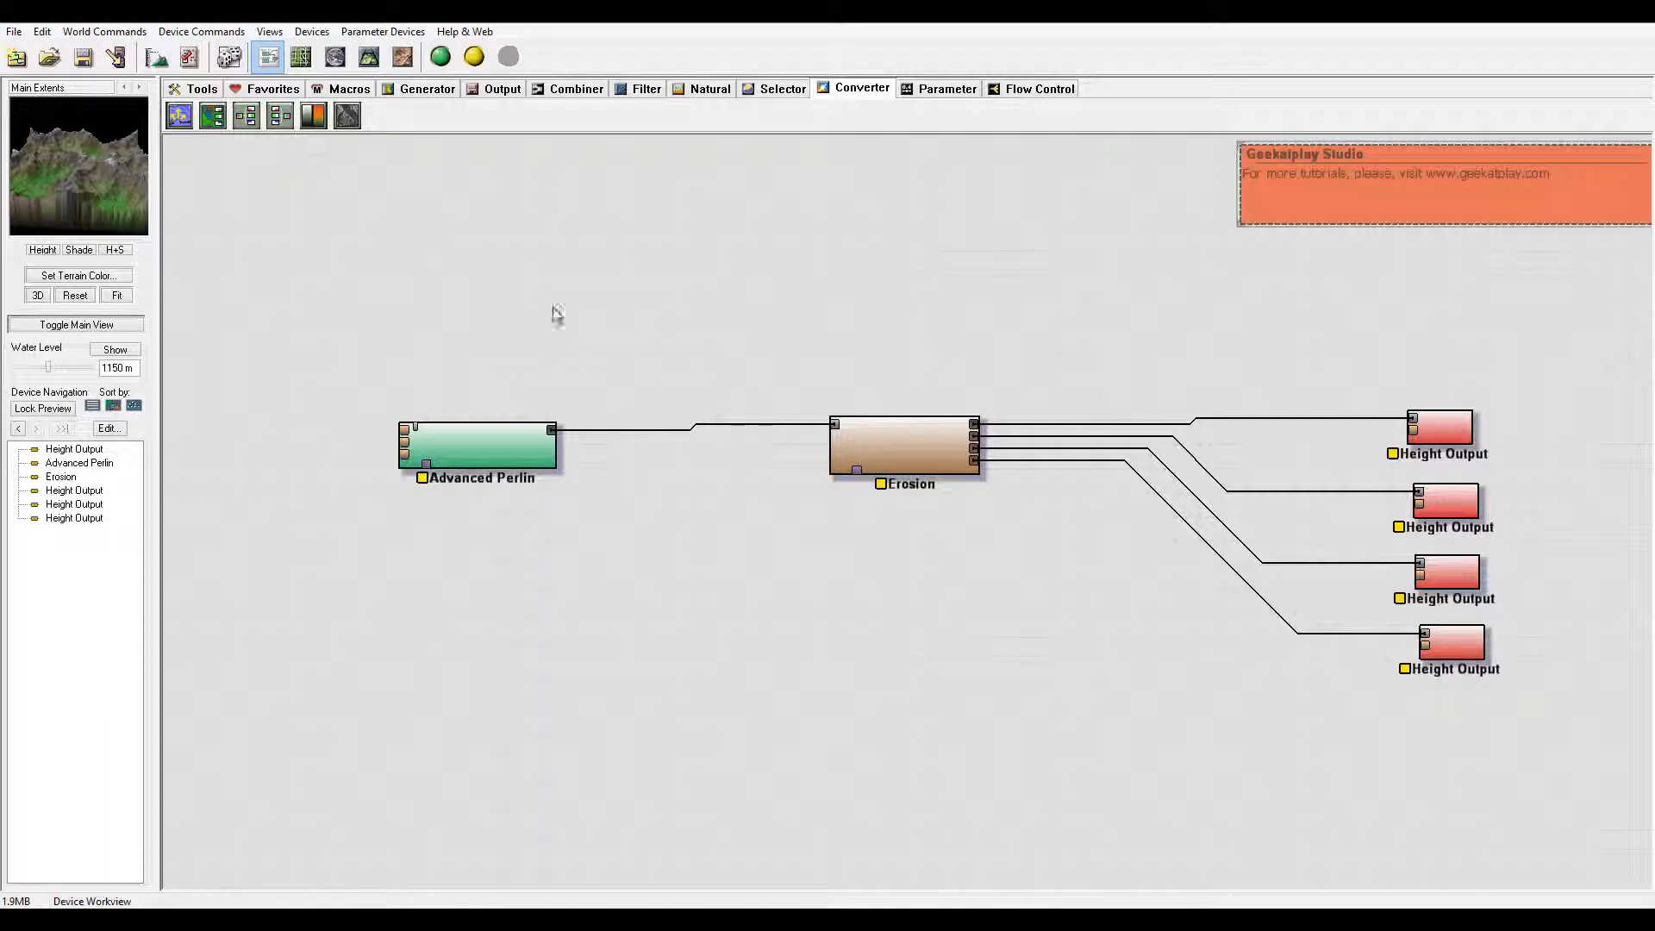
{"action": "mouse_move", "coordinate": [840, 329]}
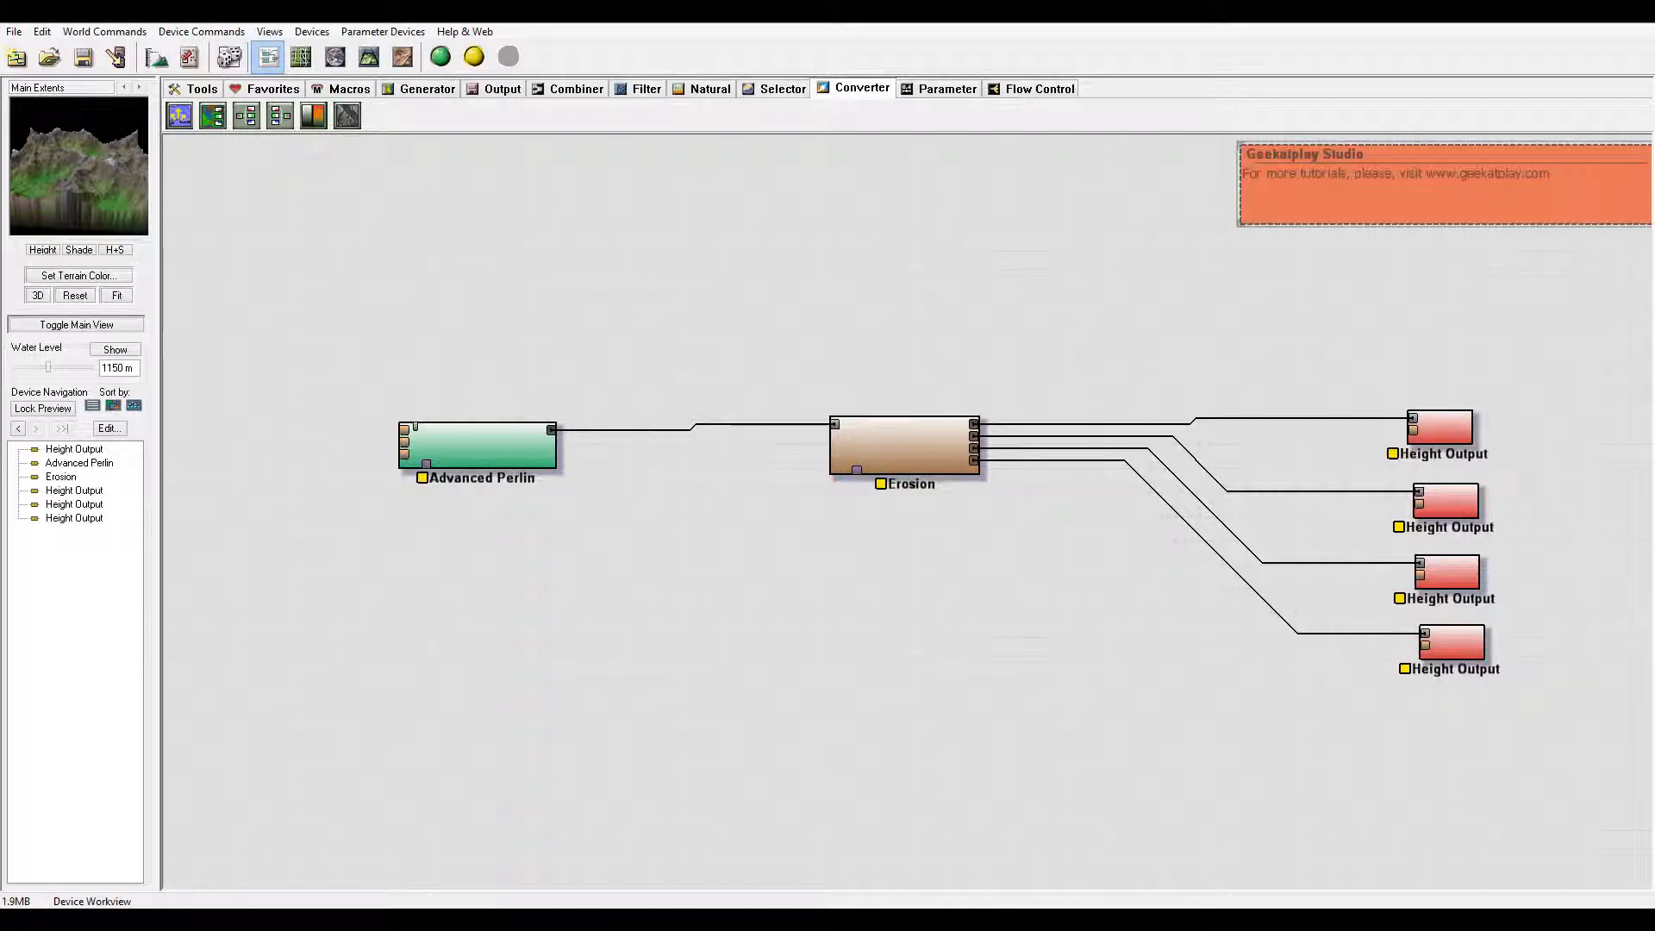
{"action": "mouse_move", "coordinate": [638, 296]}
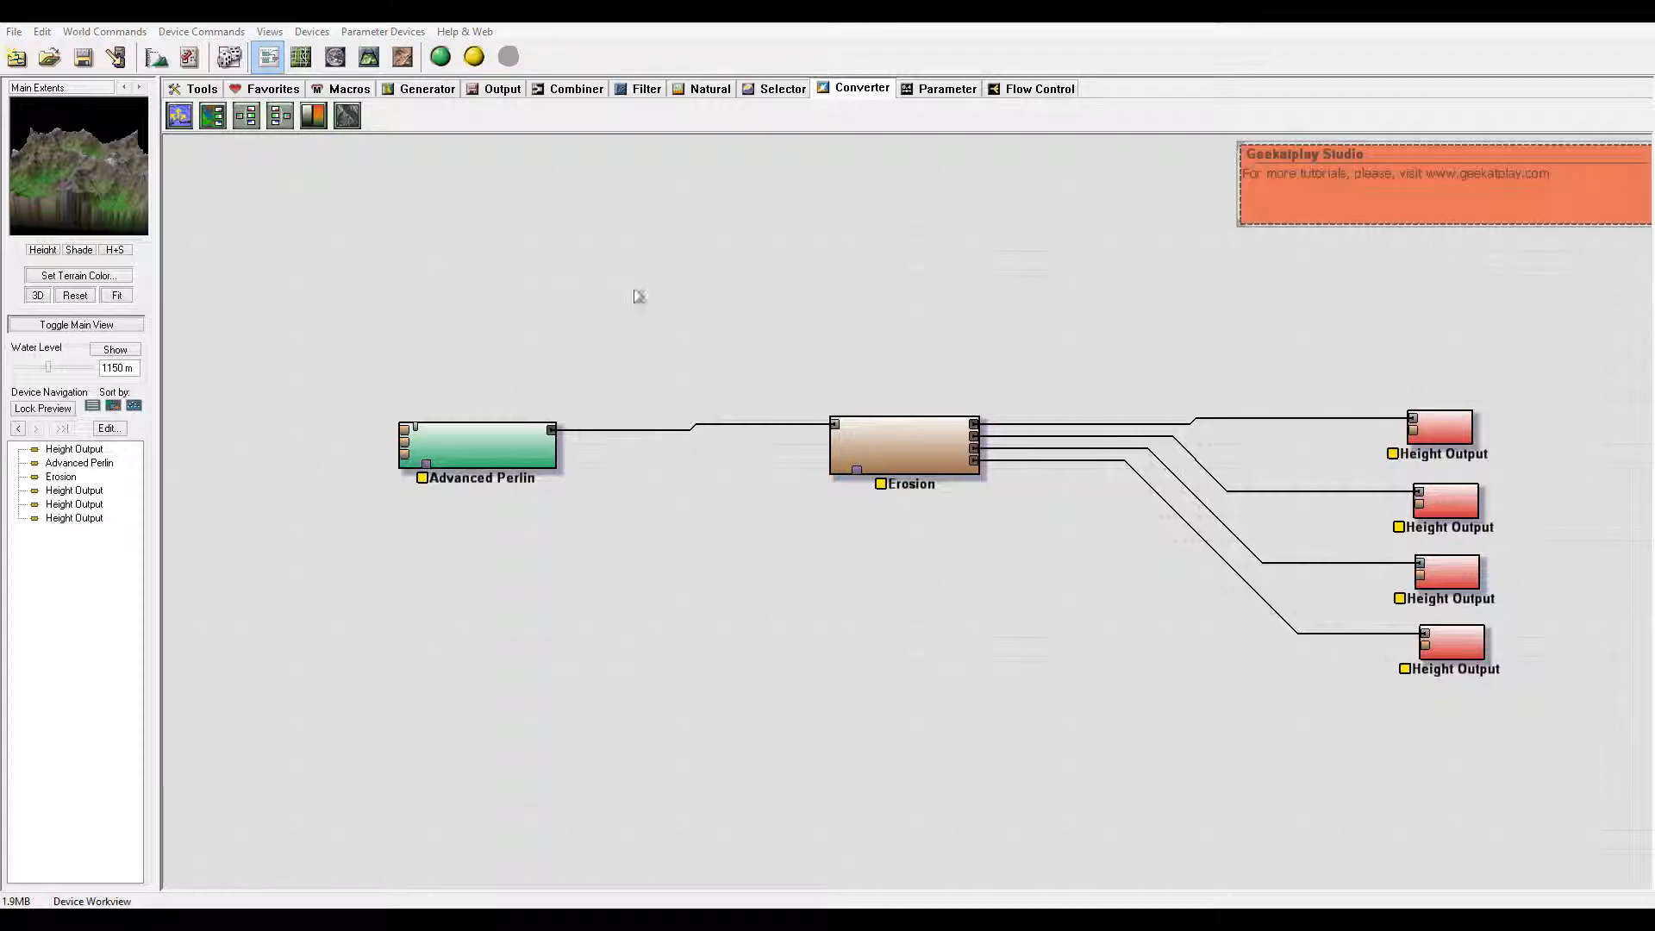
Step: Raise the Advanced Perlin generator's steepness to about 0.469 and accept it
{"action": "double_click", "coordinate": [474, 452]}
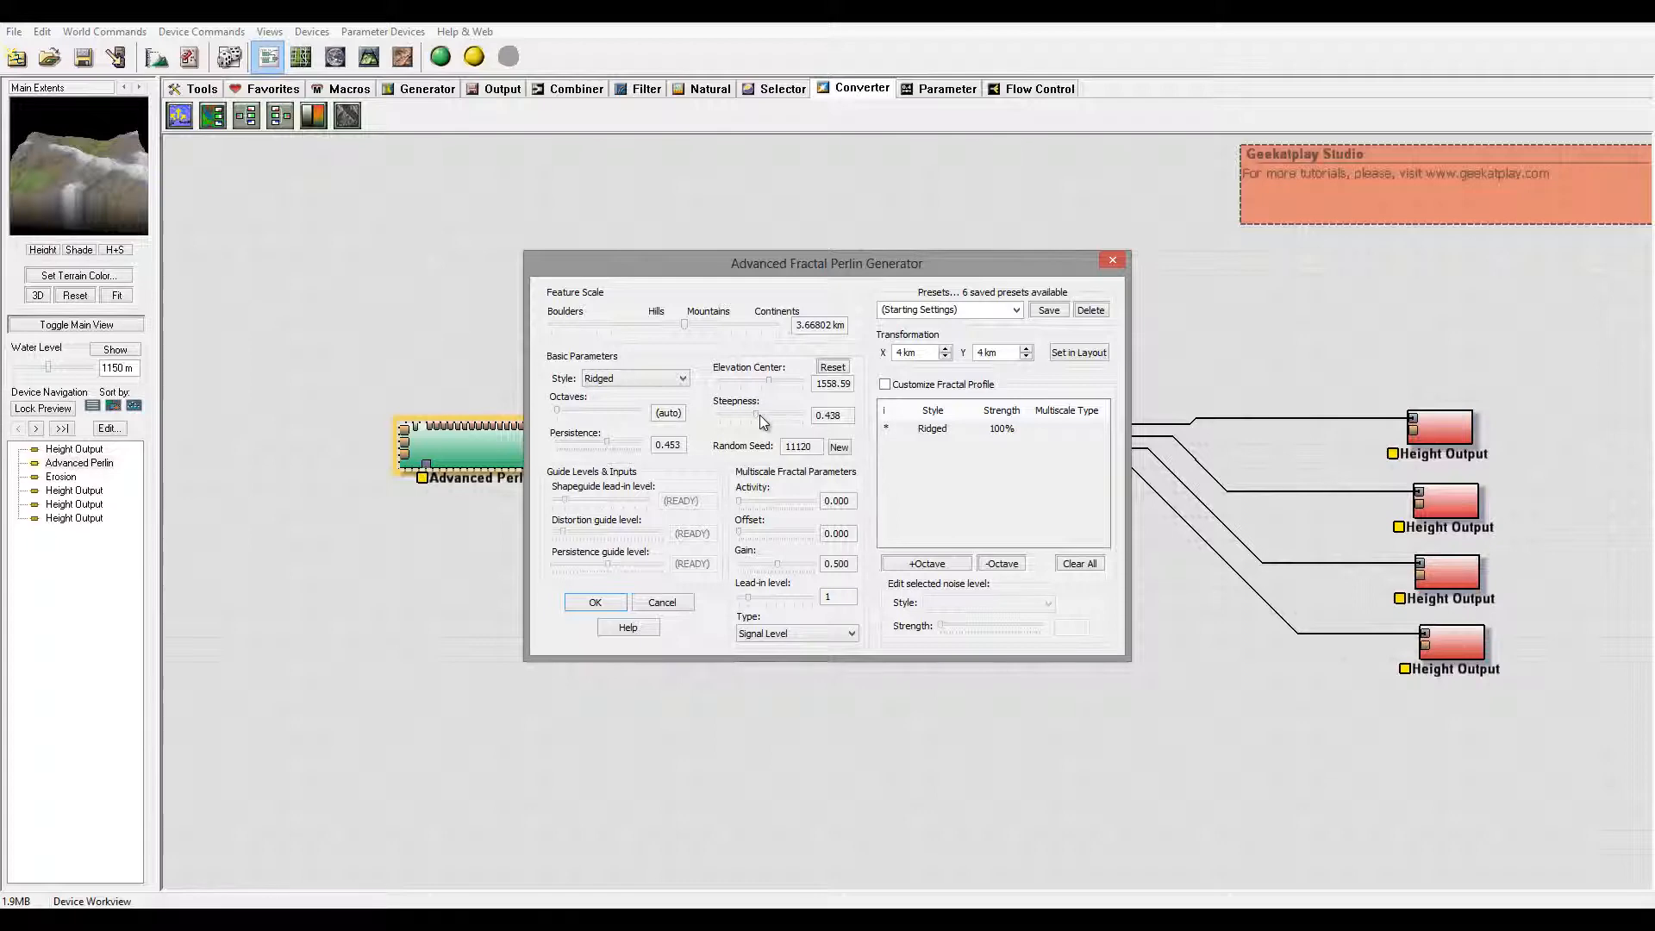
{"action": "left_click_drag", "start_coordinate": [749, 428], "coordinate": [765, 427]}
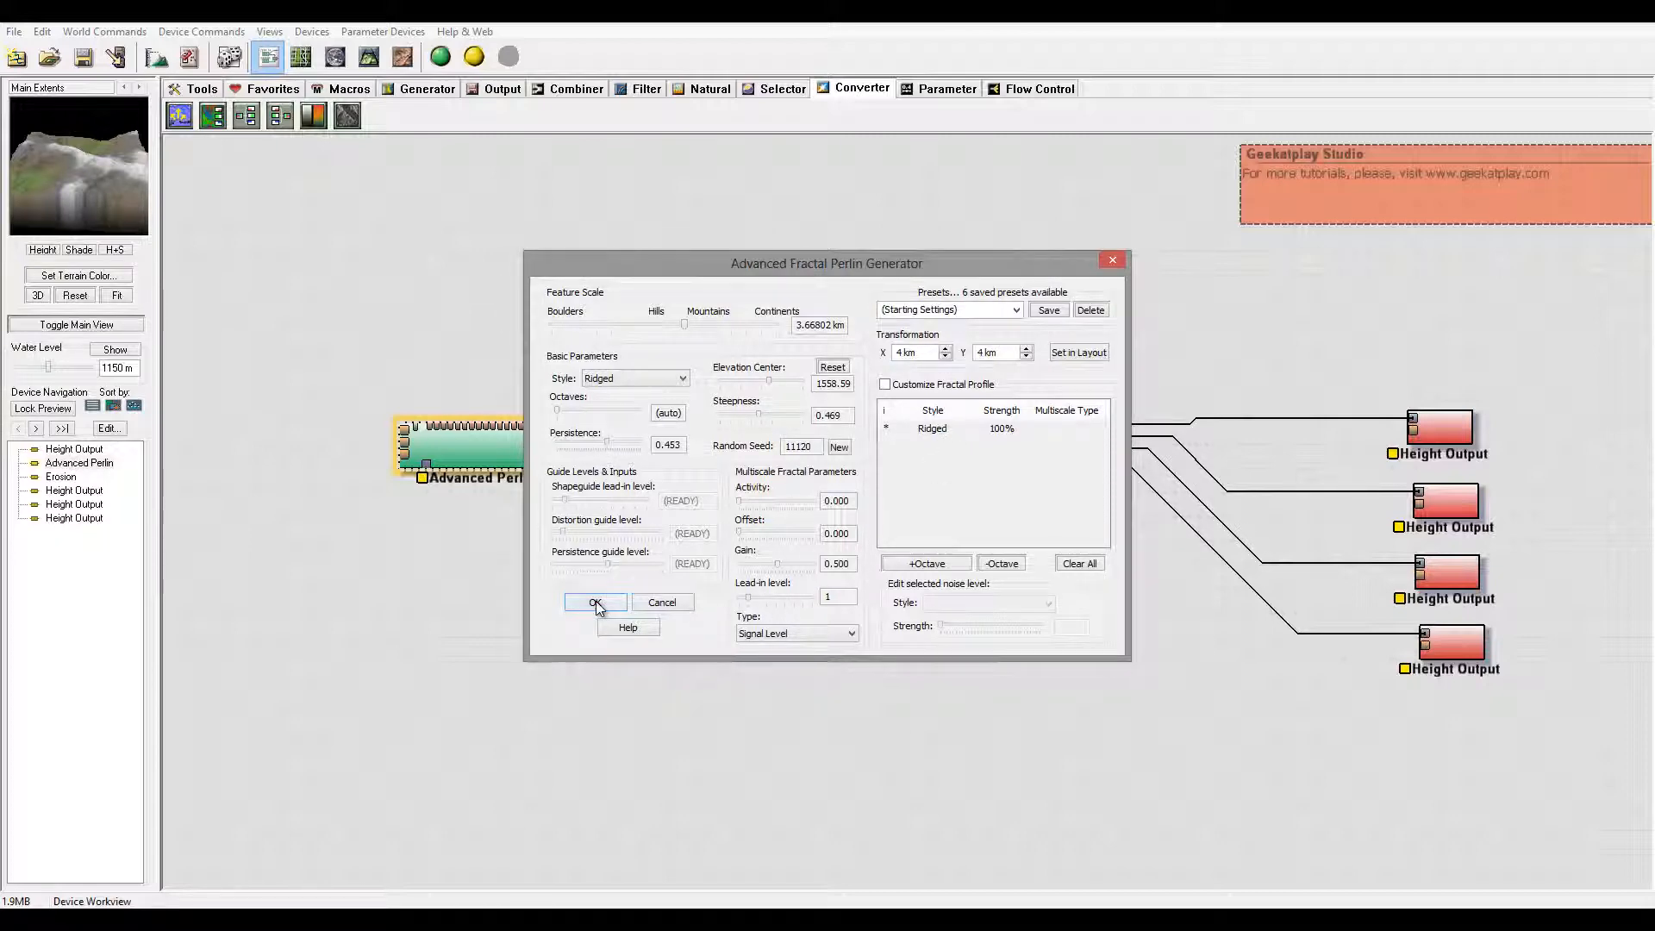
{"action": "left_click", "coordinate": [595, 601]}
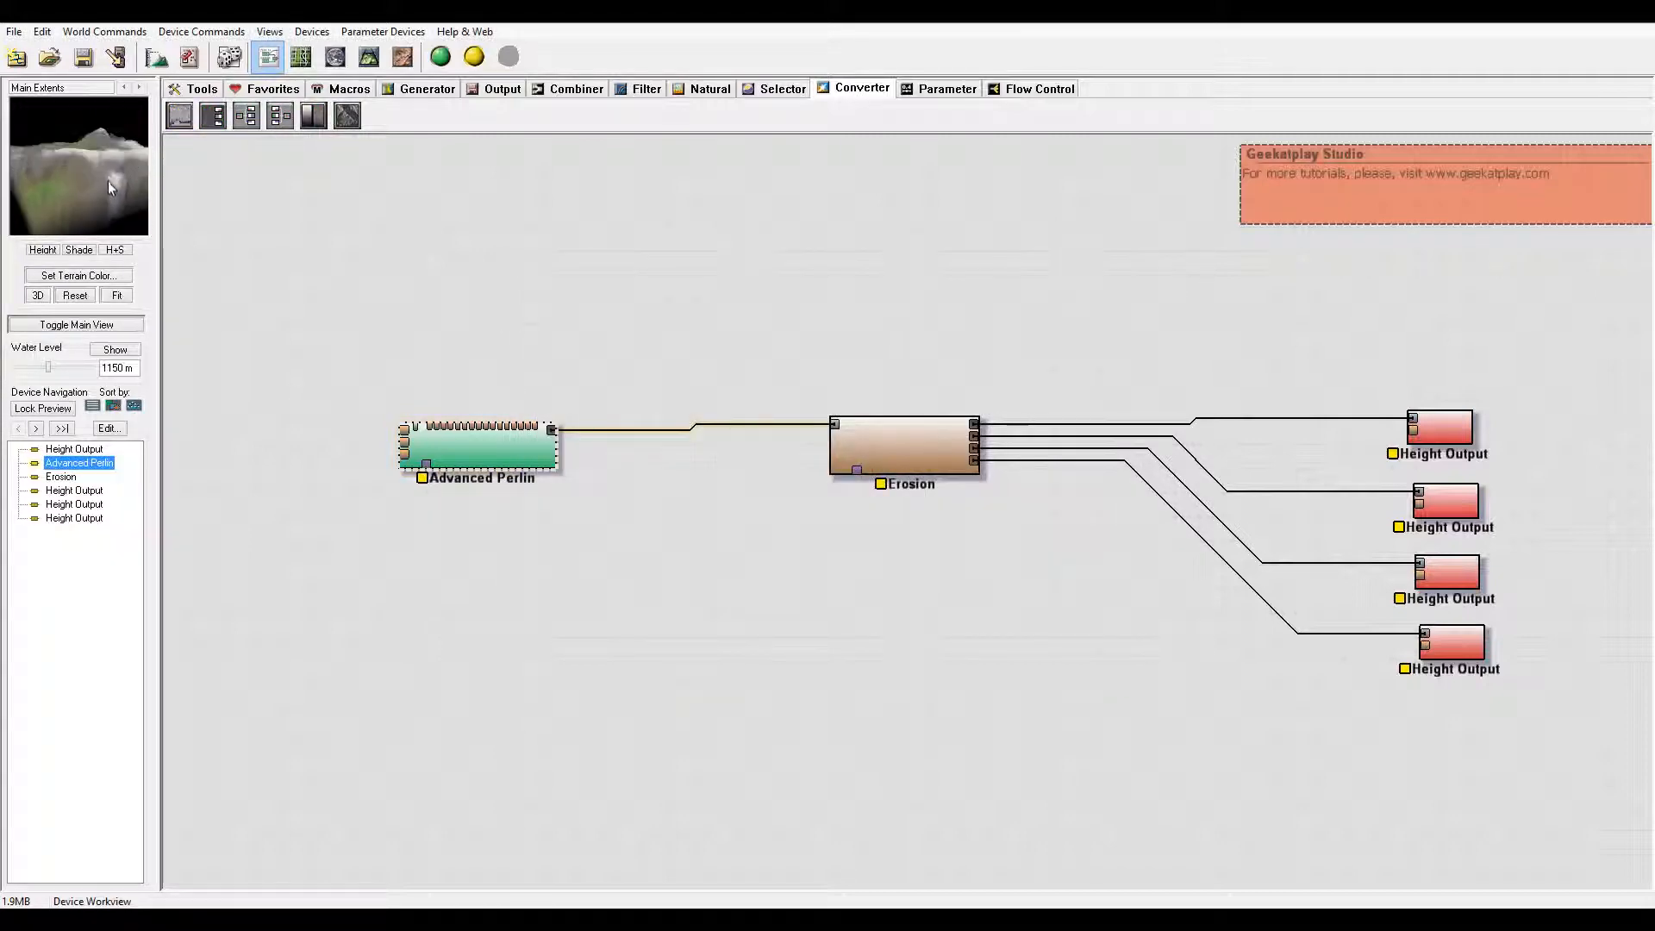
Step: Set Erosion base duration 190, rock hardness about 0.476 and sediment carry about 0.635
{"action": "left_click", "coordinate": [904, 452]}
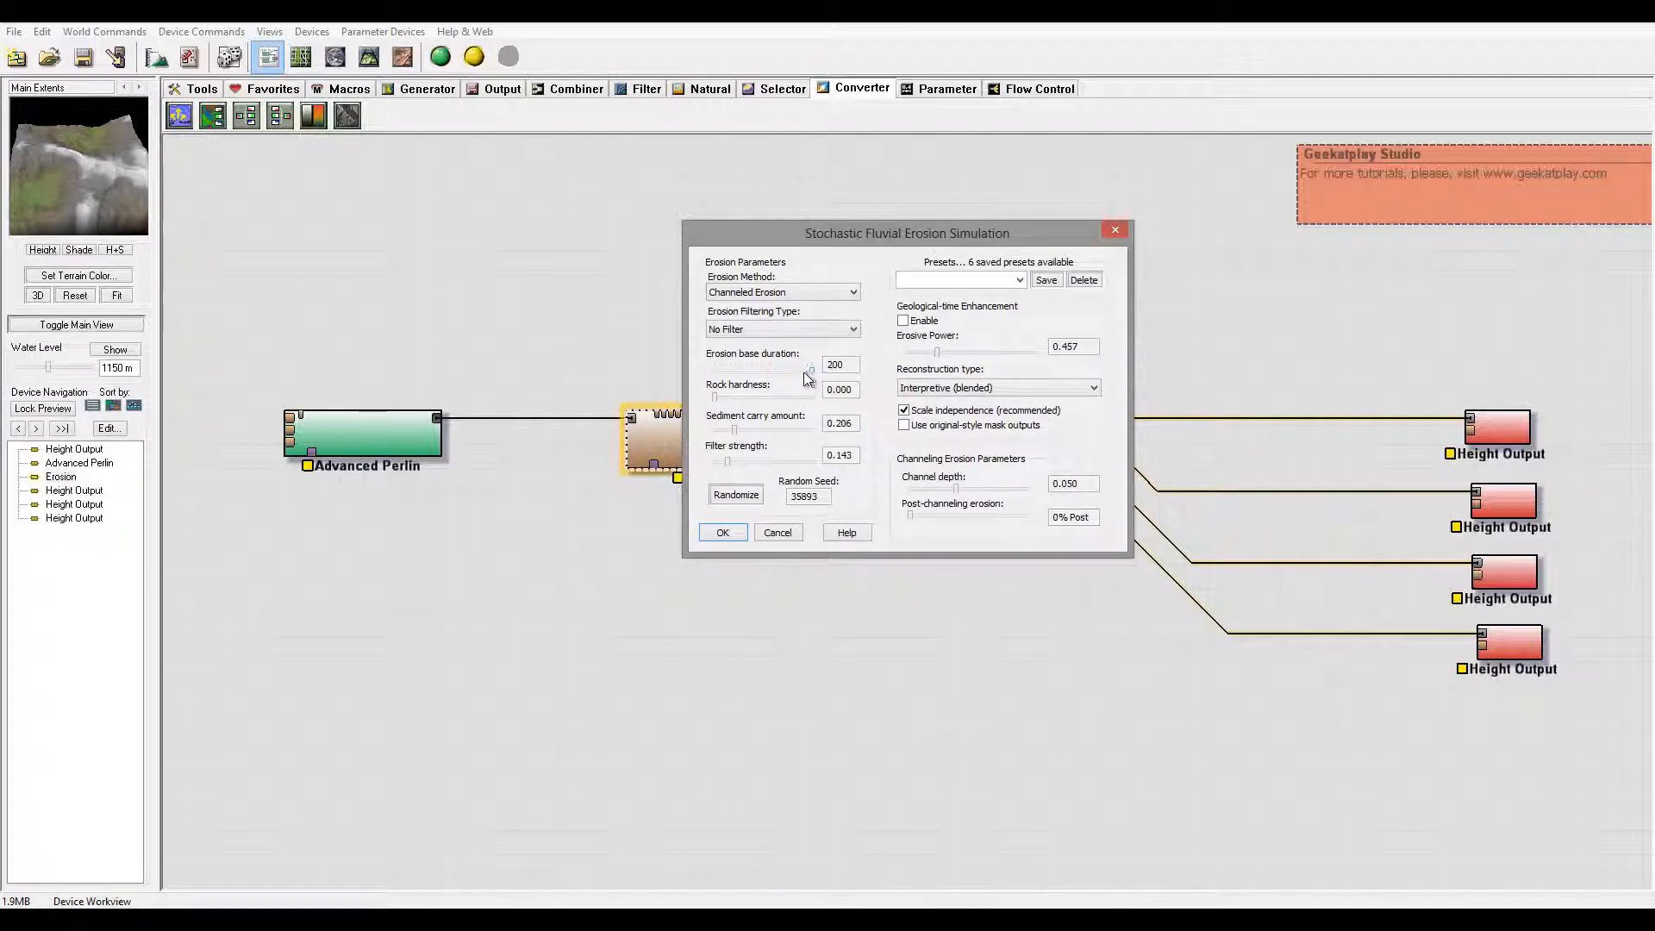
{"action": "left_click_drag", "start_coordinate": [810, 373], "coordinate": [801, 373]}
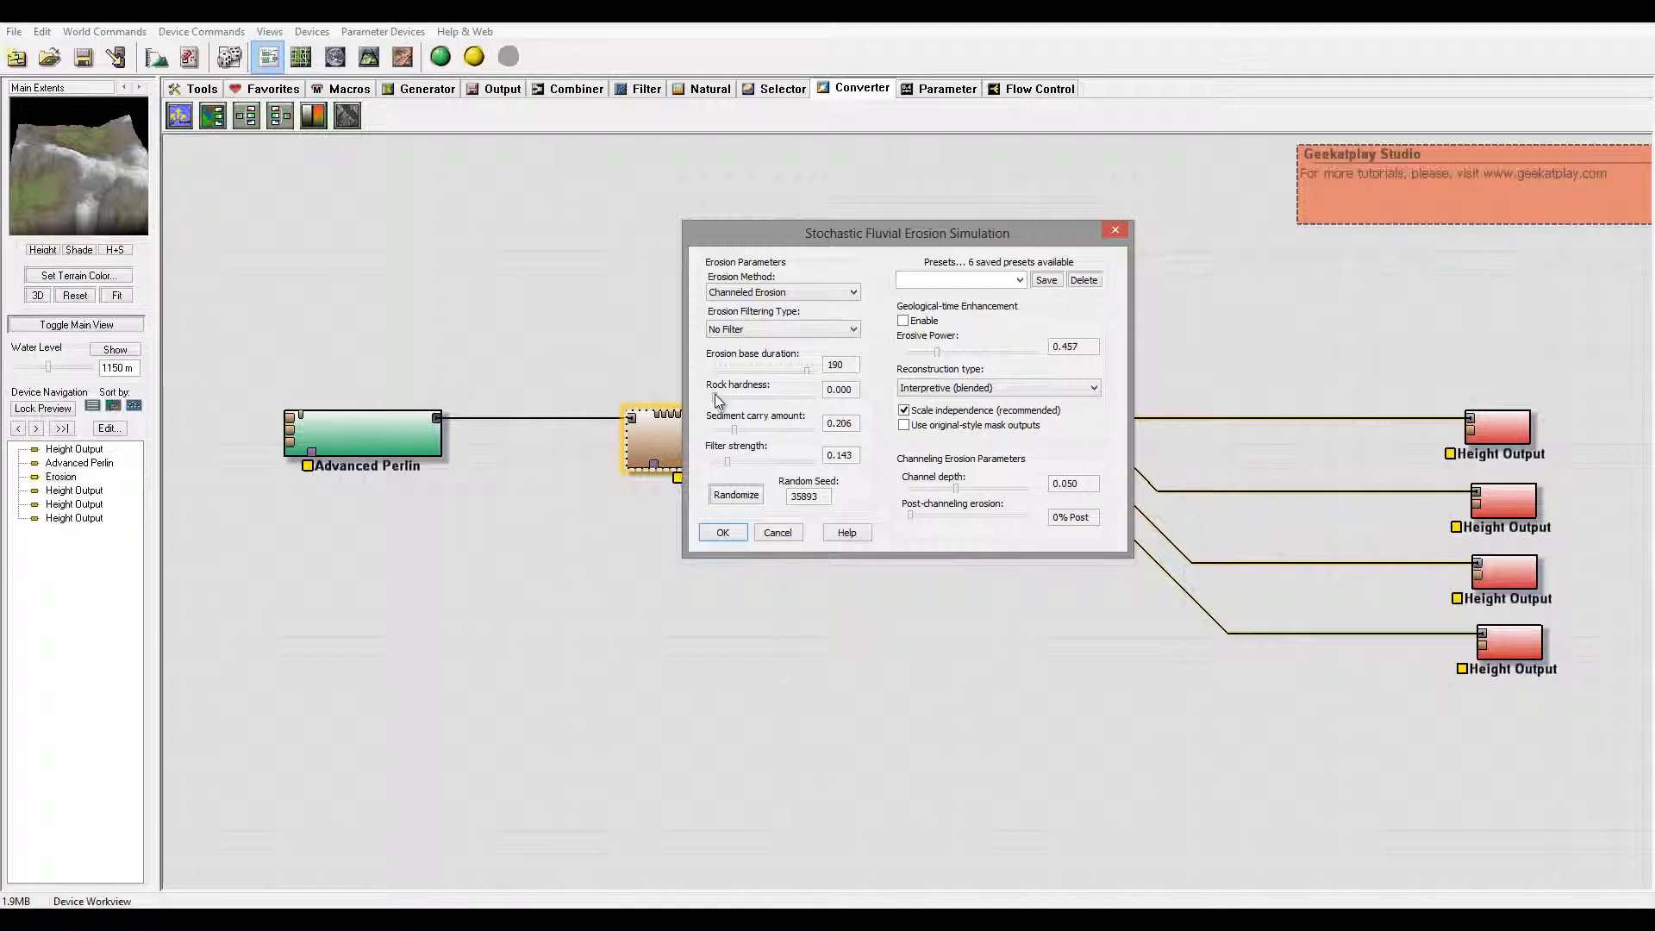
{"action": "mouse_move", "coordinate": [755, 407]}
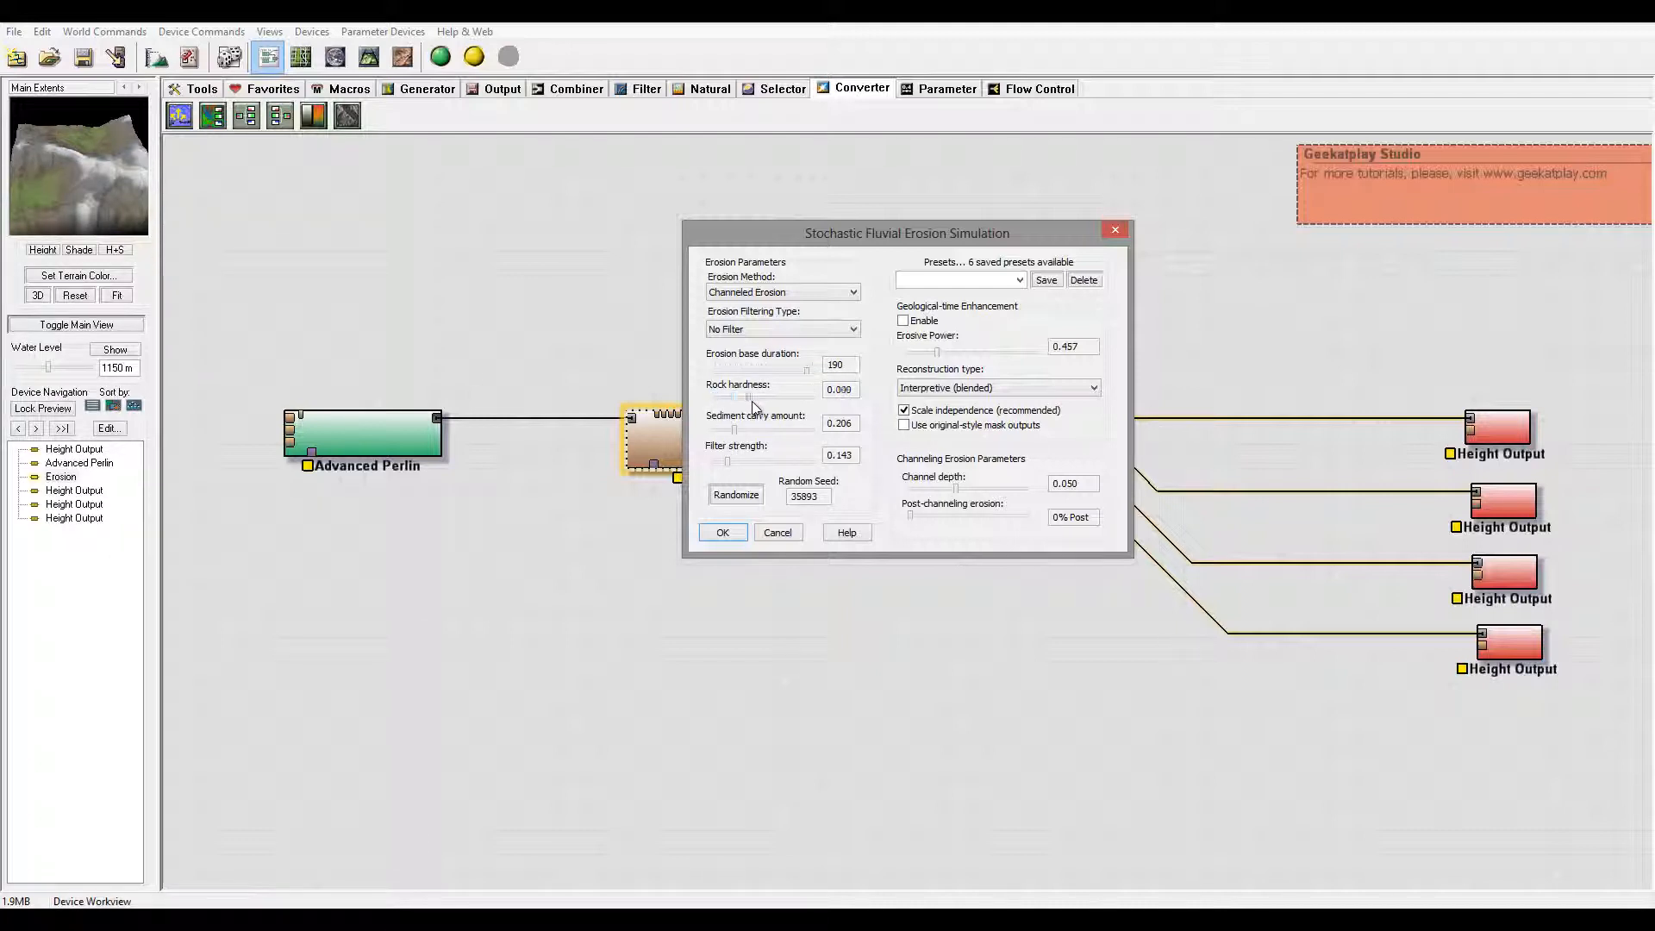
{"action": "left_click_drag", "start_coordinate": [735, 398], "coordinate": [760, 399]}
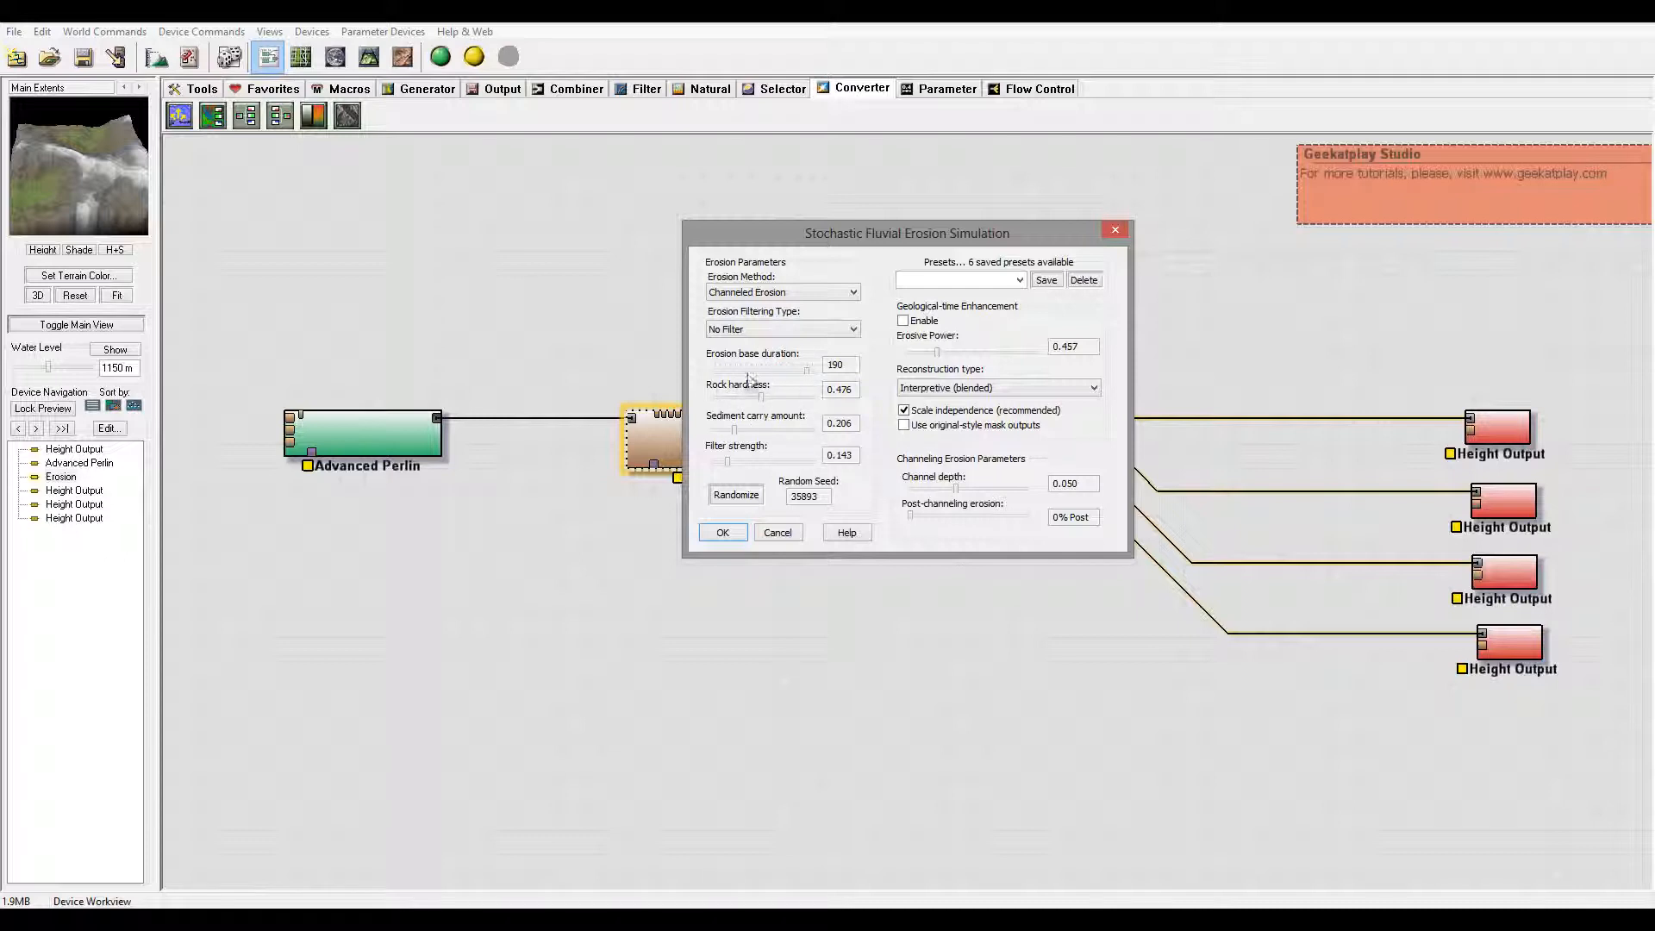
{"action": "mouse_move", "coordinate": [311, 255]}
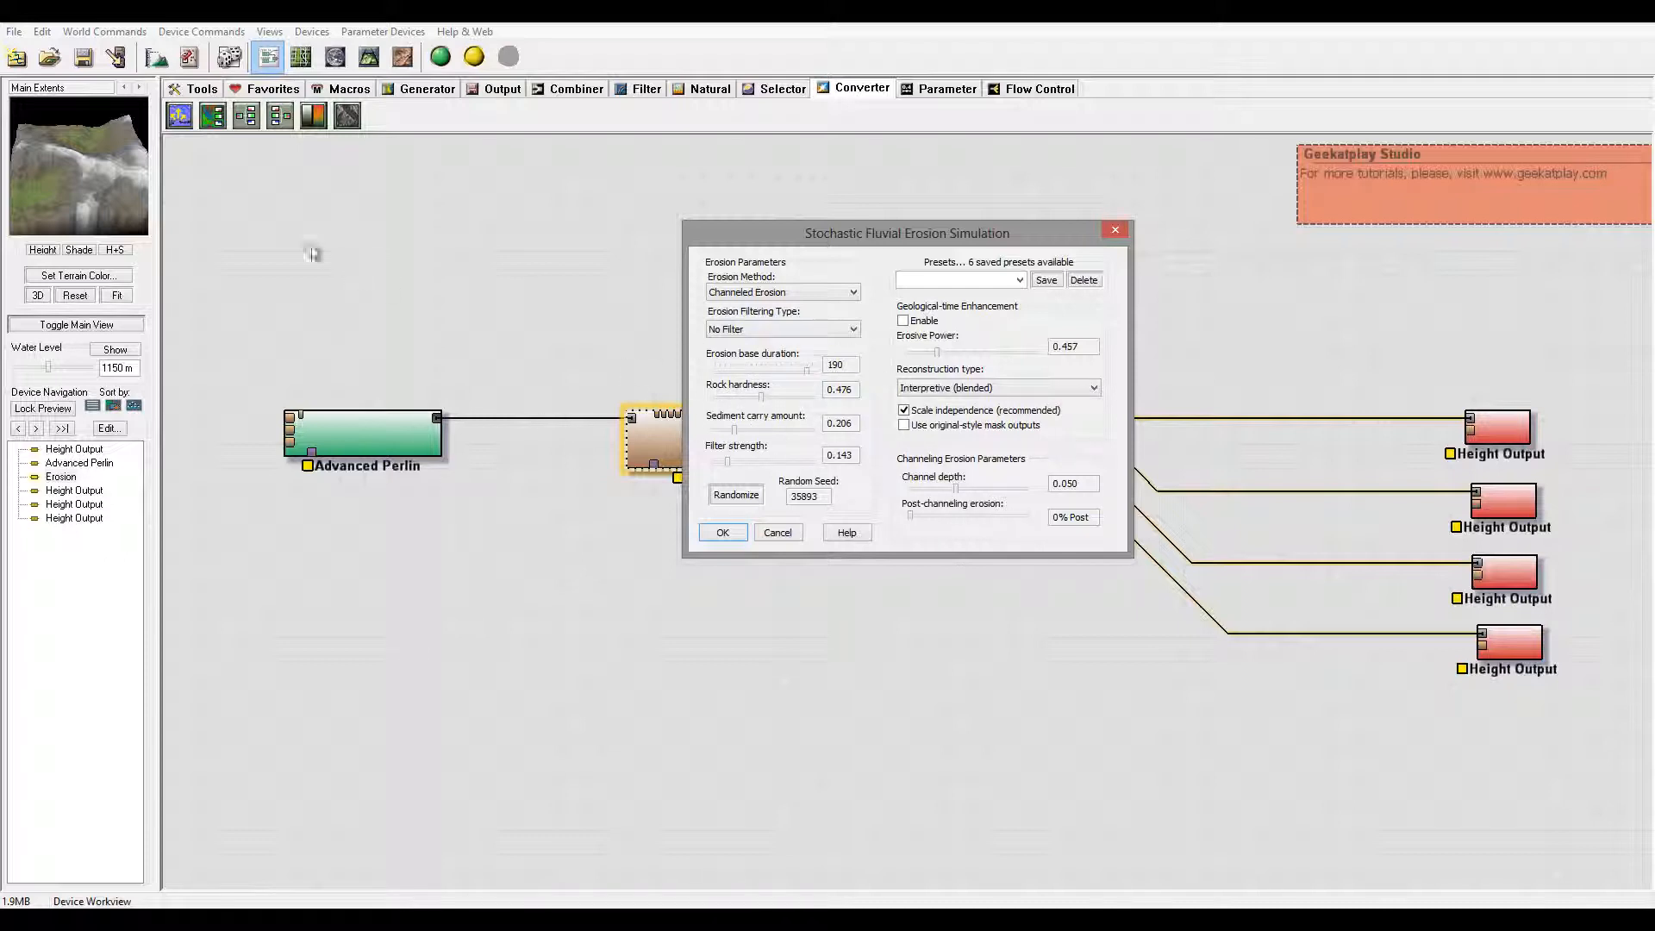
{"action": "mouse_move", "coordinate": [64, 188]}
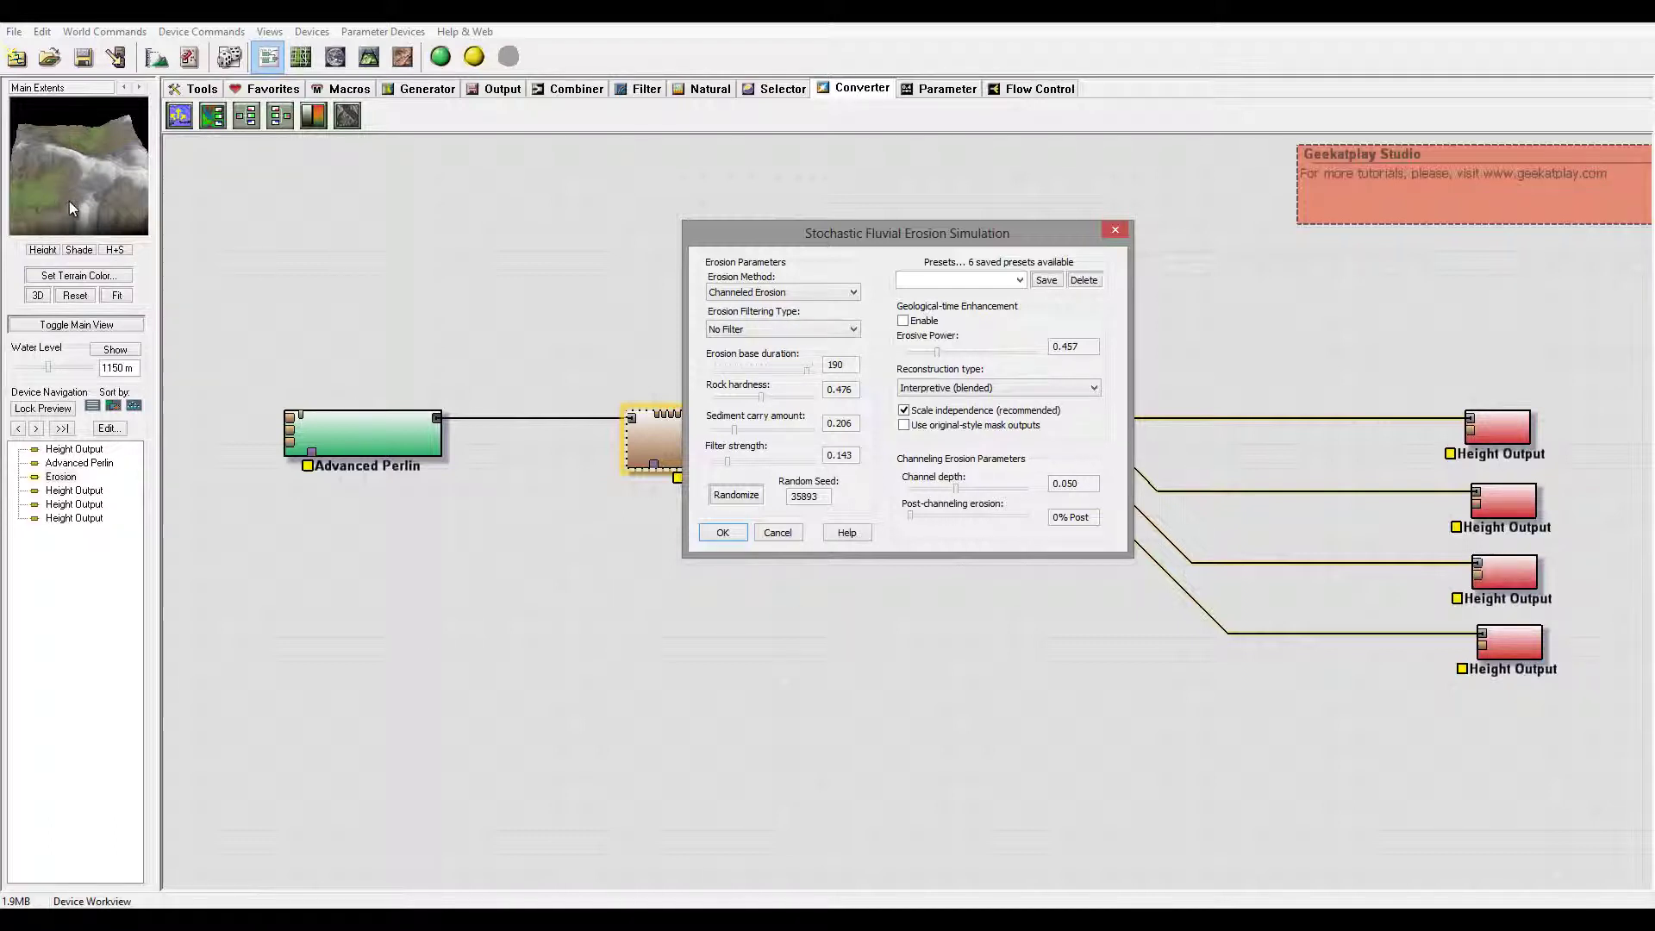
{"action": "mouse_move", "coordinate": [803, 442]}
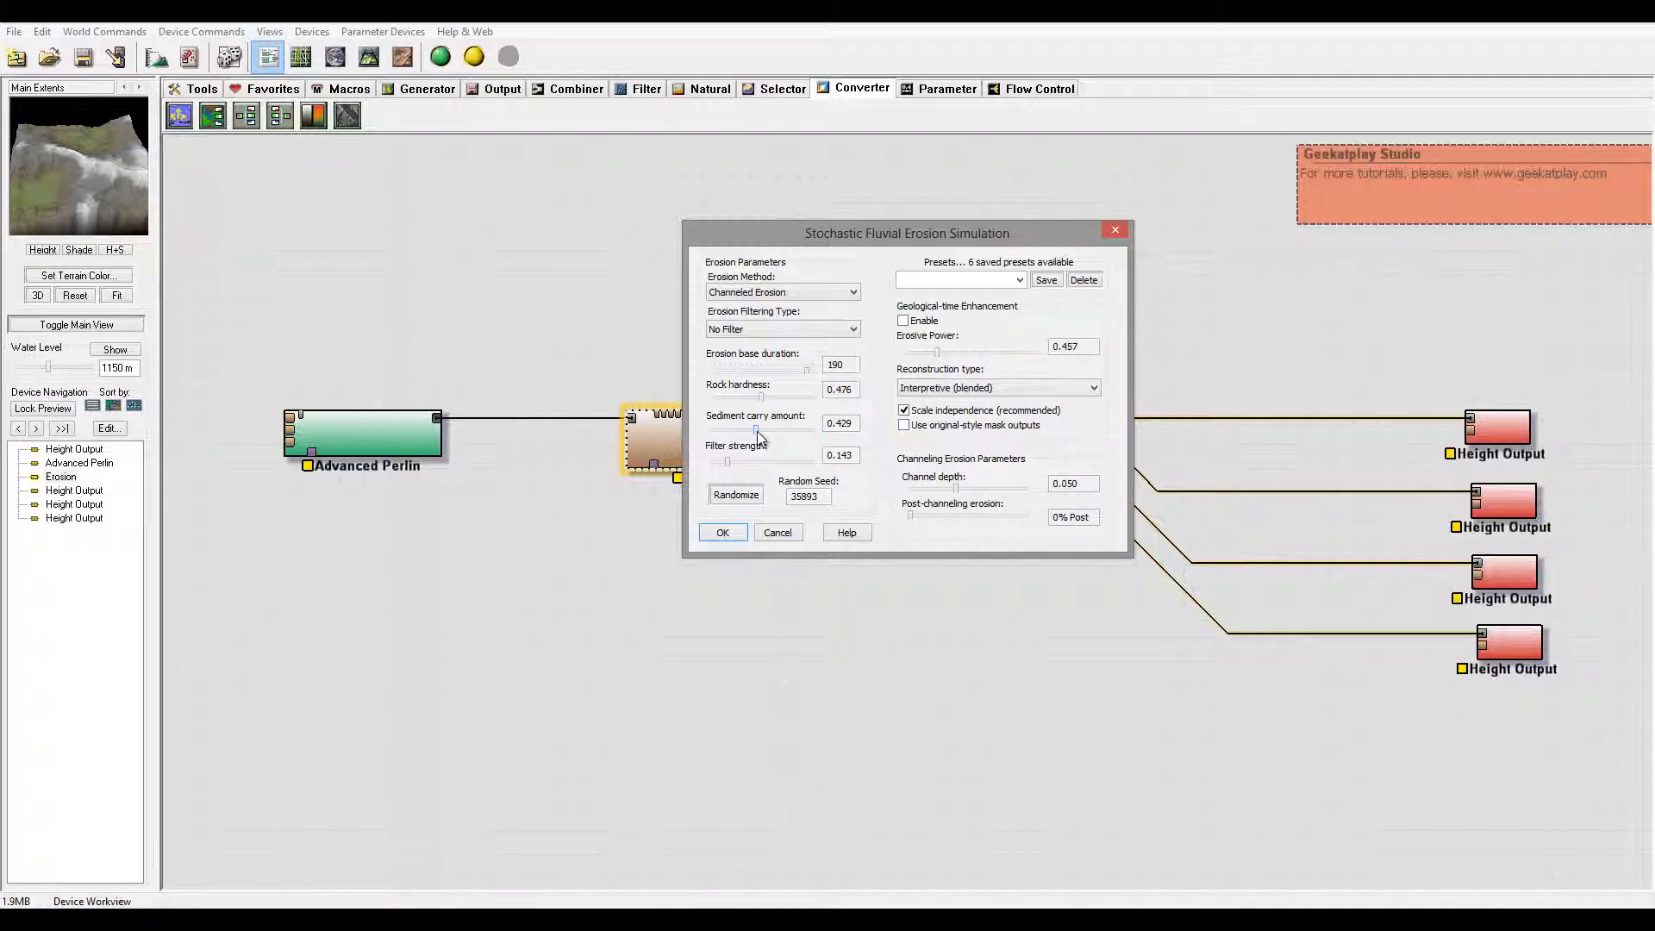
{"action": "left_click_drag", "start_coordinate": [755, 434], "coordinate": [781, 435]}
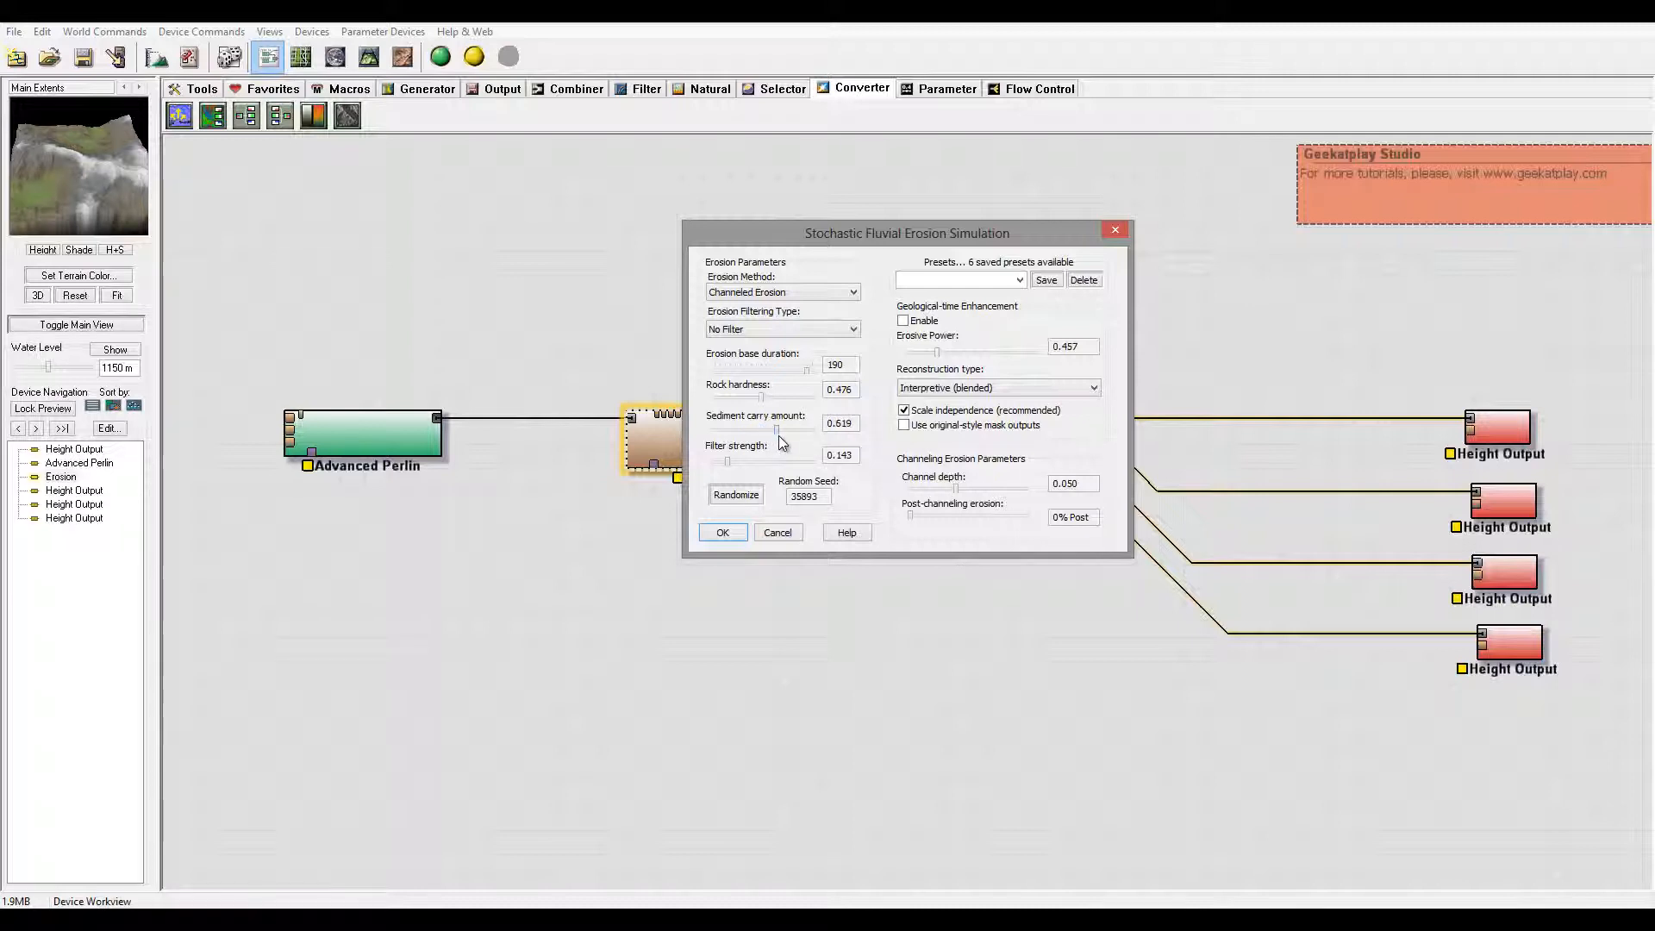
{"action": "left_click_drag", "start_coordinate": [775, 434], "coordinate": [781, 434]}
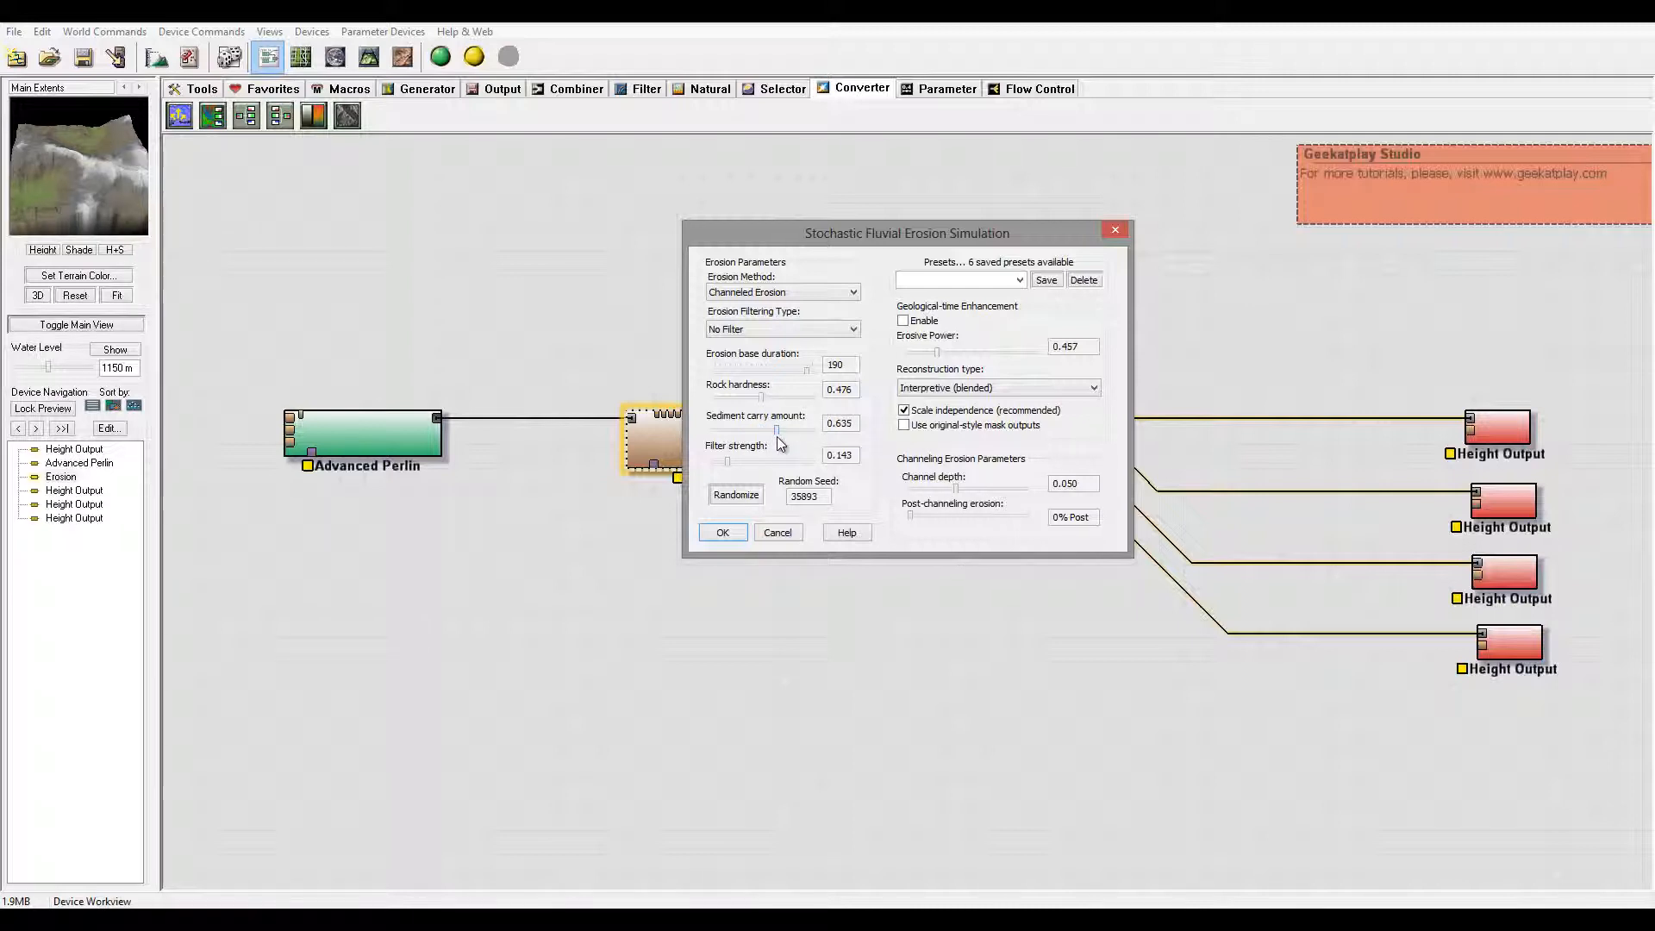
Step: Enable geological-time enhancement with erosive power about 0.841 and accept the erosion settings
{"action": "left_click", "coordinate": [904, 321]}
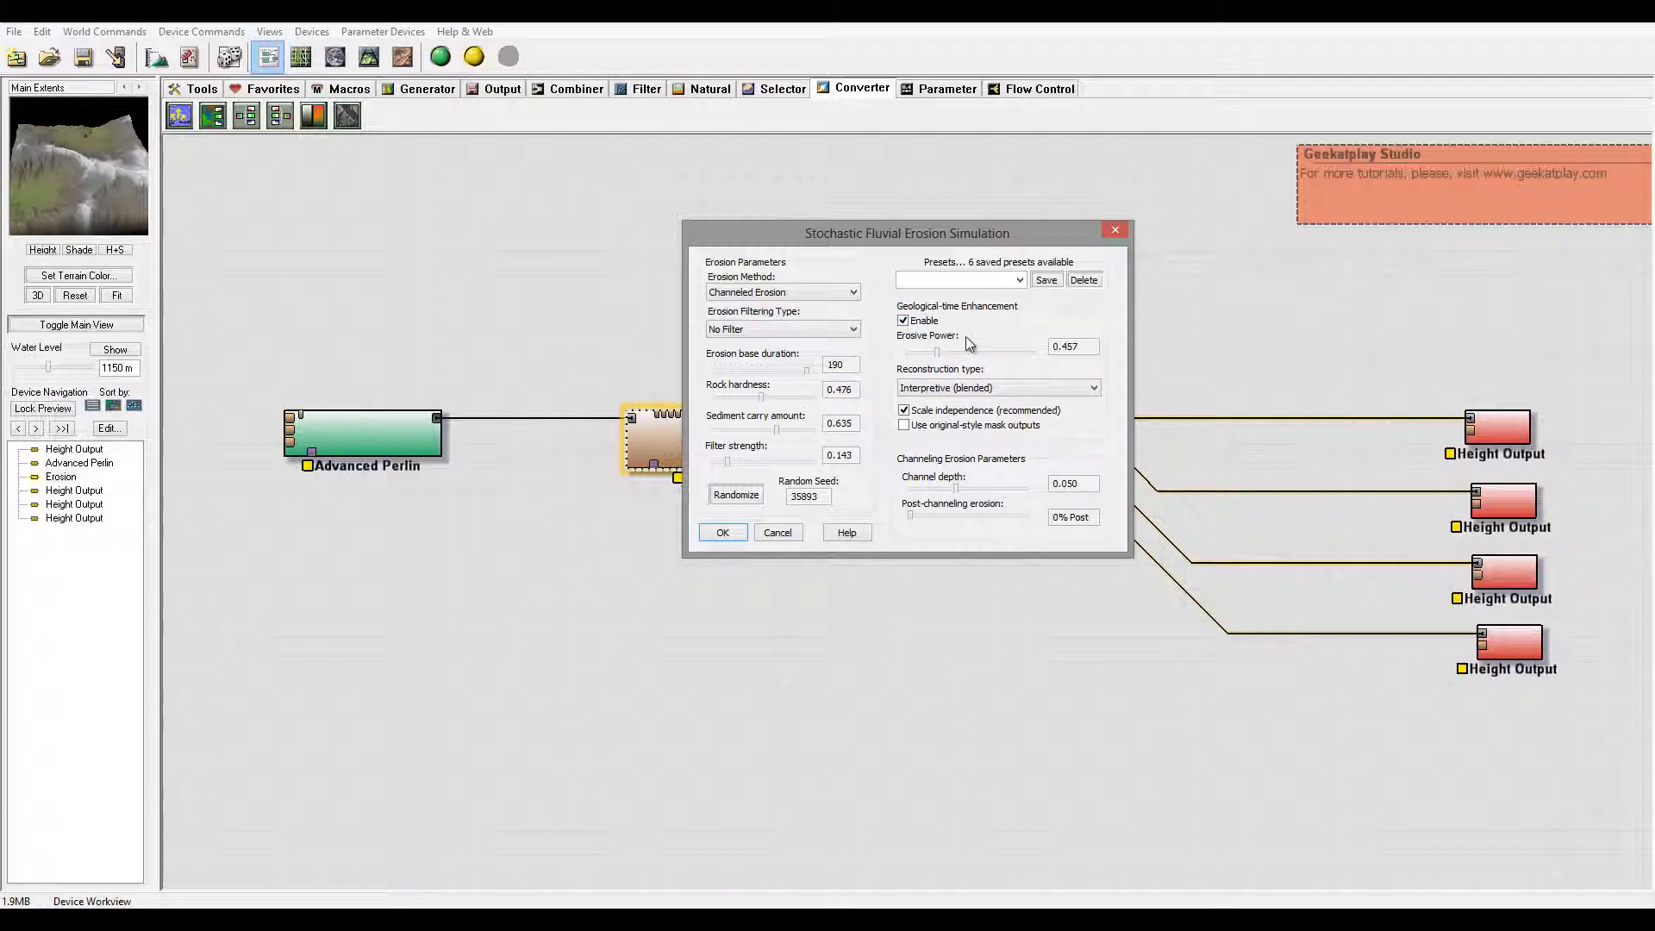
{"action": "left_click_drag", "start_coordinate": [938, 352], "coordinate": [914, 351]}
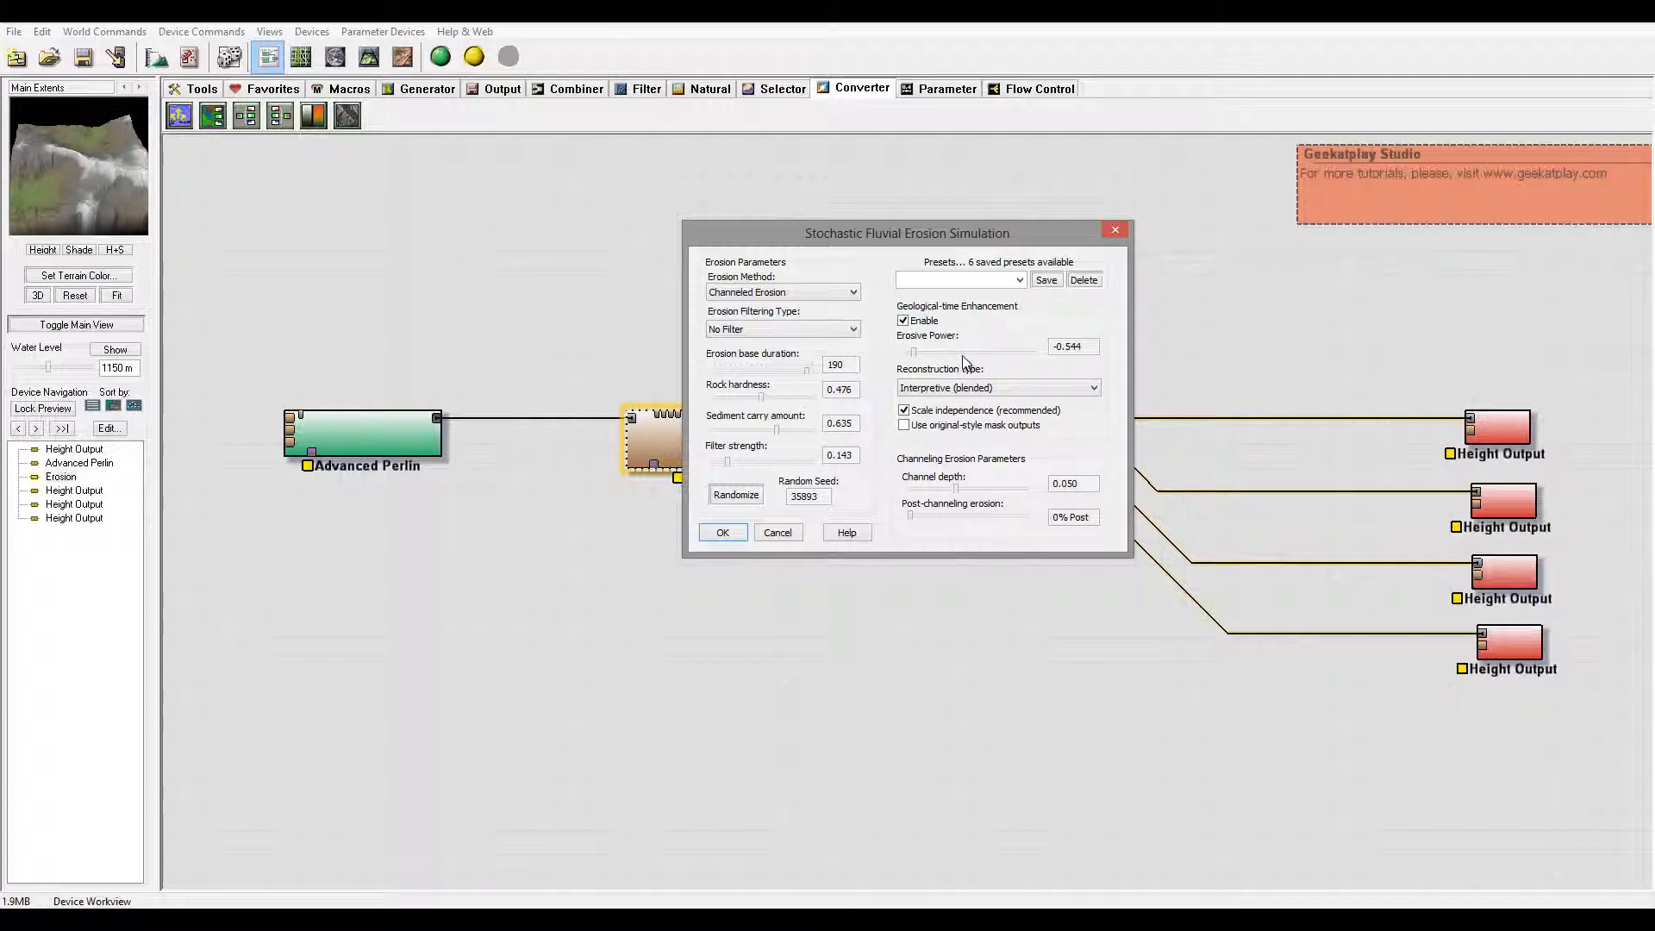
{"action": "left_click_drag", "start_coordinate": [913, 350], "coordinate": [955, 350]}
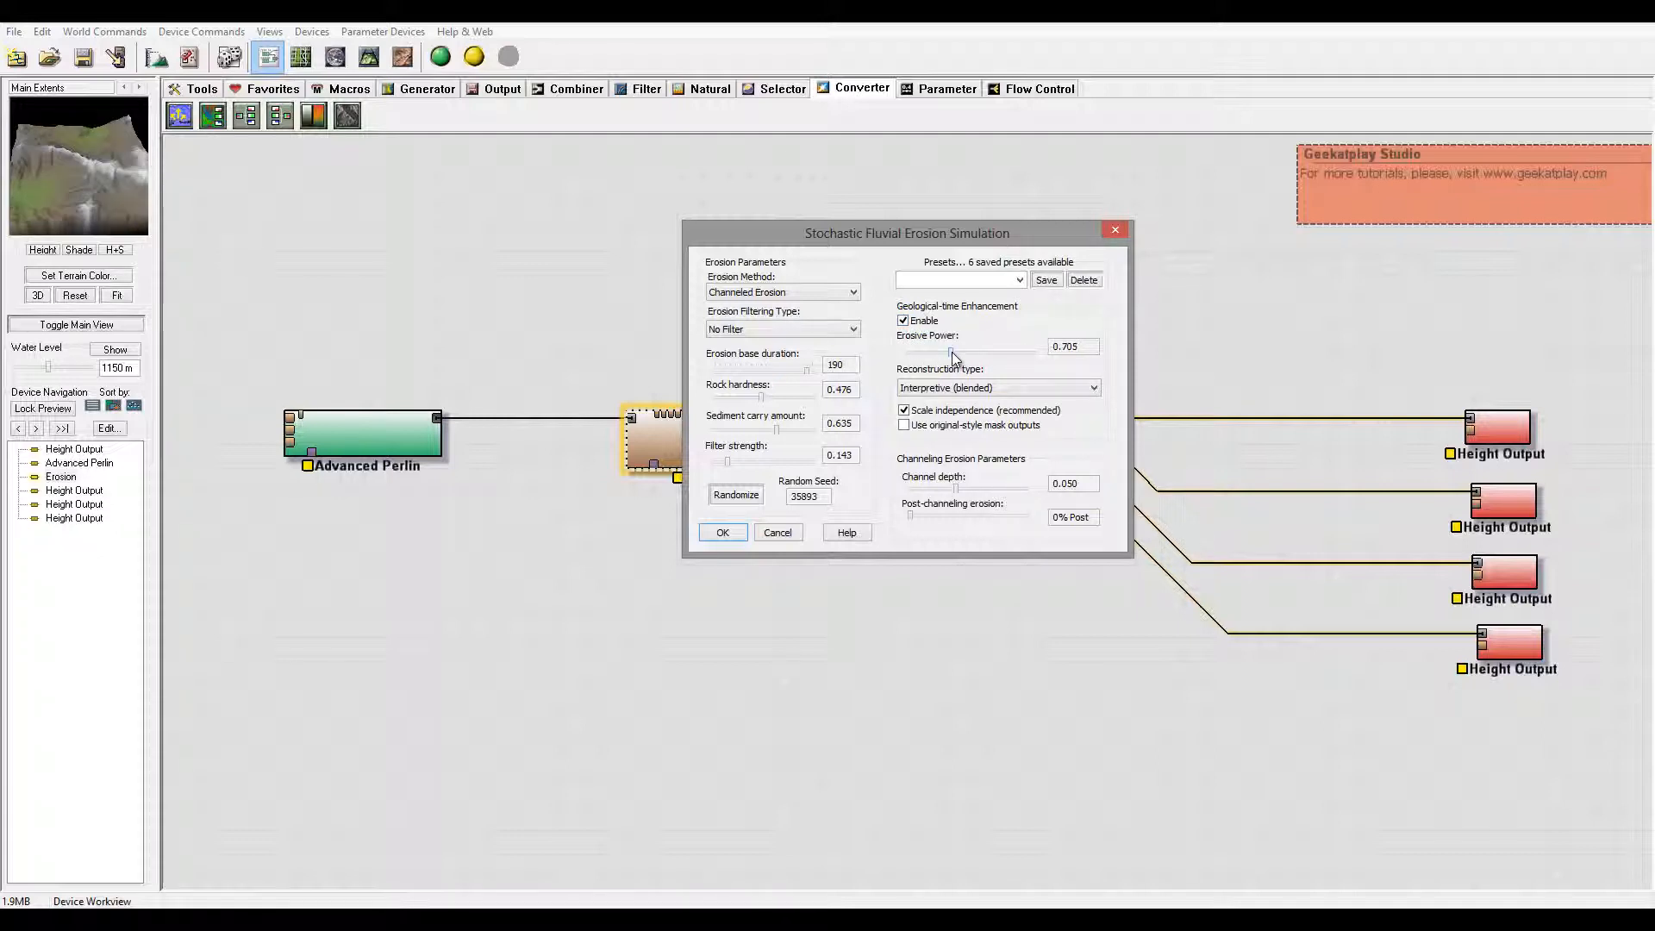
{"action": "left_click_drag", "start_coordinate": [950, 352], "coordinate": [962, 352]}
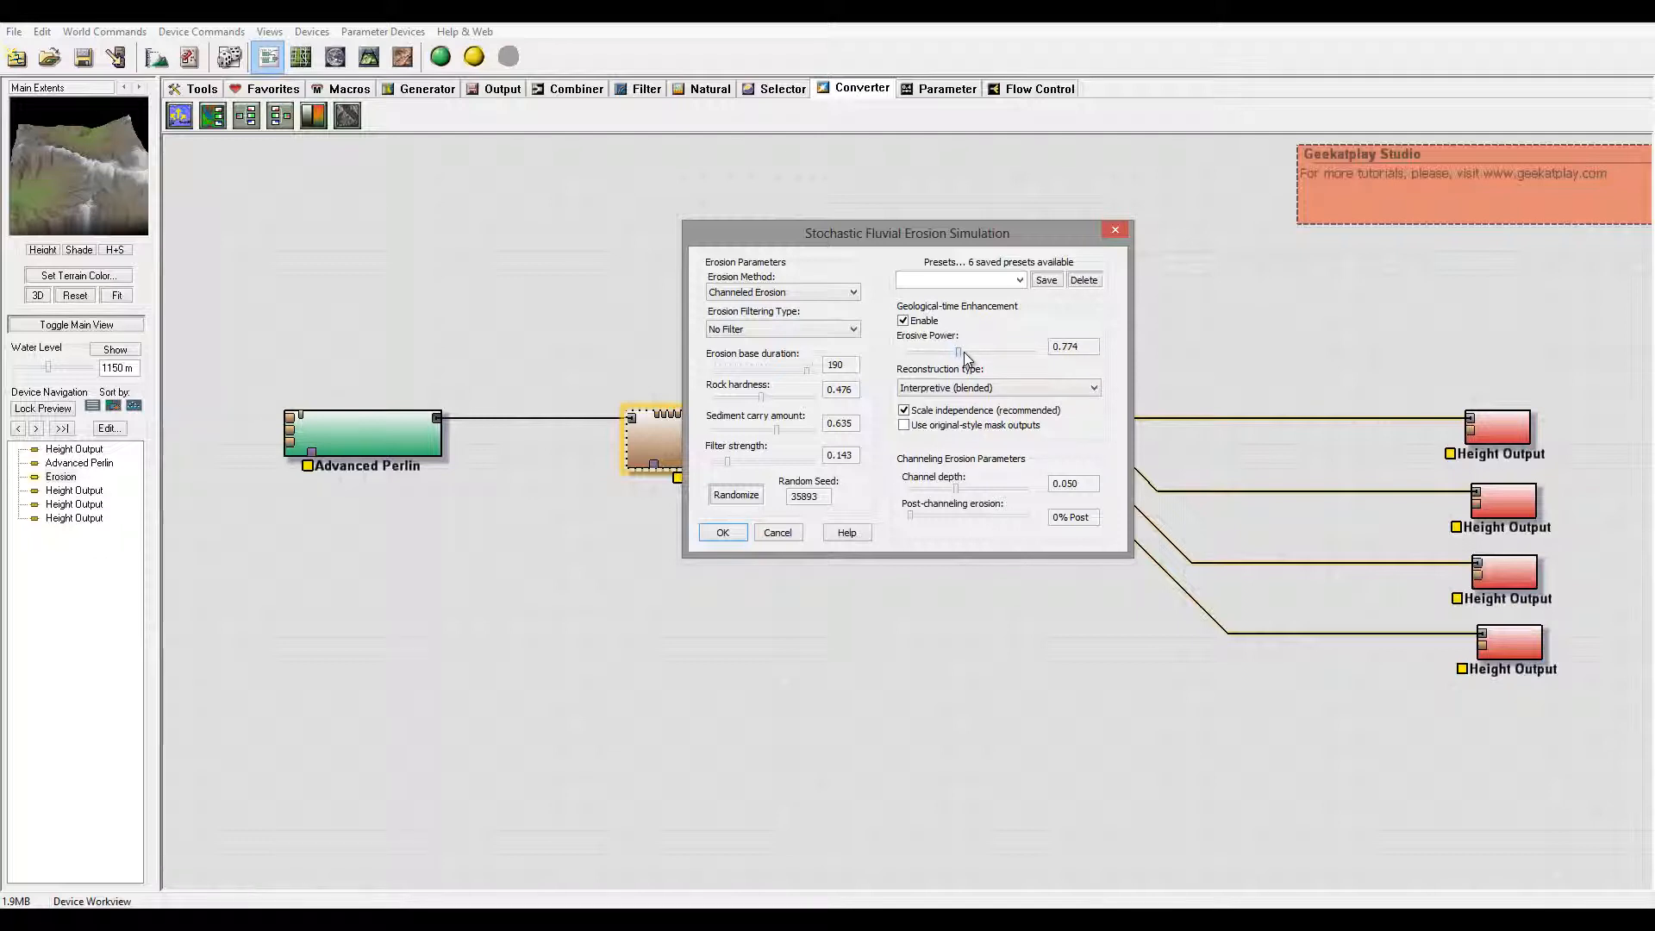
{"action": "left_click_drag", "start_coordinate": [955, 352], "coordinate": [976, 351]}
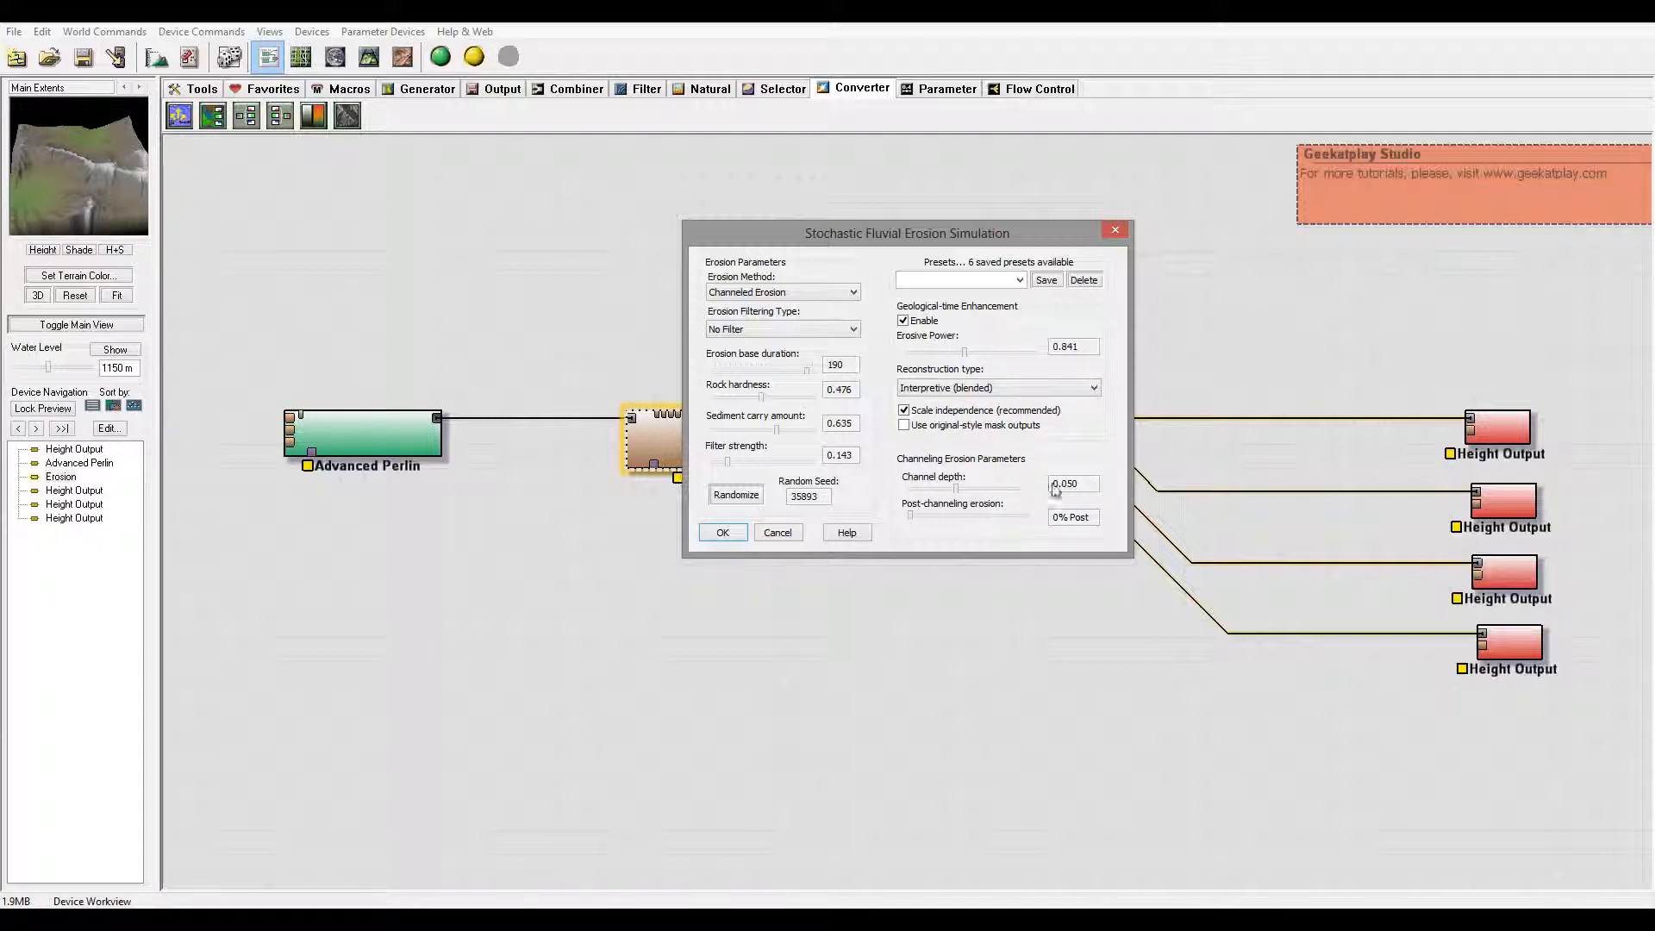
{"action": "left_click", "coordinate": [723, 531]}
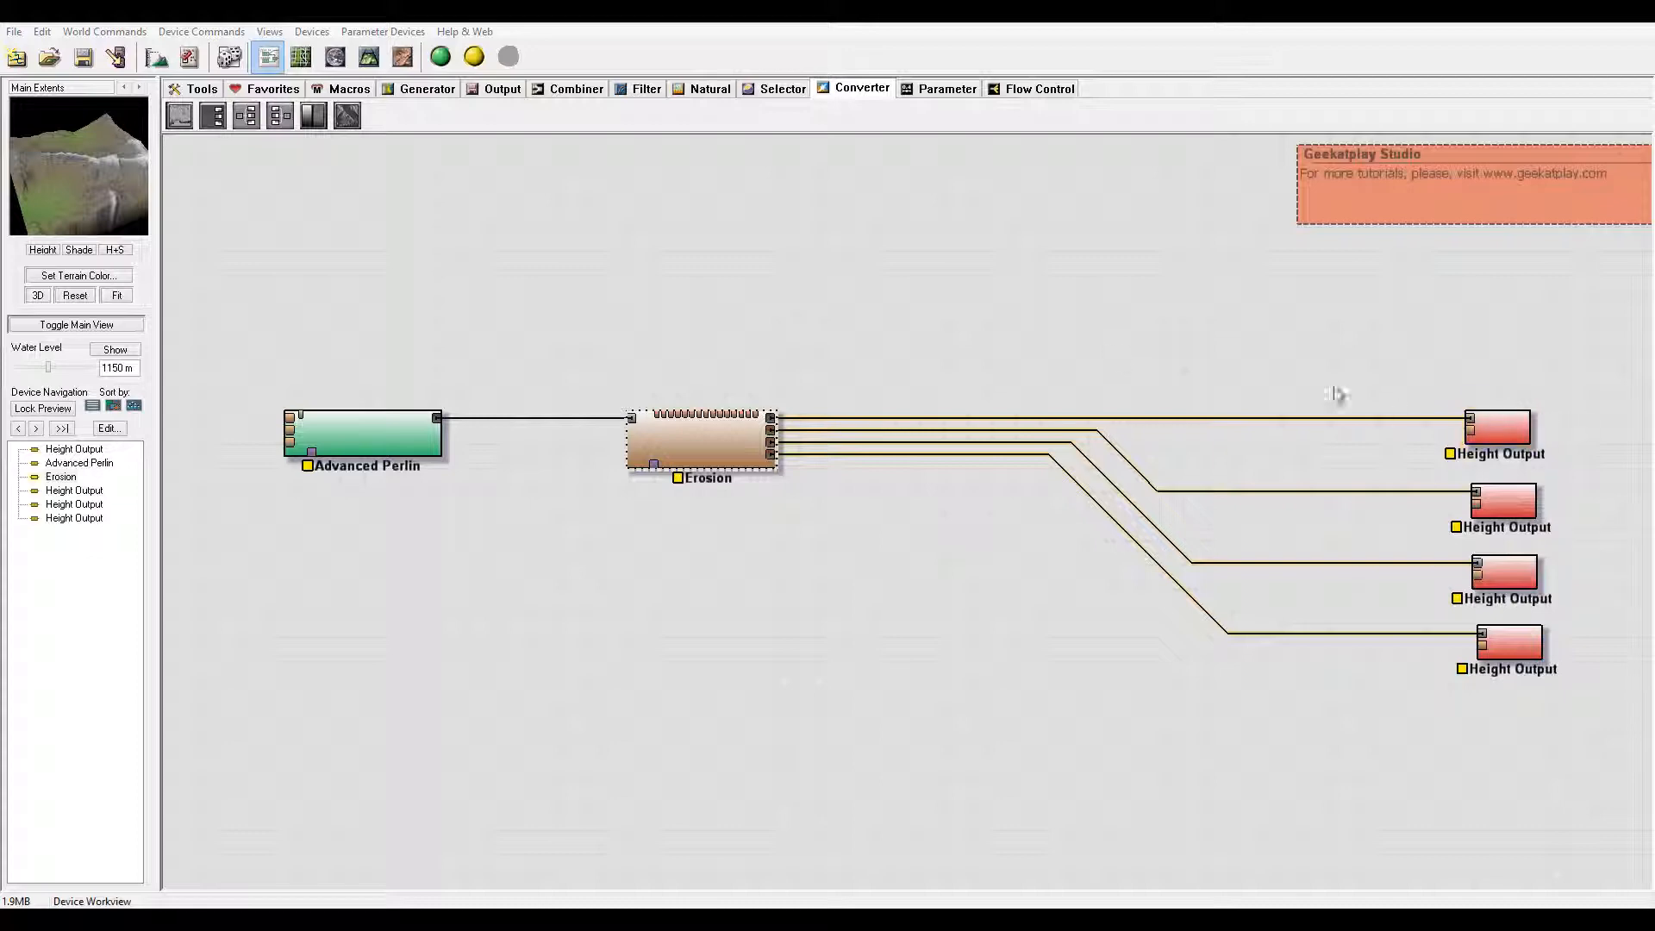
Step: Shift the Perlin and Erosion nodes lower left and bring up the Natural devices for Snow
{"action": "left_click_drag", "start_coordinate": [703, 444], "coordinate": [651, 476]}
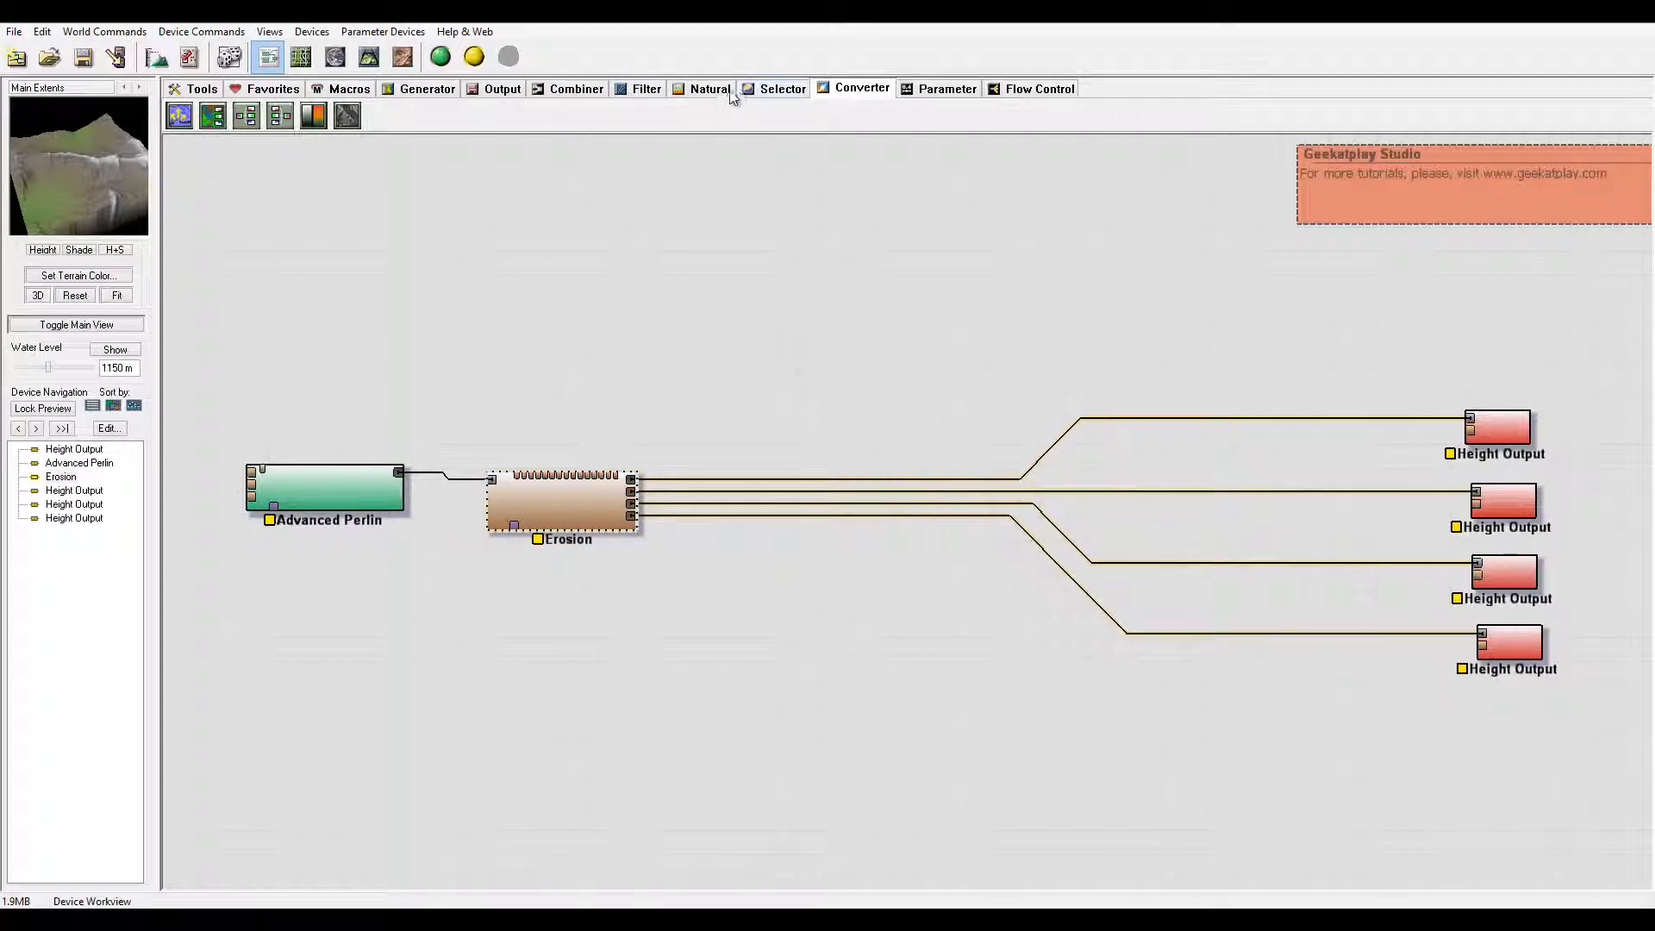
{"action": "left_click", "coordinate": [708, 90]}
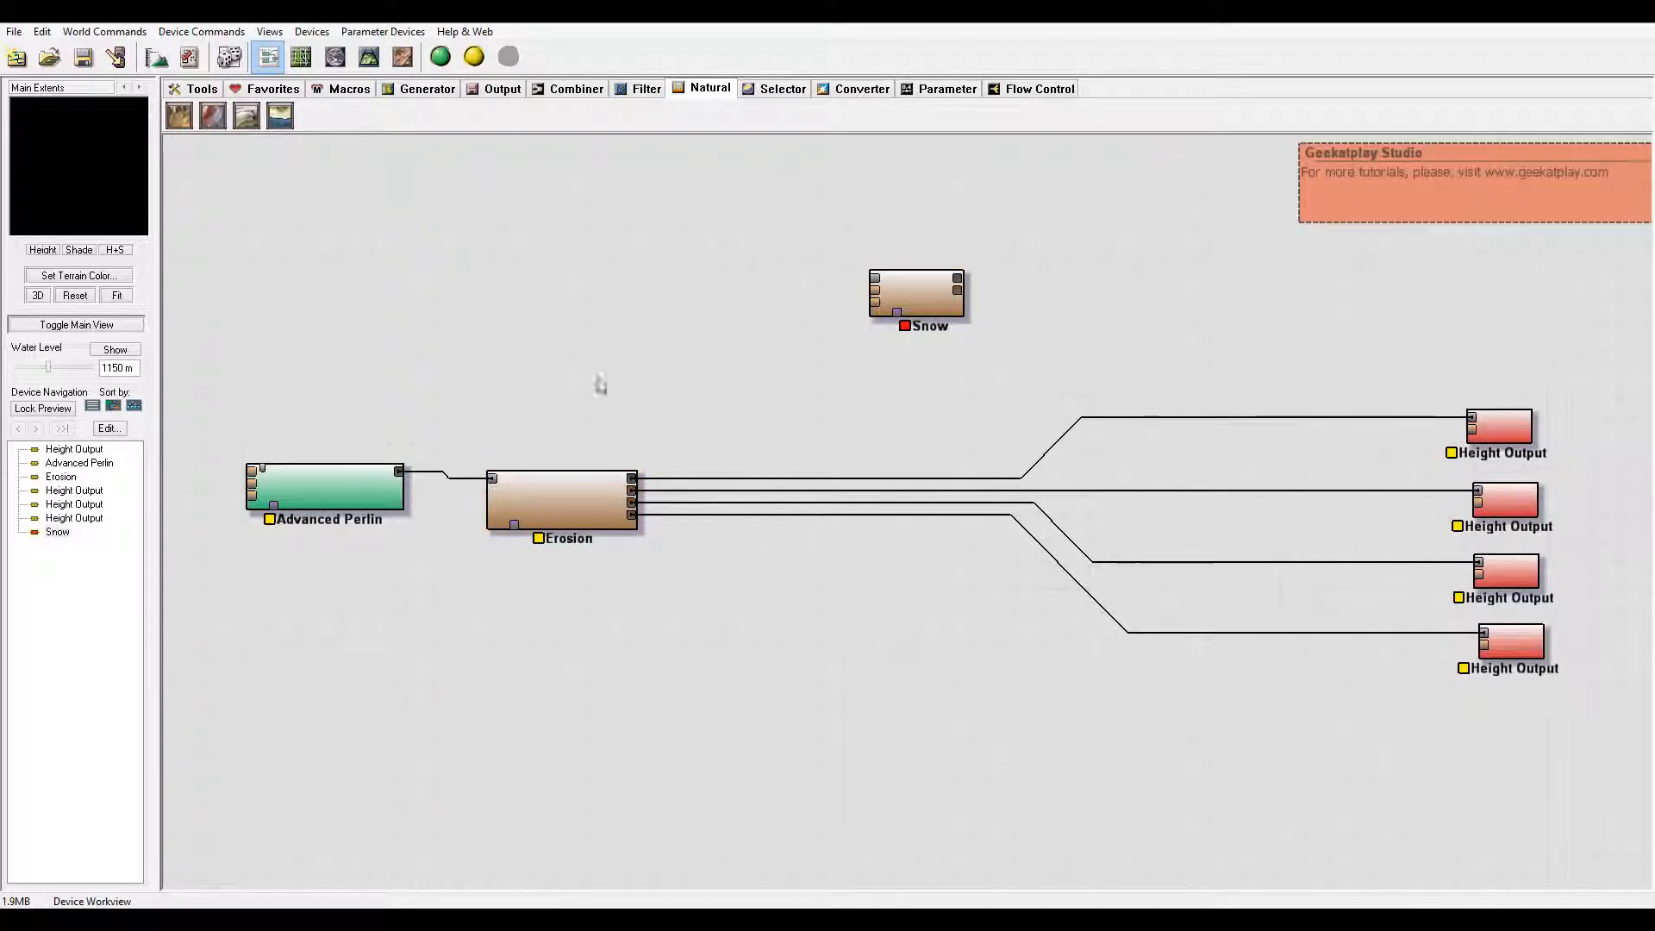
{"action": "mouse_move", "coordinate": [707, 214]}
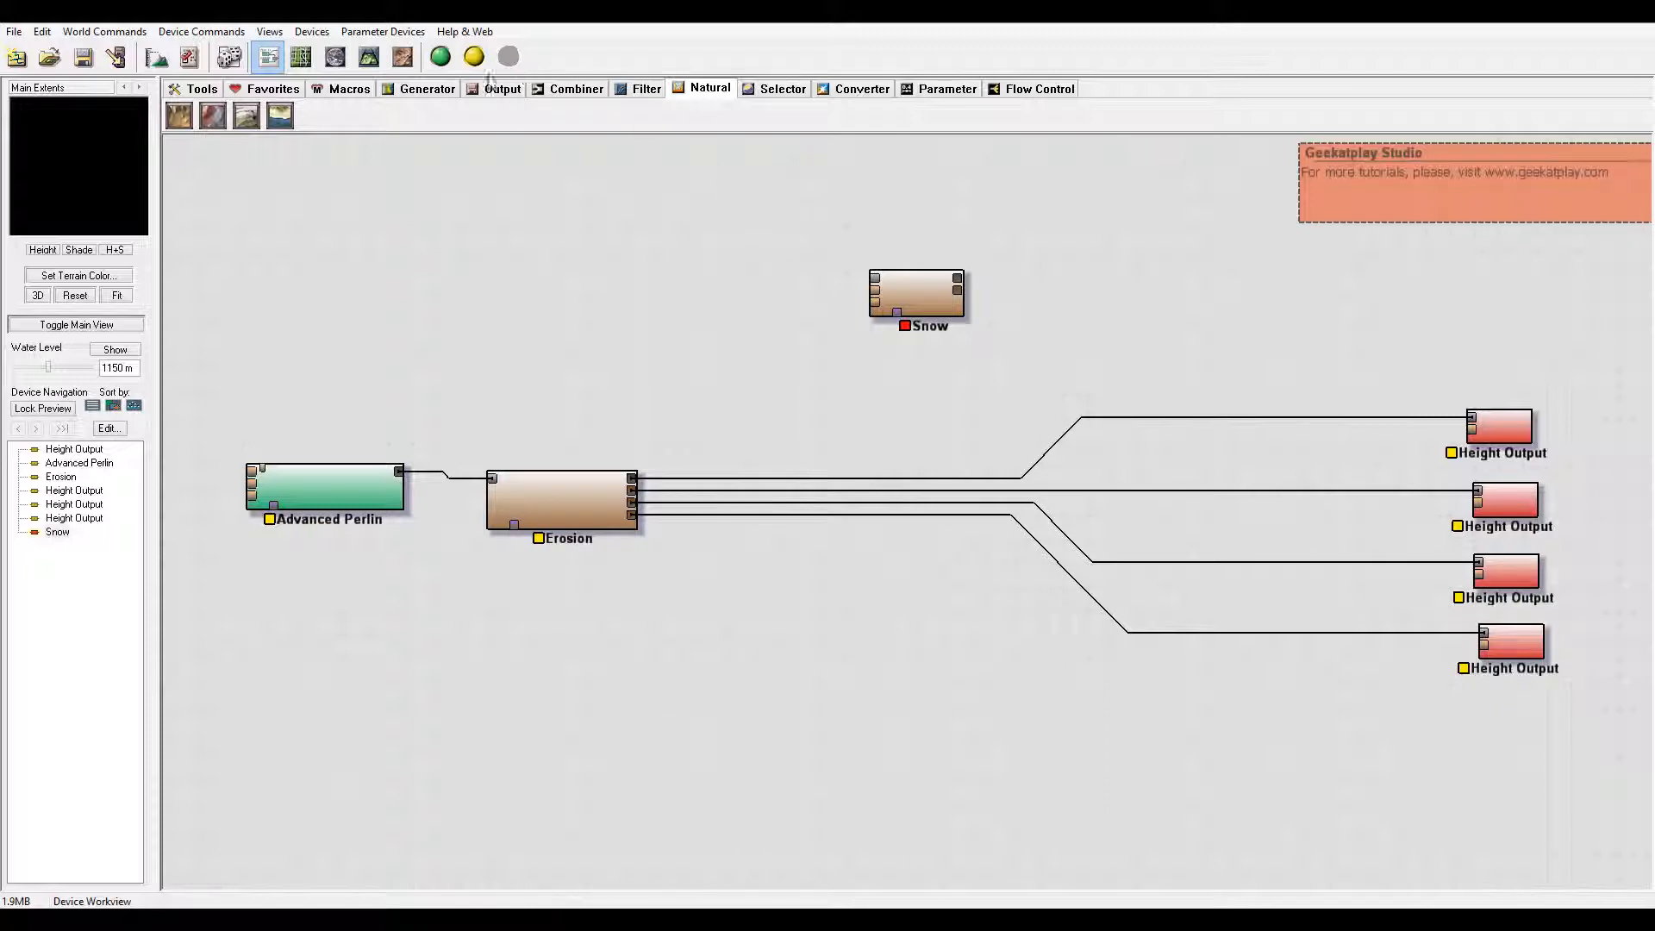
Step: Place a Combiner from the filter devices and position it above the Erosion output
{"action": "left_click", "coordinate": [646, 90]}
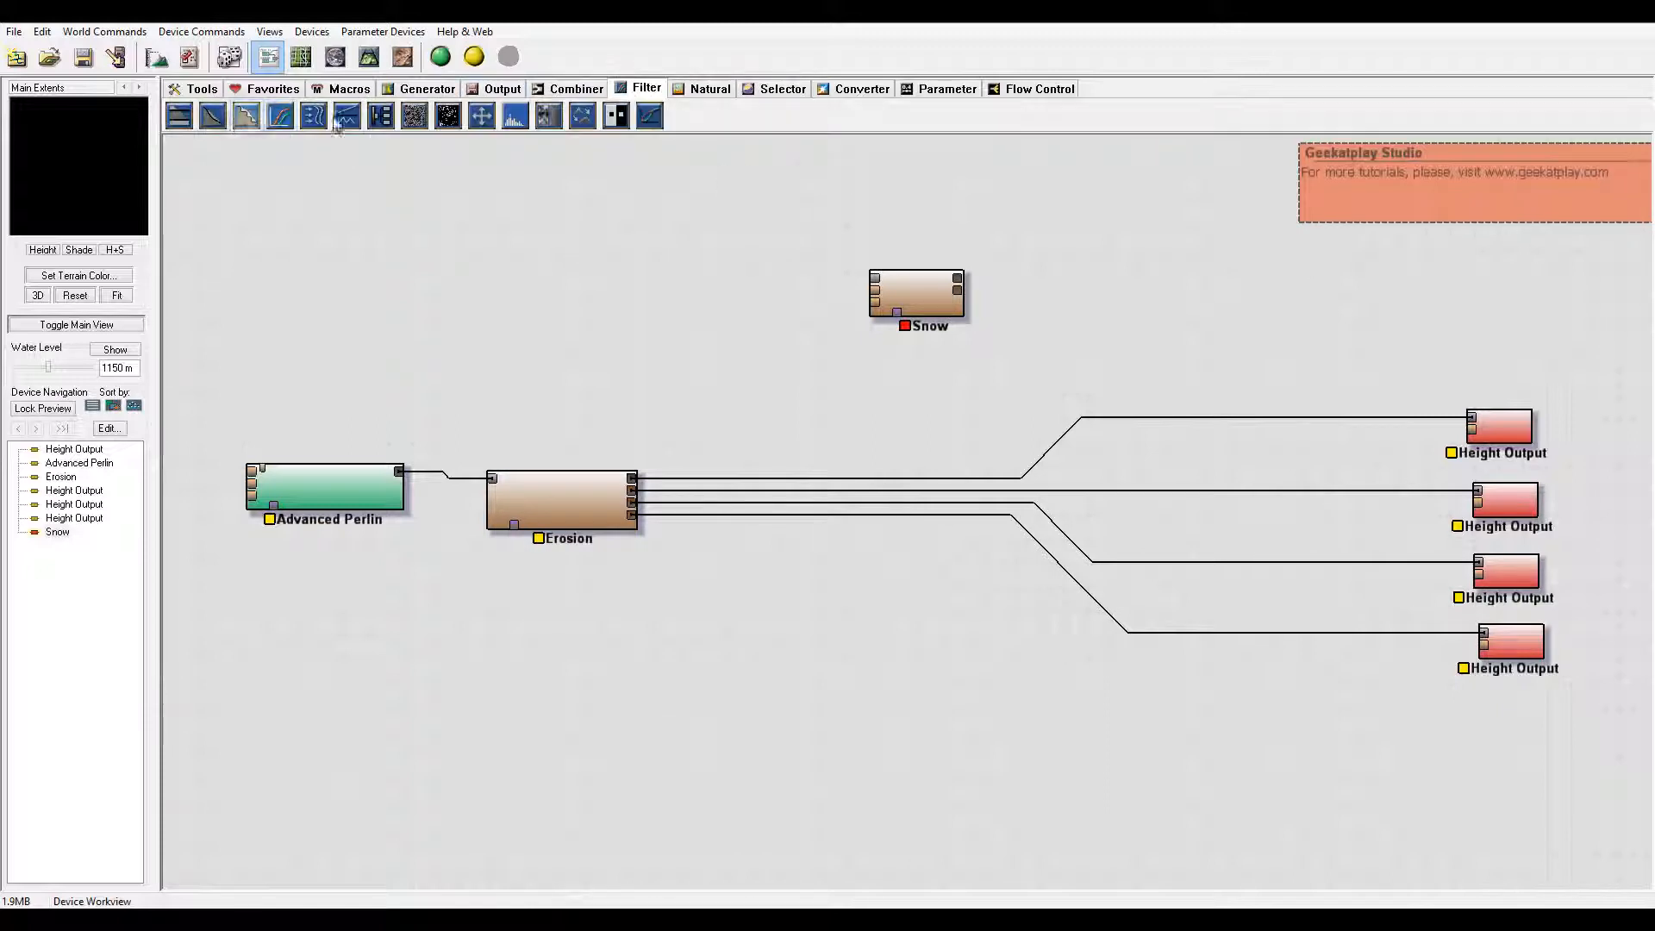
{"action": "left_click", "coordinate": [576, 88]}
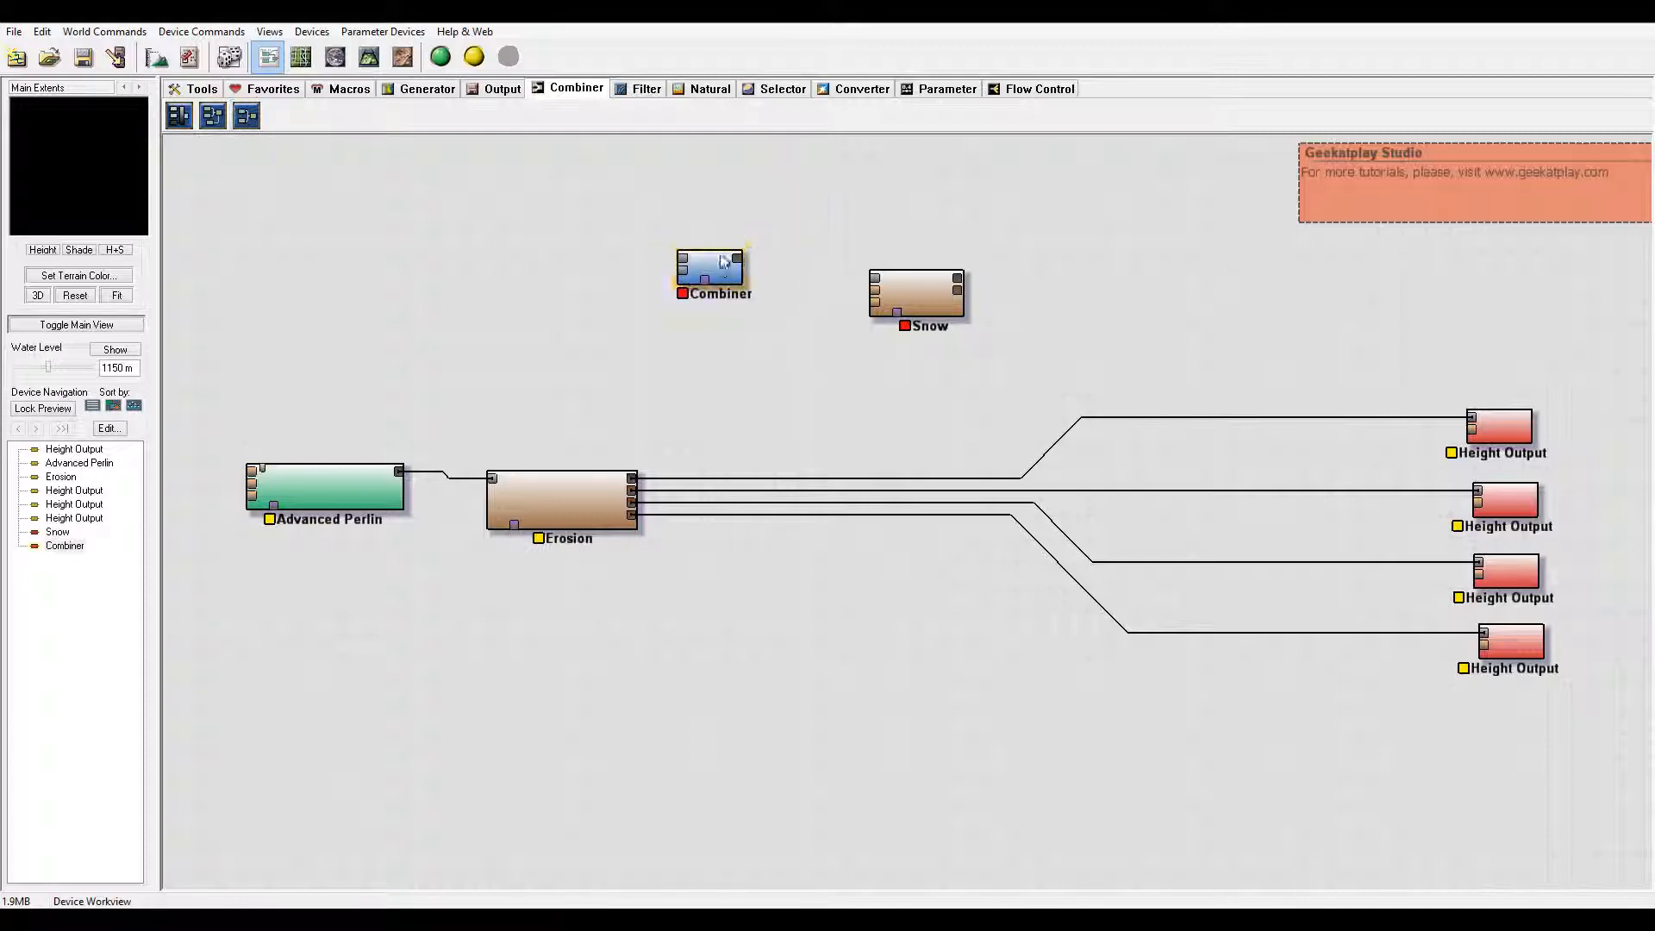
{"action": "left_click_drag", "start_coordinate": [710, 263], "coordinate": [717, 307]}
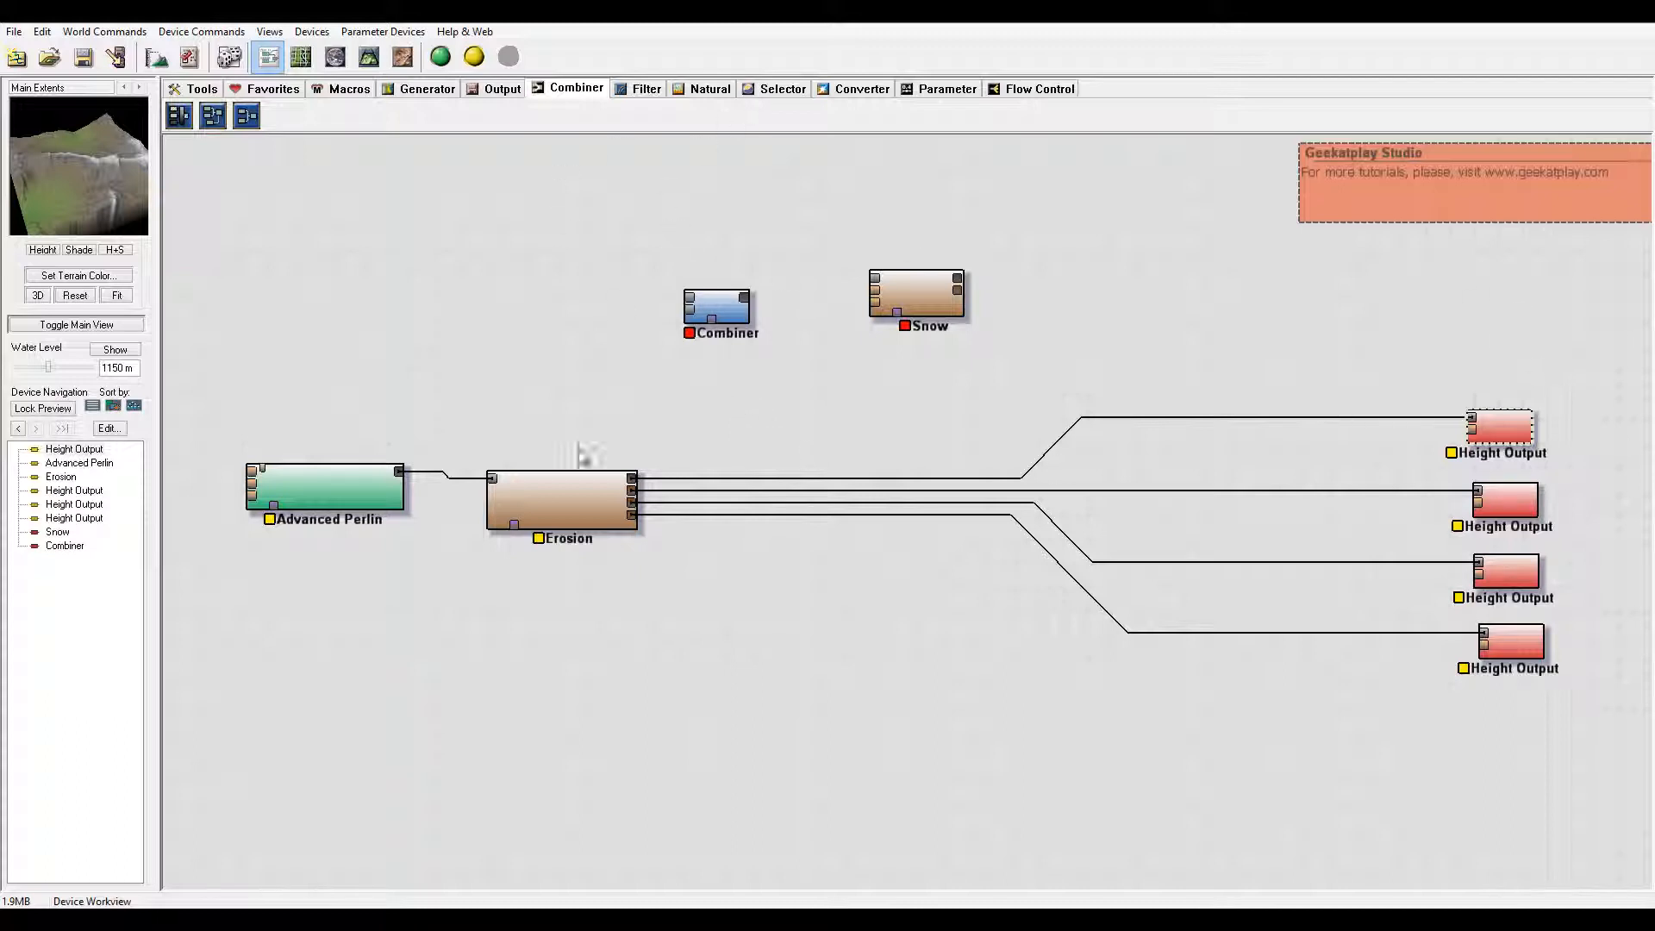
{"action": "mouse_move", "coordinate": [610, 500]}
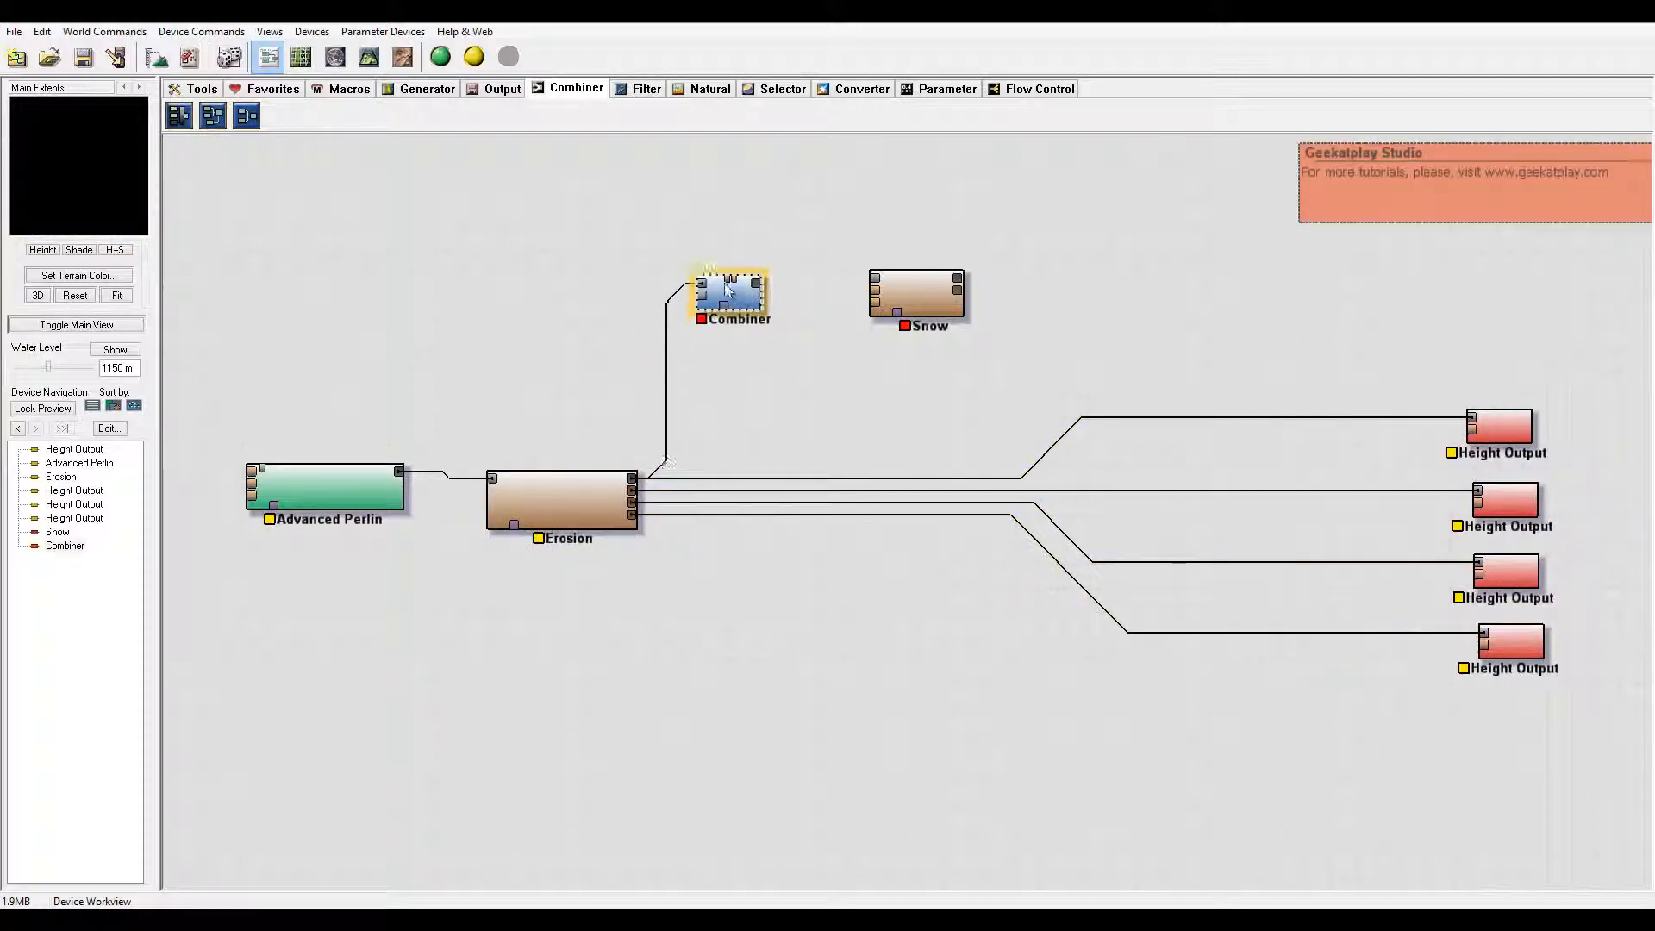
{"action": "left_click_drag", "start_coordinate": [731, 293], "coordinate": [736, 243]}
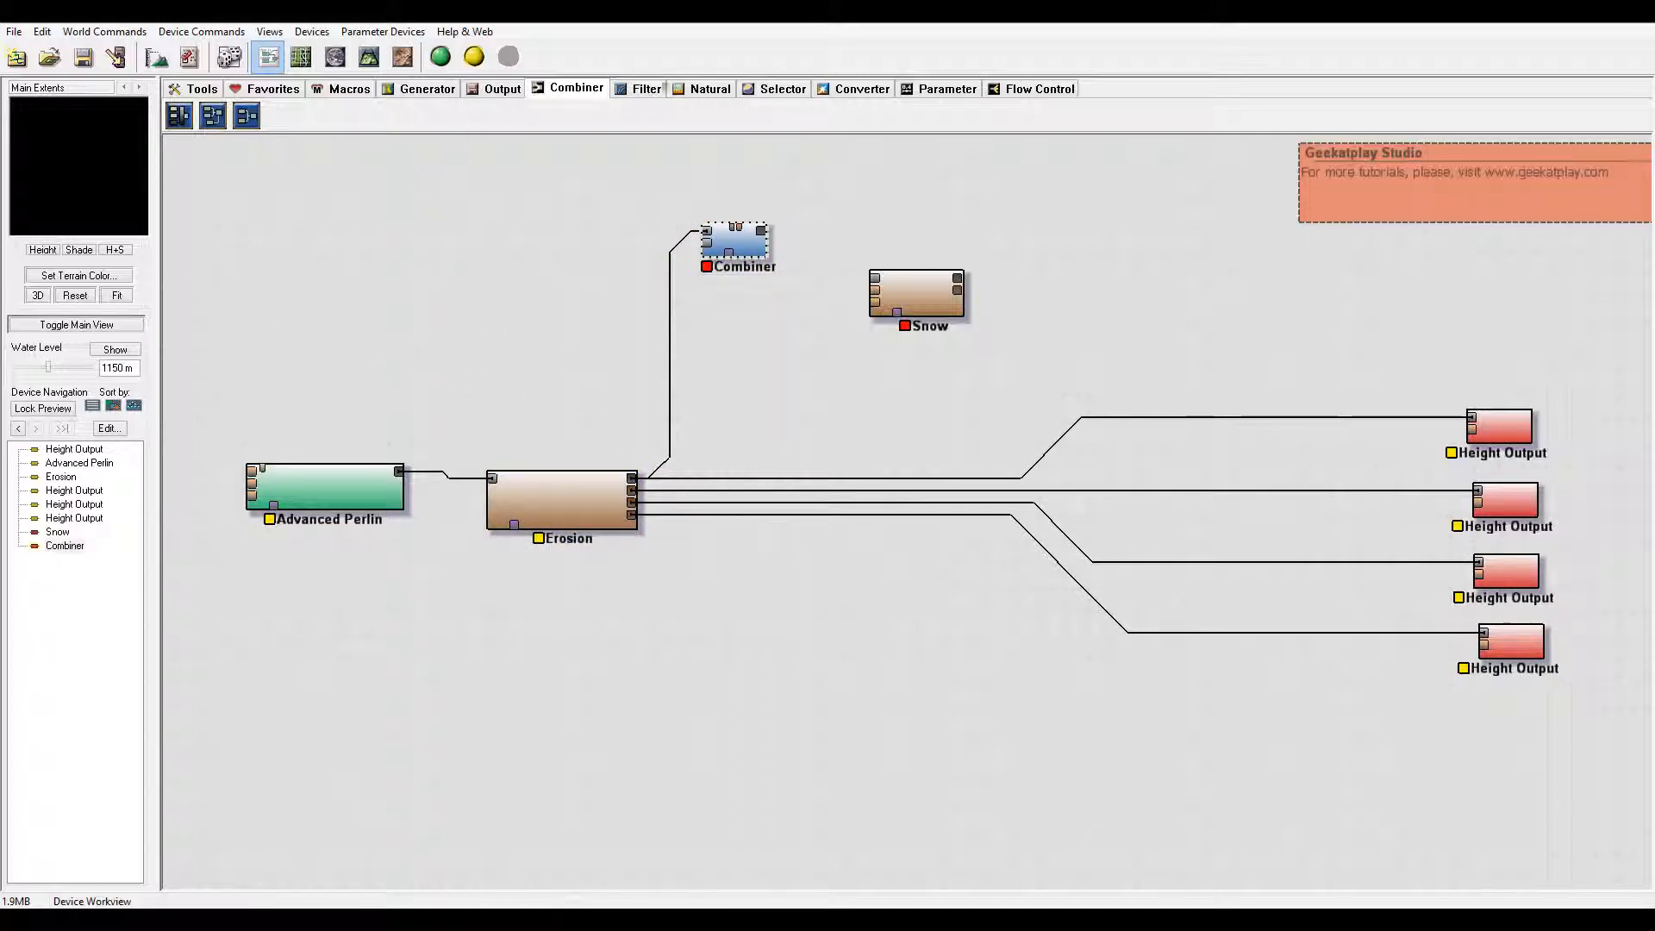
Step: Add a Select Height device from the Selector category to the graph
{"action": "left_click", "coordinate": [779, 88]}
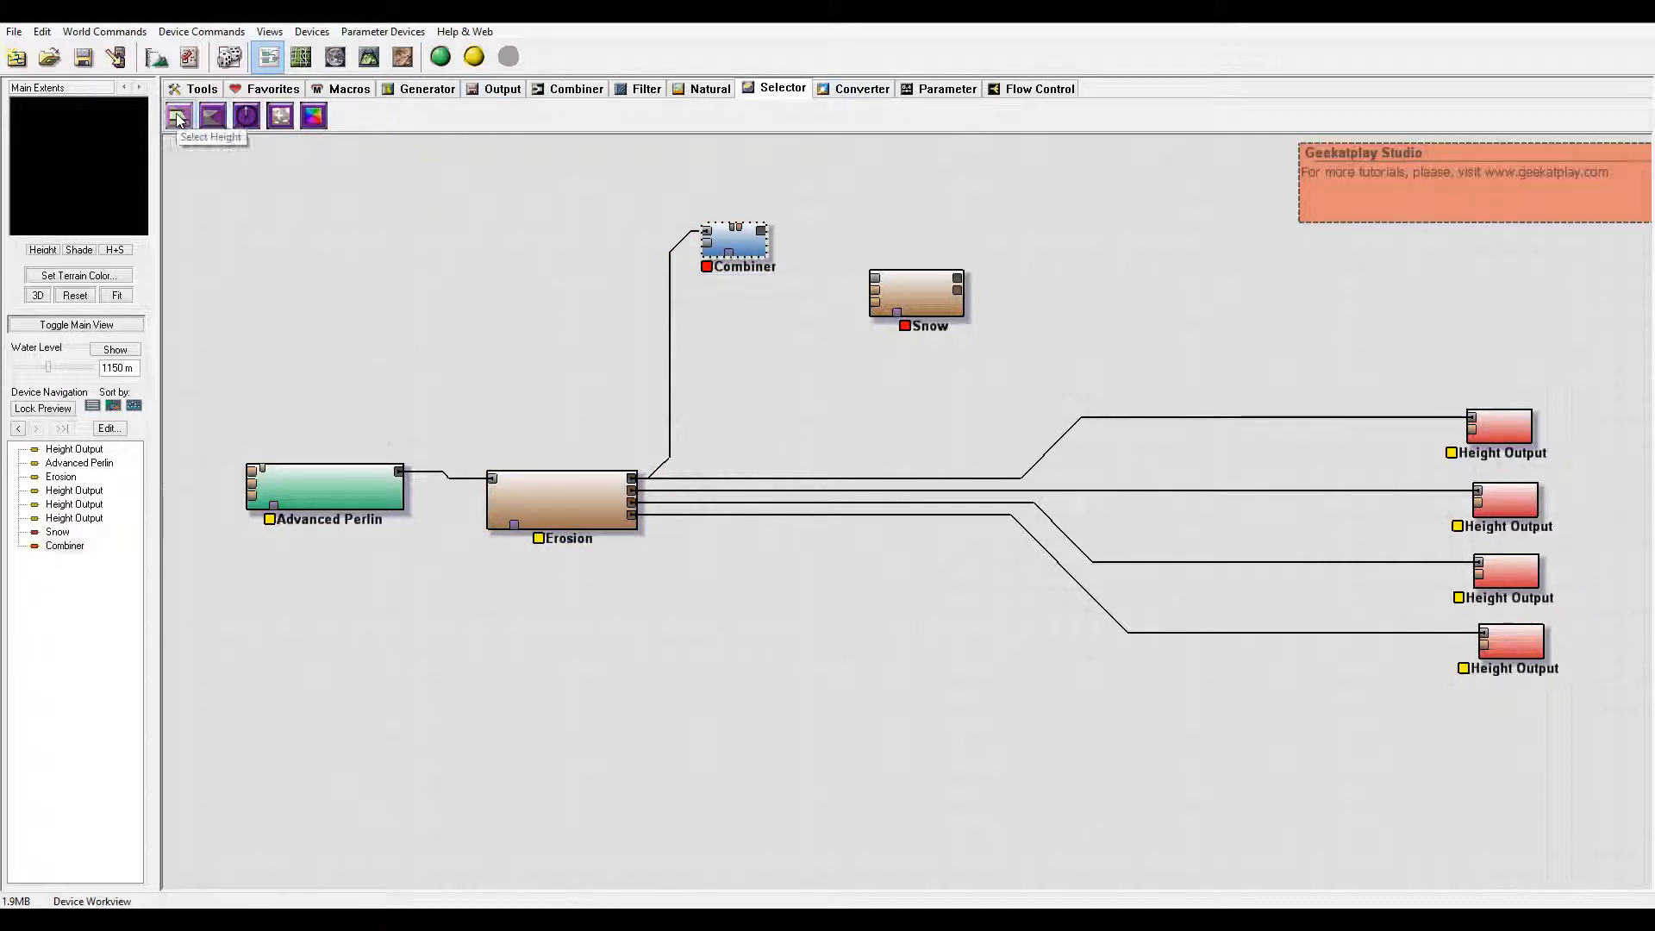
{"action": "left_click", "coordinate": [176, 114]}
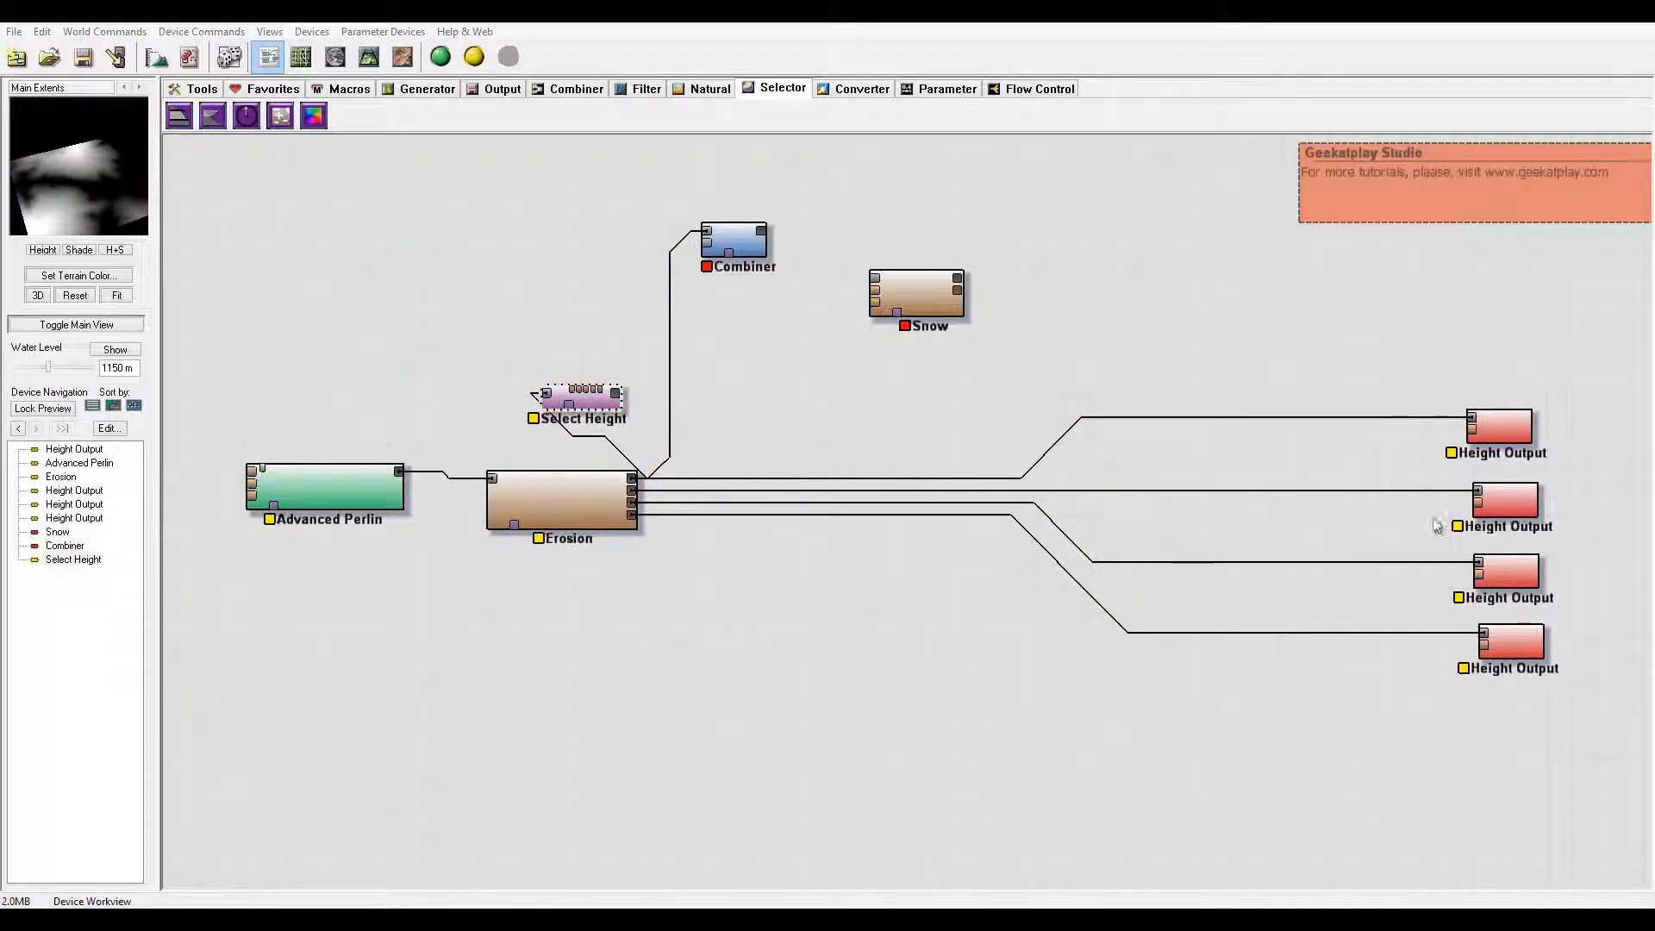
{"action": "double_click", "coordinate": [579, 397]}
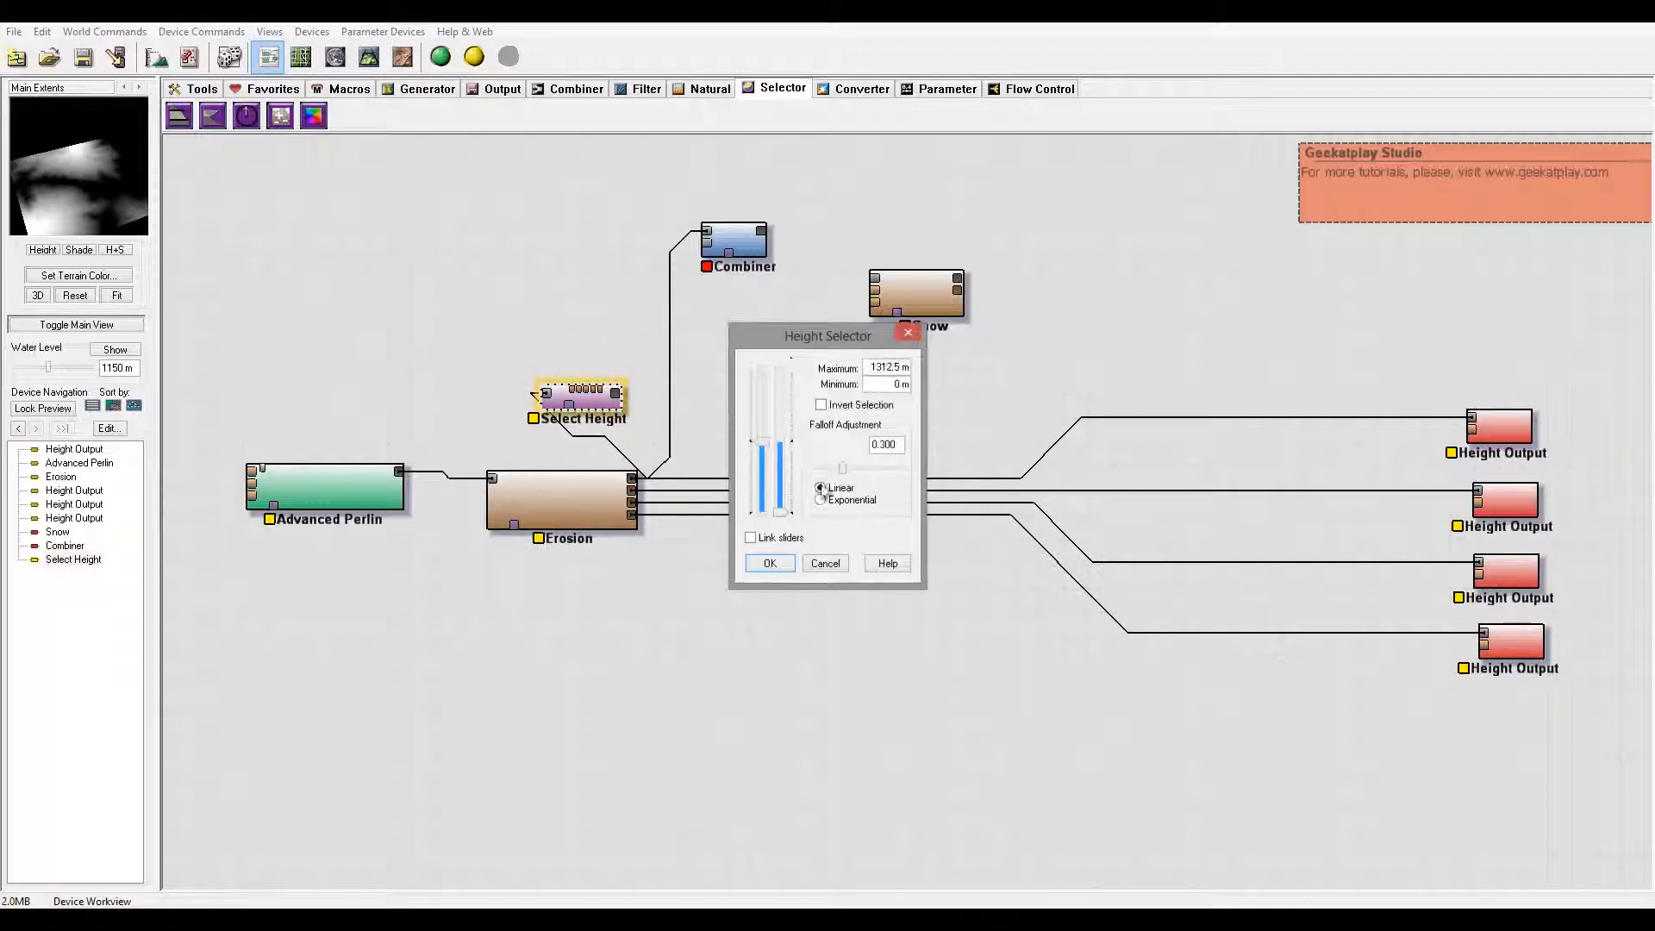
Step: Set the Select Height range to roughly 0–1039 m and accept it
{"action": "left_click_drag", "start_coordinate": [770, 380], "coordinate": [768, 469]}
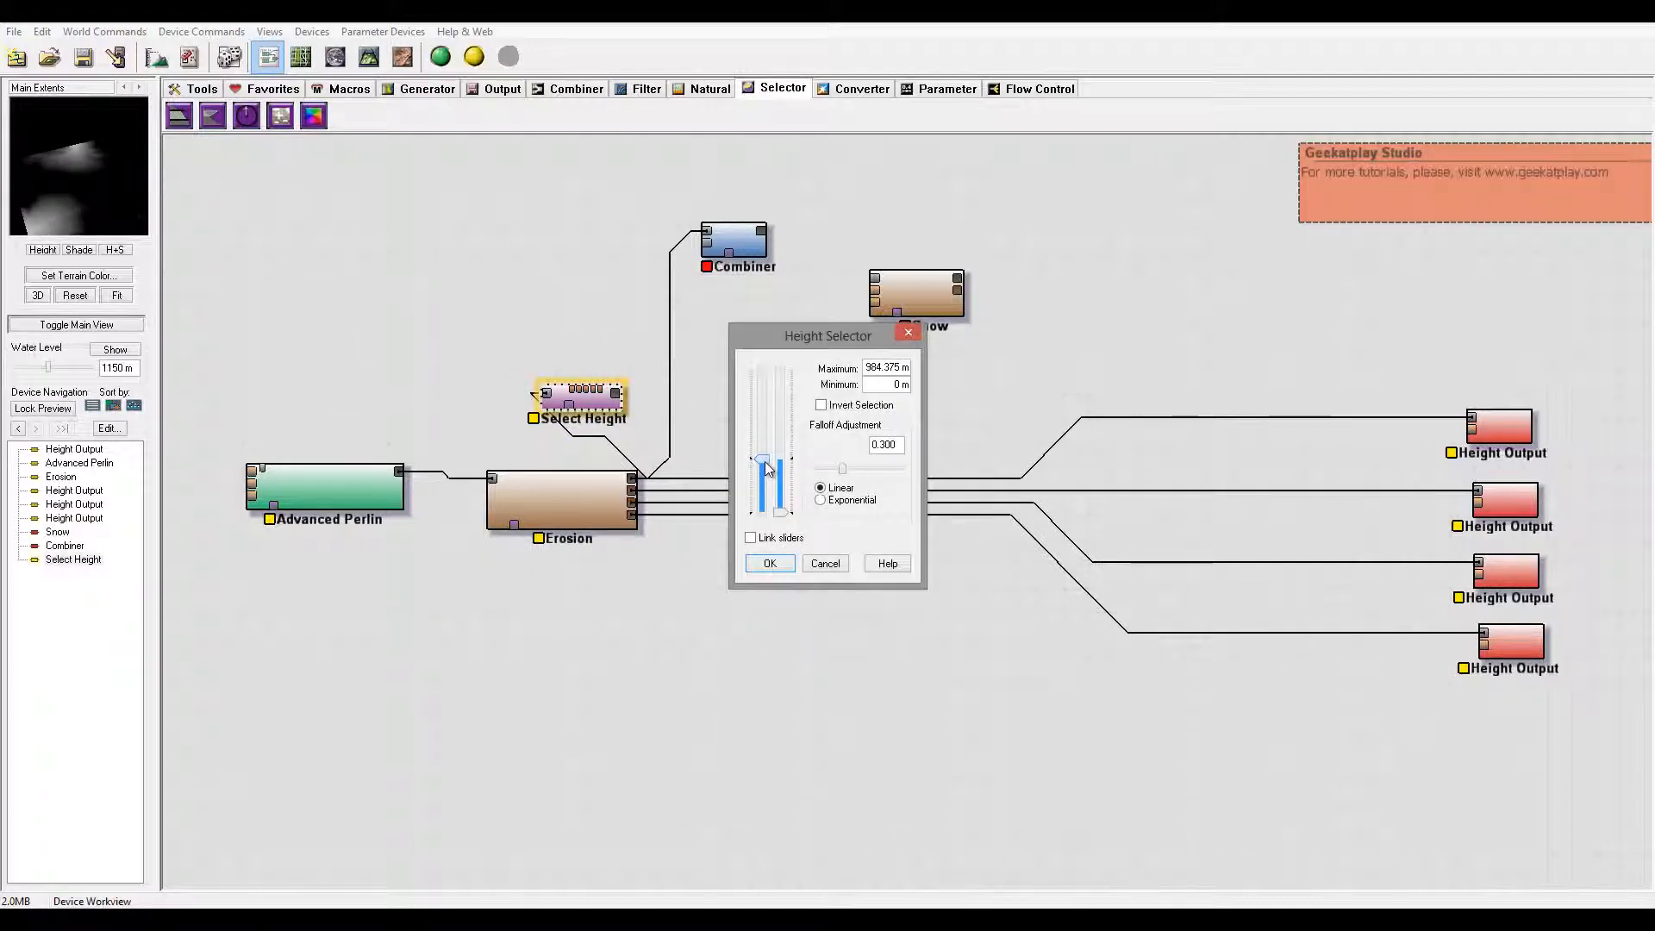
{"action": "left_click_drag", "start_coordinate": [769, 459], "coordinate": [768, 475]}
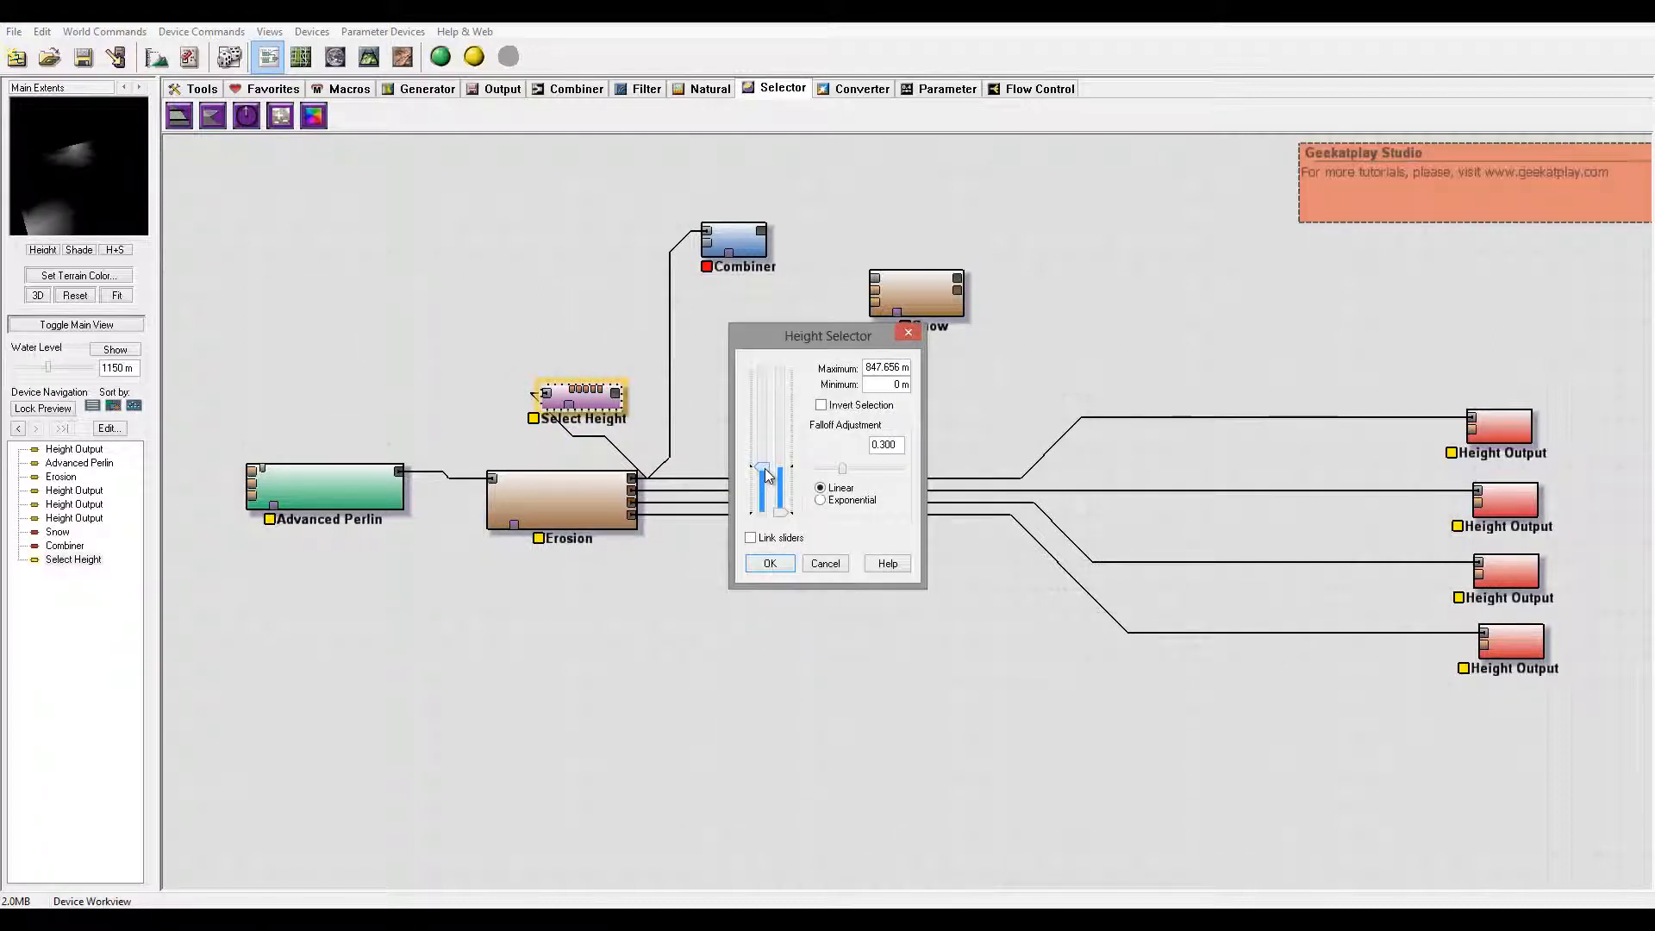
{"action": "left_click_drag", "start_coordinate": [769, 472], "coordinate": [769, 487]}
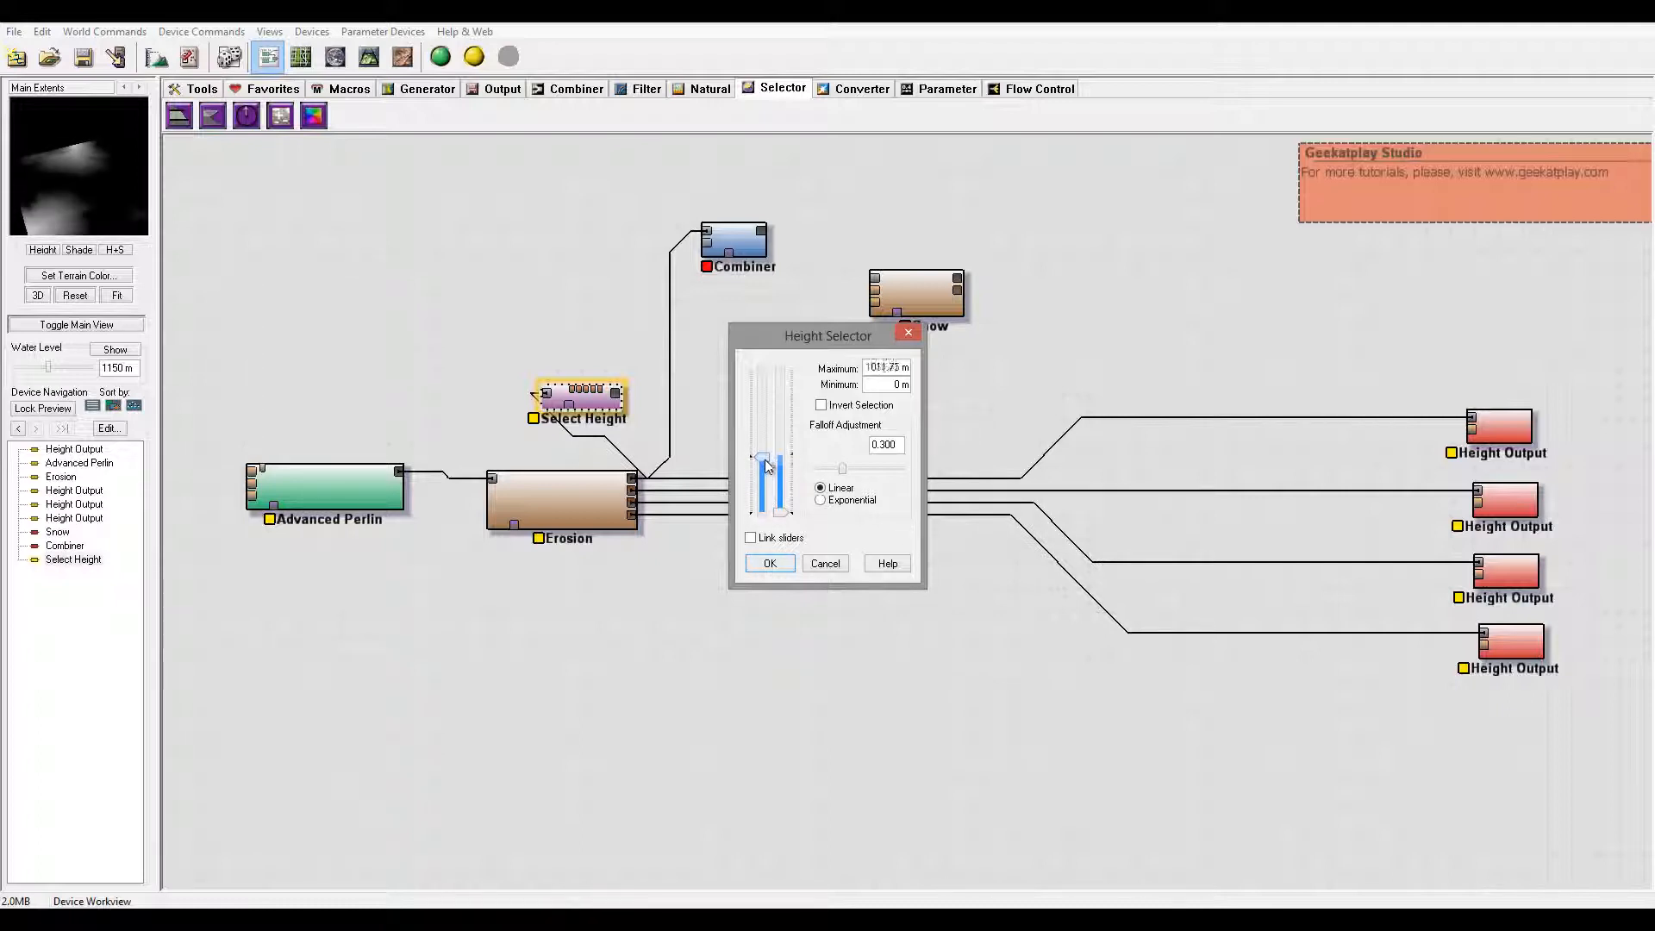
{"action": "left_click_drag", "start_coordinate": [769, 463], "coordinate": [779, 488]}
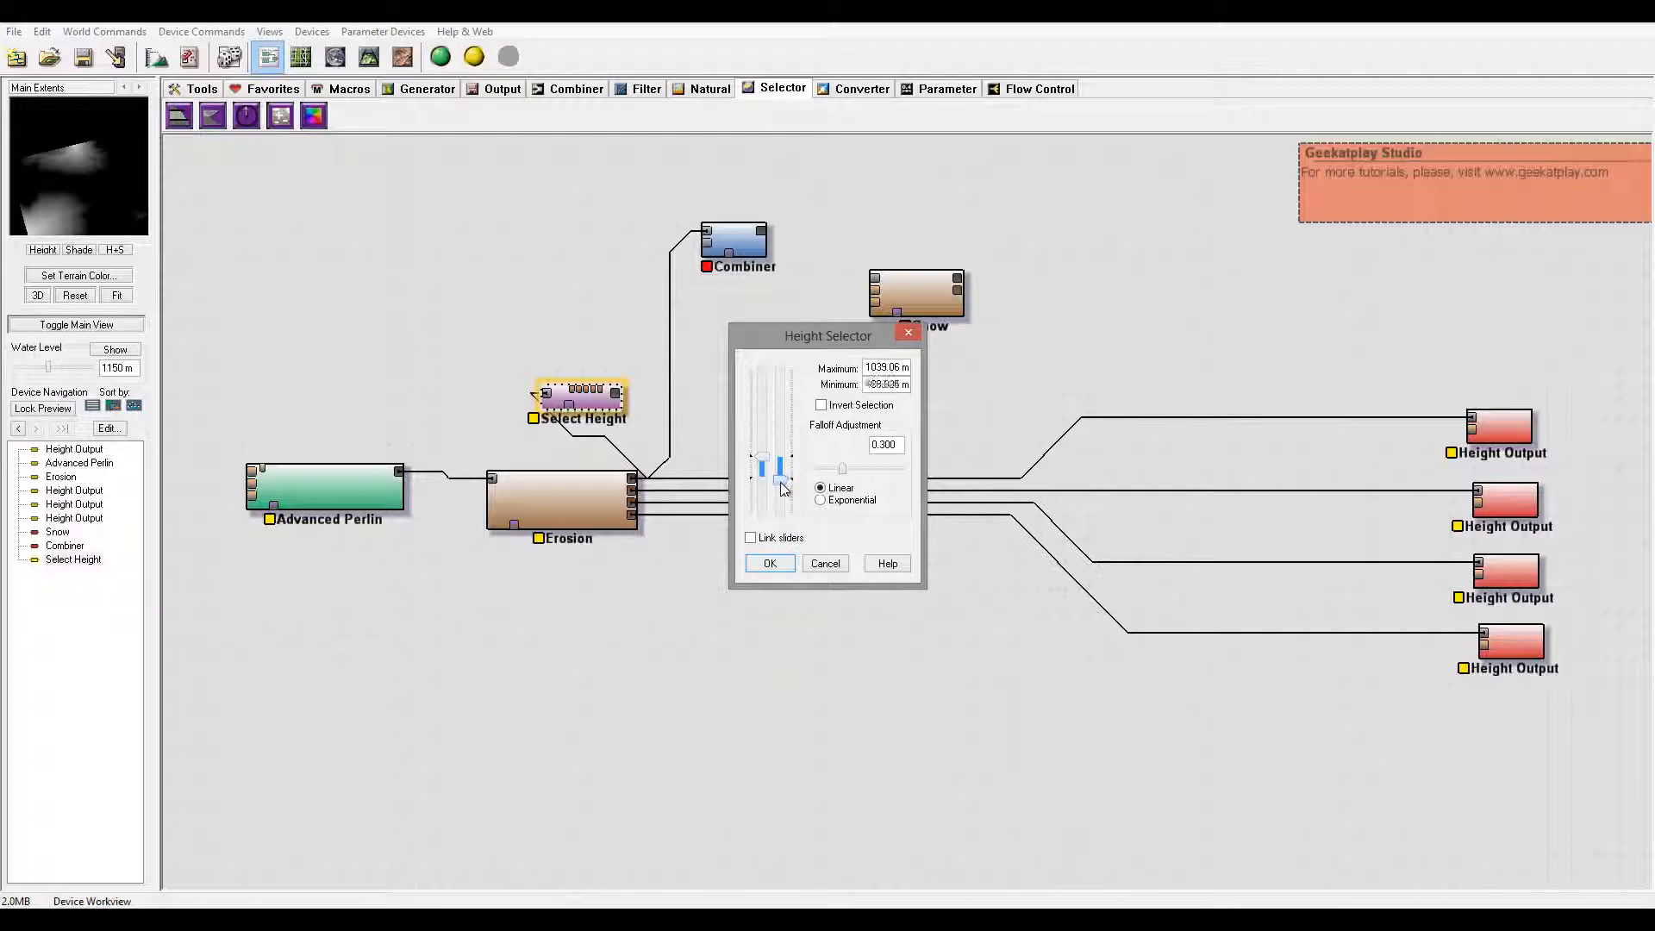
{"action": "left_click_drag", "start_coordinate": [779, 488], "coordinate": [762, 469]}
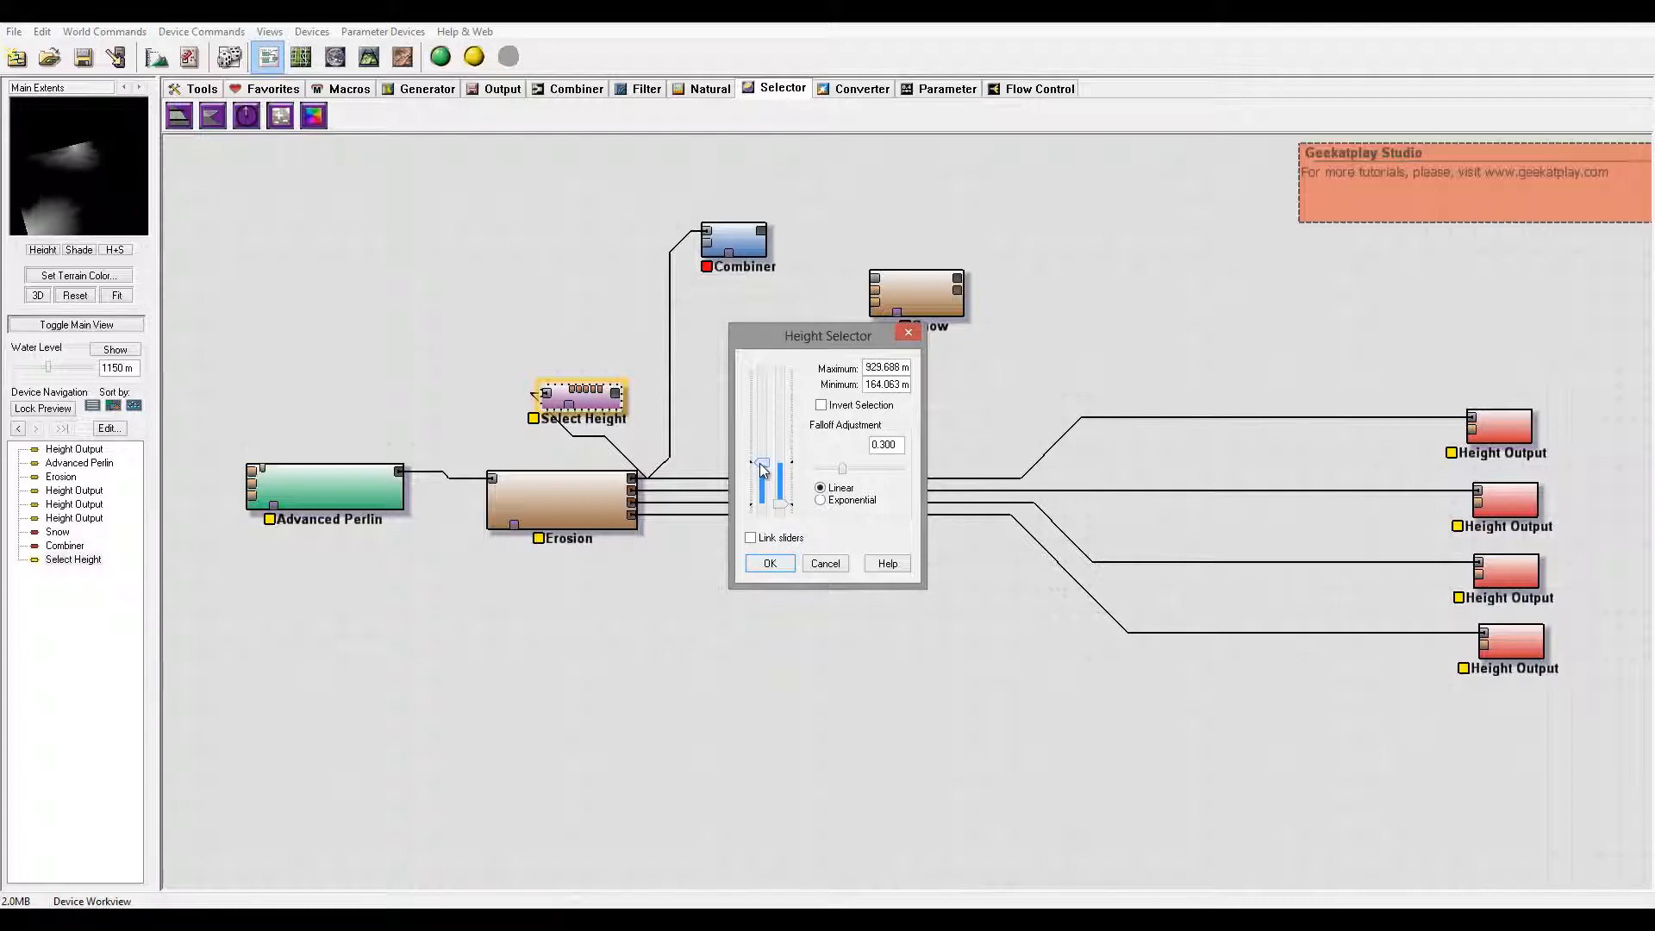
{"action": "left_click_drag", "start_coordinate": [762, 468], "coordinate": [762, 462]}
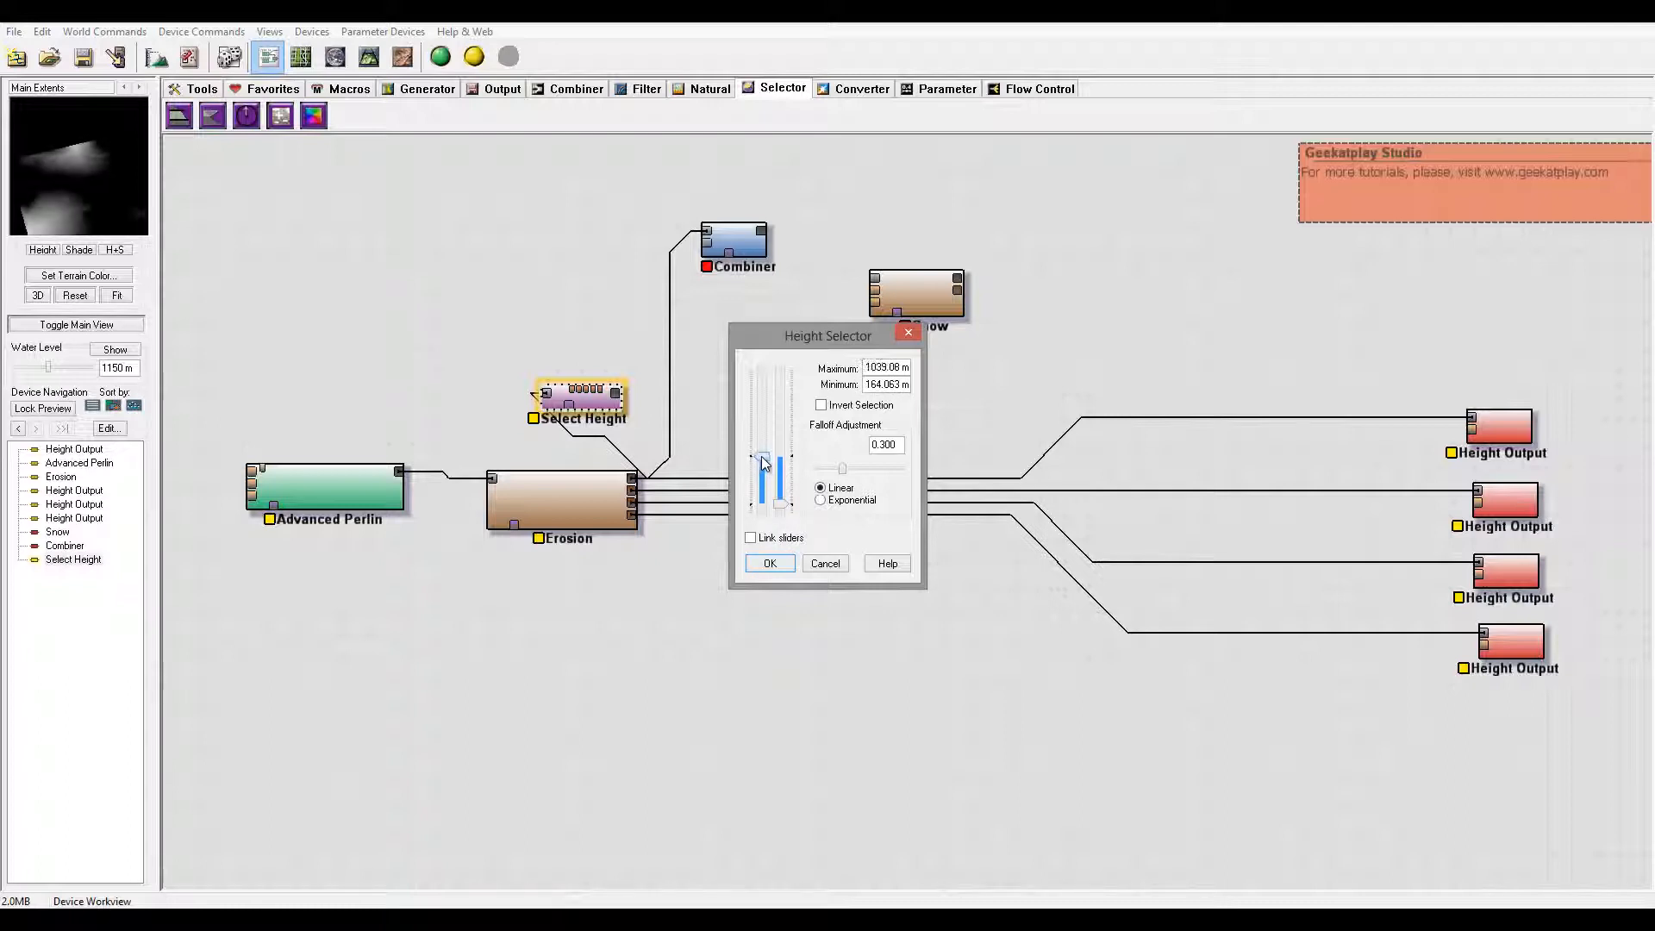
{"action": "left_click_drag", "start_coordinate": [769, 453], "coordinate": [769, 487]}
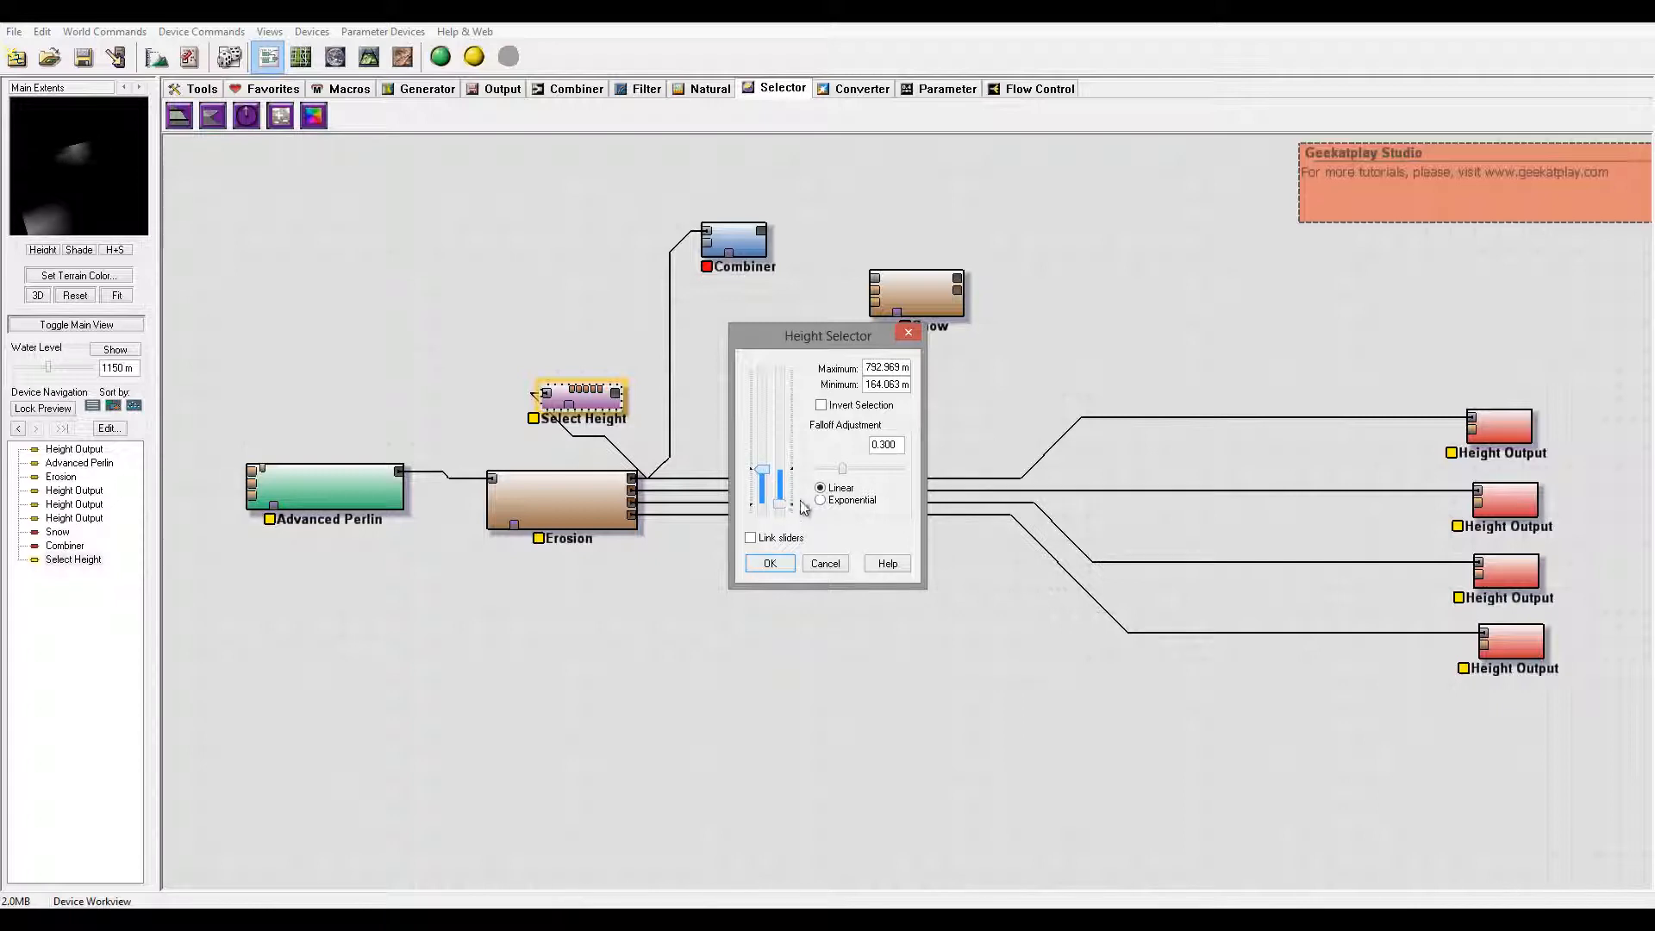
{"action": "left_click_drag", "start_coordinate": [765, 464], "coordinate": [766, 496]}
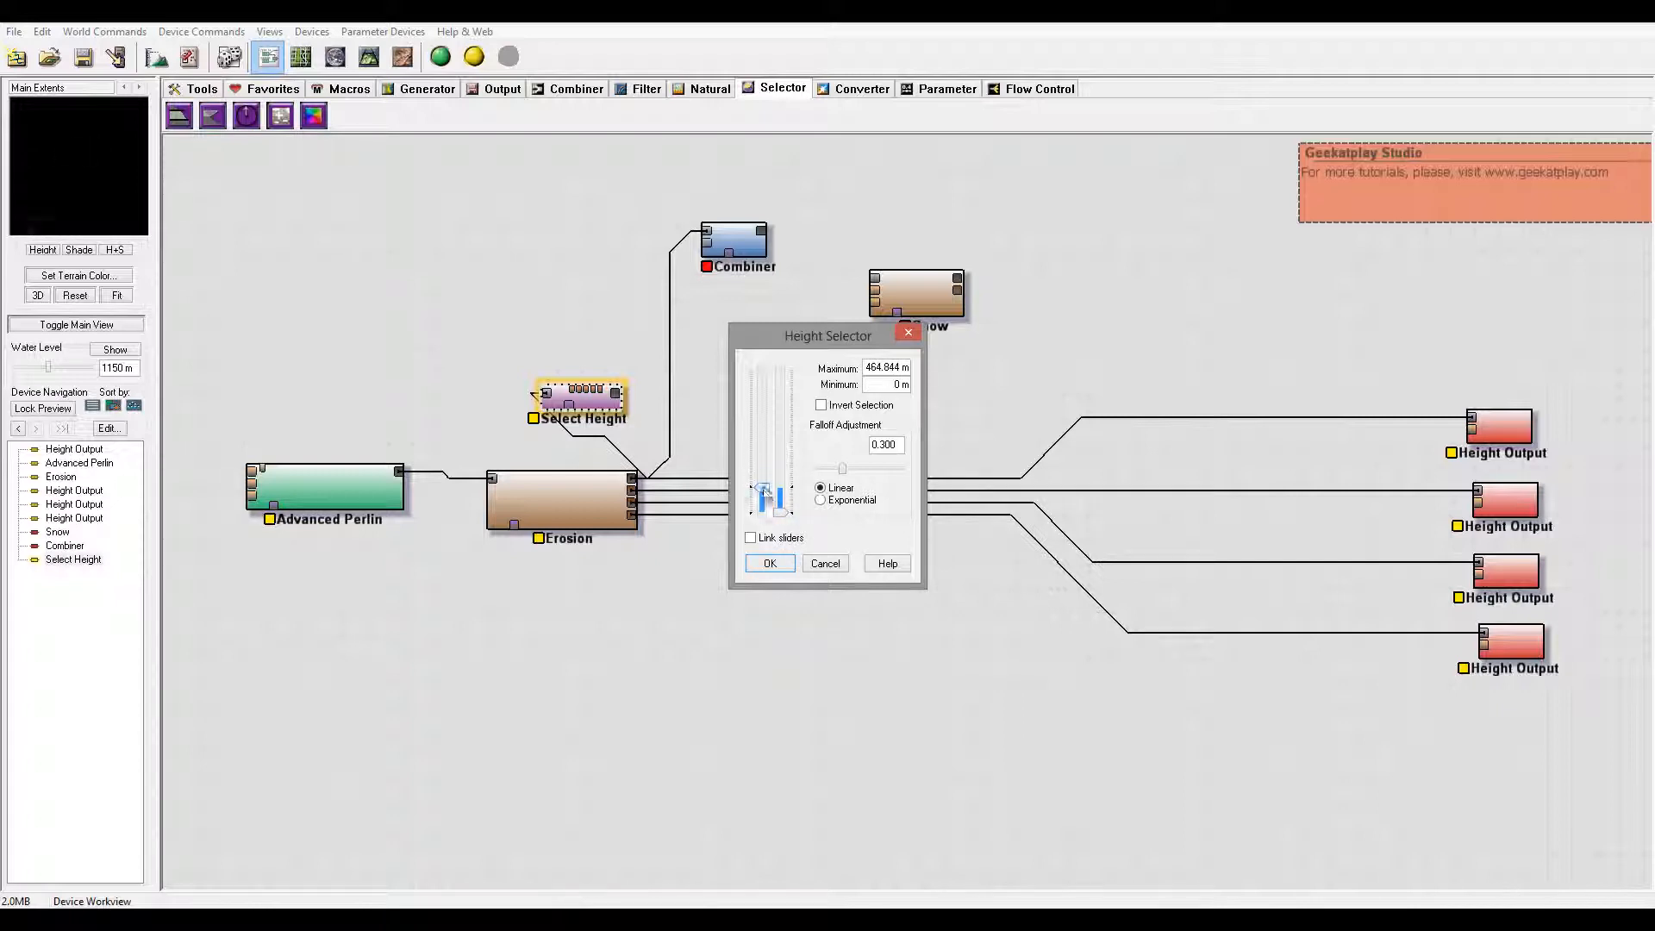
{"action": "left_click_drag", "start_coordinate": [769, 496], "coordinate": [769, 453]}
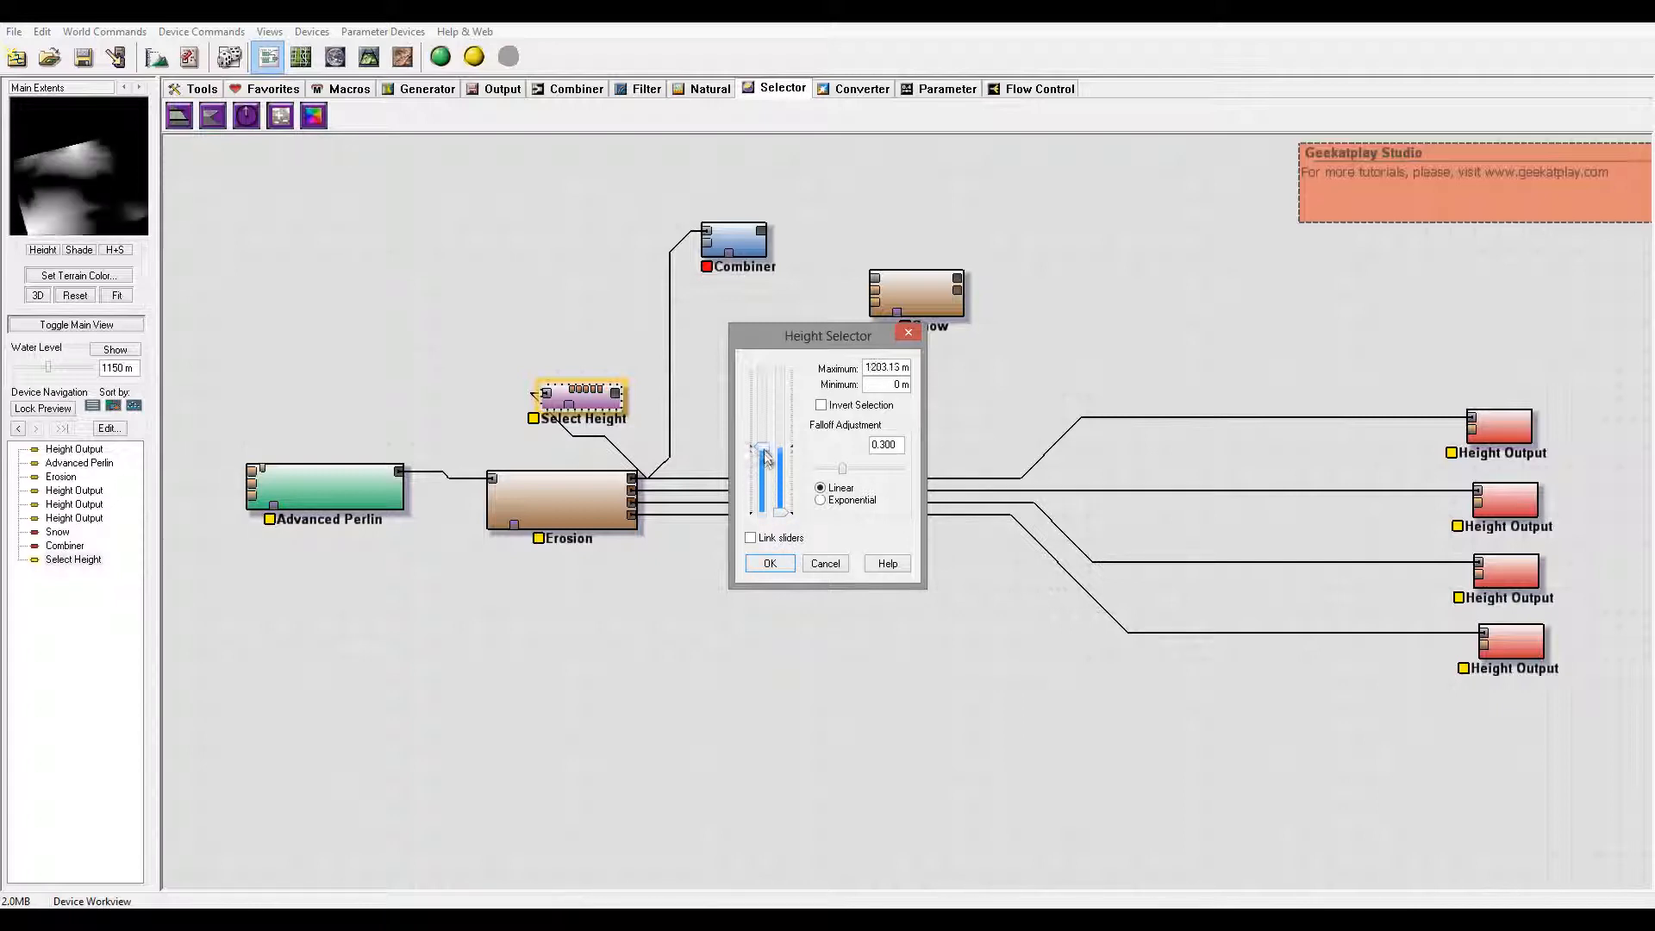
{"action": "left_click_drag", "start_coordinate": [766, 454], "coordinate": [769, 469]}
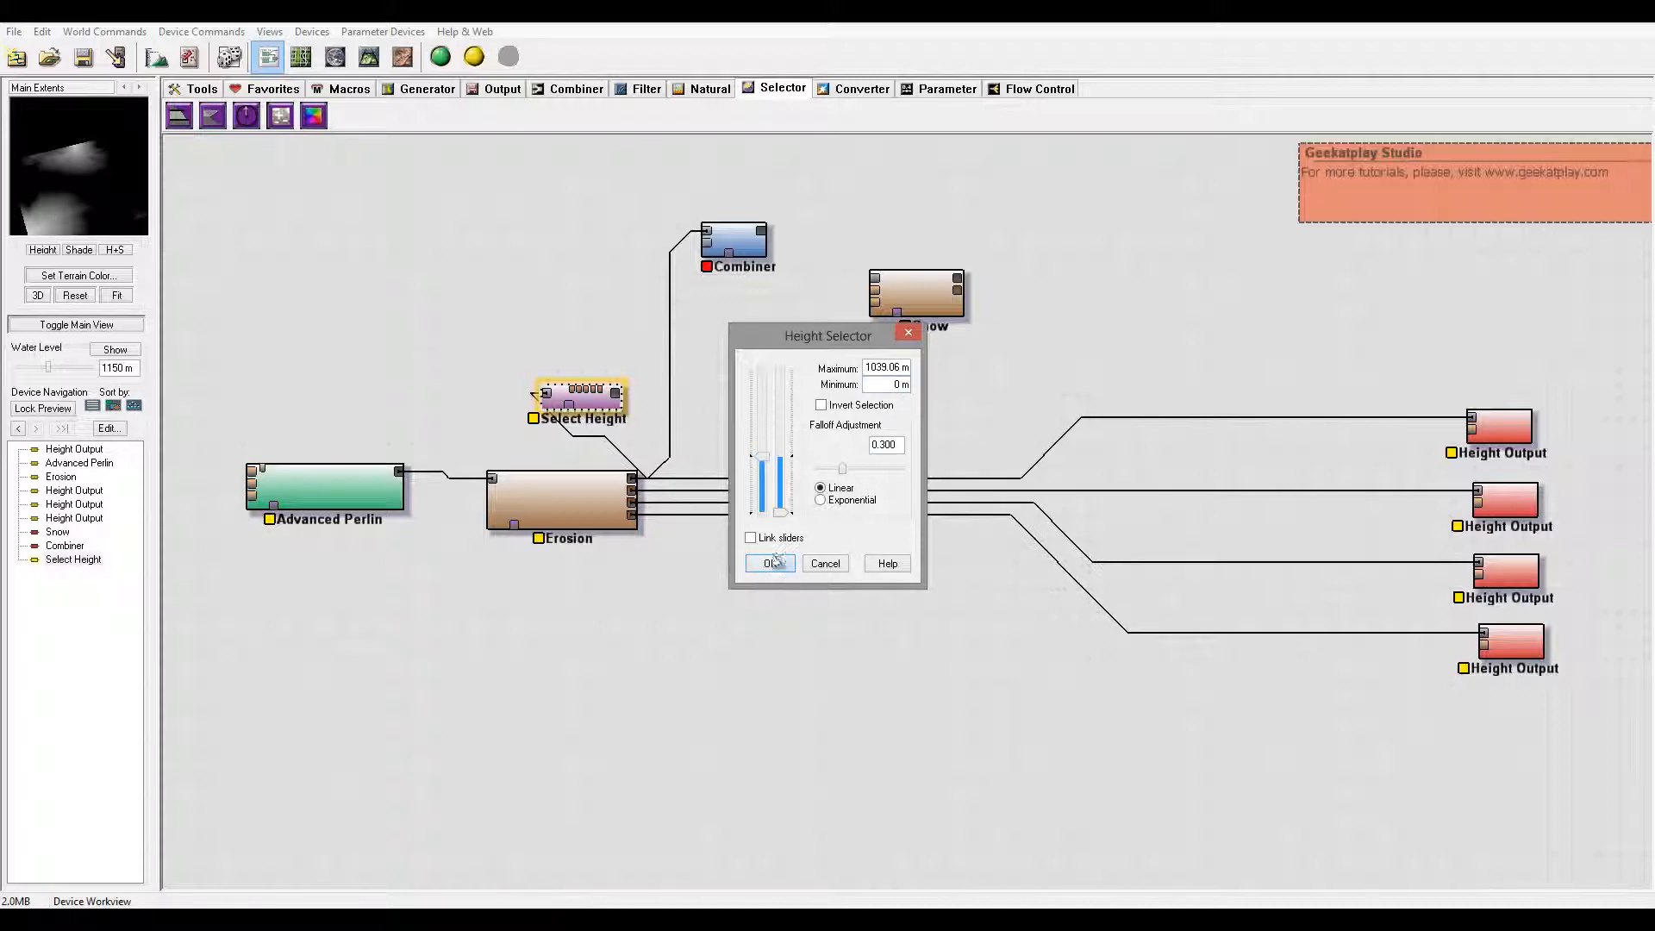
{"action": "left_click", "coordinate": [769, 562]}
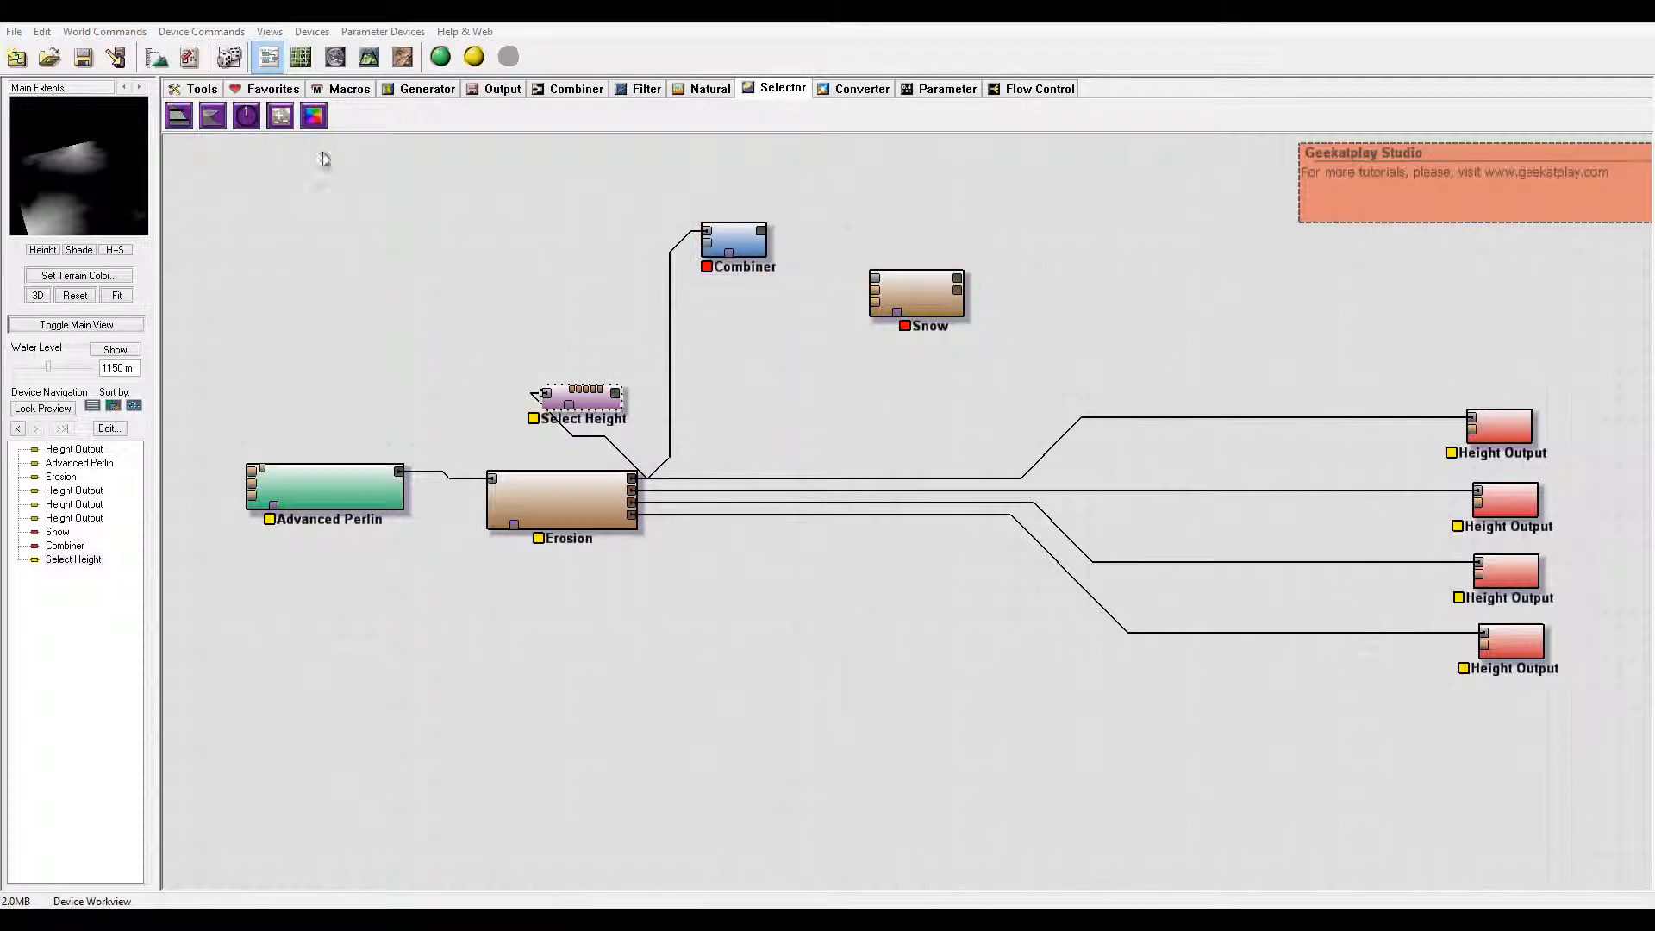
Step: Stack an Inverter and a Swell-action Expander above Select Height, adjusting the Expander distance
{"action": "left_click", "coordinate": [645, 88]}
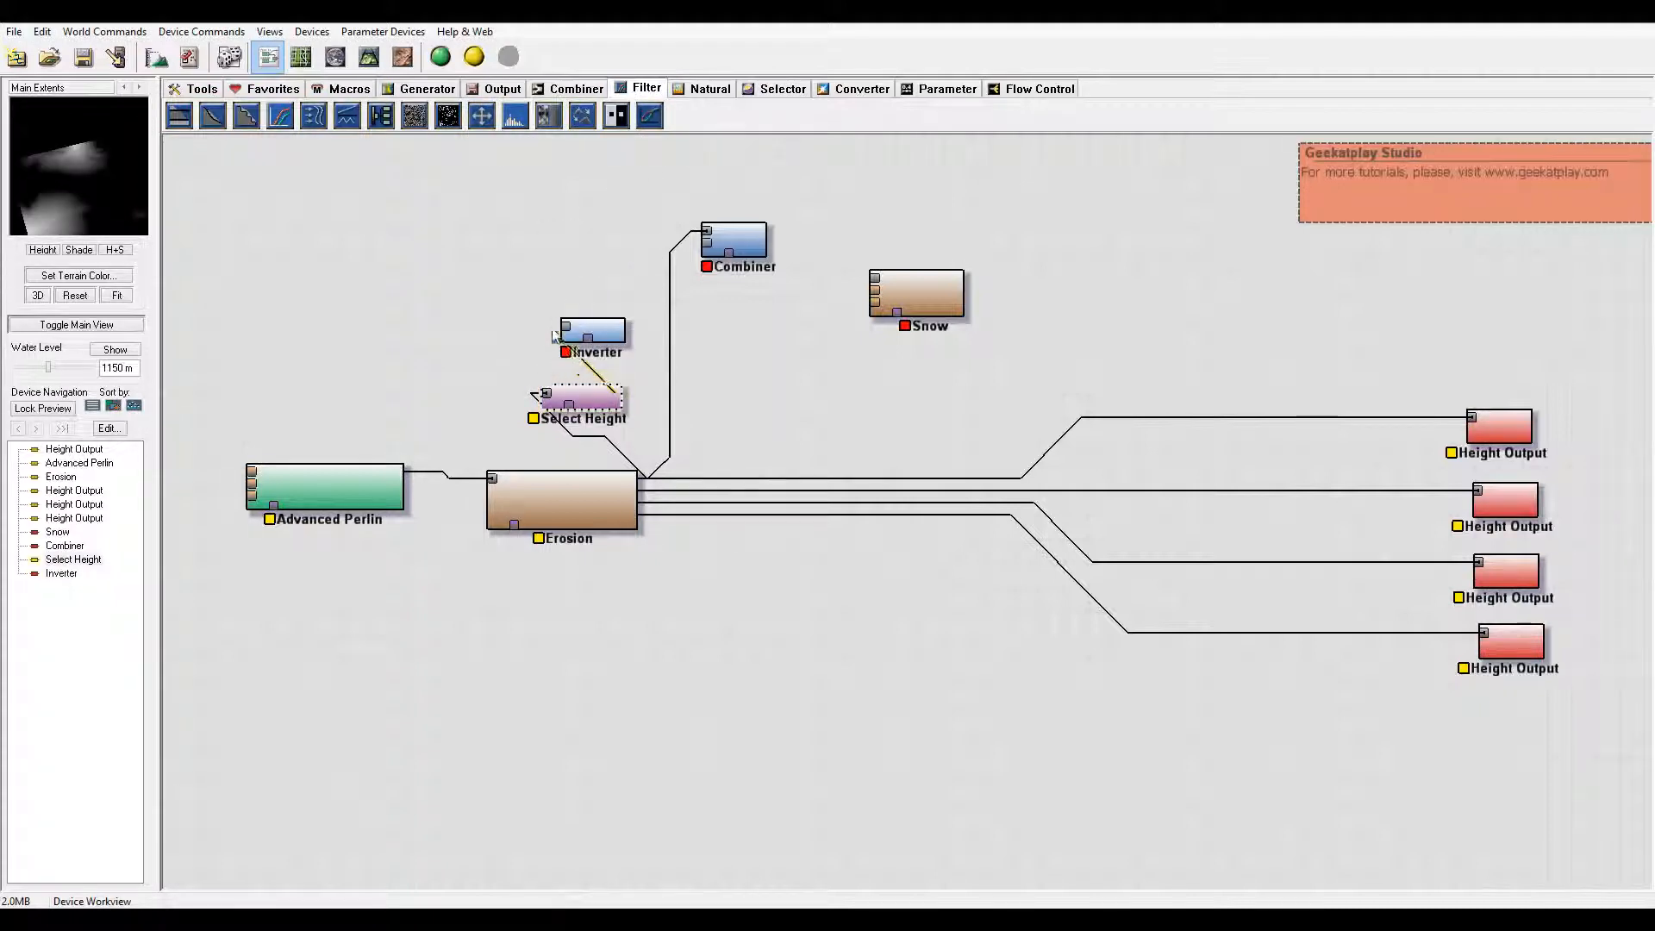
{"action": "left_click", "coordinate": [592, 333]}
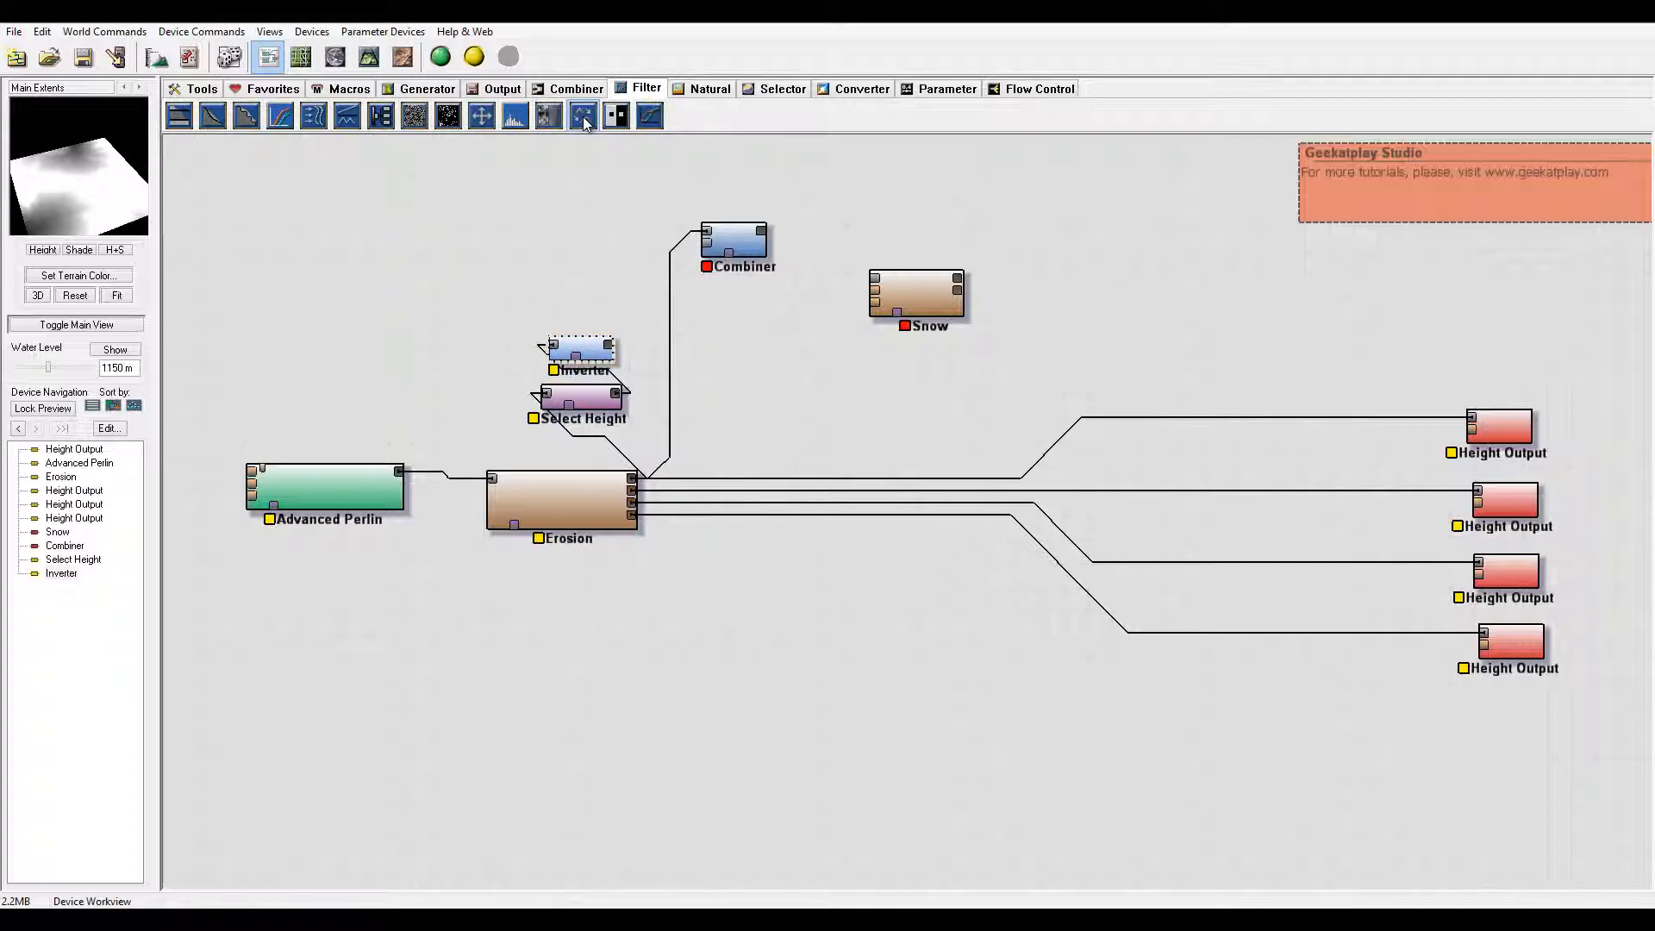
{"action": "left_click", "coordinate": [583, 113]}
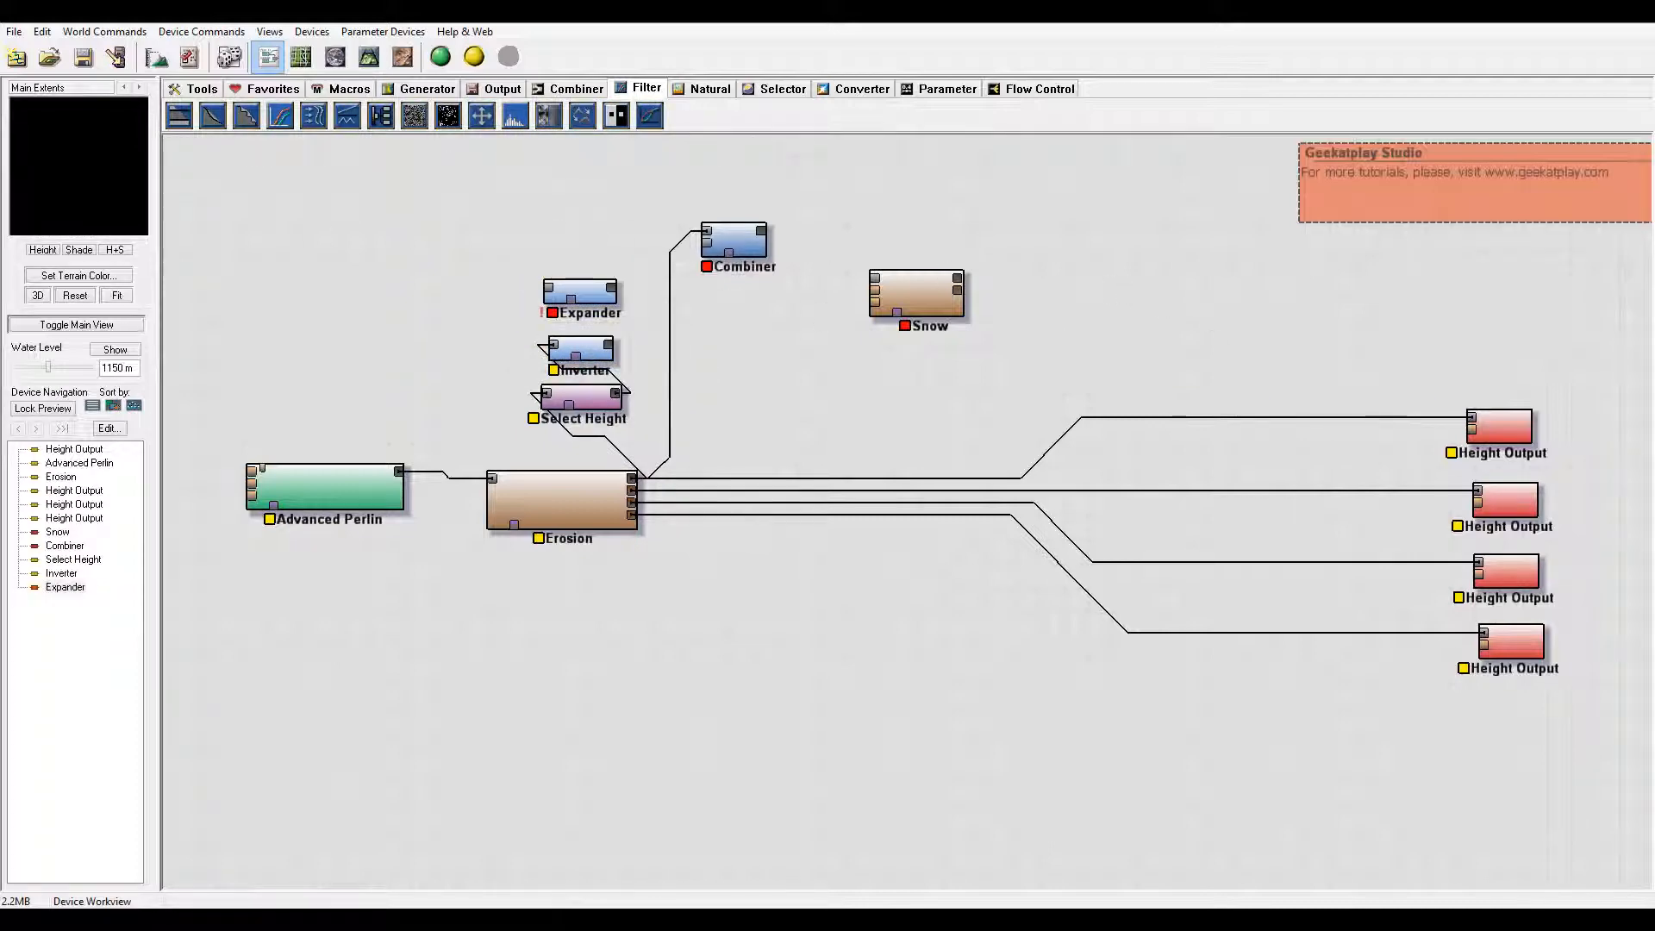
{"action": "mouse_move", "coordinate": [606, 352]}
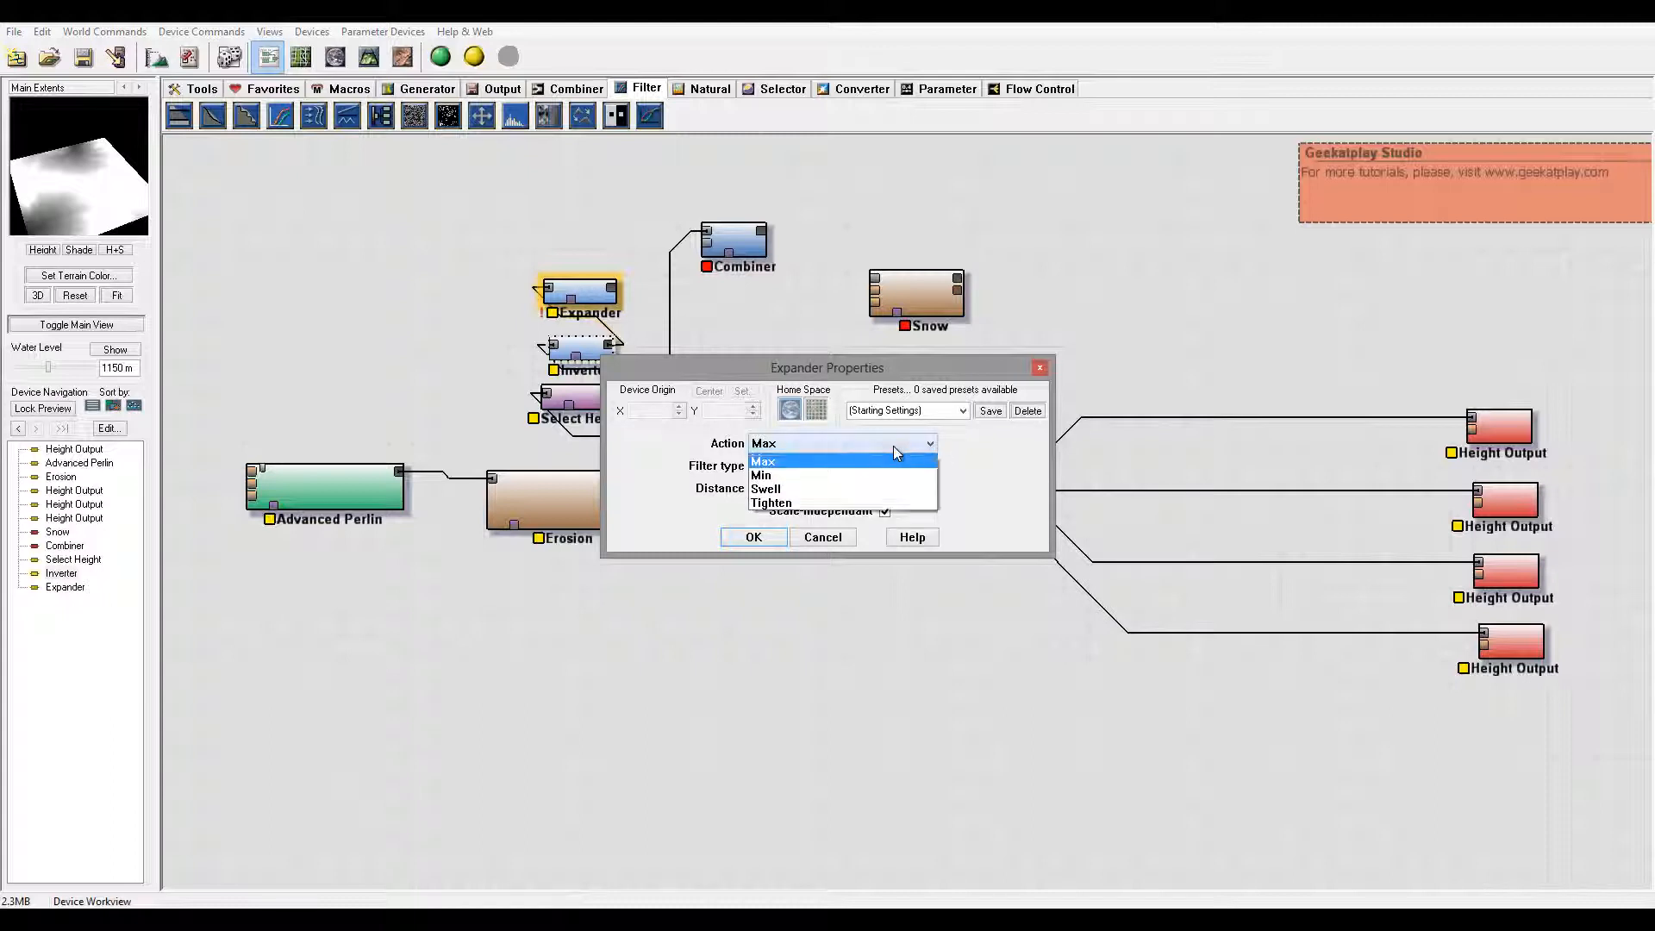
{"action": "left_click", "coordinate": [765, 489]}
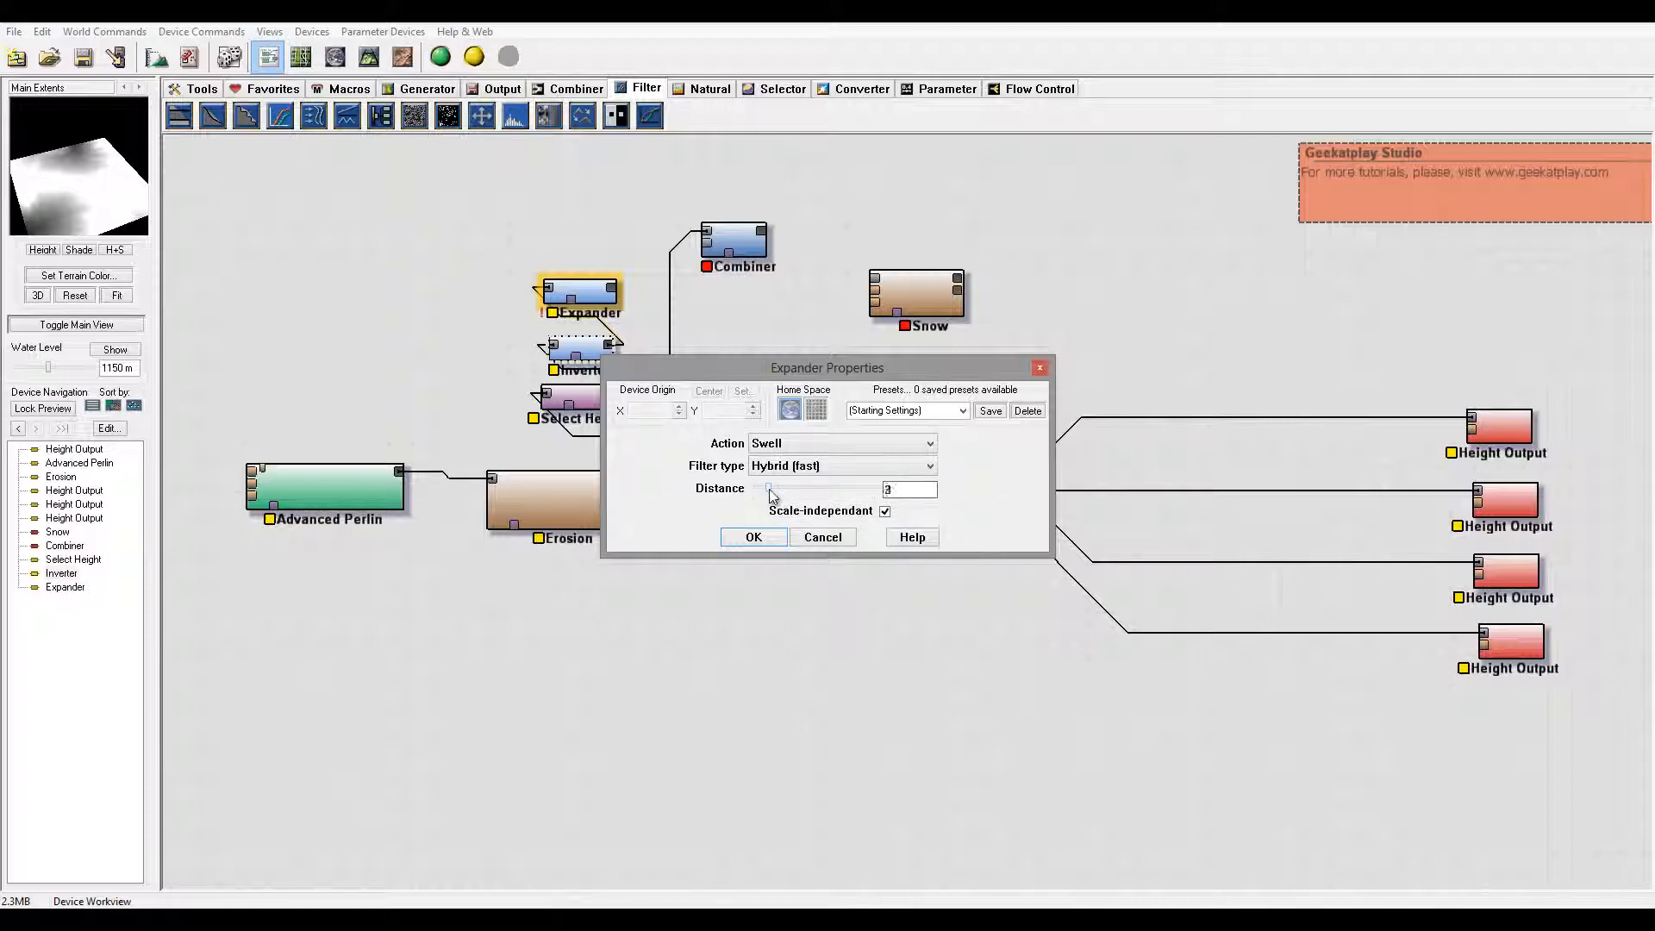
{"action": "left_click", "coordinate": [753, 537]}
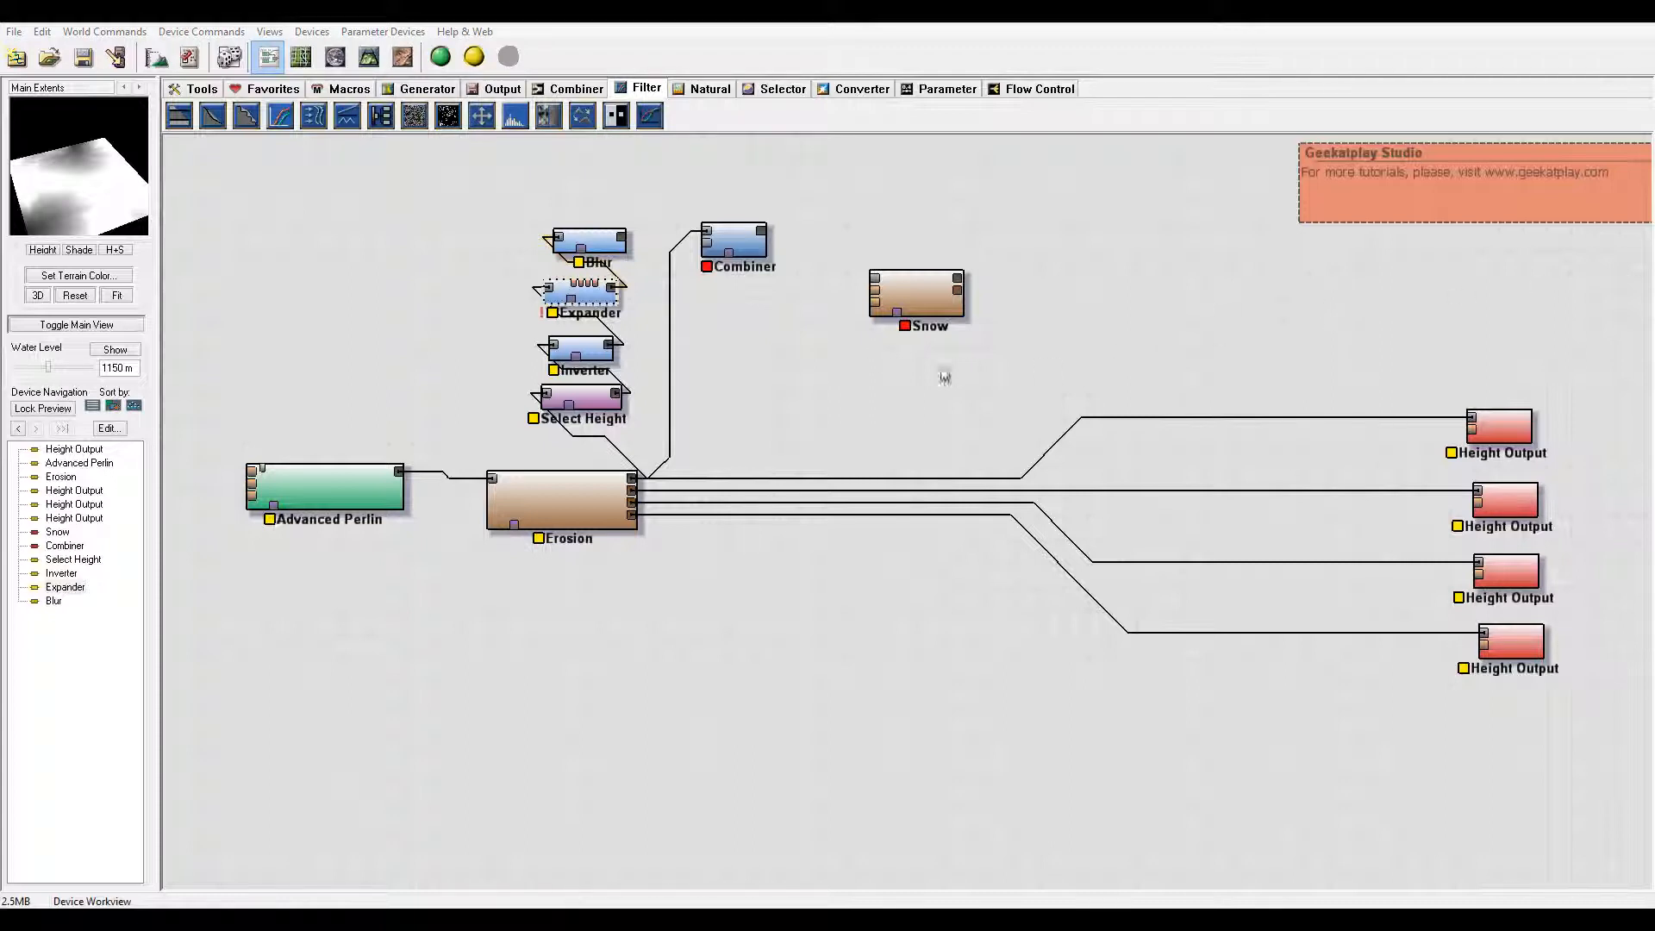
Step: Set the Blur device's radius to 5 and accept it
{"action": "double_click", "coordinate": [590, 241]}
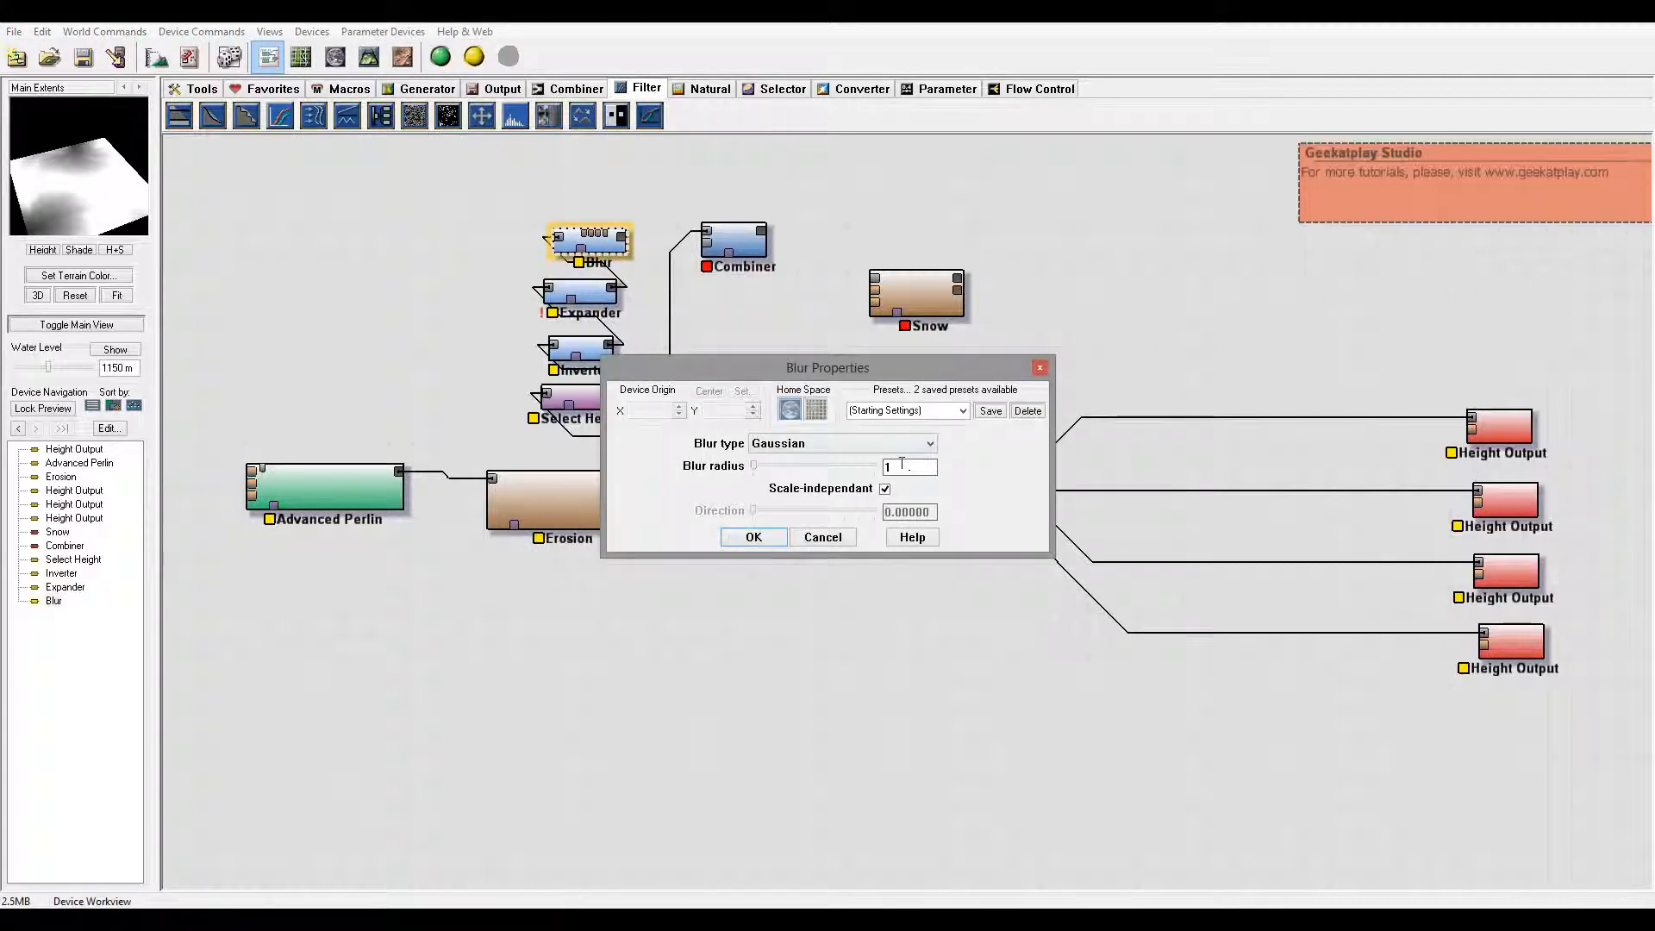
{"action": "type", "text": "5"}
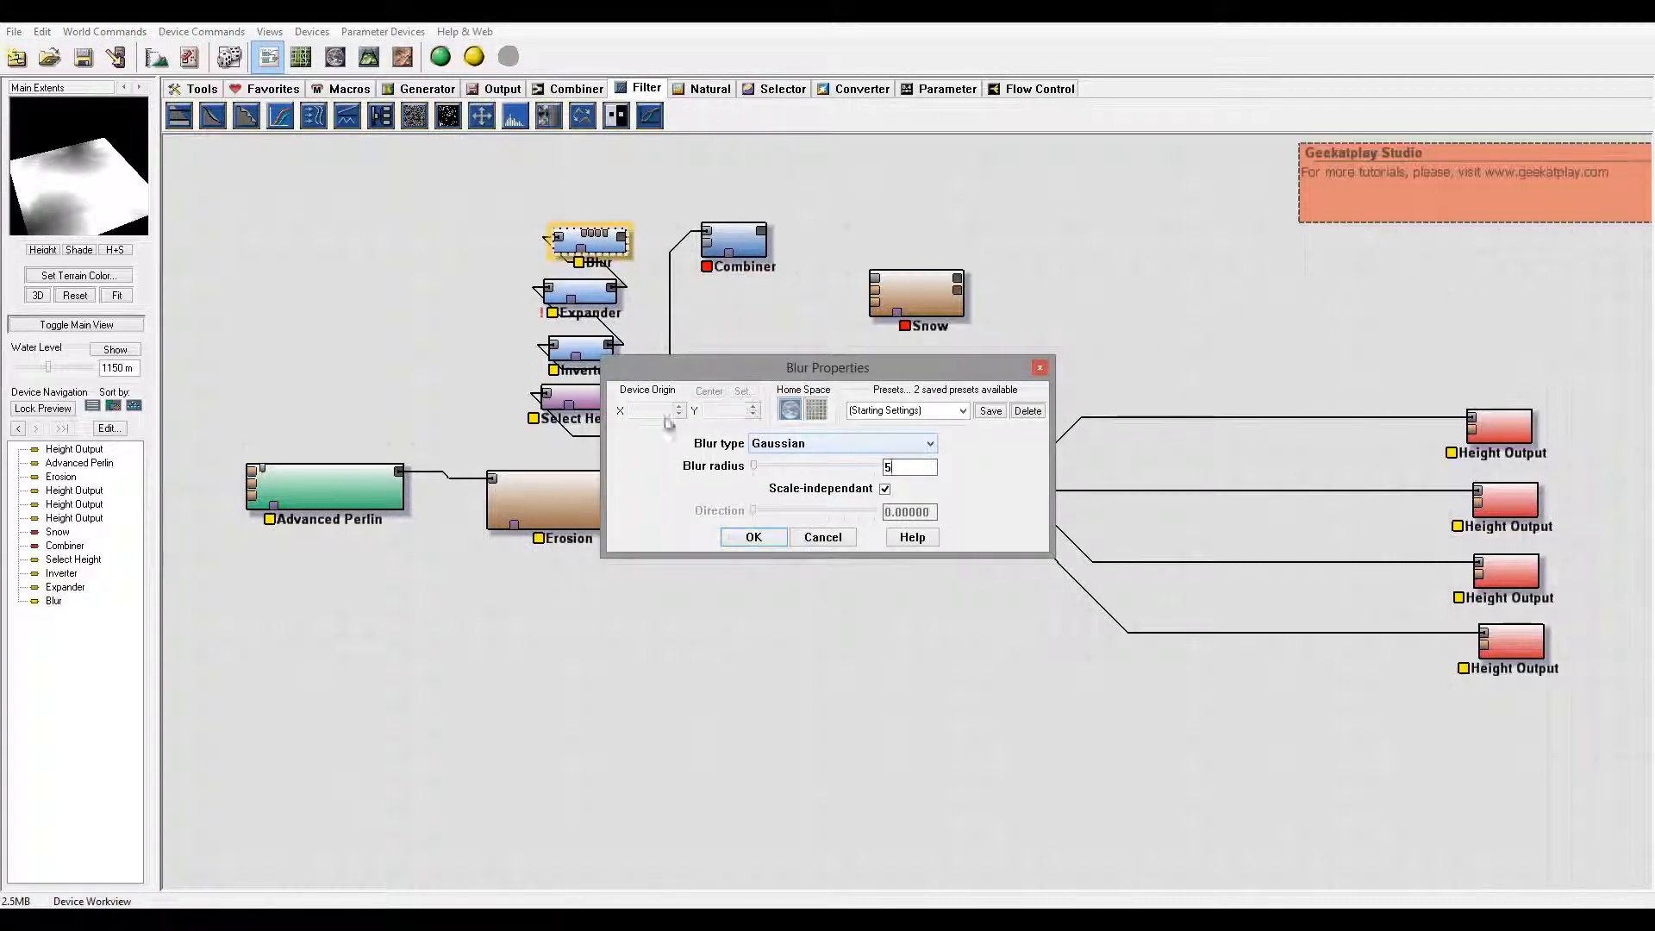
{"action": "left_click", "coordinate": [753, 538]}
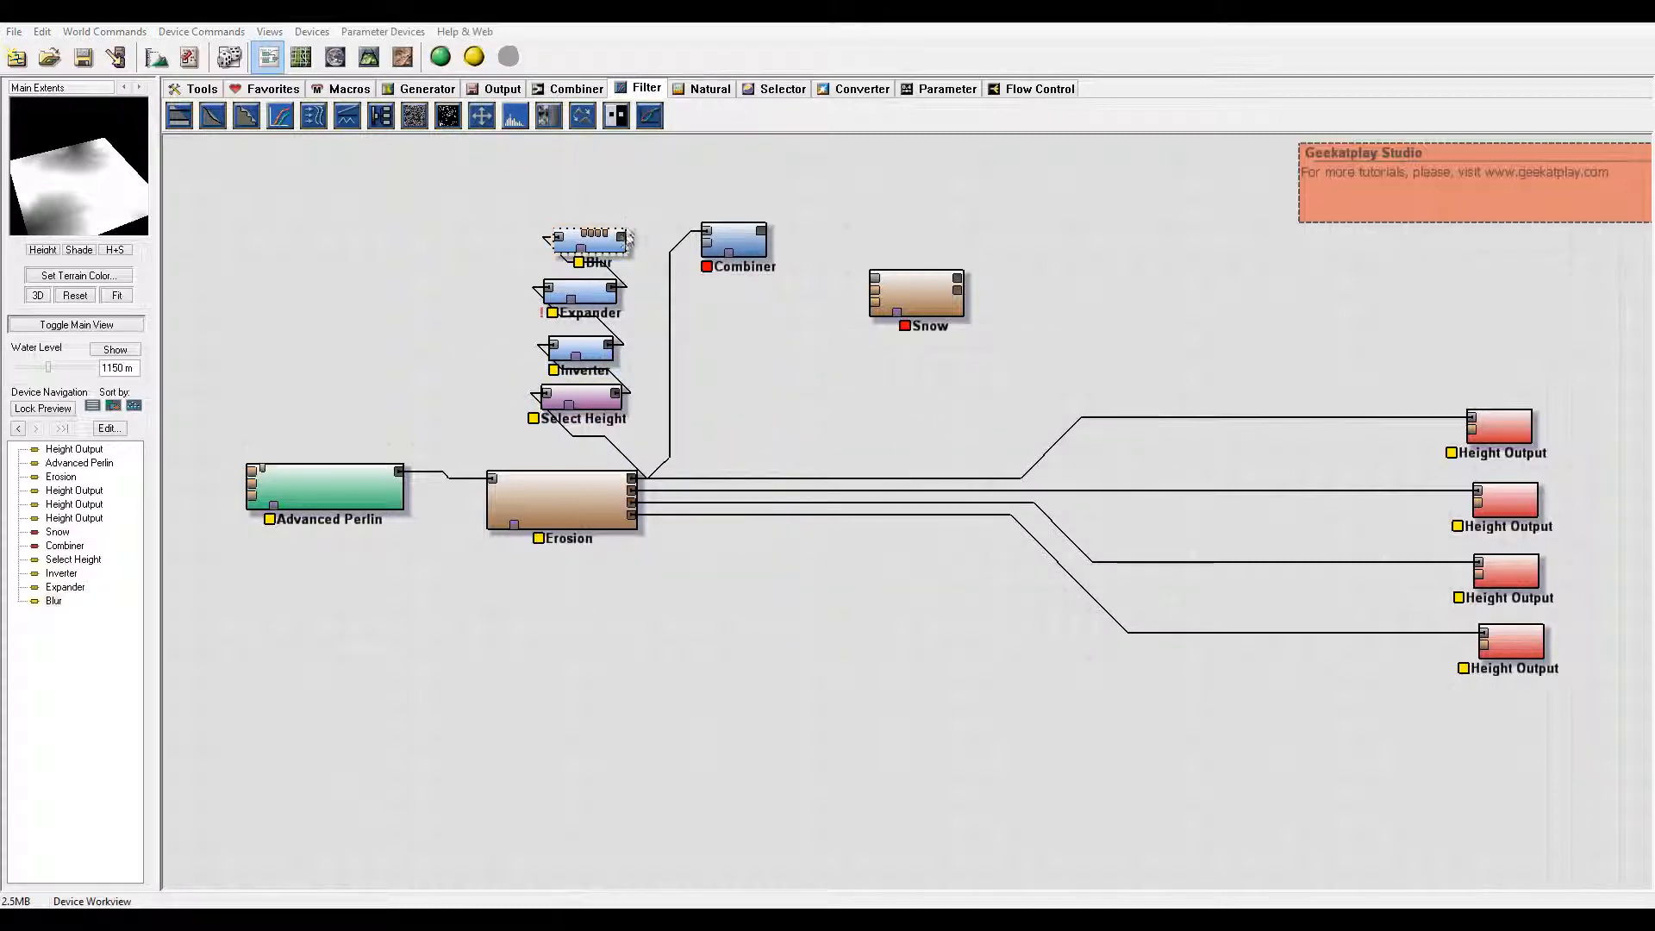
Step: Set the Combiner to Screen blending with strength 0 and accept it
{"action": "double_click", "coordinate": [734, 241]}
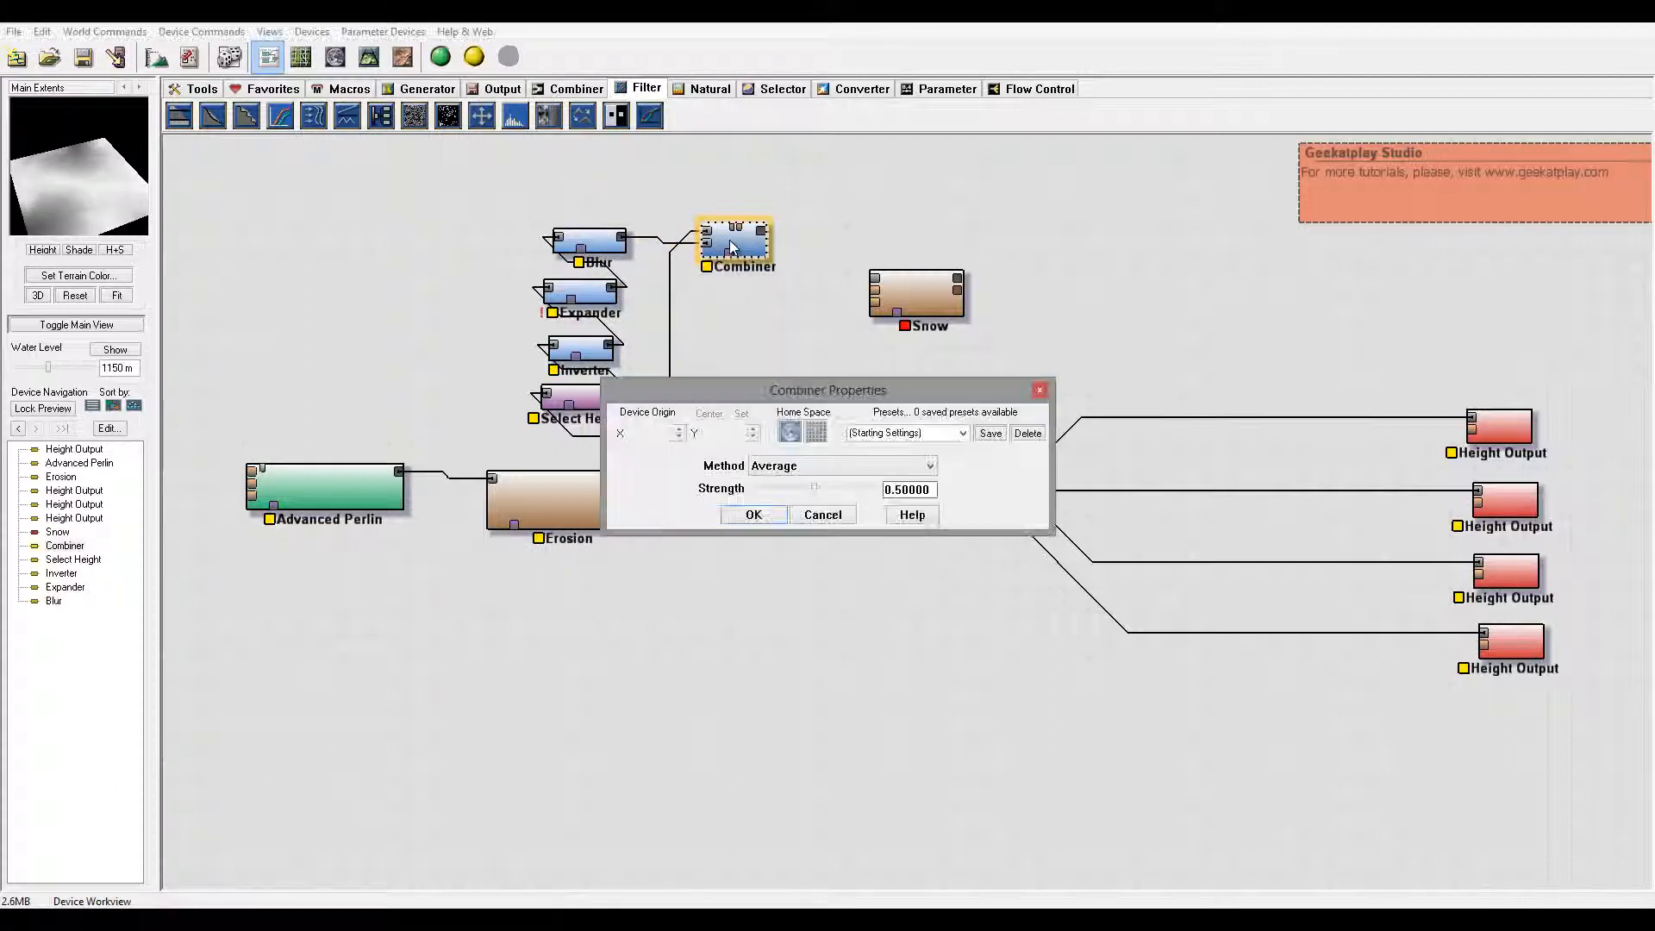
{"action": "left_click", "coordinate": [841, 466]}
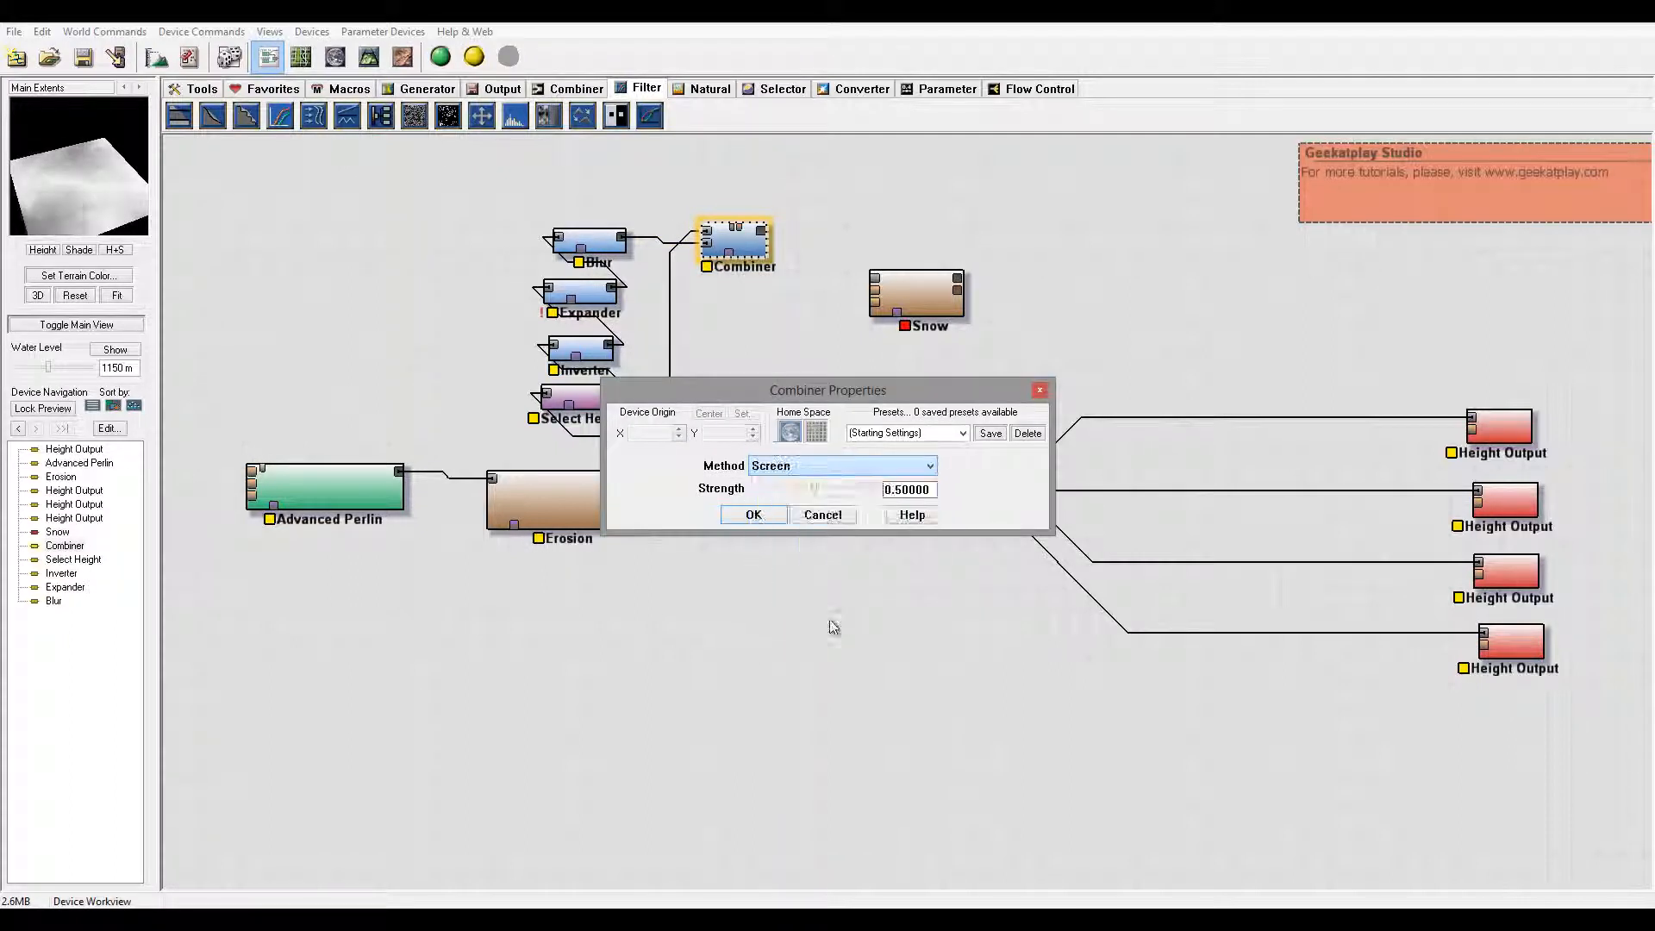
{"action": "mouse_move", "coordinate": [814, 489]}
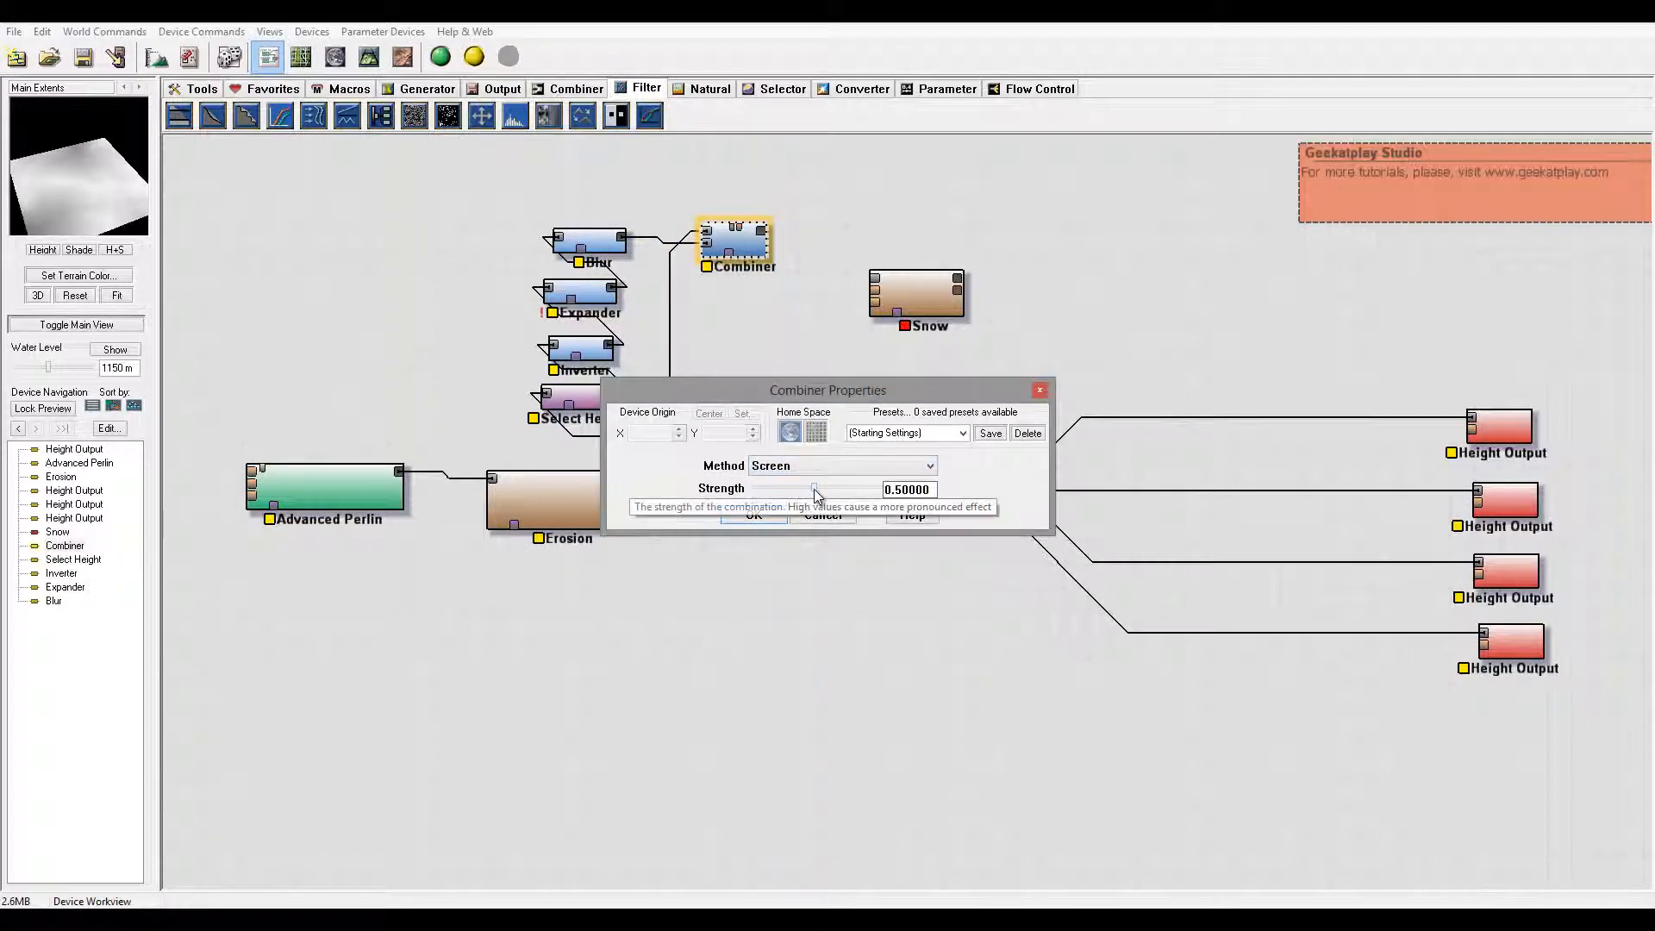
{"action": "left_click_drag", "start_coordinate": [812, 488], "coordinate": [750, 487]}
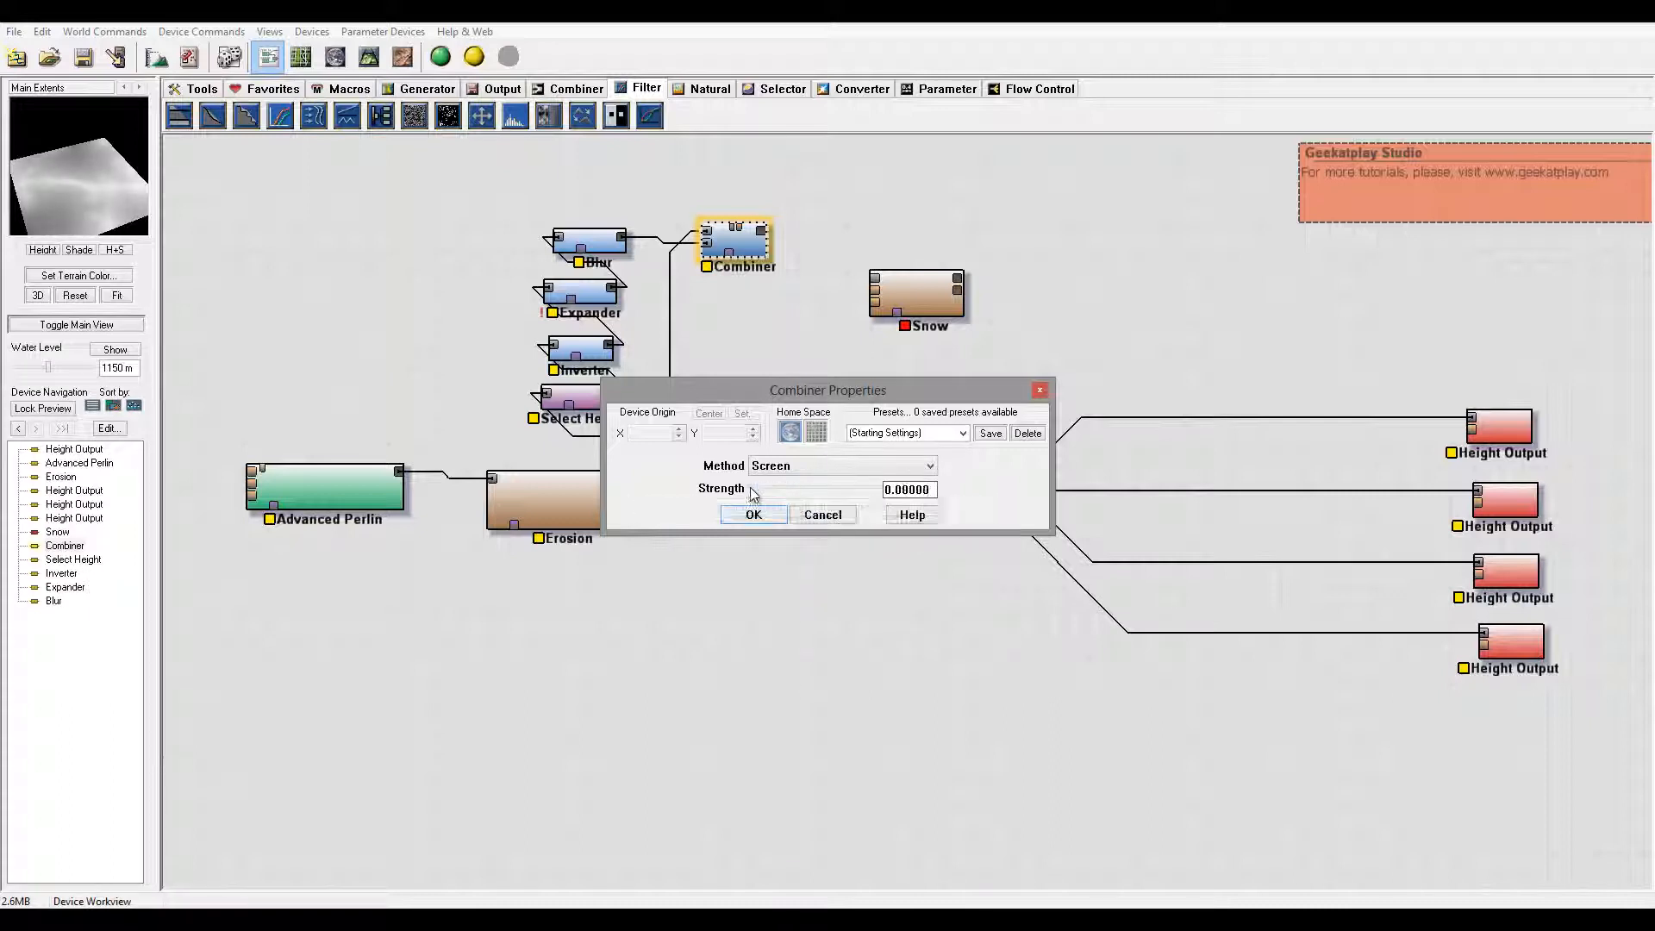
{"action": "left_click", "coordinate": [754, 514]}
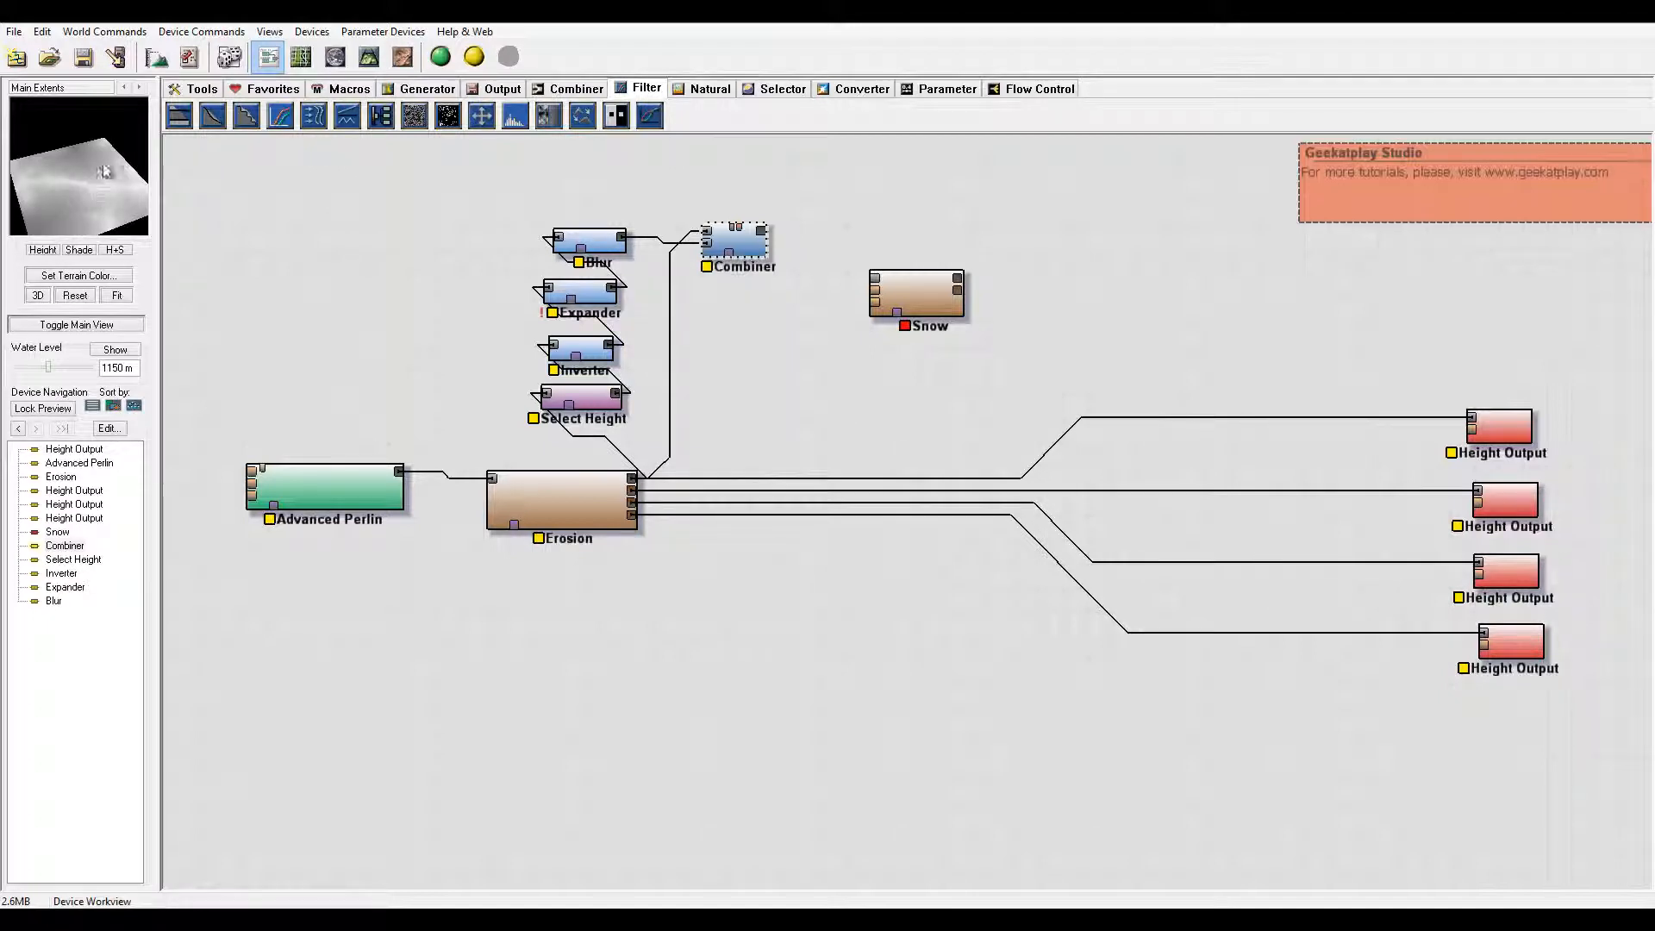
Step: Return to the device node graph and link the Combiner output to the Snow device
{"action": "left_click", "coordinate": [369, 55]}
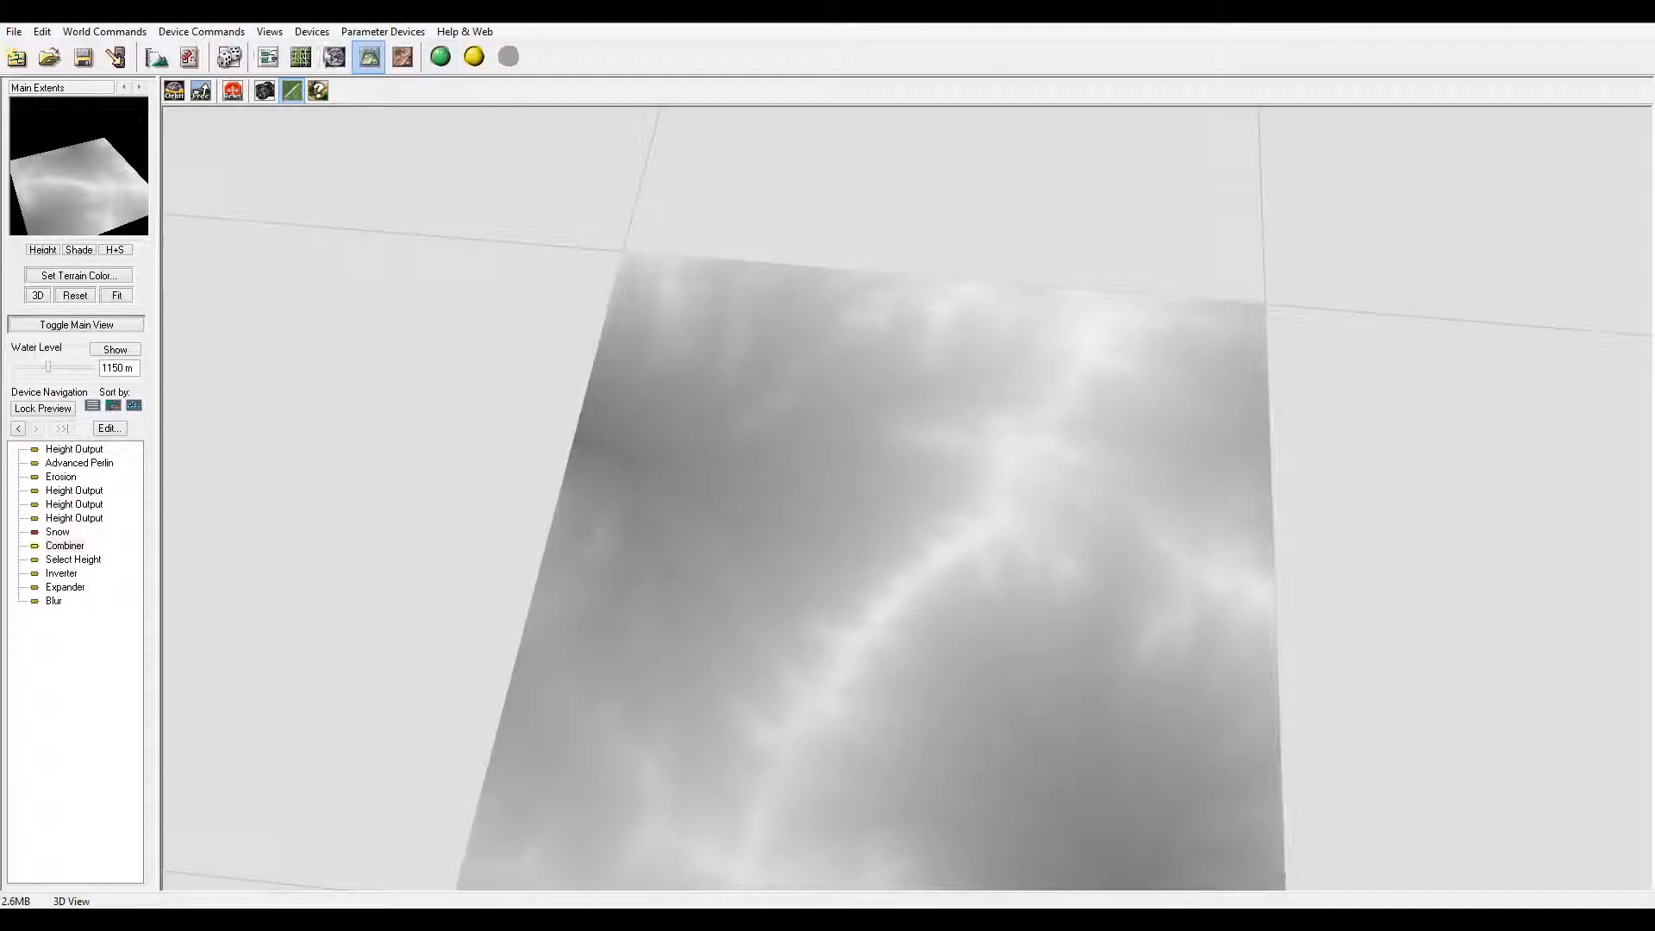
{"action": "left_click", "coordinate": [269, 57]}
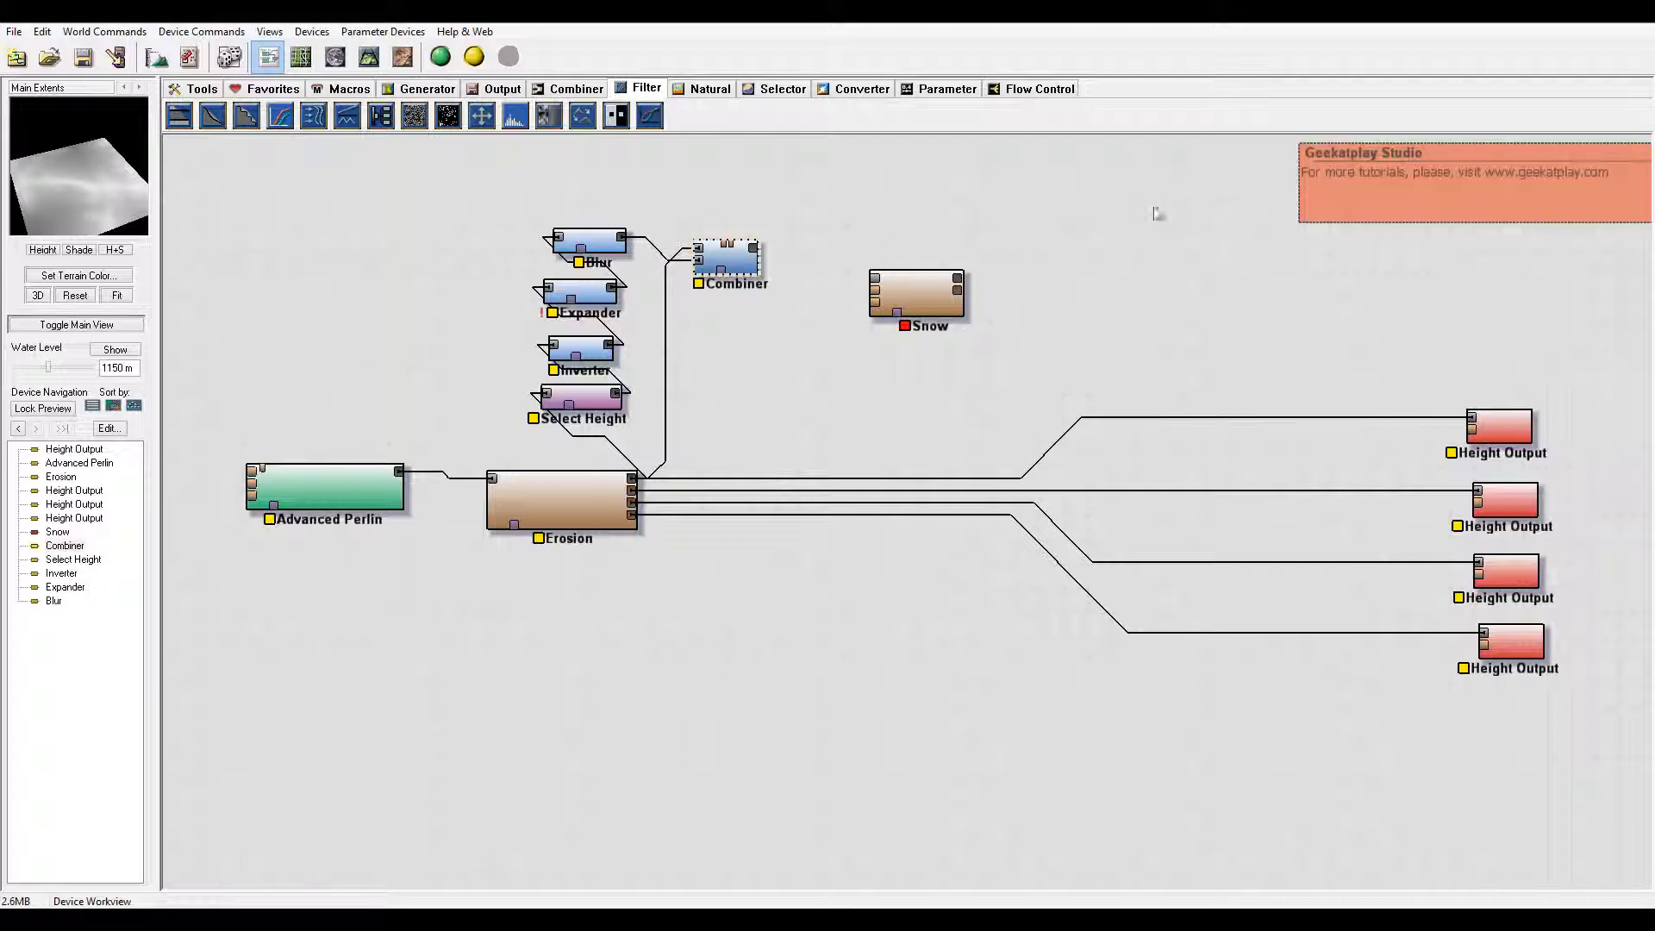
{"action": "mouse_move", "coordinate": [1151, 310]}
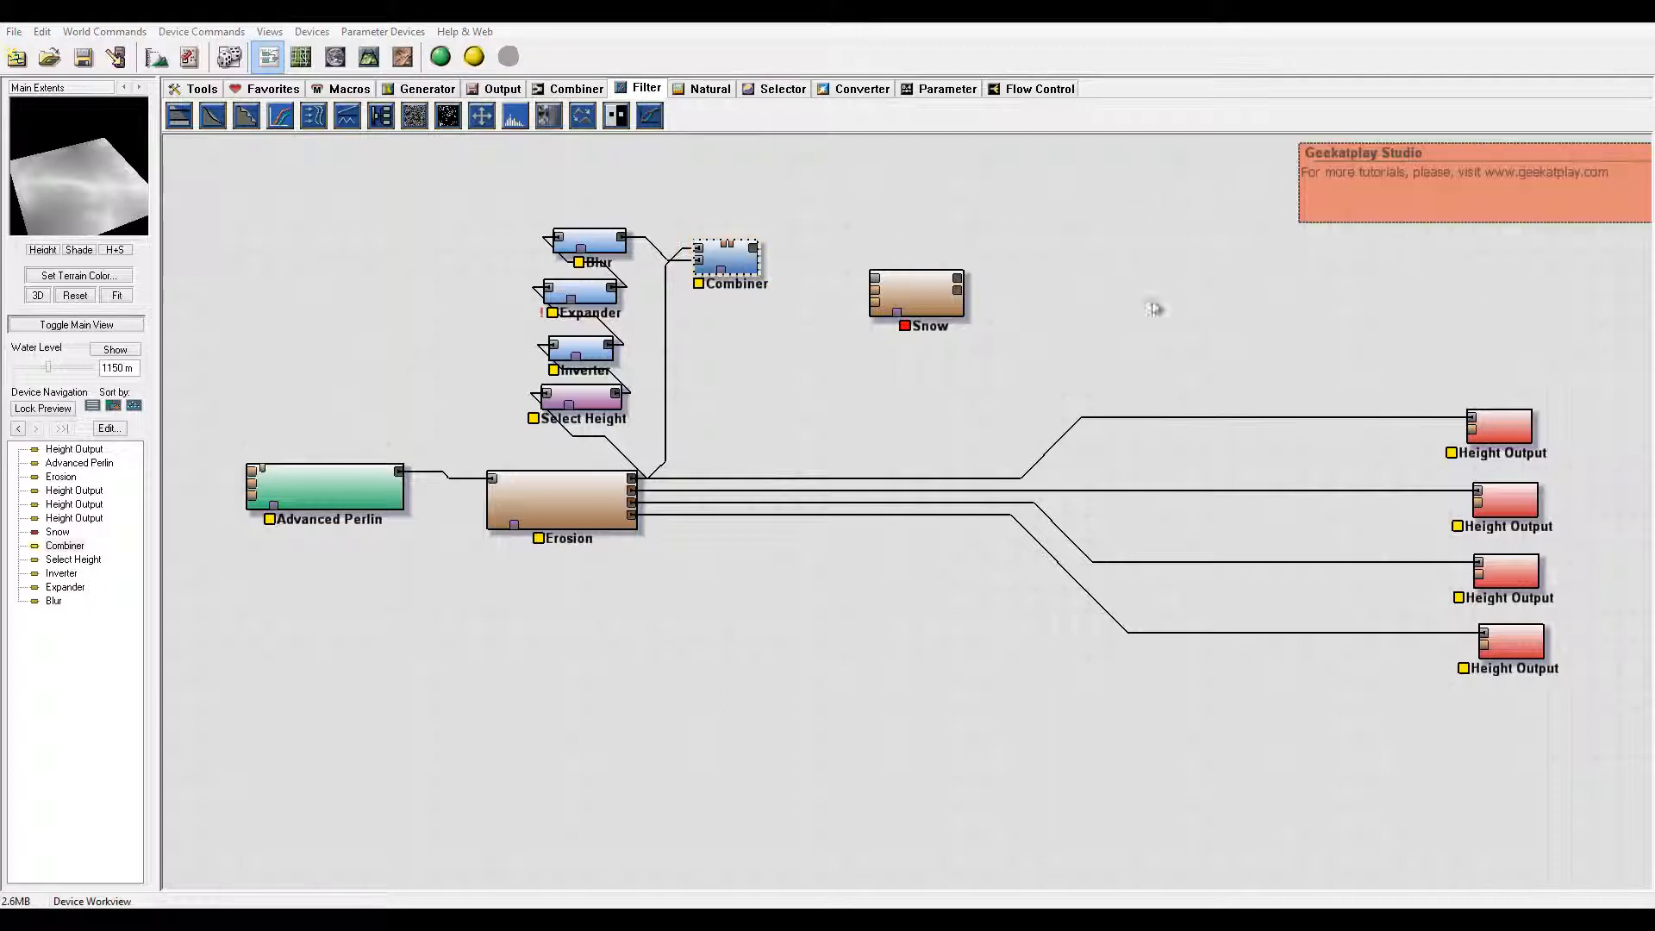
{"action": "left_click", "coordinate": [727, 259]}
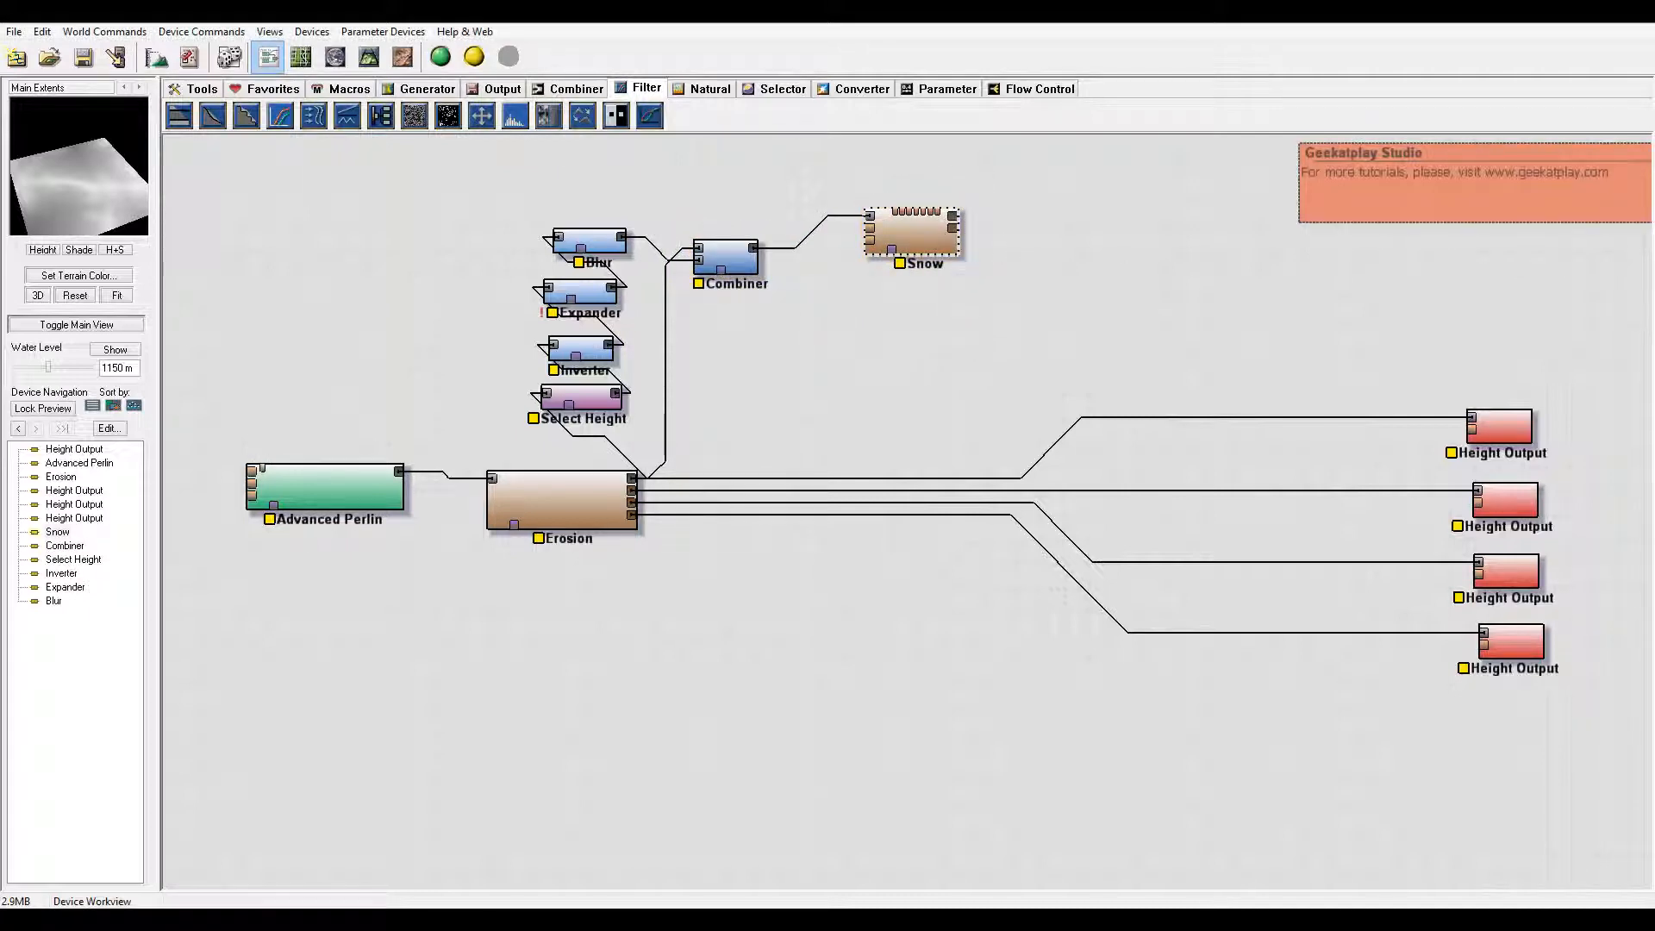
Step: Raise Snow intensity to about 0.875 and evaporative balance to about 1.47
{"action": "double_click", "coordinate": [913, 233]}
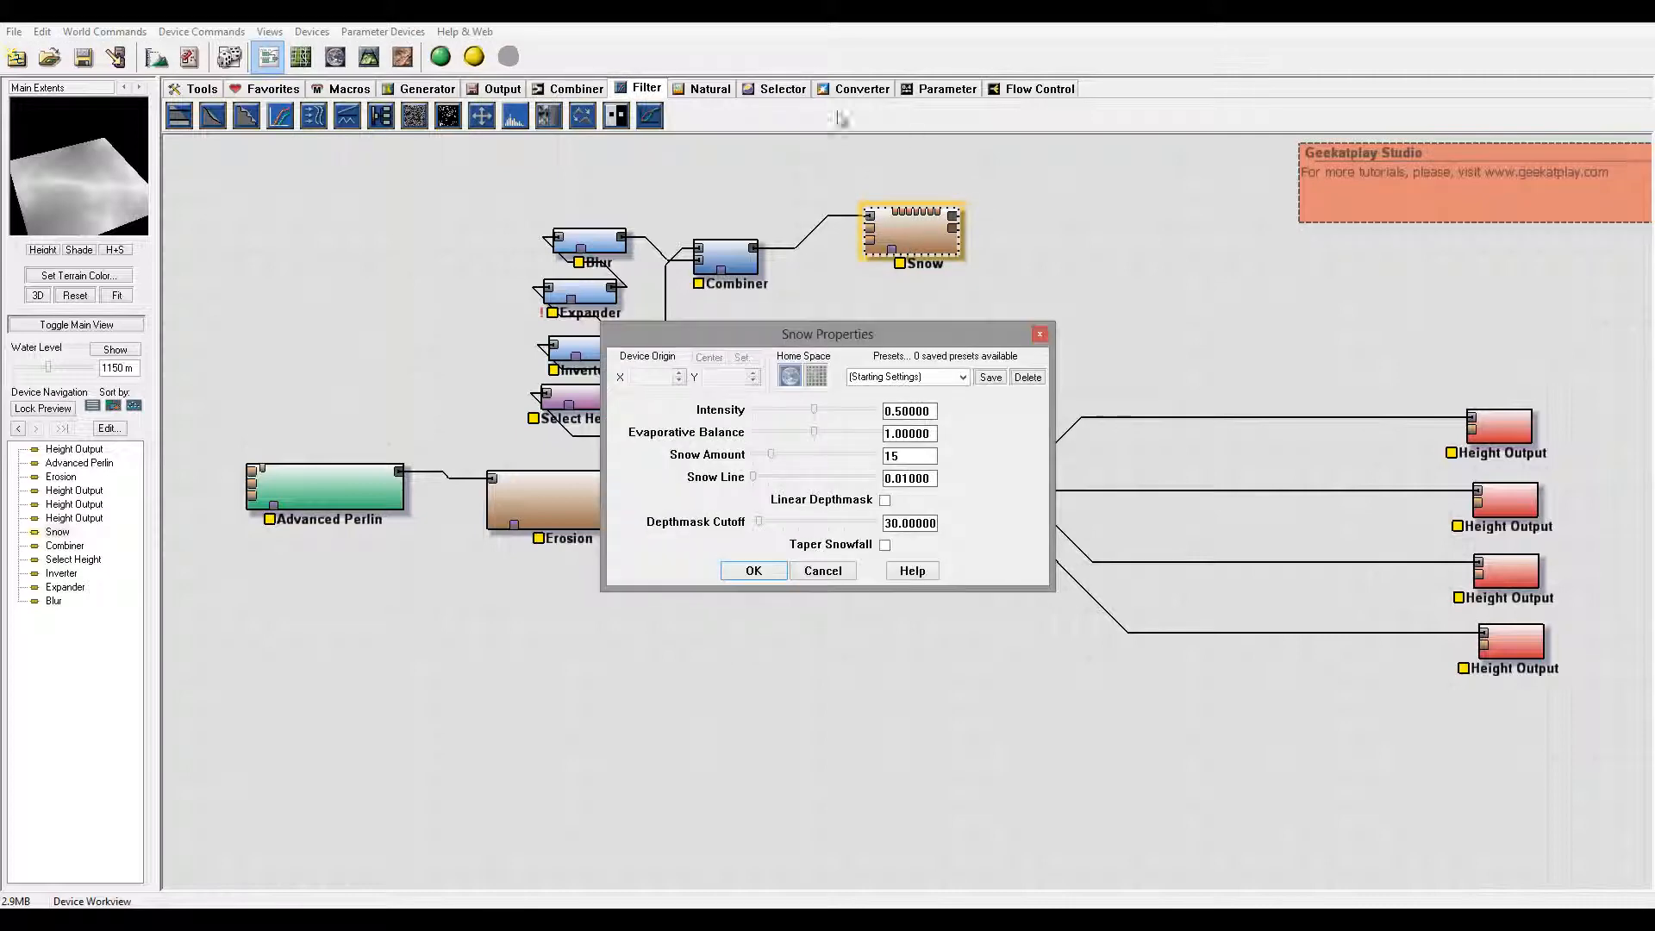
{"action": "mouse_move", "coordinate": [762, 388]}
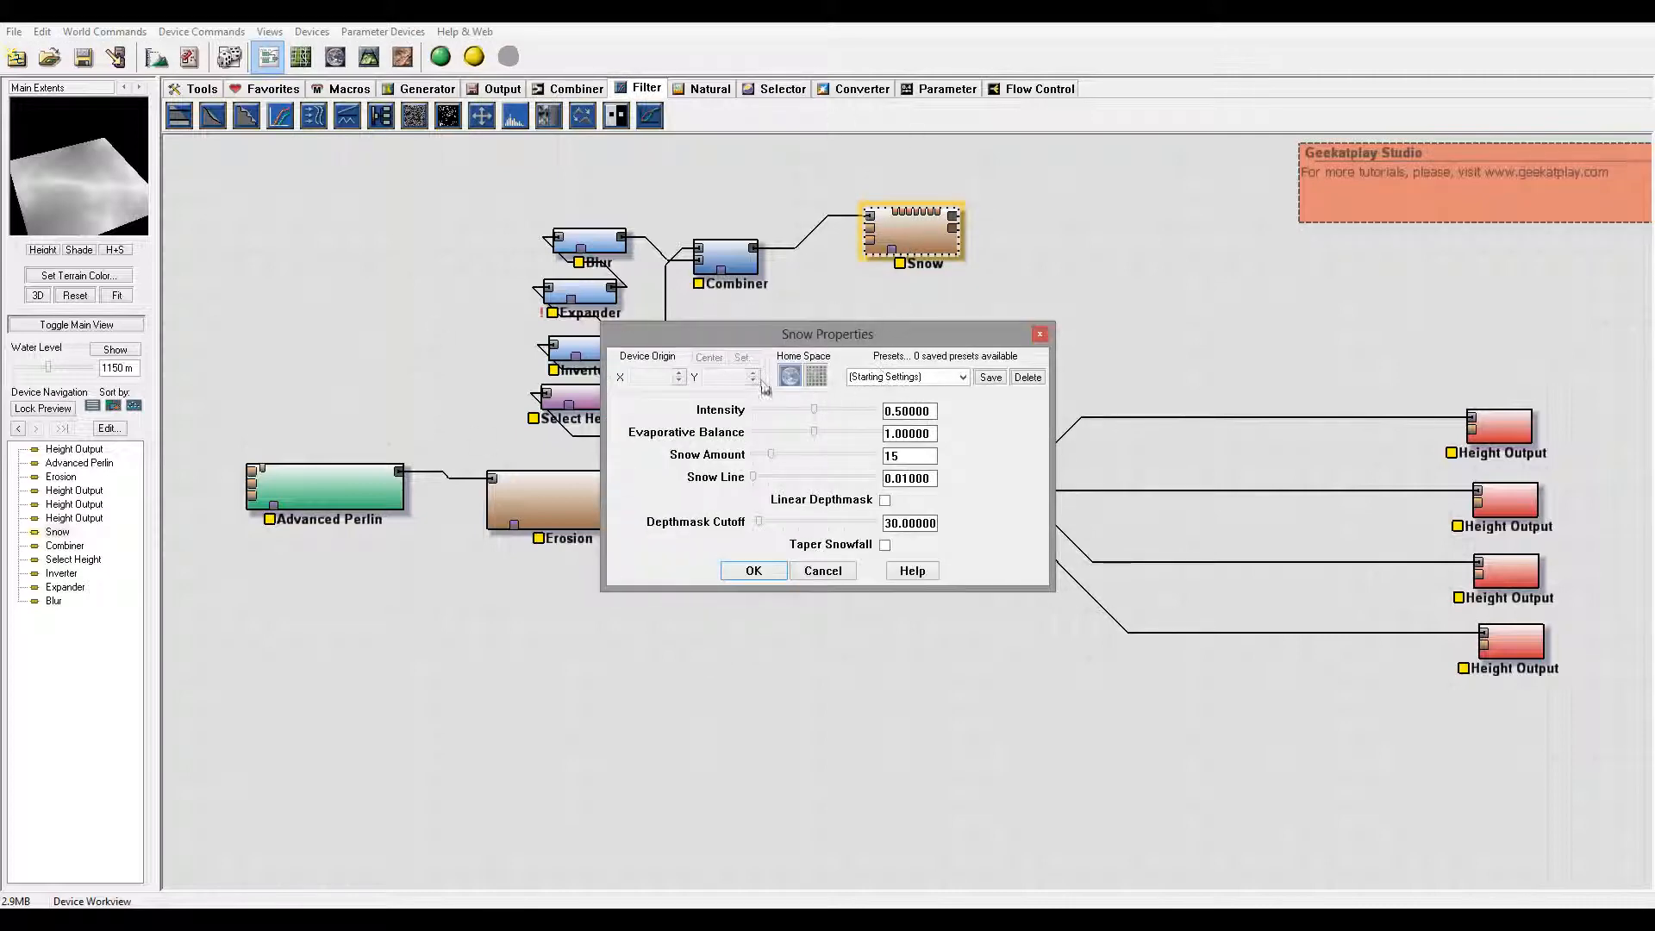
{"action": "mouse_move", "coordinate": [845, 417]}
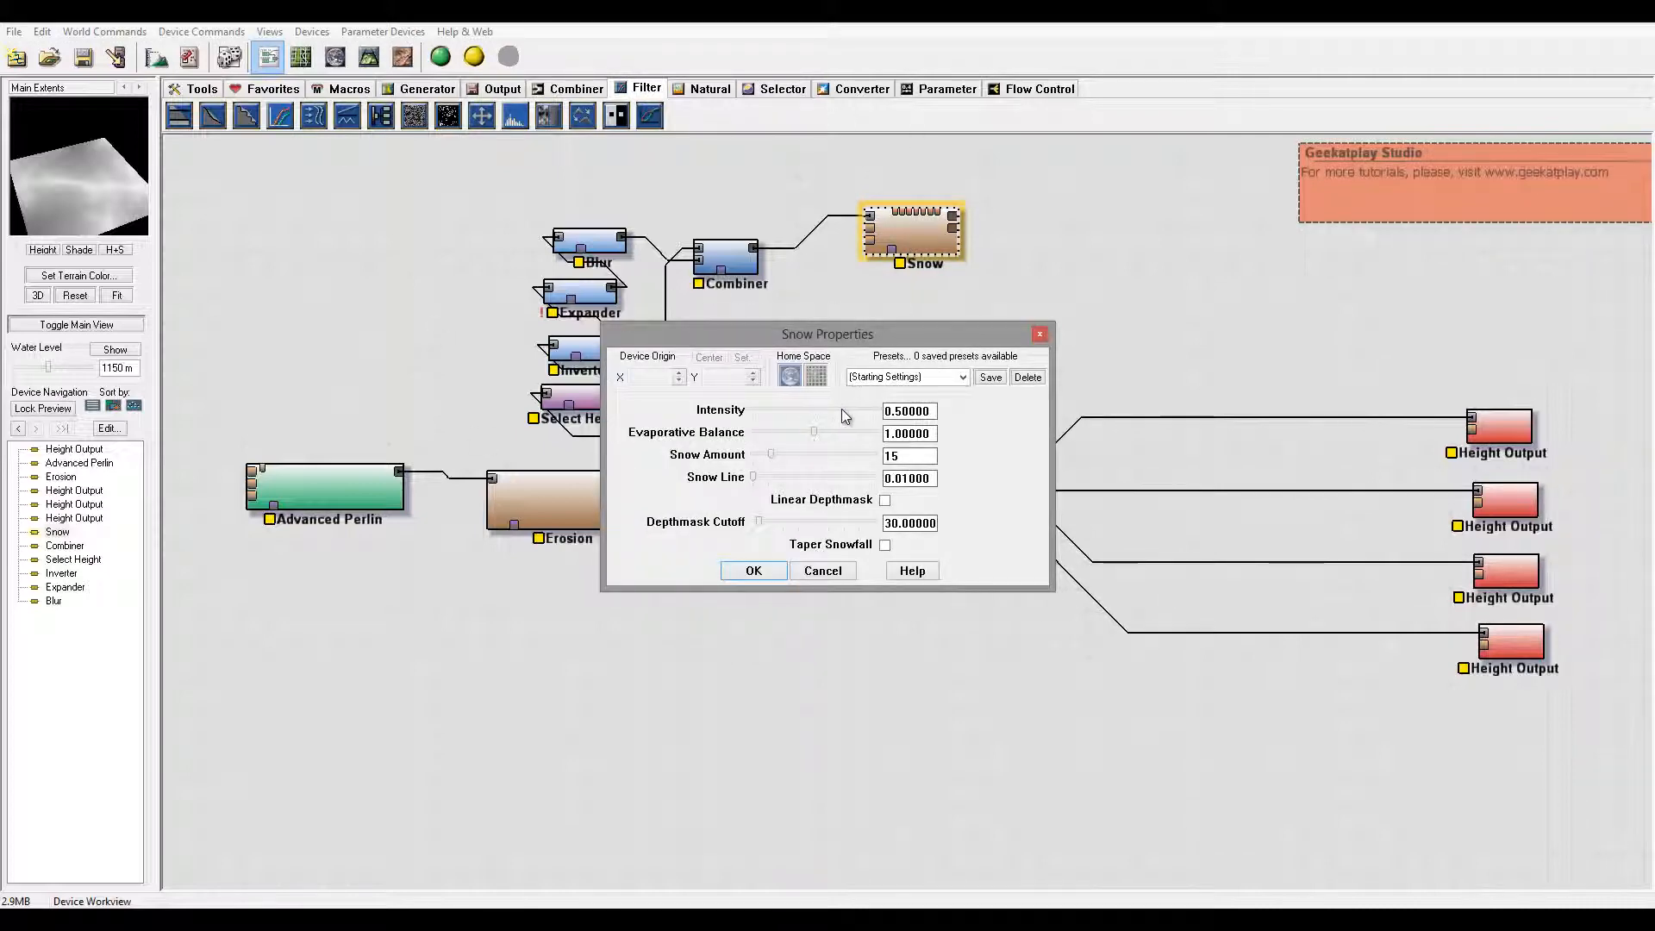
{"action": "left_click_drag", "start_coordinate": [812, 410], "coordinate": [849, 410]}
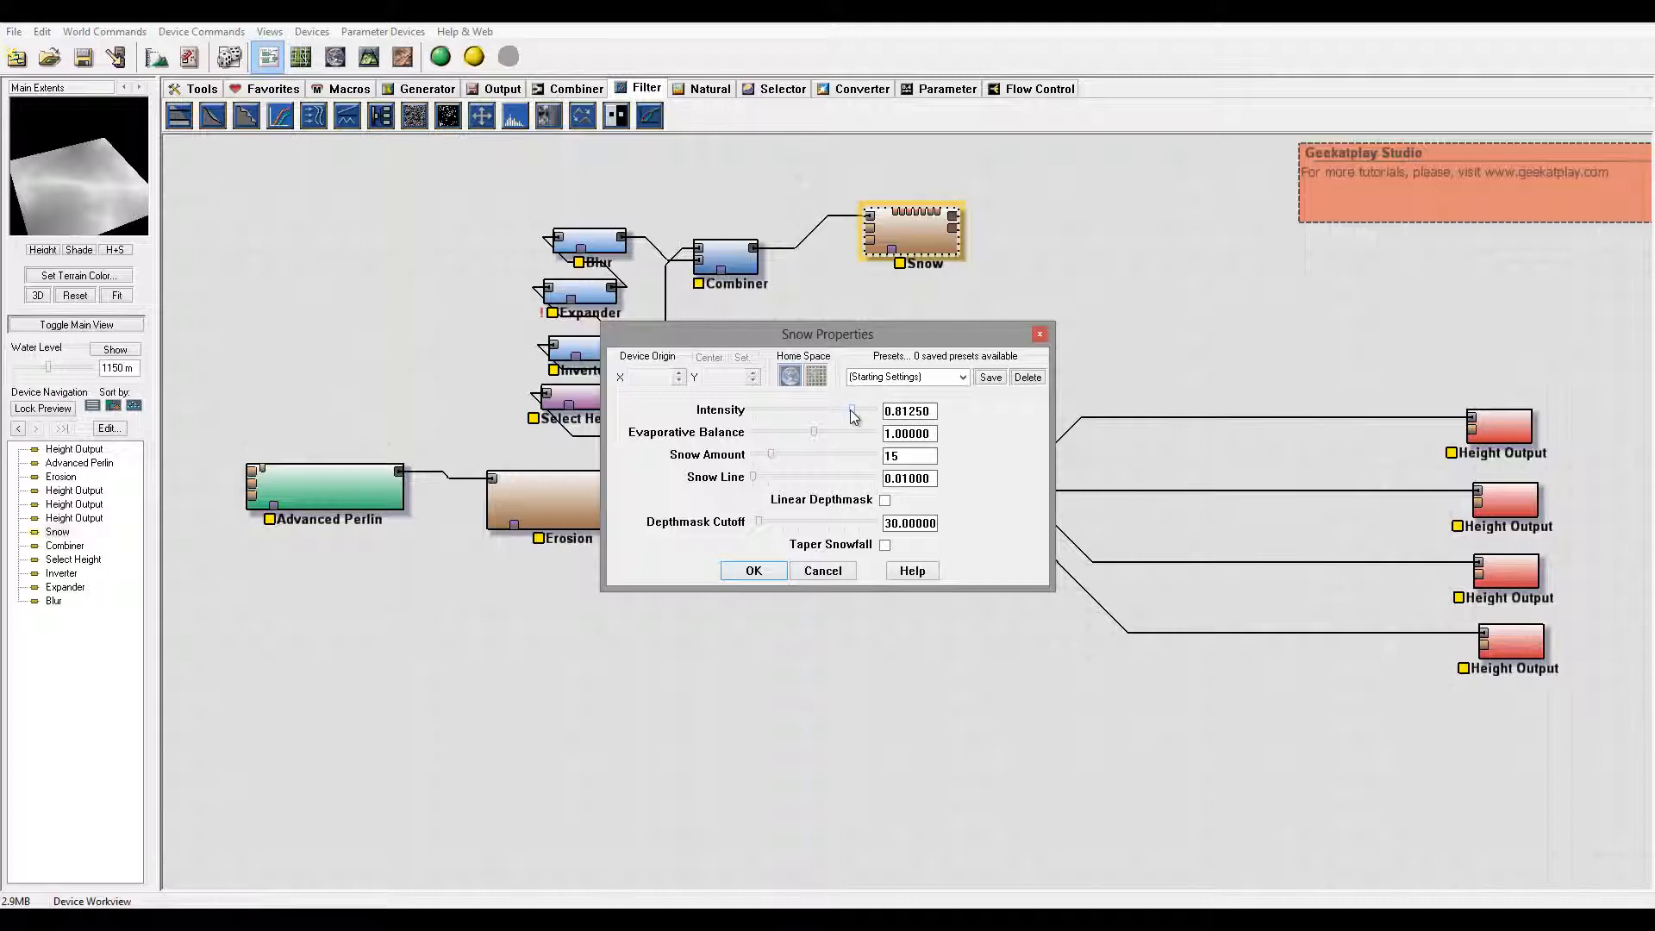
{"action": "left_click_drag", "start_coordinate": [849, 410], "coordinate": [857, 410]}
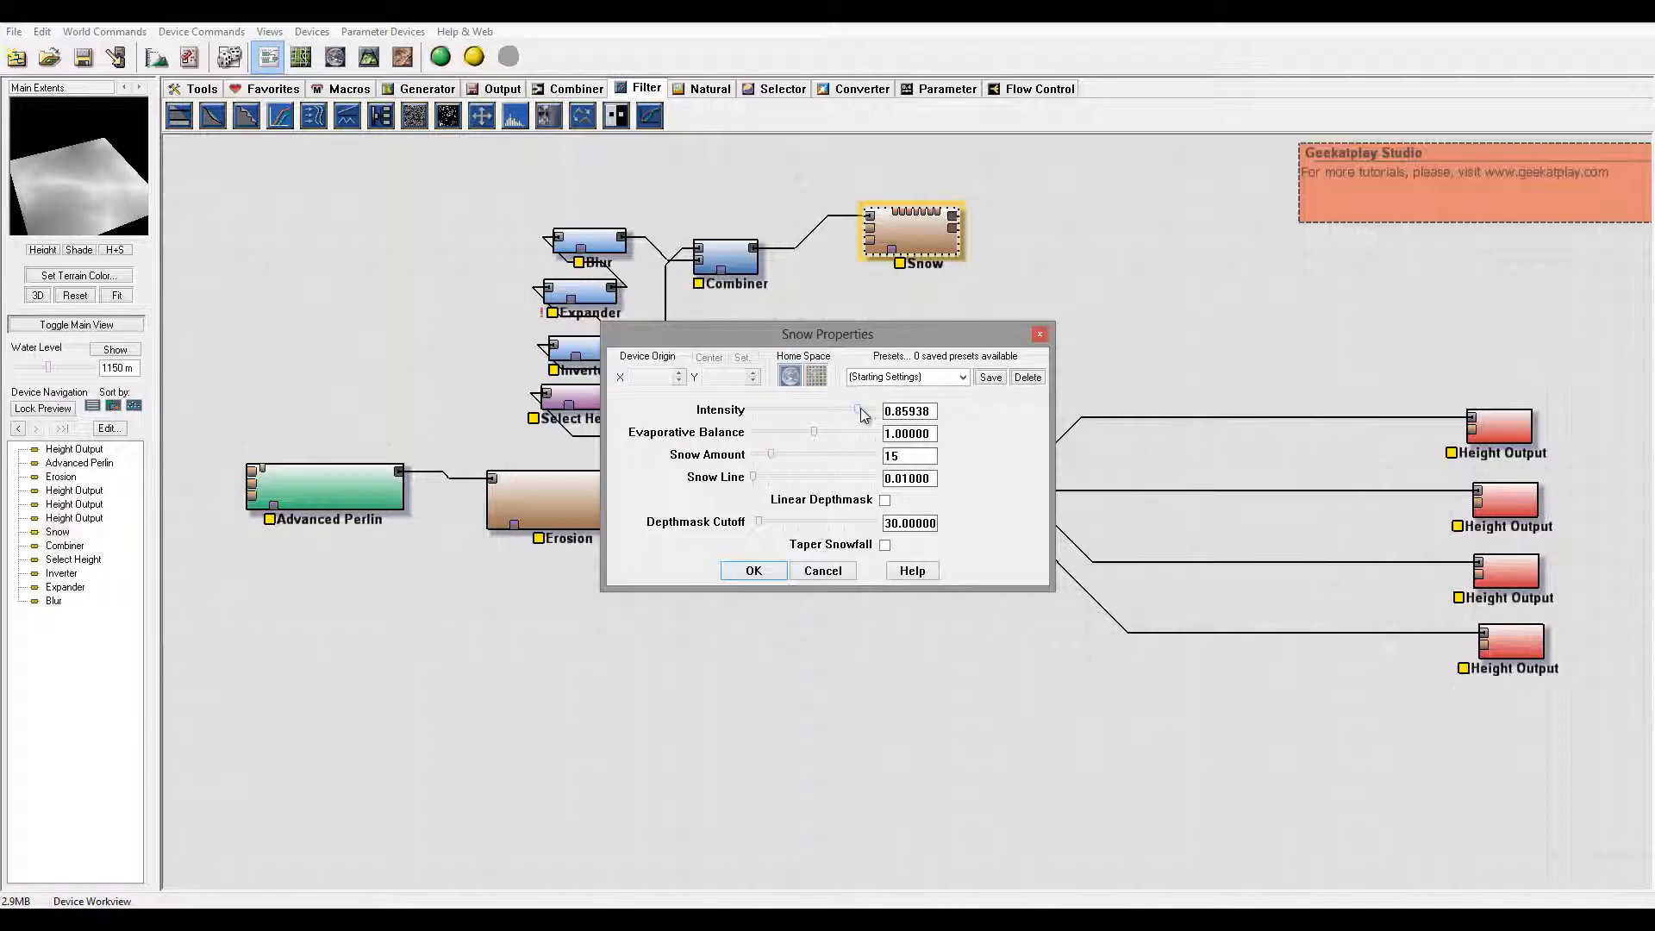
{"action": "left_click_drag", "start_coordinate": [855, 410], "coordinate": [860, 410]}
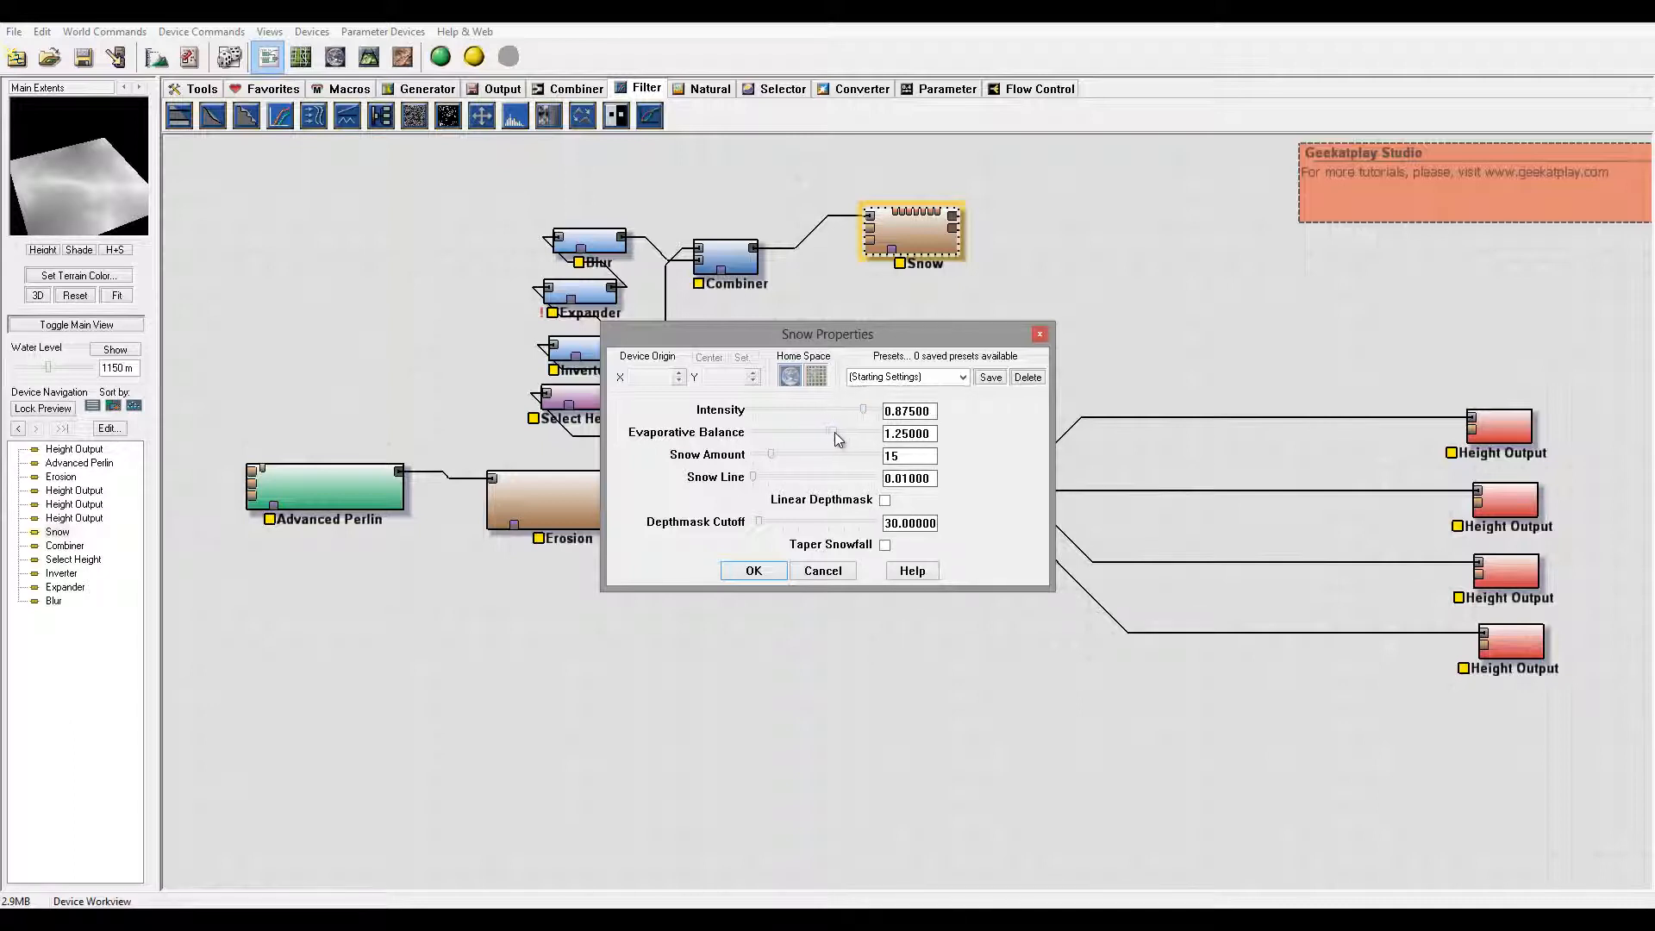
{"action": "left_click_drag", "start_coordinate": [836, 432], "coordinate": [850, 433]}
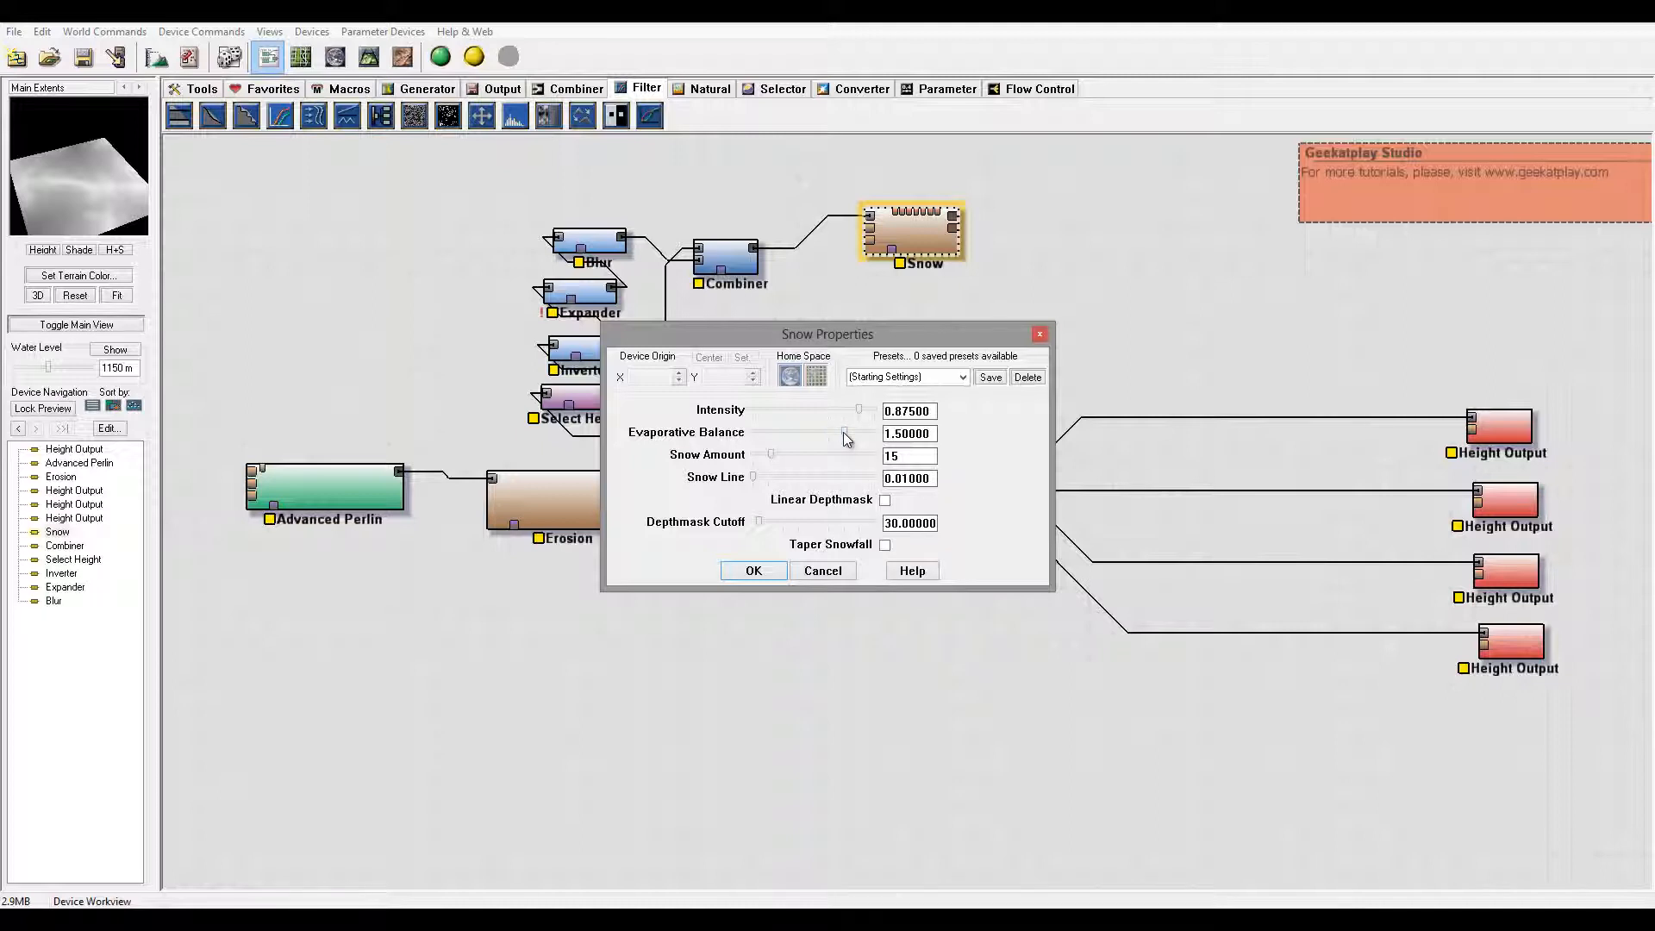
{"action": "left_click_drag", "start_coordinate": [859, 433], "coordinate": [843, 433]}
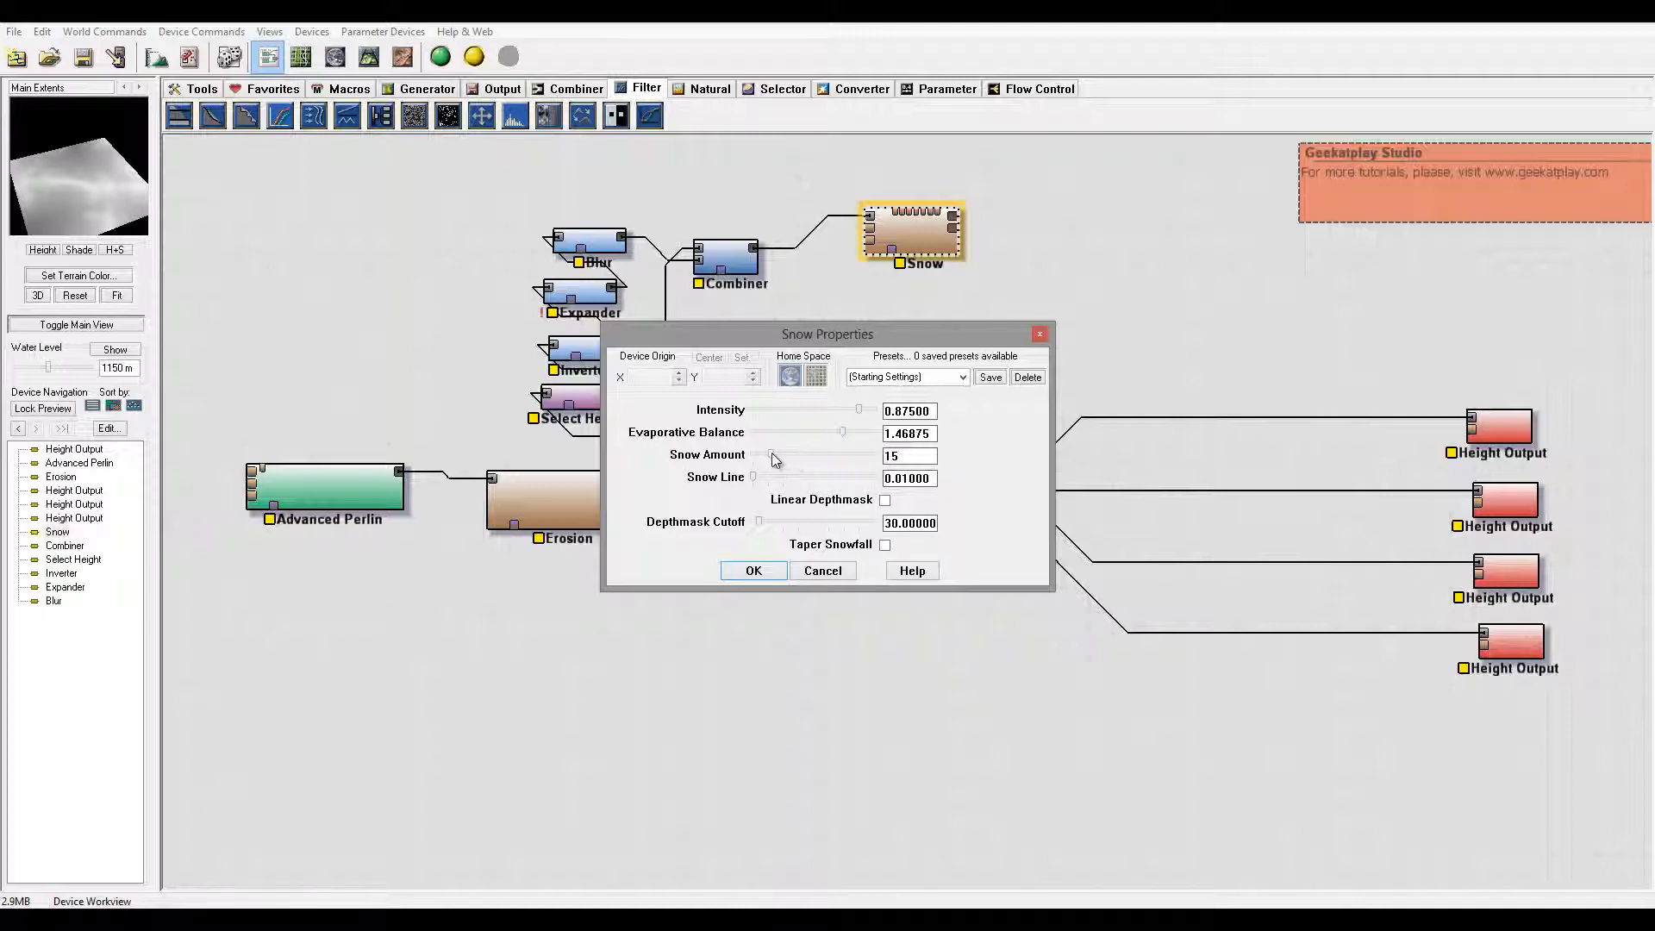
Step: Set snow amount to 71, accept the Snow settings and make room on the right
{"action": "left_click_drag", "start_coordinate": [773, 455], "coordinate": [798, 455]}
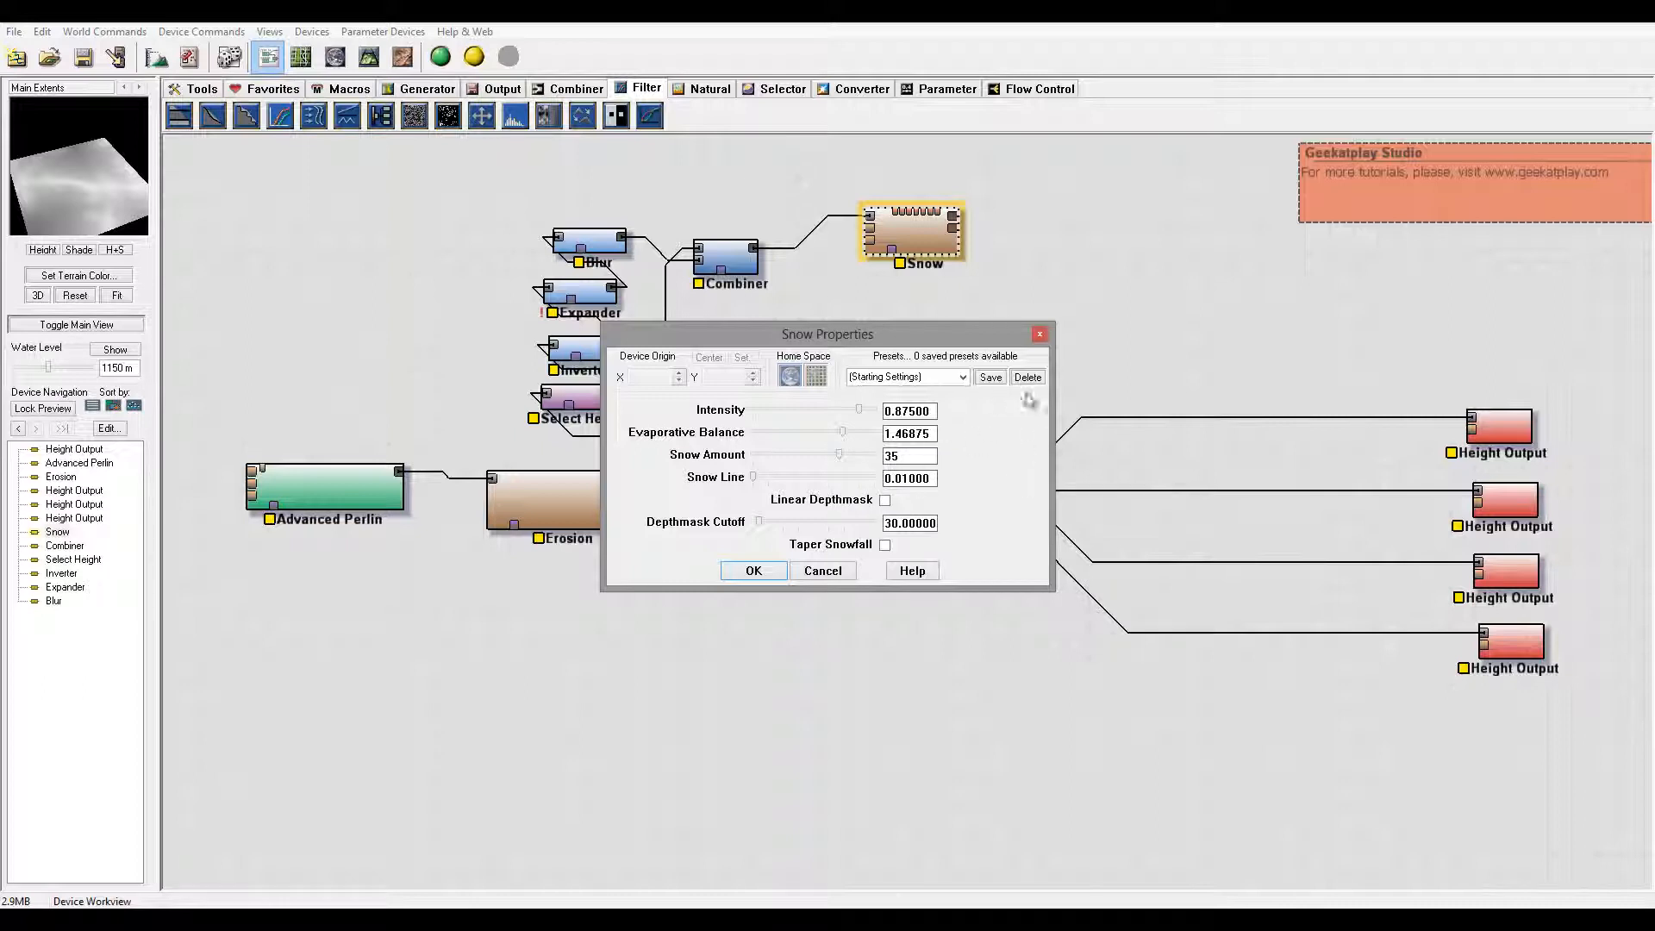
{"action": "left_click_drag", "start_coordinate": [839, 453], "coordinate": [855, 453]}
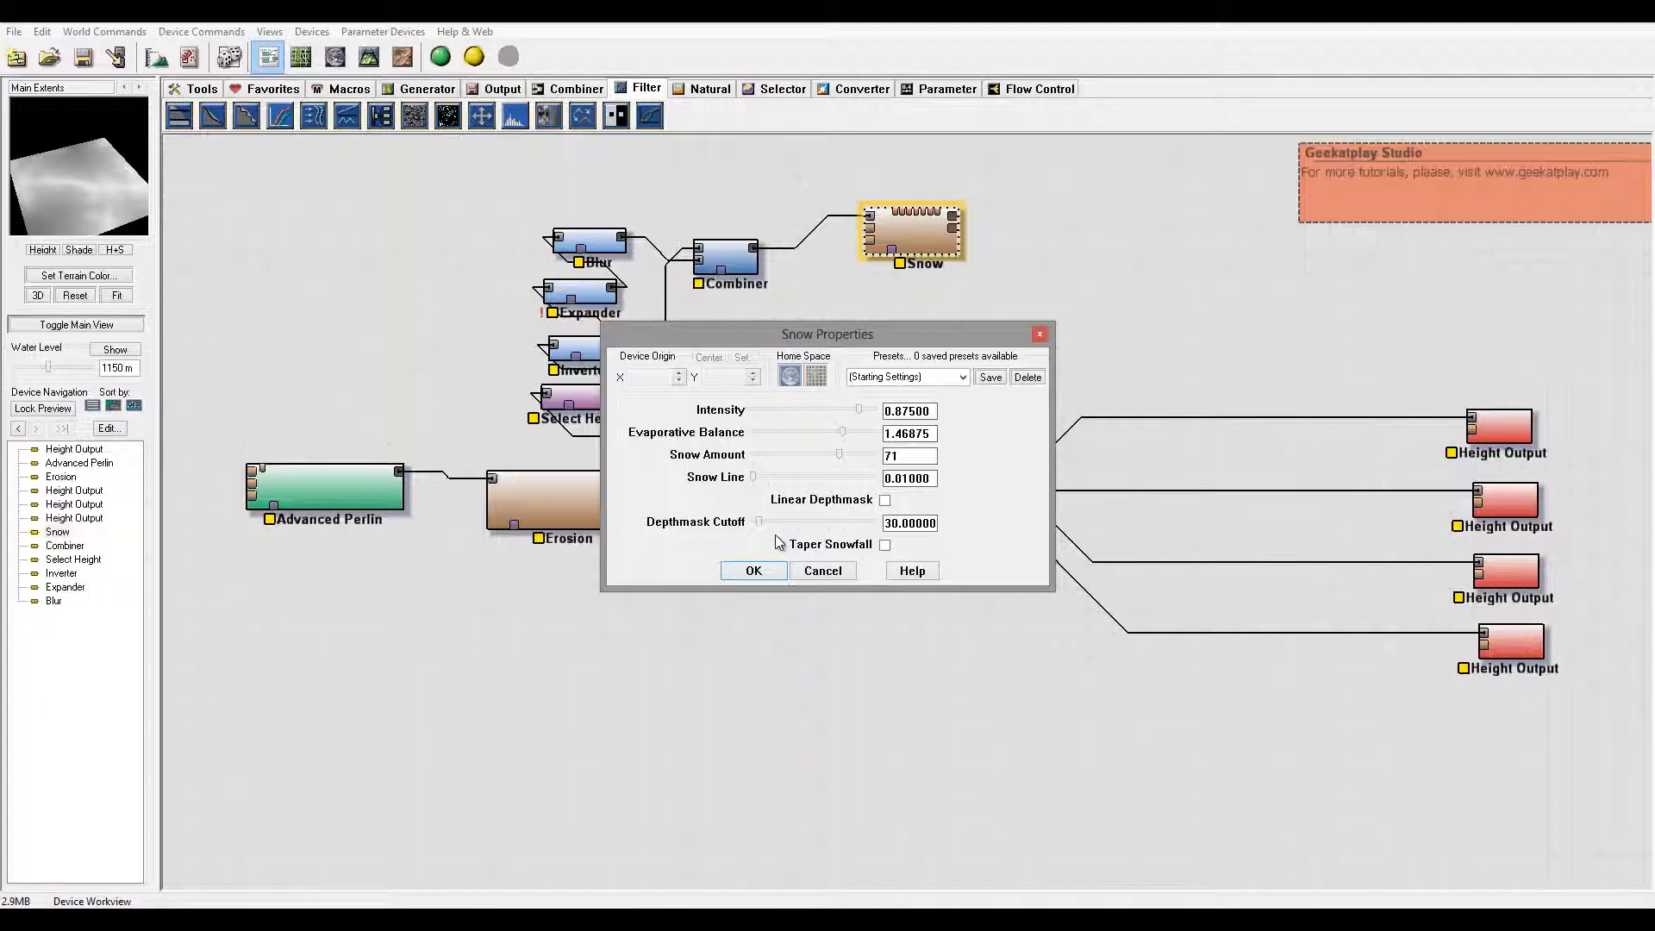
{"action": "left_click", "coordinate": [754, 571]}
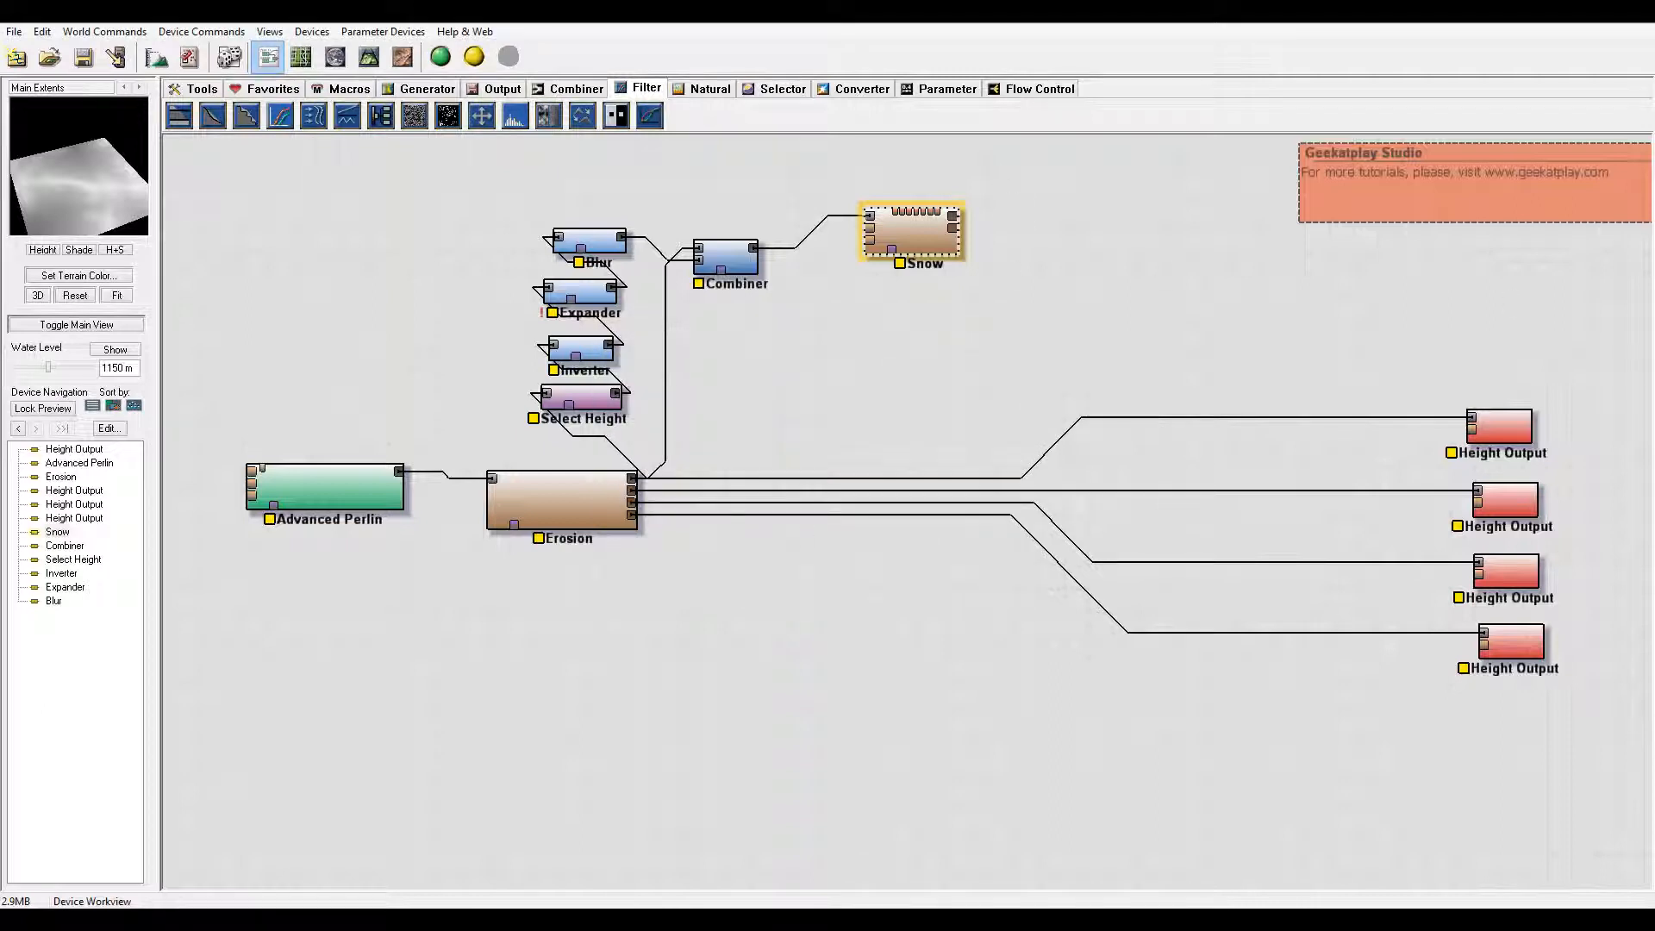
{"action": "left_click", "coordinate": [1000, 296]}
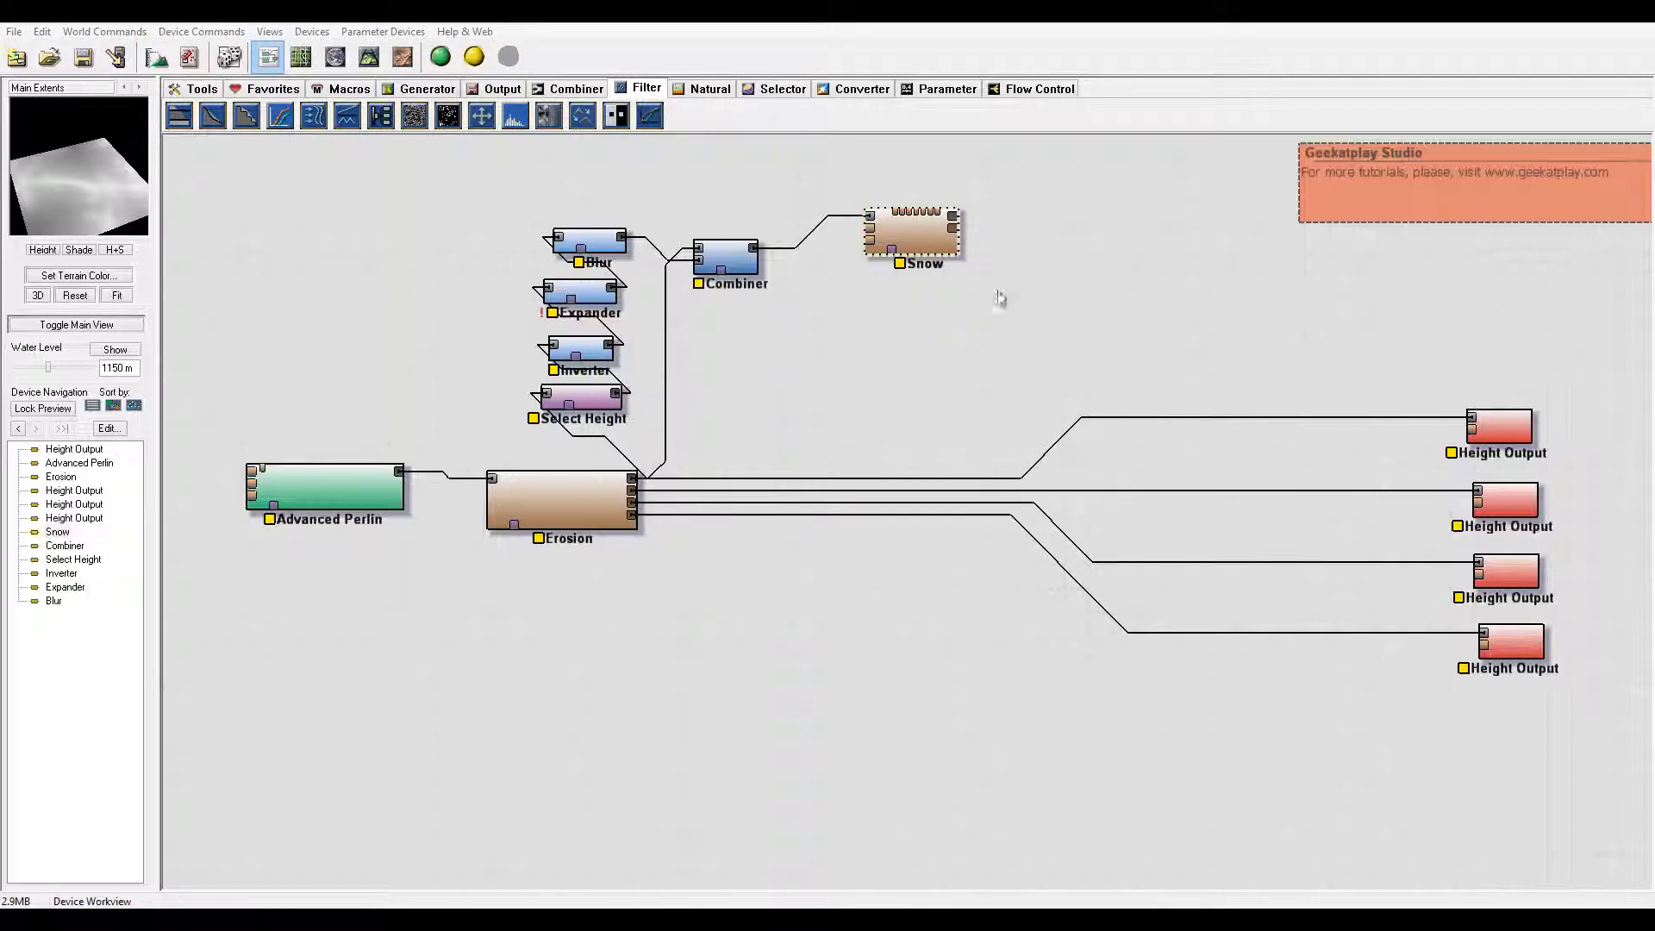
{"action": "left_click_drag", "start_coordinate": [910, 229], "coordinate": [889, 253]}
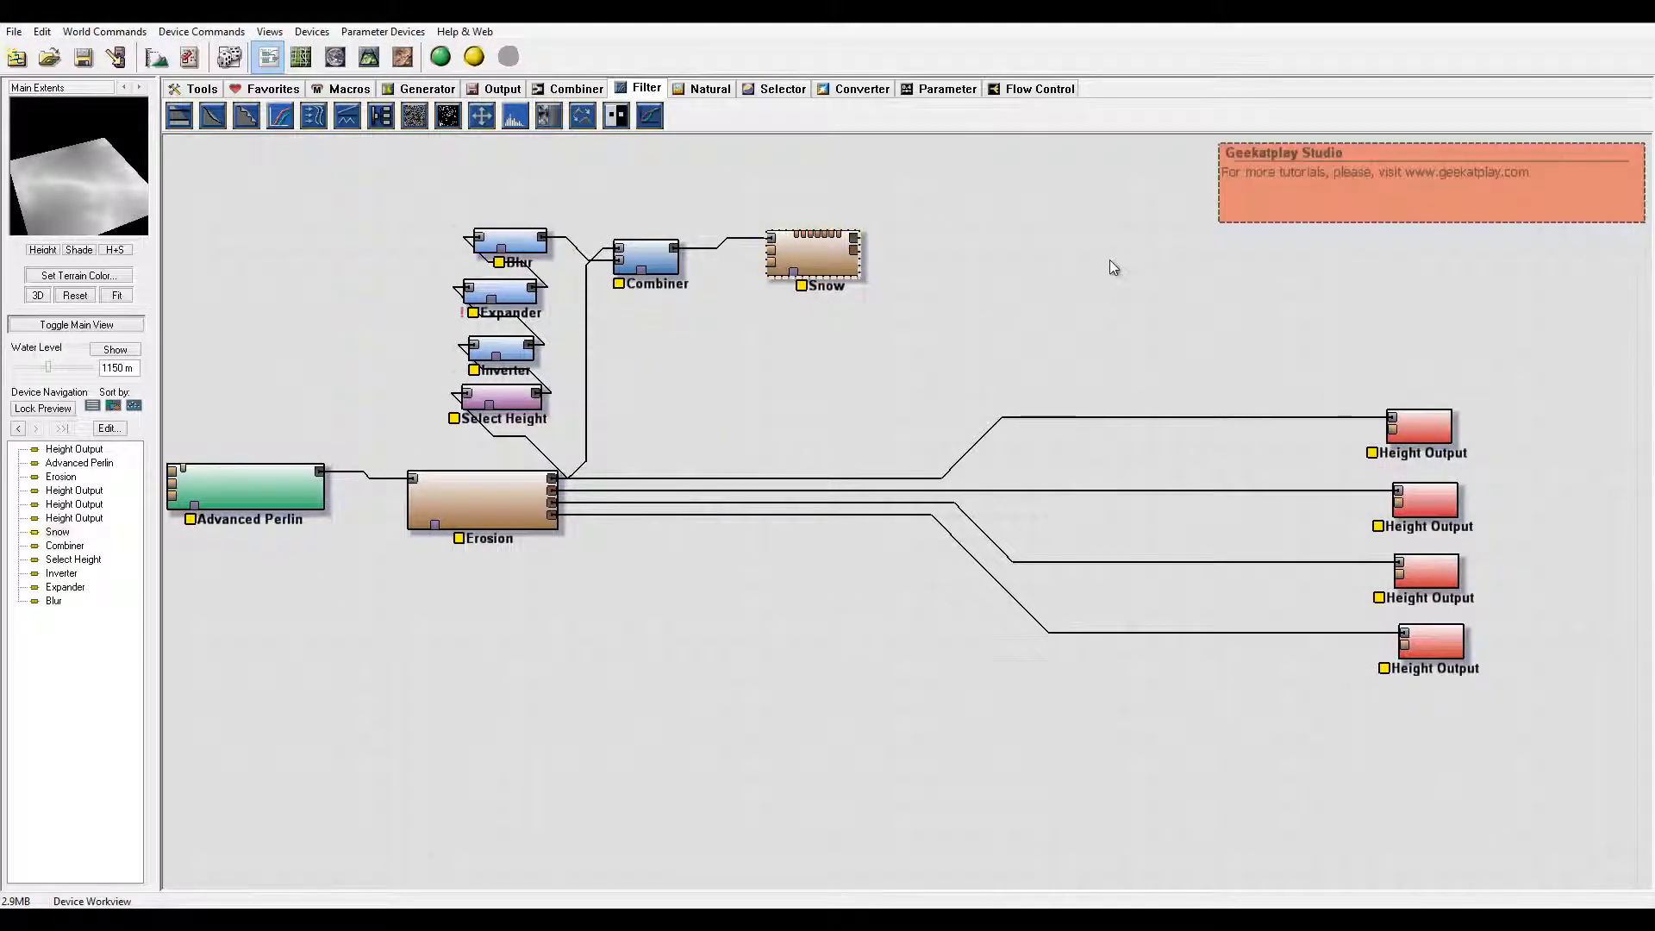
{"action": "mouse_move", "coordinate": [1096, 267]}
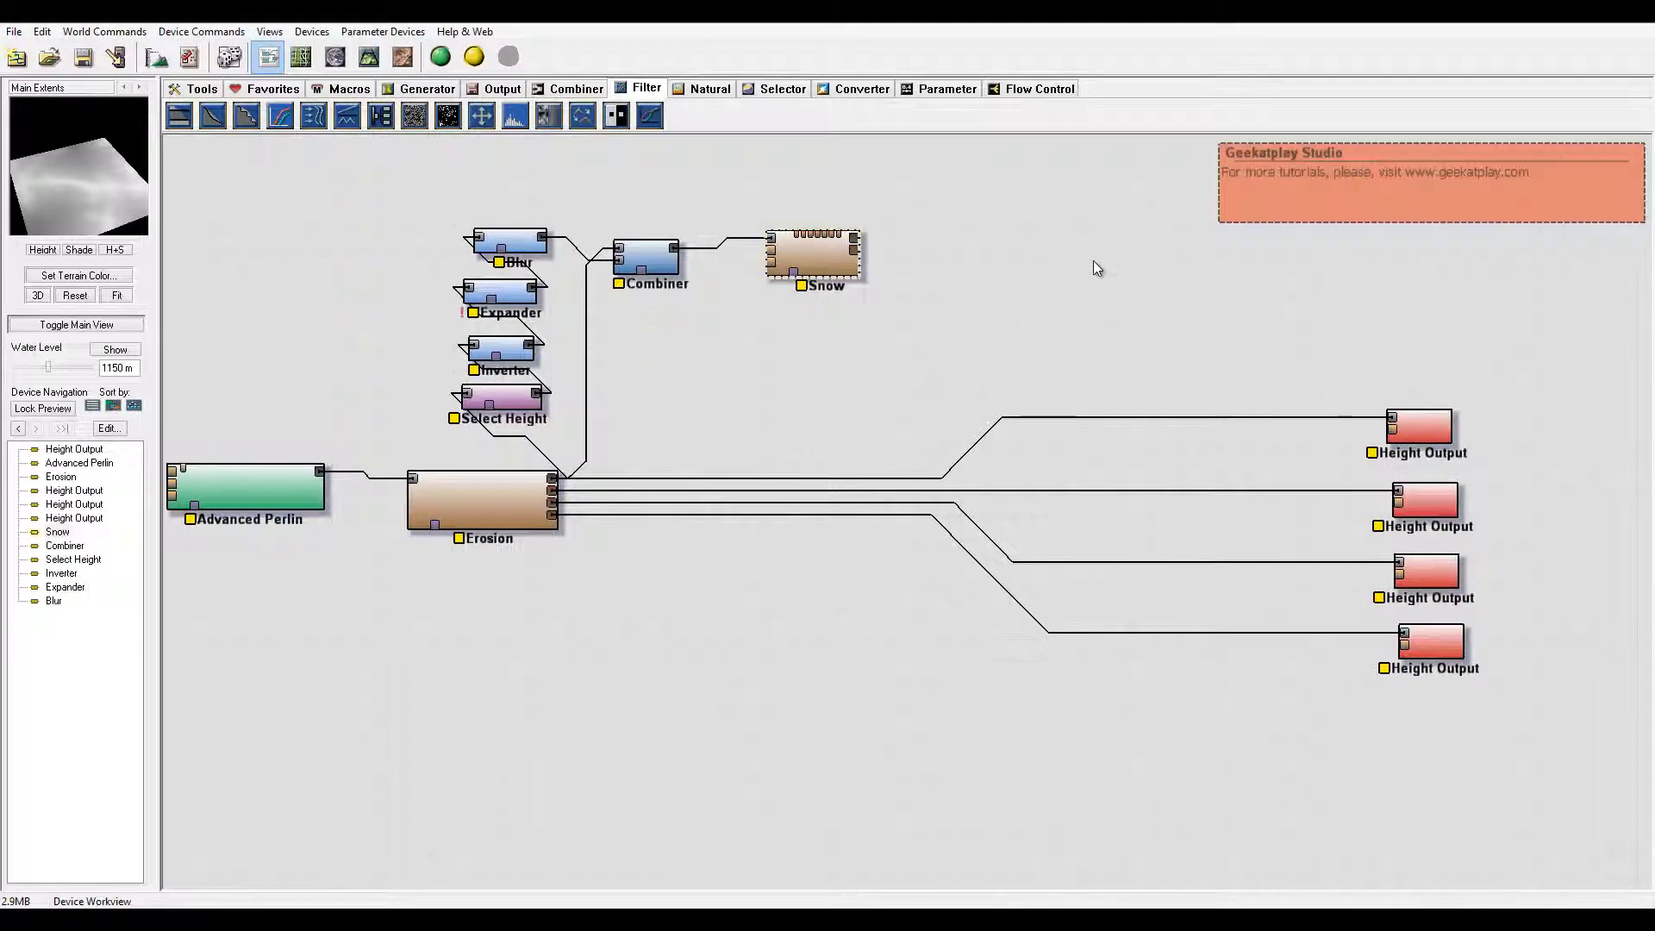
{"action": "mouse_move", "coordinate": [910, 245]}
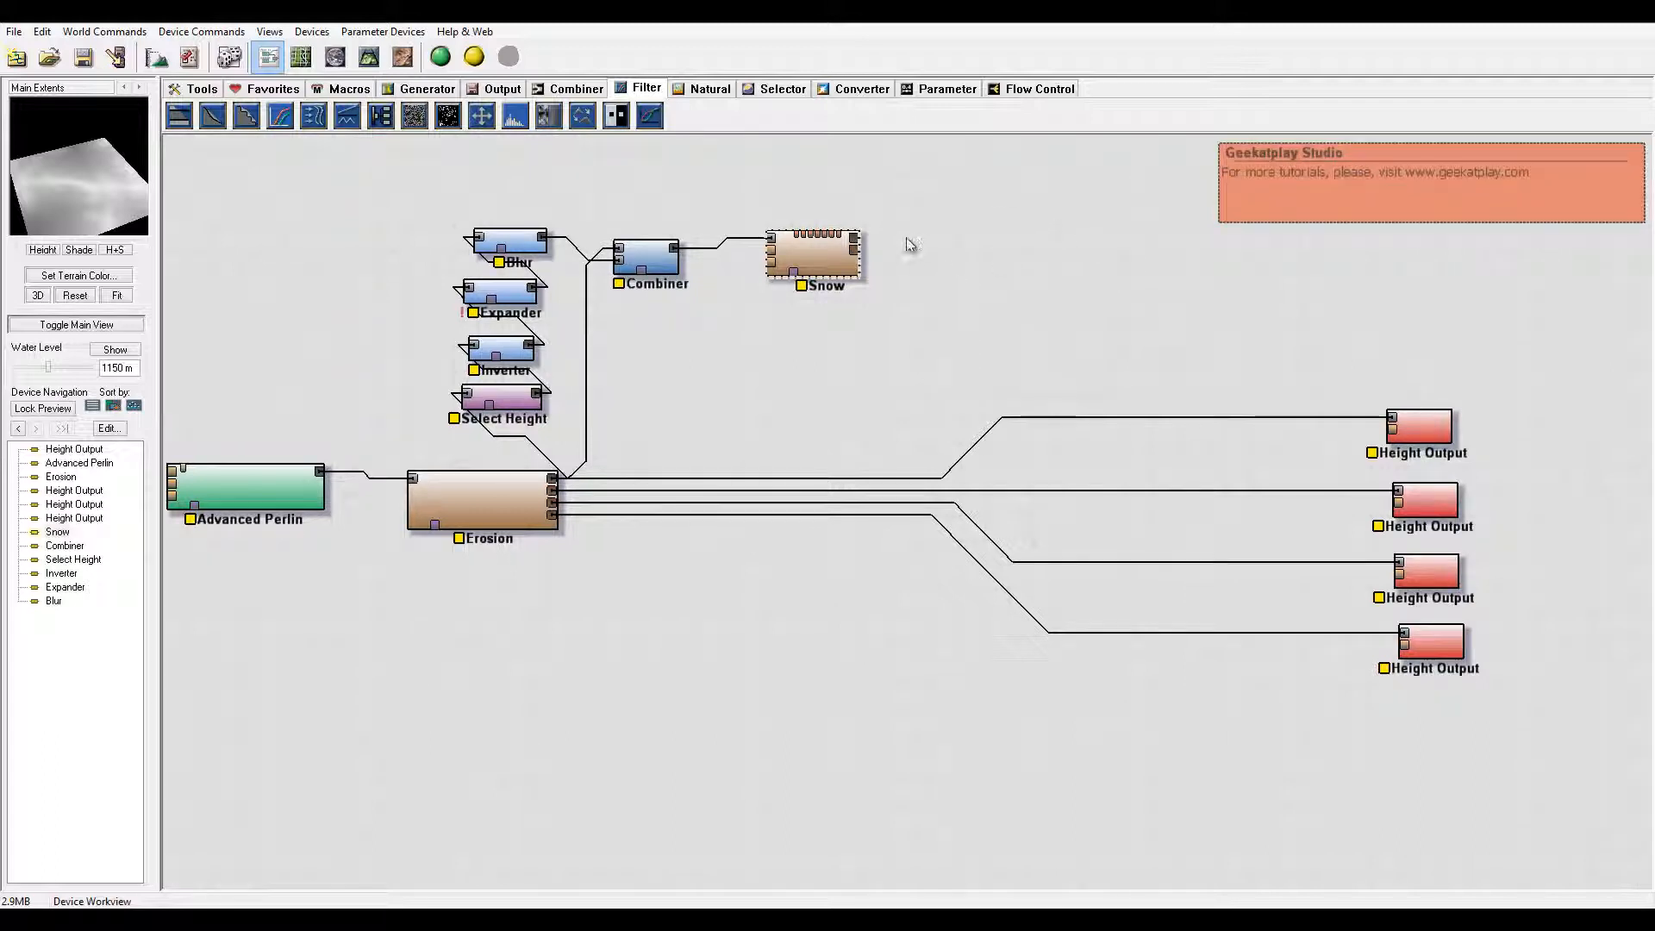
{"action": "mouse_move", "coordinate": [356, 94]}
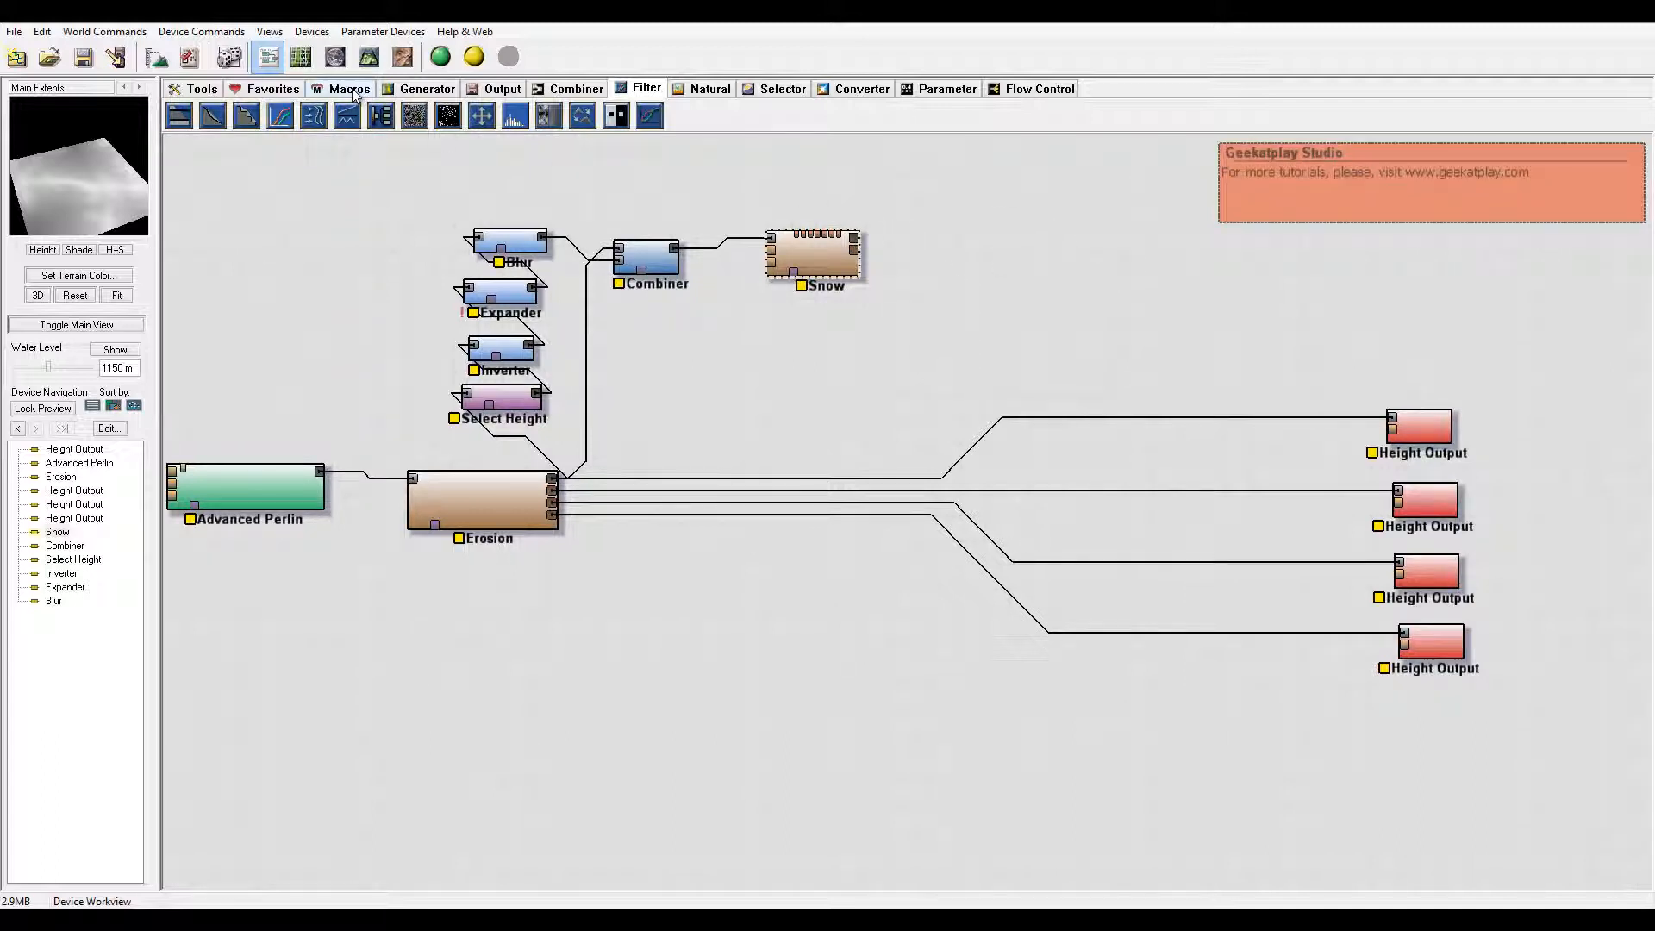
Step: Choose the Basic Coverage macro from the macro library to follow Snow
{"action": "left_click", "coordinate": [348, 90]}
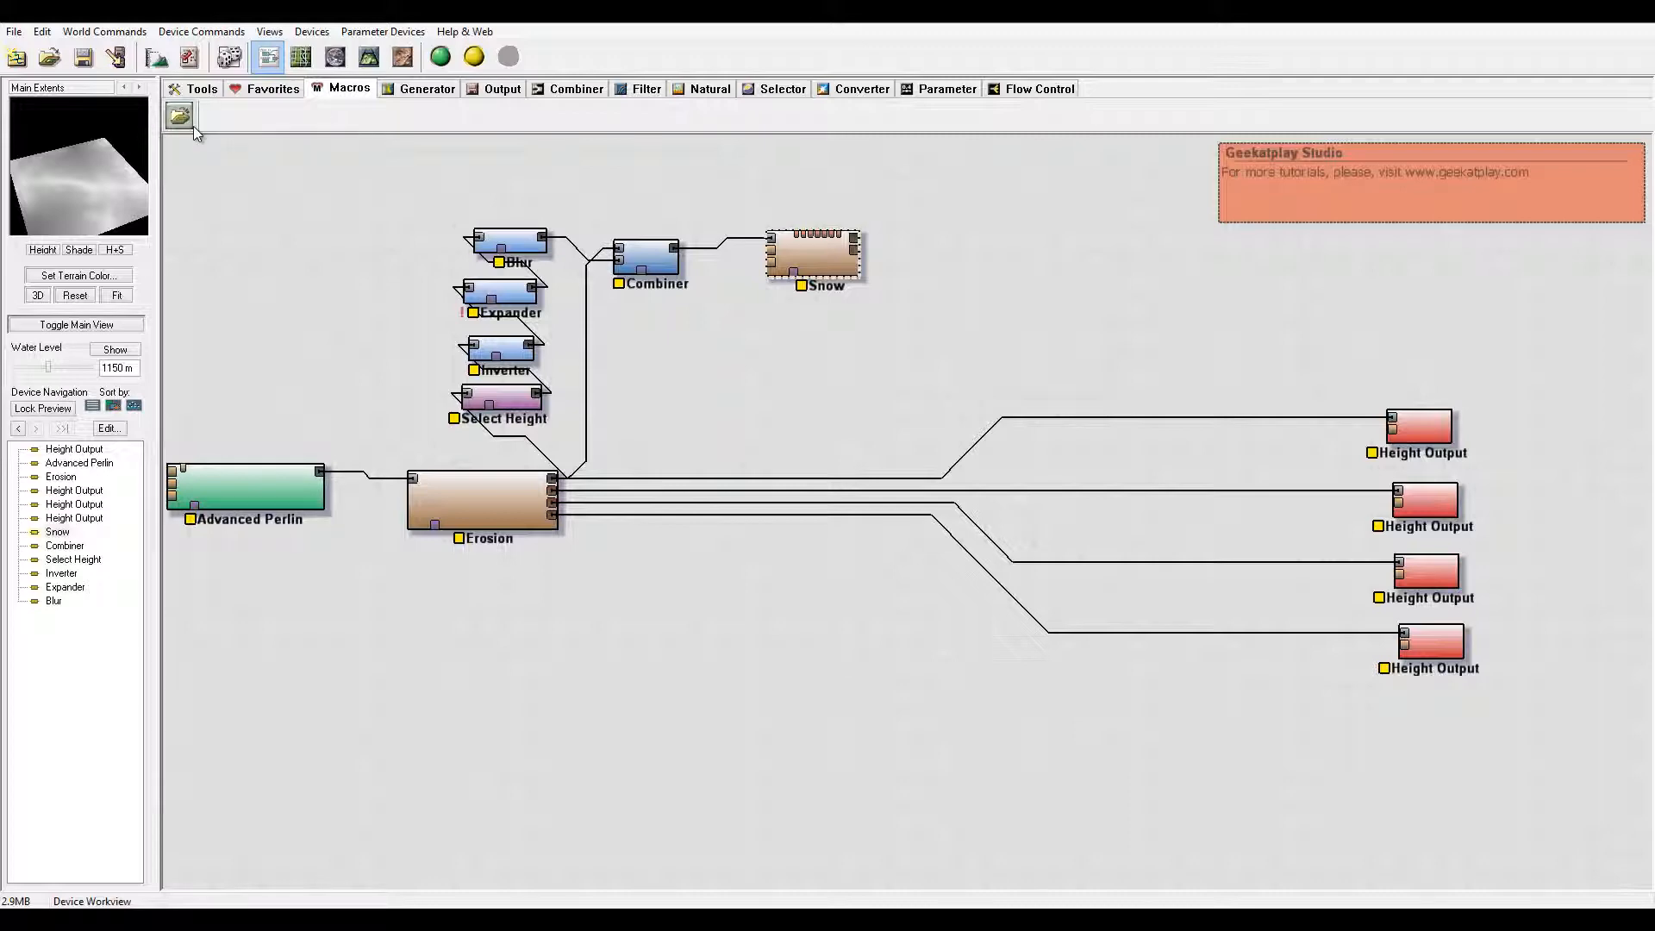
{"action": "left_click", "coordinate": [178, 115]}
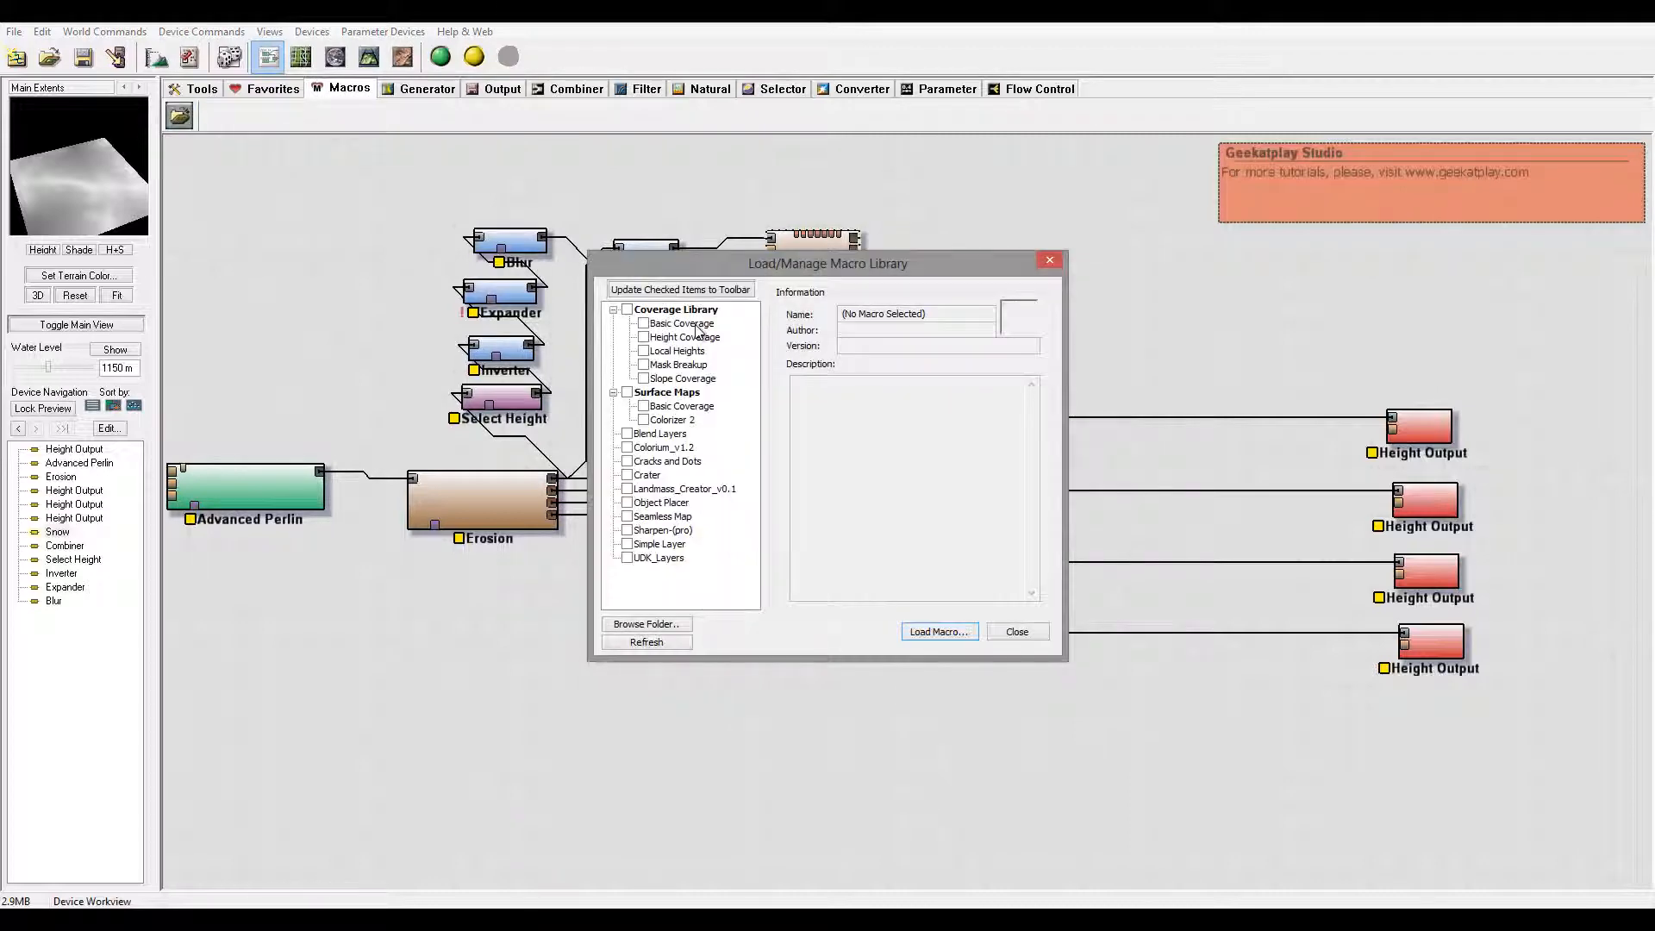
{"action": "left_click", "coordinate": [1017, 630]}
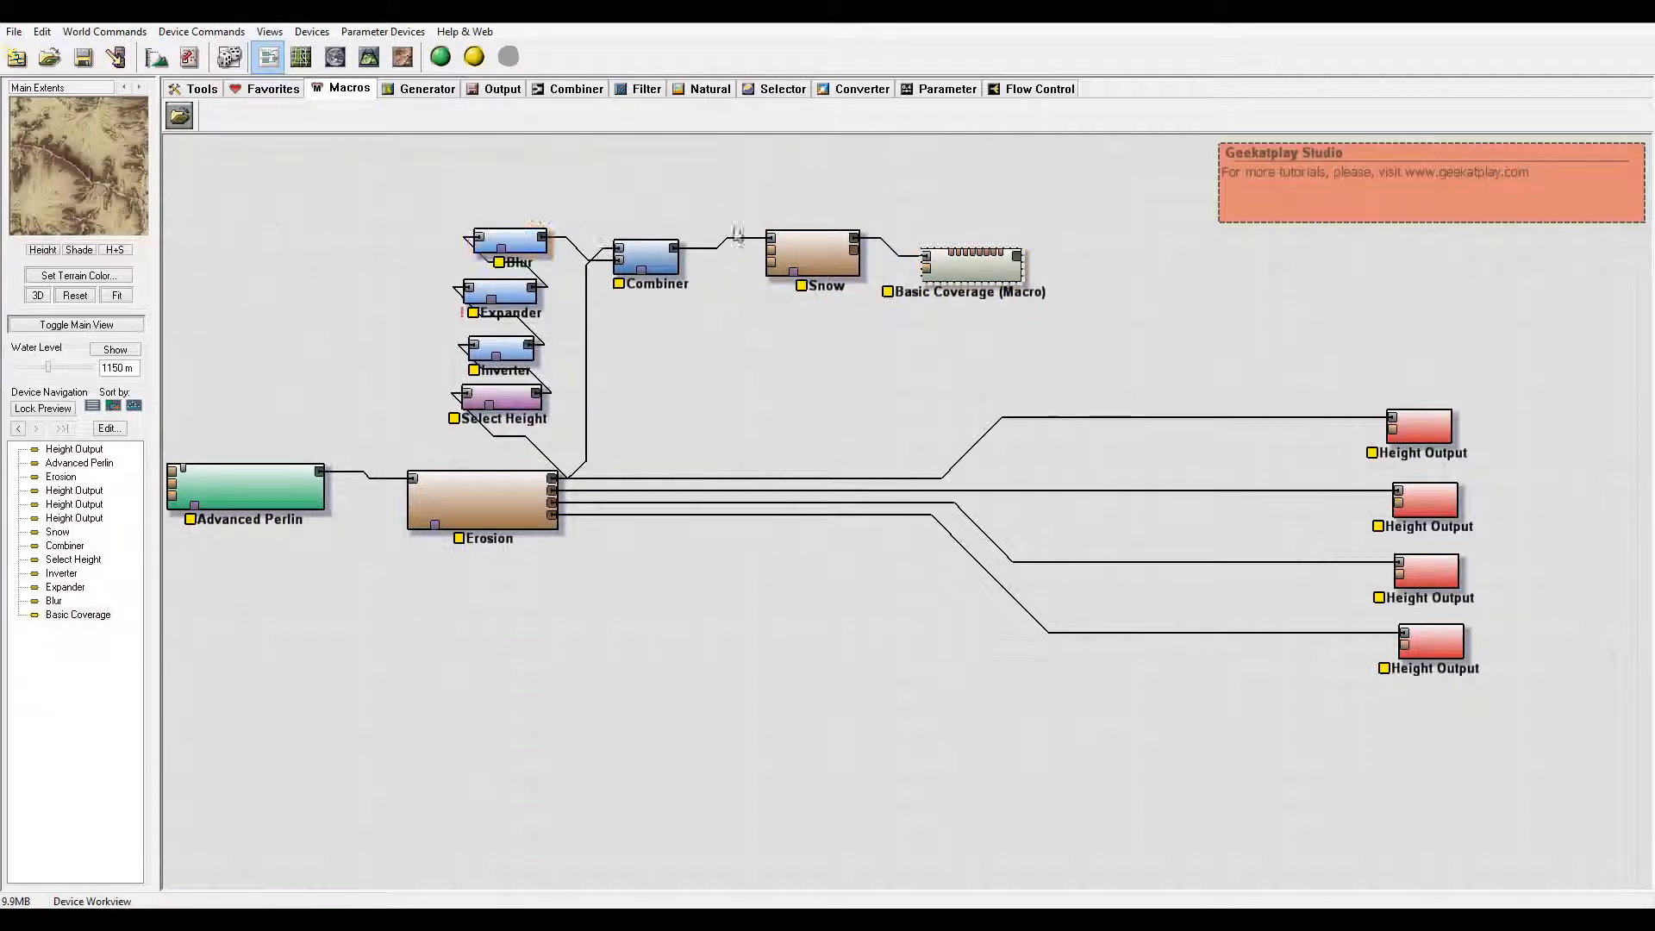
Step: Review the Basic Coverage macro's sand, rock, vegetation and erosion colours and leave the defaults
{"action": "double_click", "coordinate": [969, 262]}
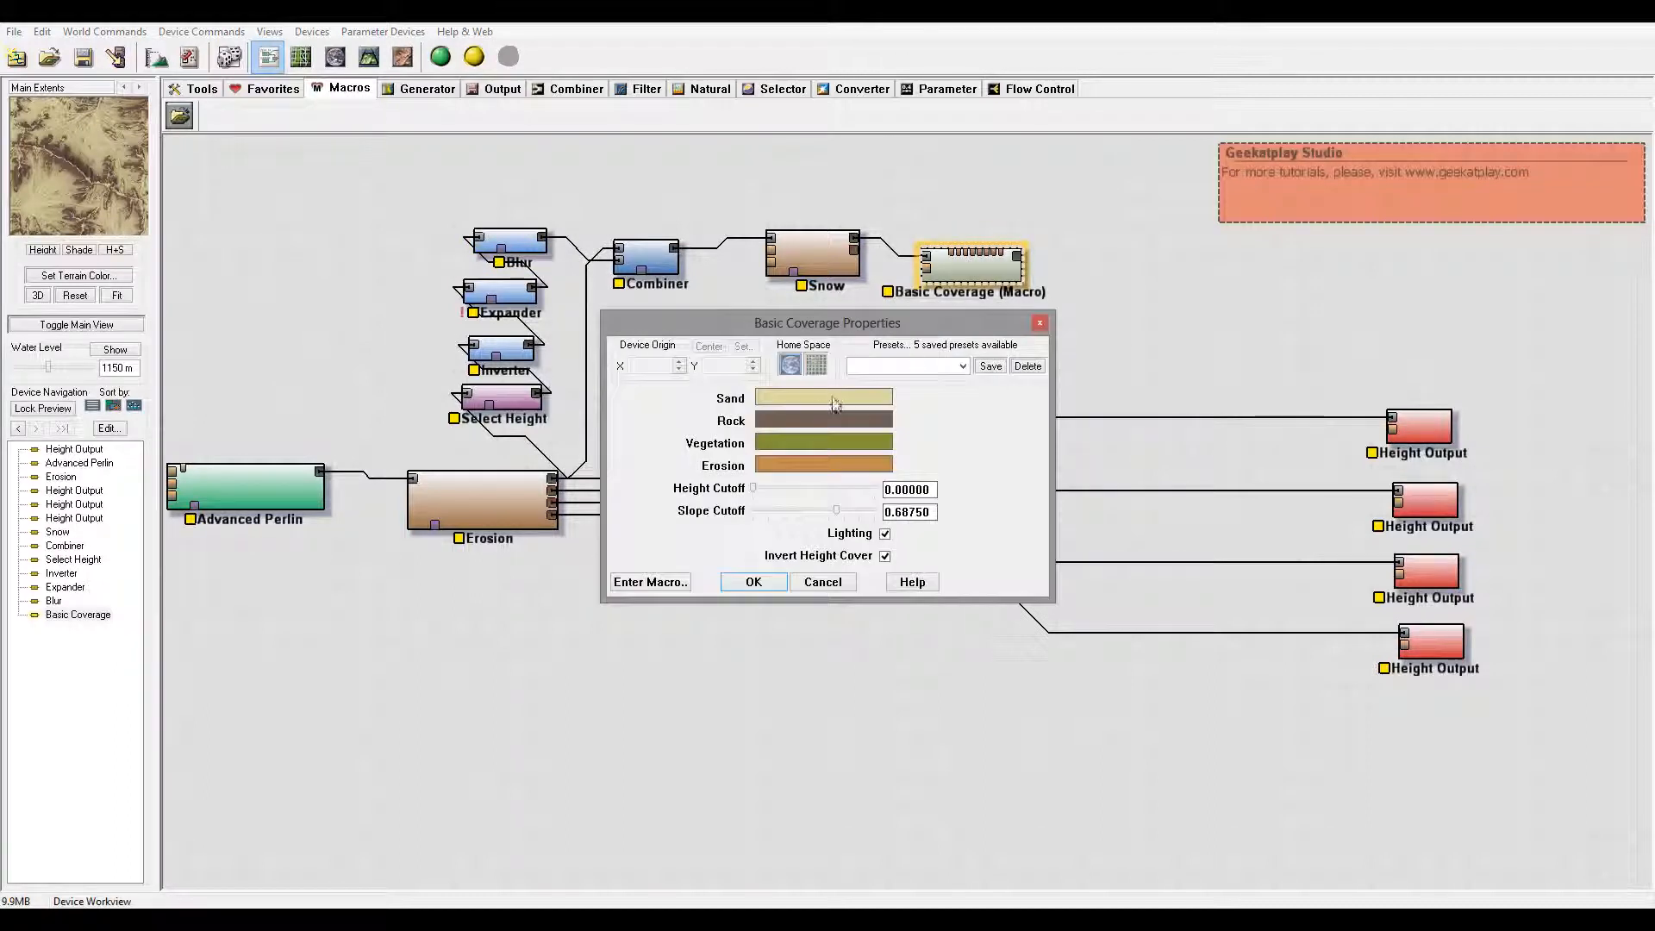
{"action": "left_click", "coordinate": [824, 396]}
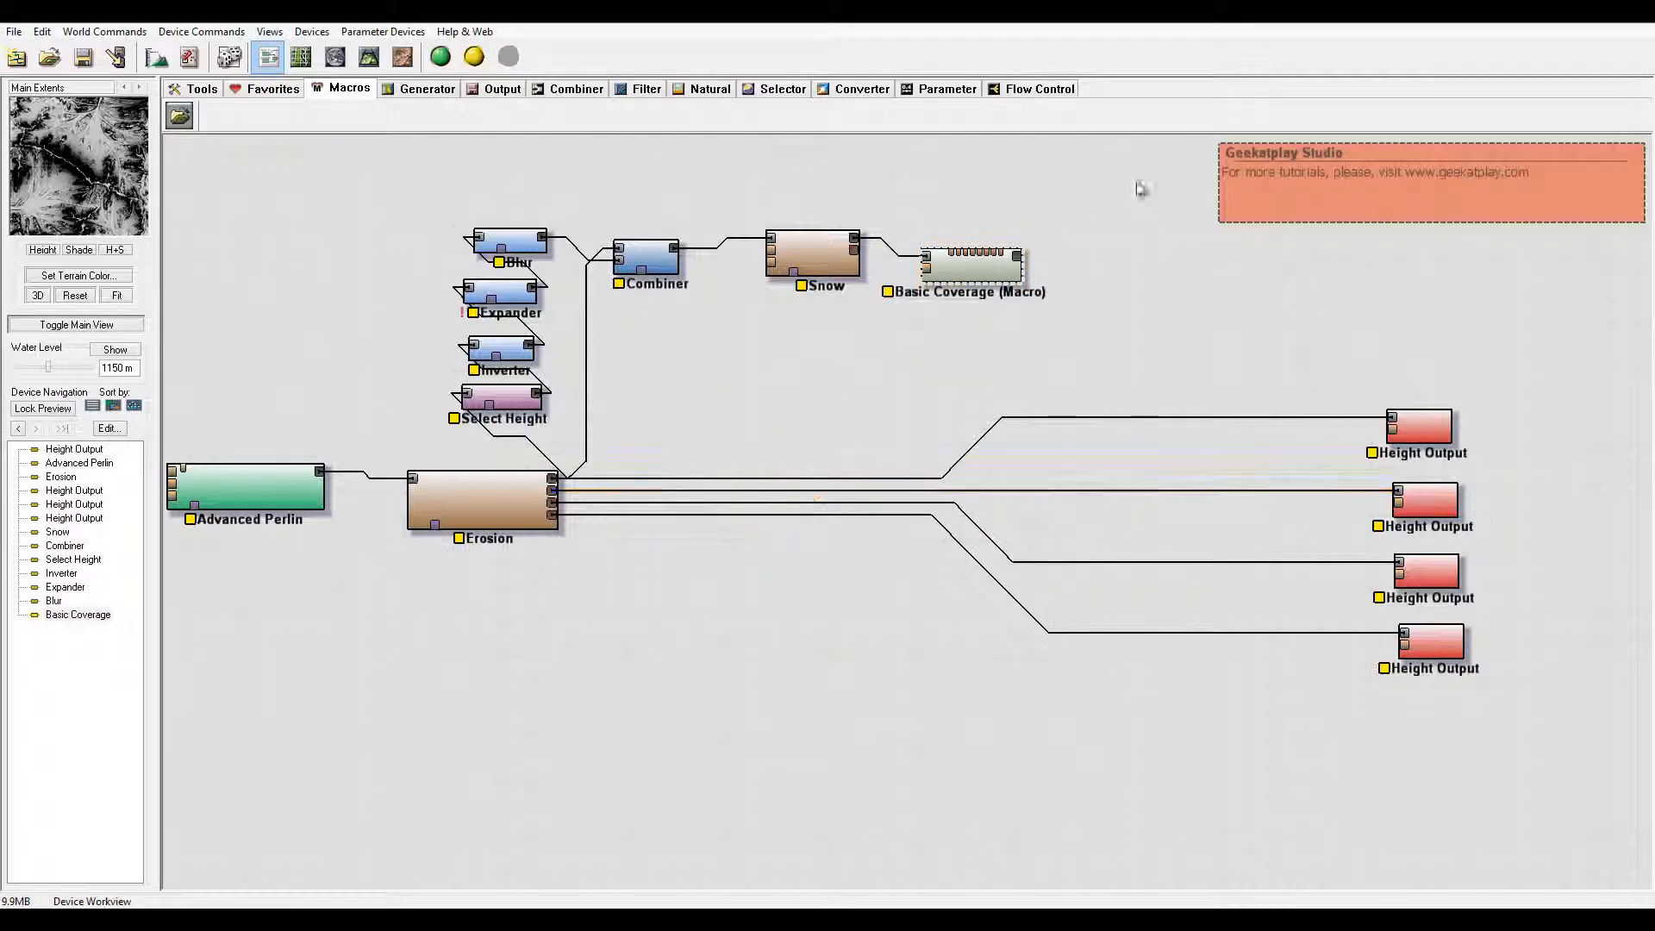
{"action": "left_click", "coordinate": [971, 293]}
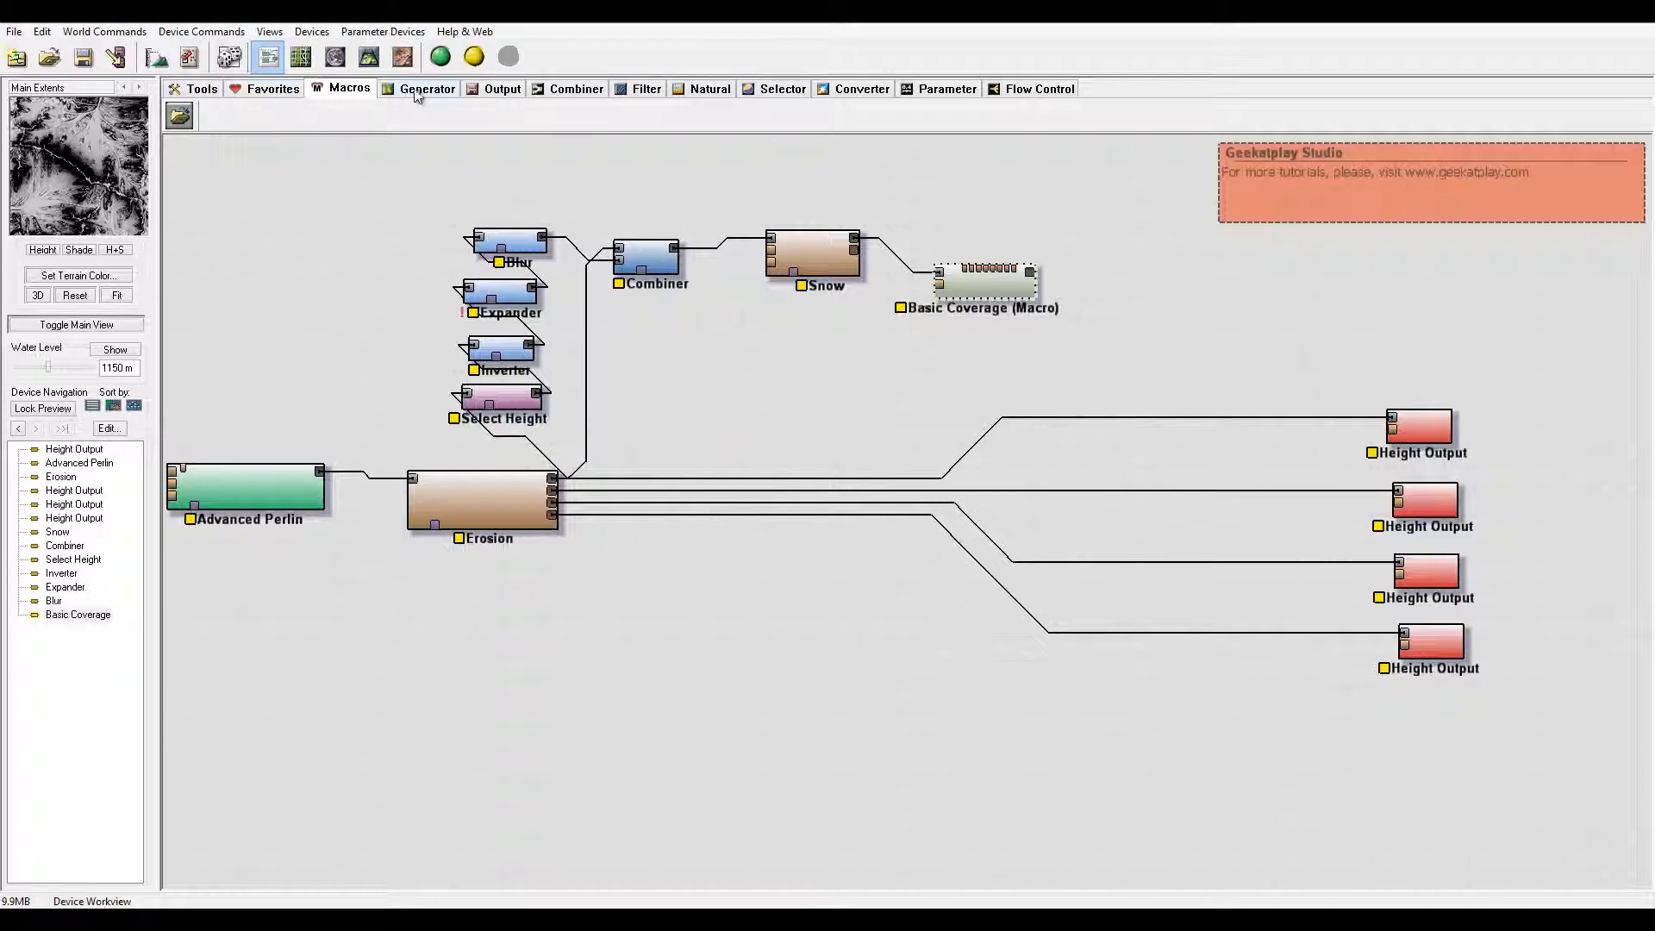
Step: Wire Snow through Basic Coverage into an Overlay View and send erosion to four Height Outputs
{"action": "left_click", "coordinate": [428, 88]}
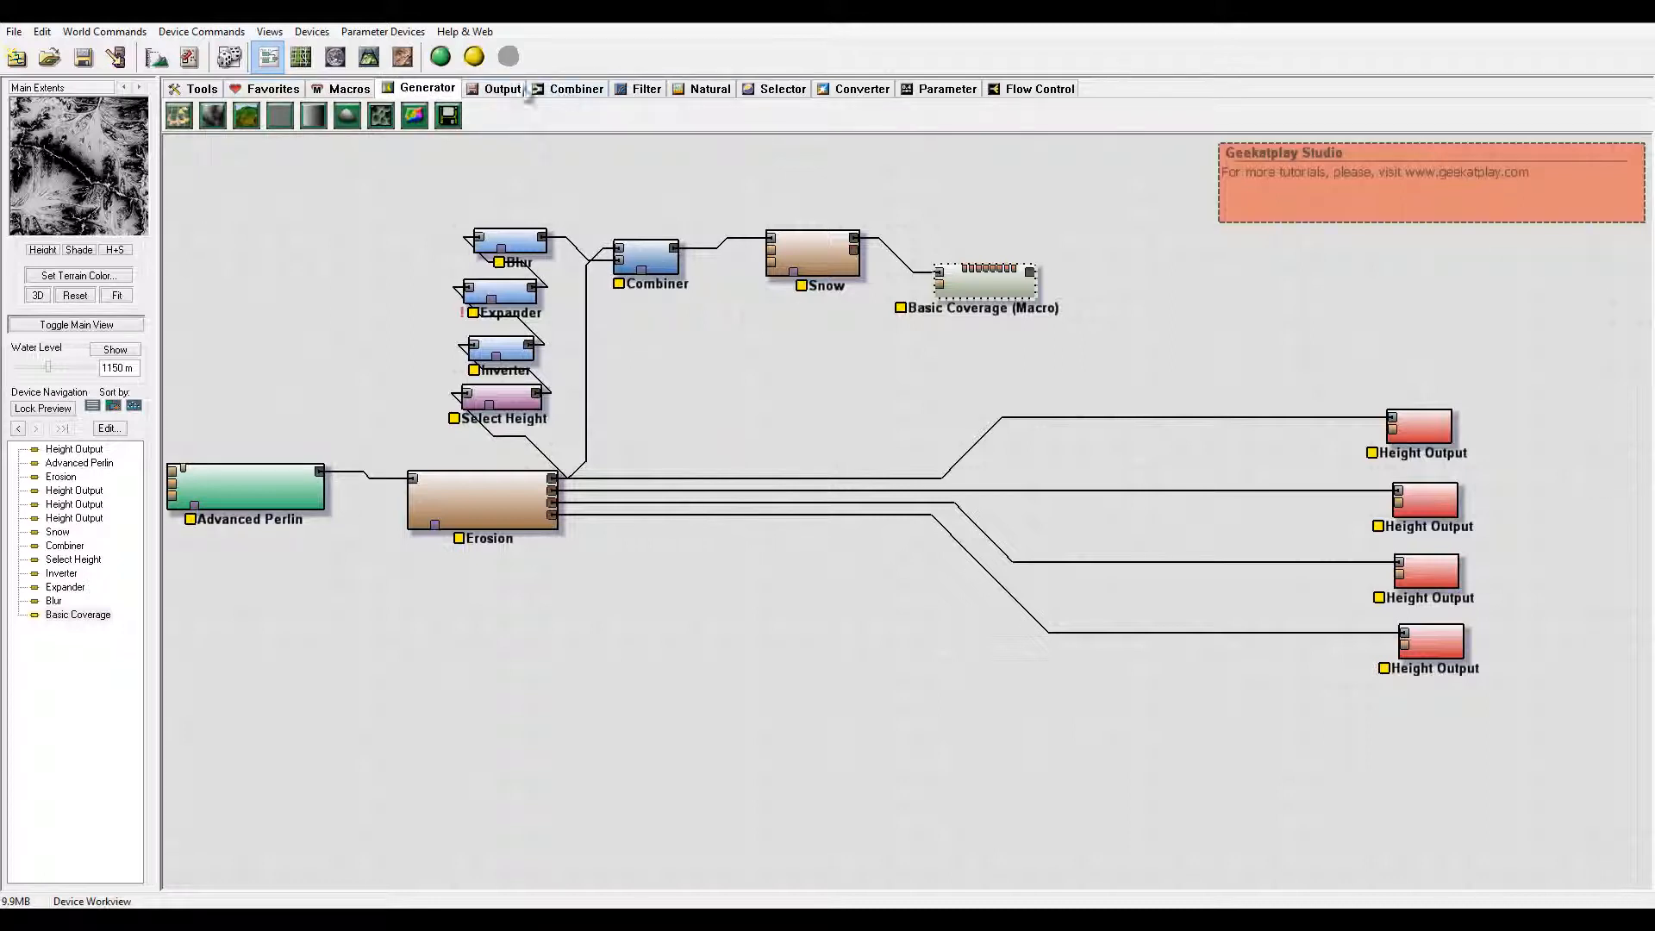
{"action": "left_click", "coordinate": [500, 88]}
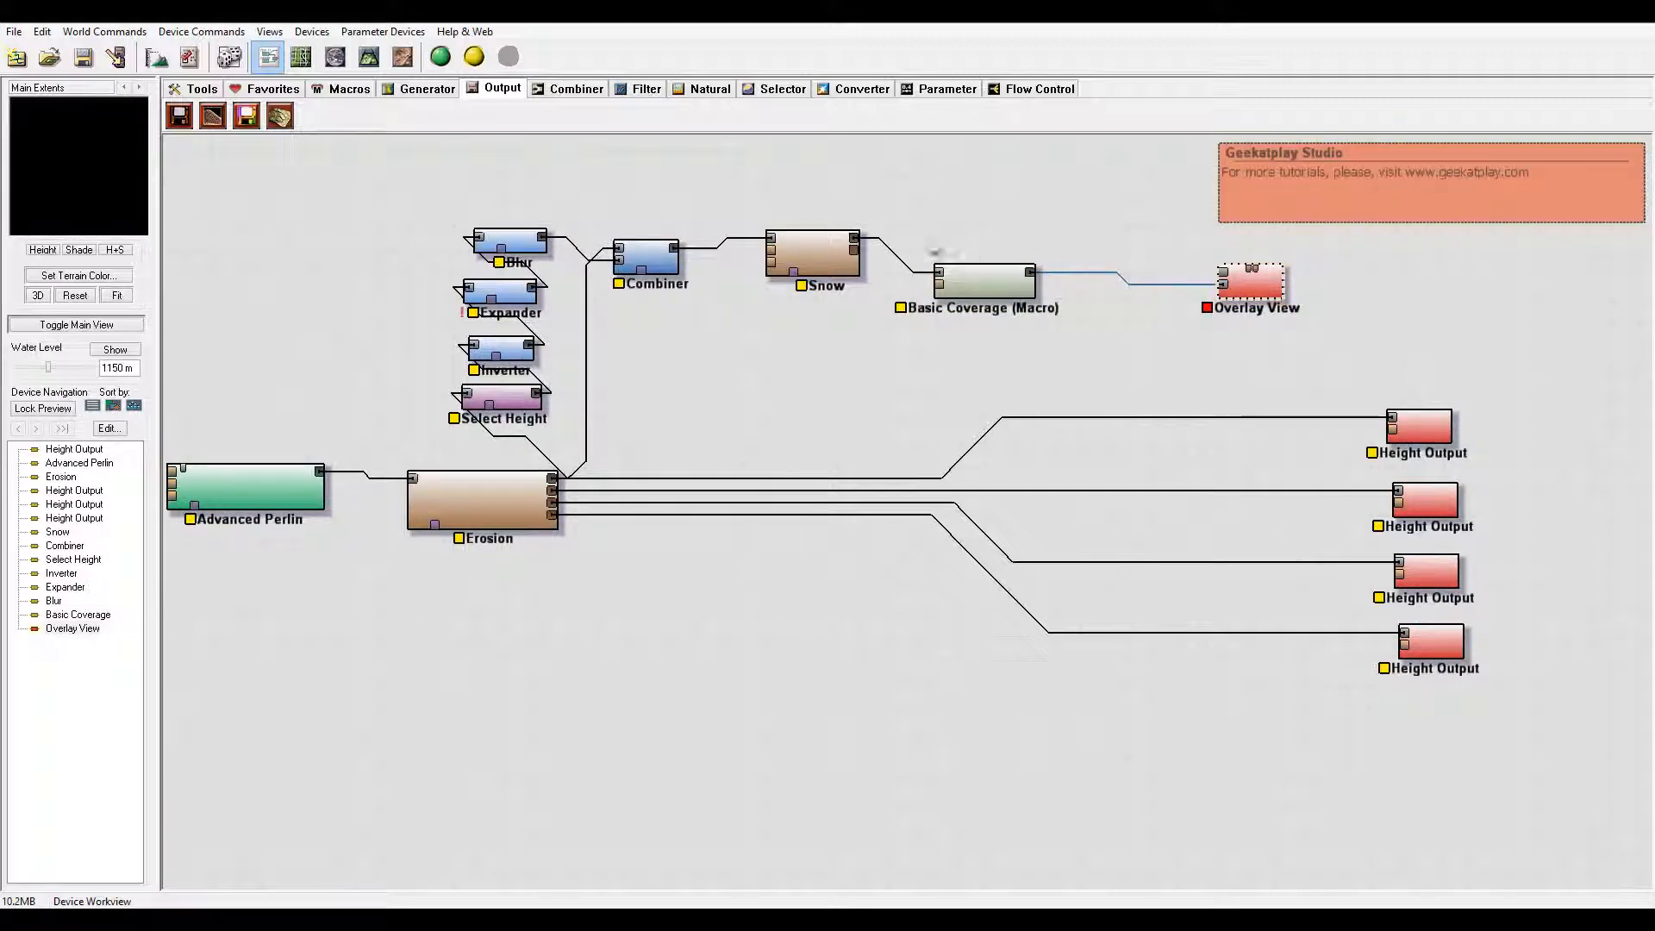
{"action": "left_click", "coordinate": [853, 249]}
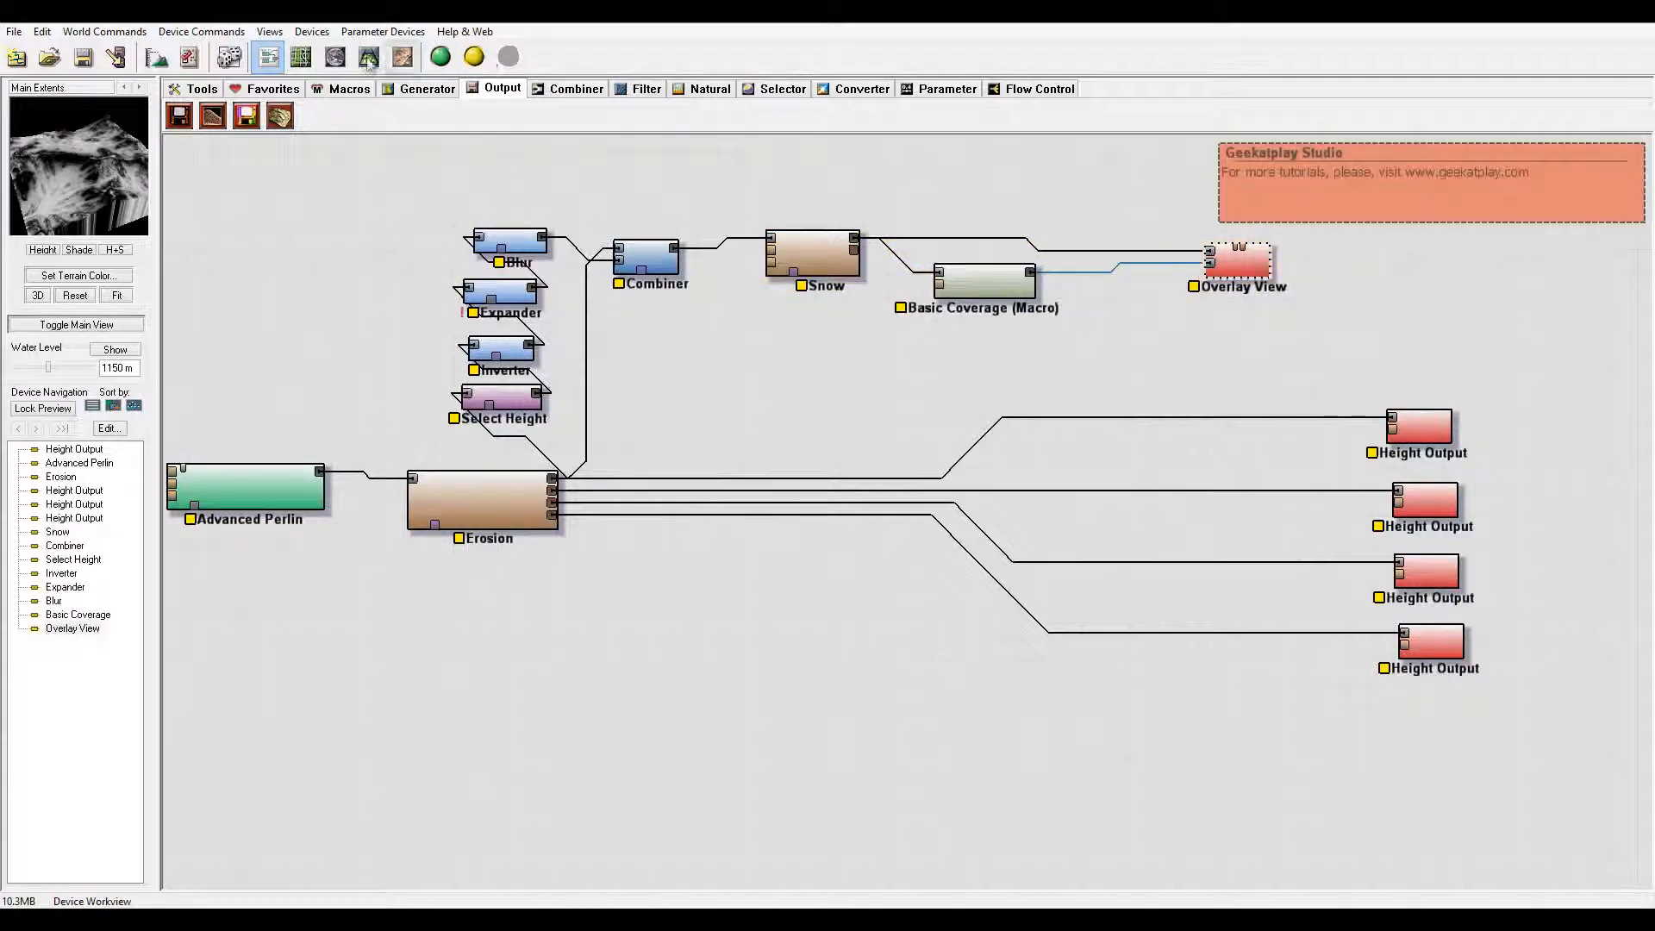
{"action": "left_click", "coordinate": [369, 55]}
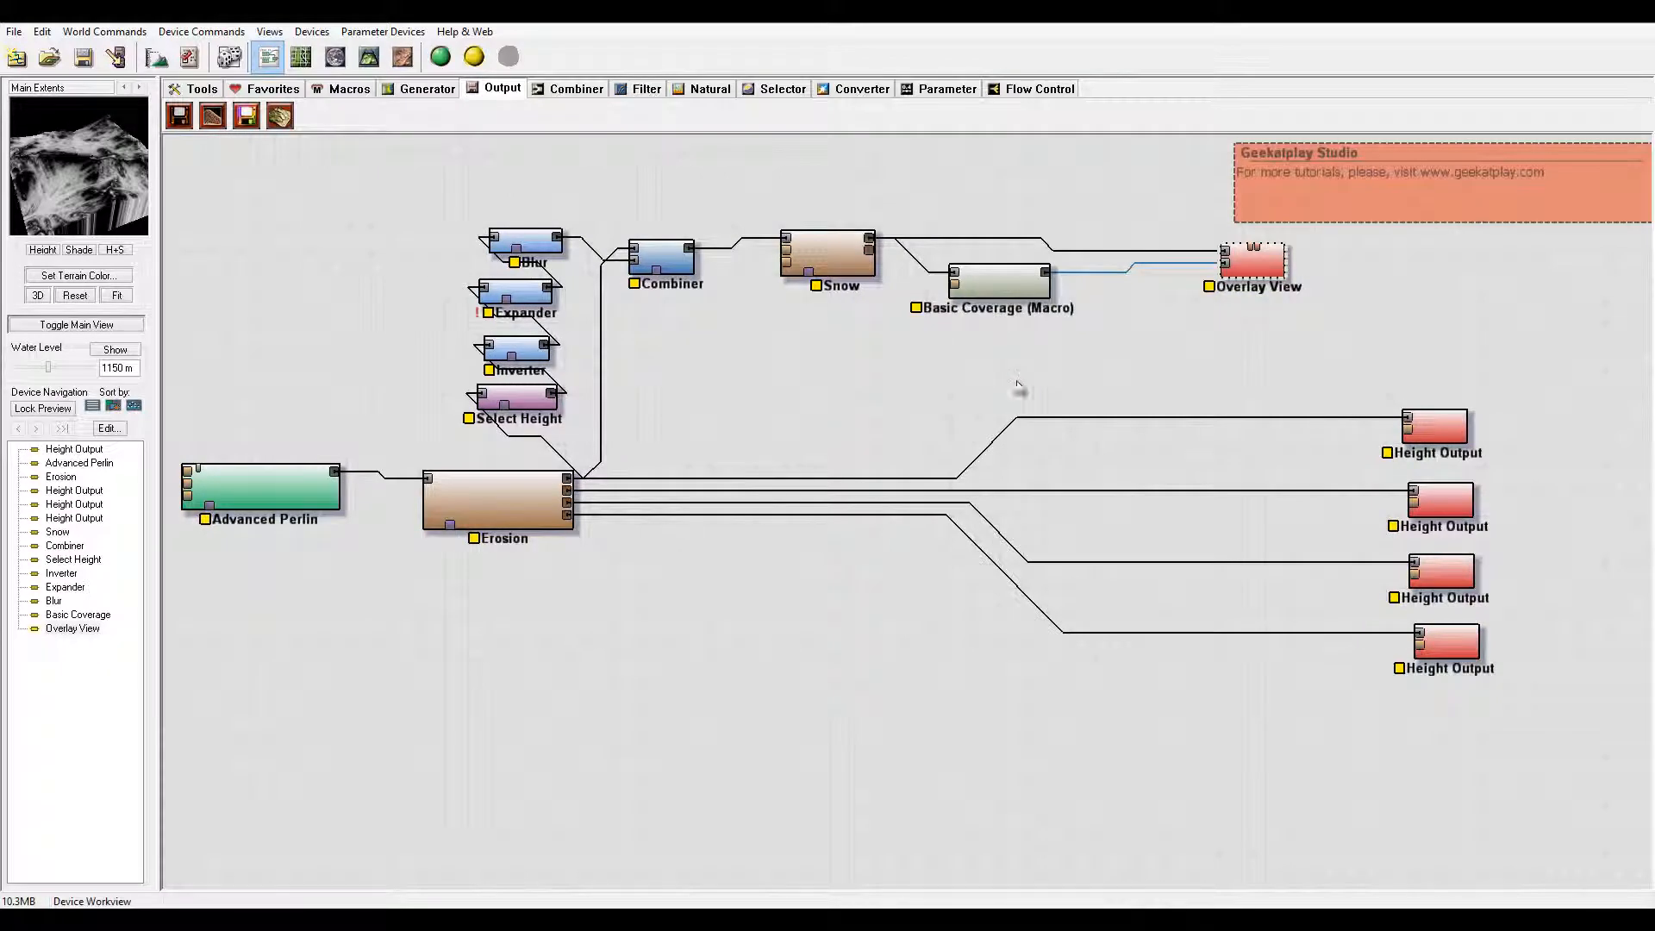
{"action": "mouse_move", "coordinate": [953, 334]}
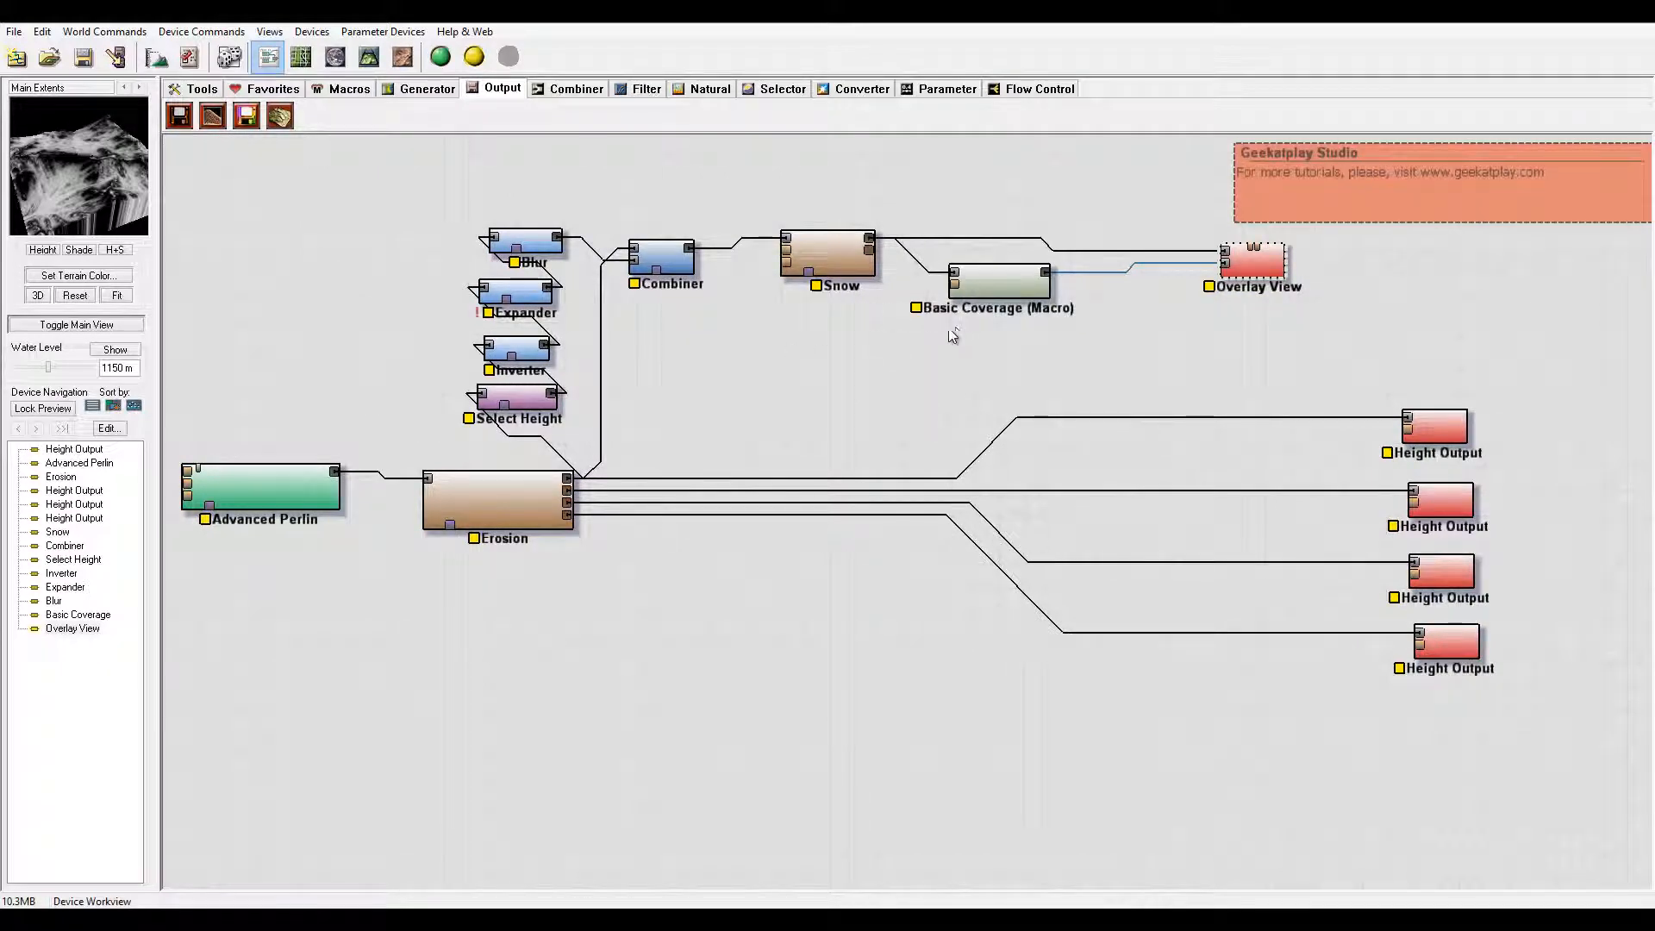
{"action": "mouse_move", "coordinate": [758, 379]}
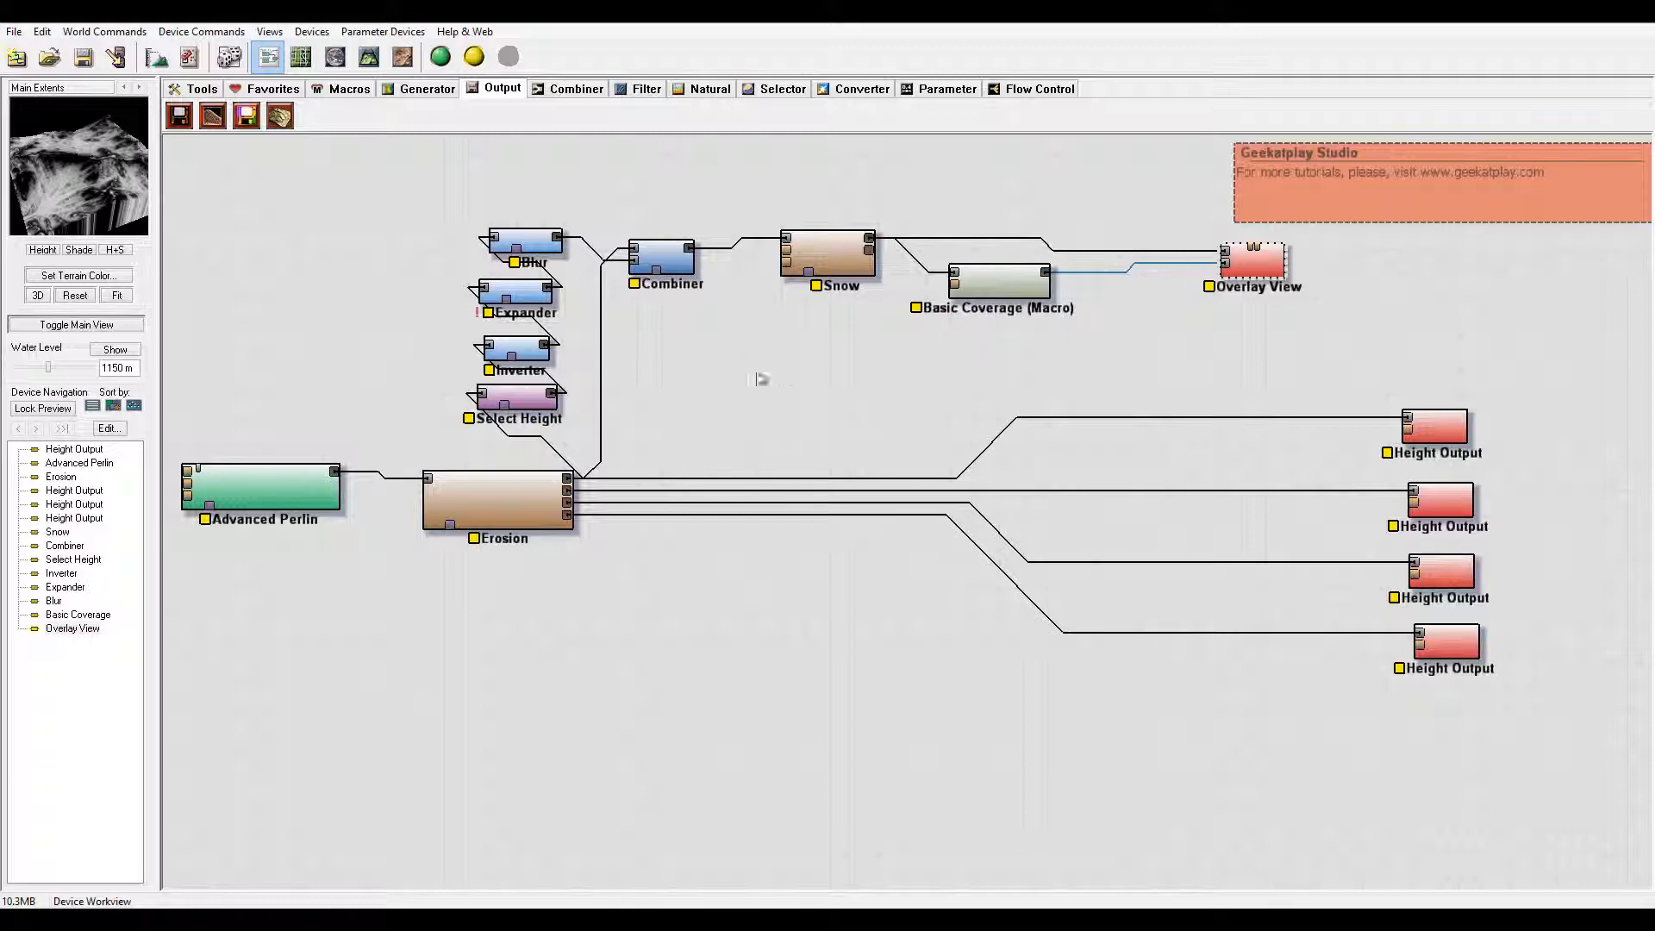
{"action": "mouse_move", "coordinate": [874, 355]}
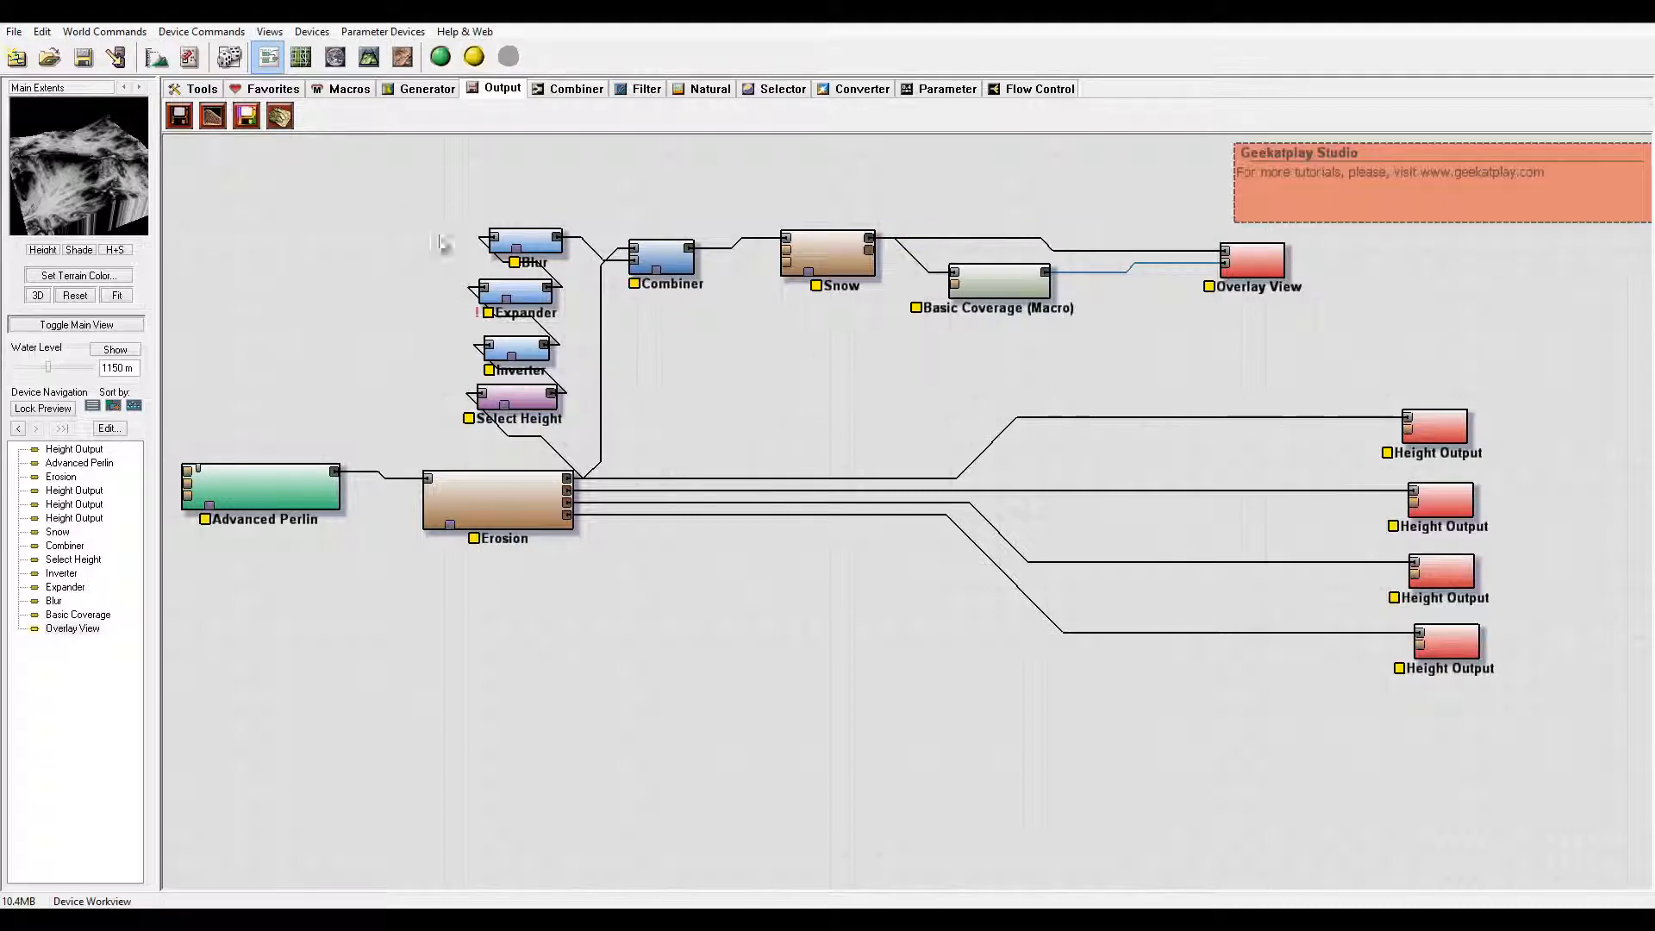
Step: Add a second Erosion from Natural and two Inverters from Filter, one Inverter feeding the Erosion
{"action": "left_click", "coordinate": [708, 89]}
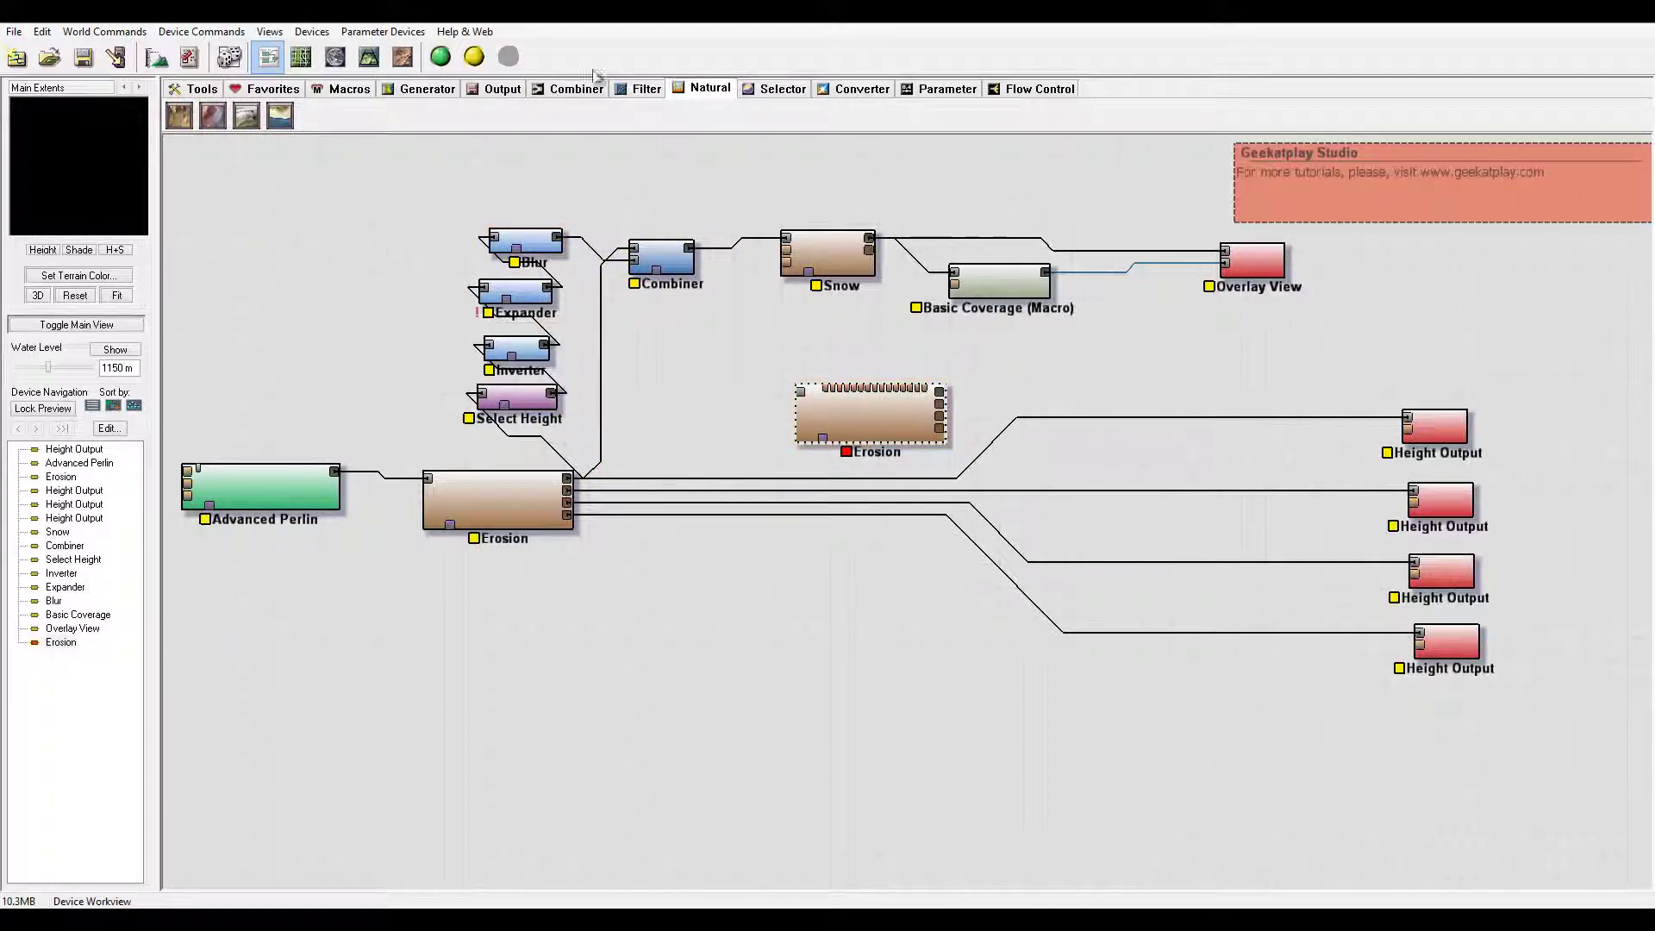
{"action": "left_click", "coordinate": [645, 88]}
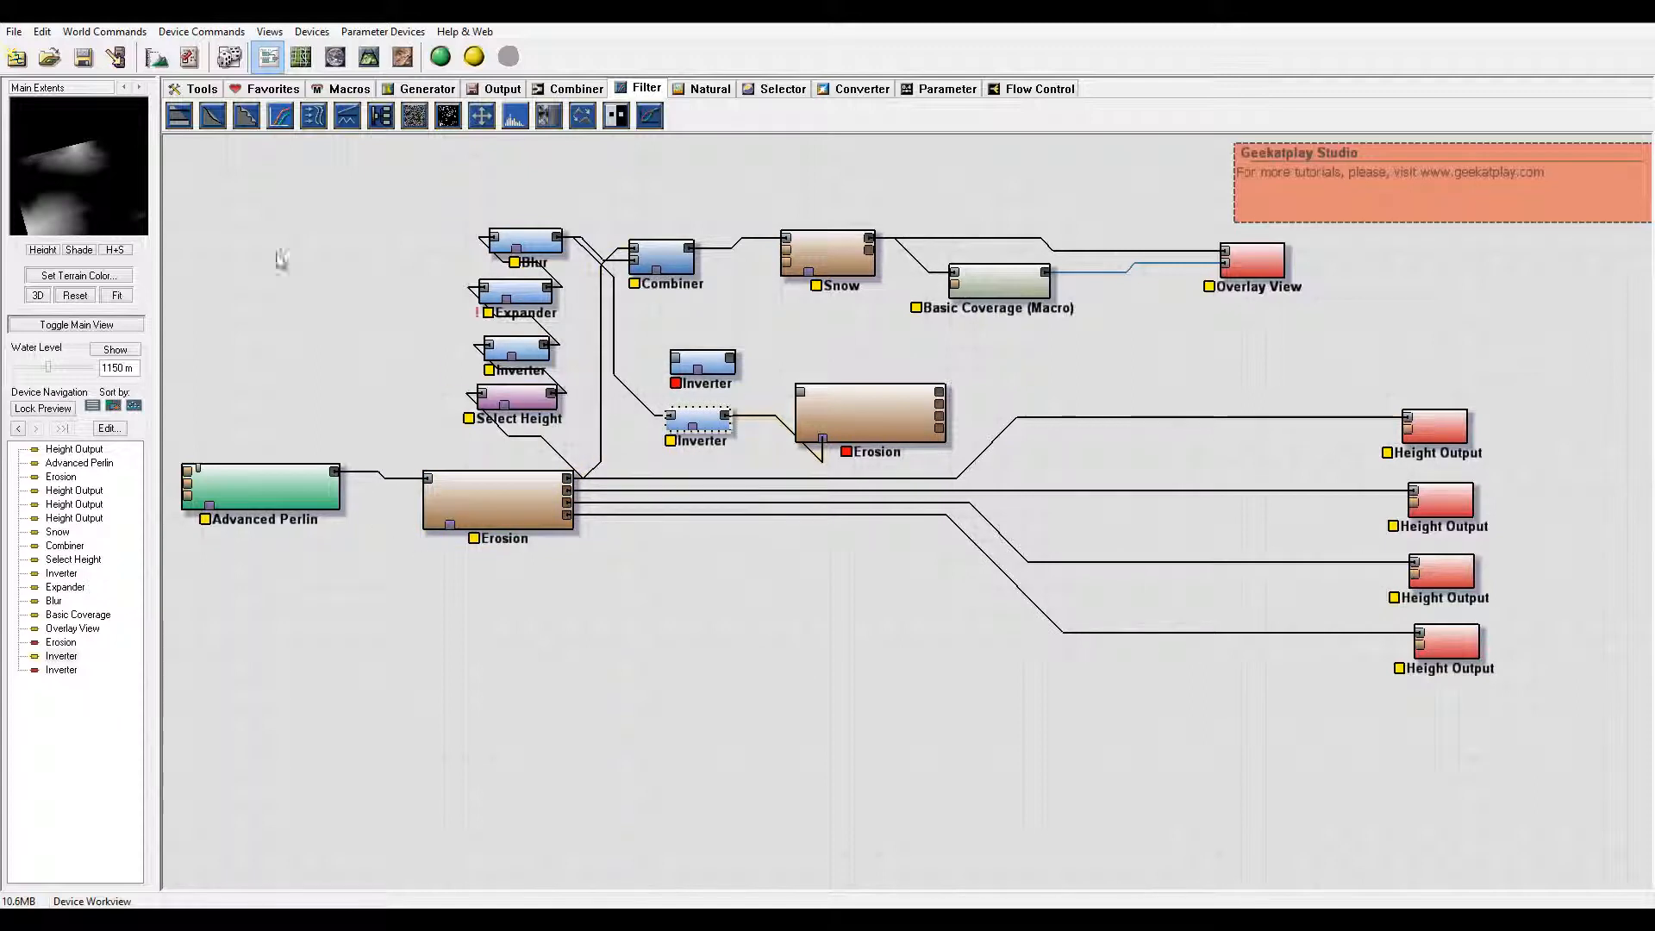
{"action": "left_click", "coordinate": [701, 362]}
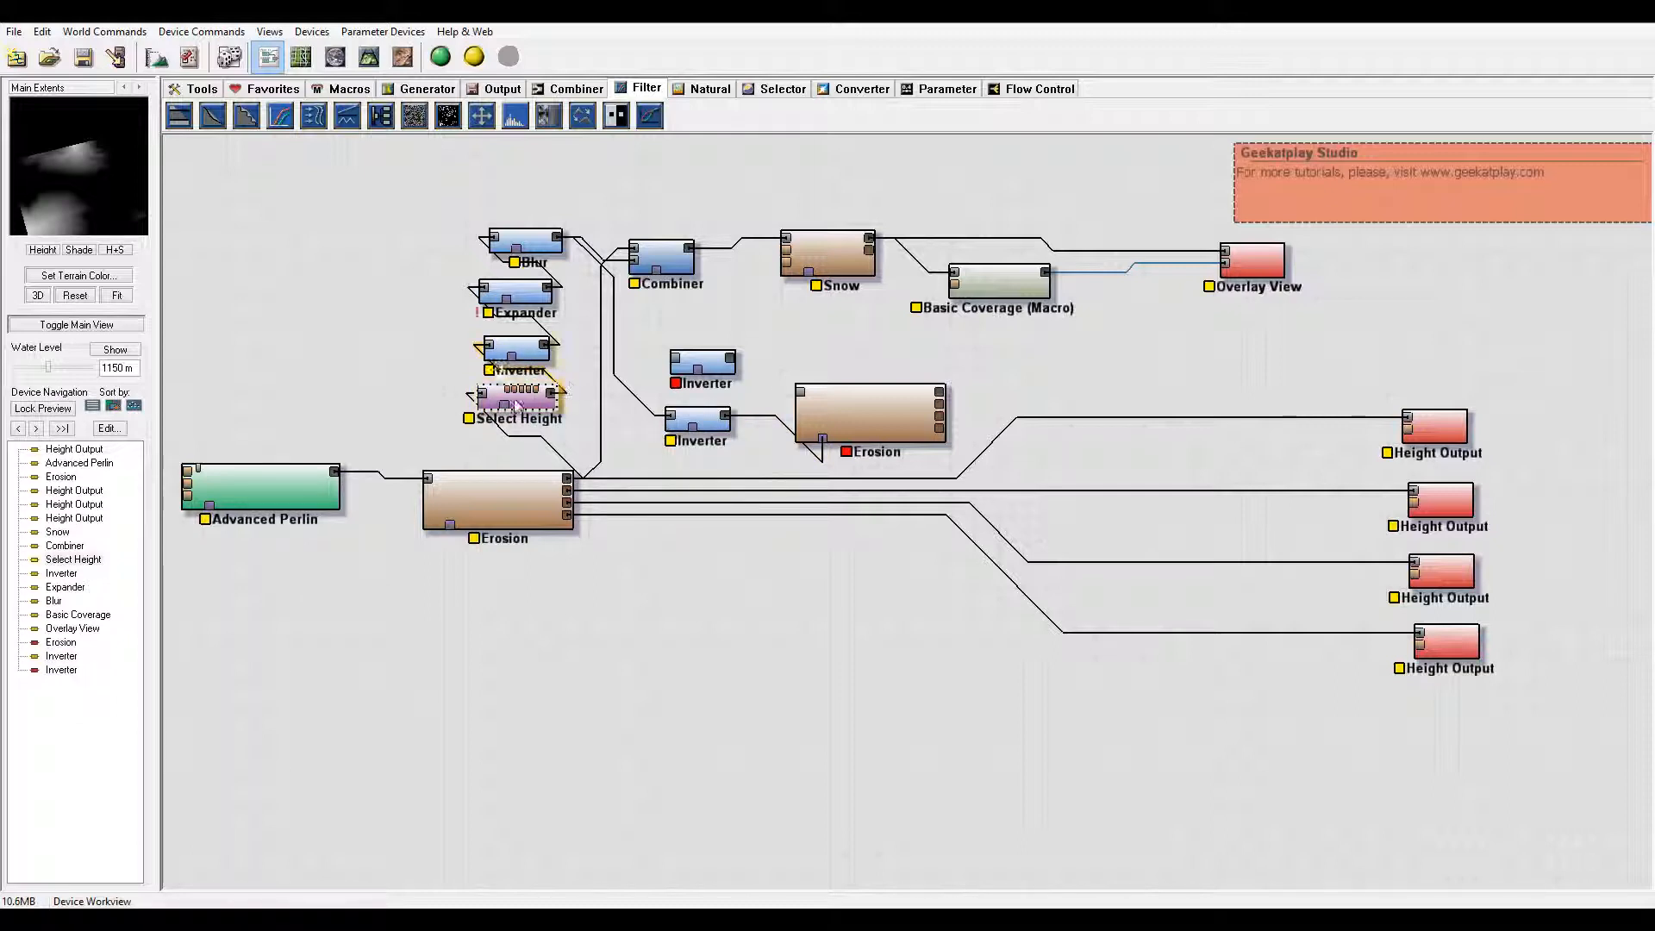
Step: Set Select Height's maximum to about 1039 m and wire Snow into the spare Inverter
{"action": "double_click", "coordinate": [517, 393]}
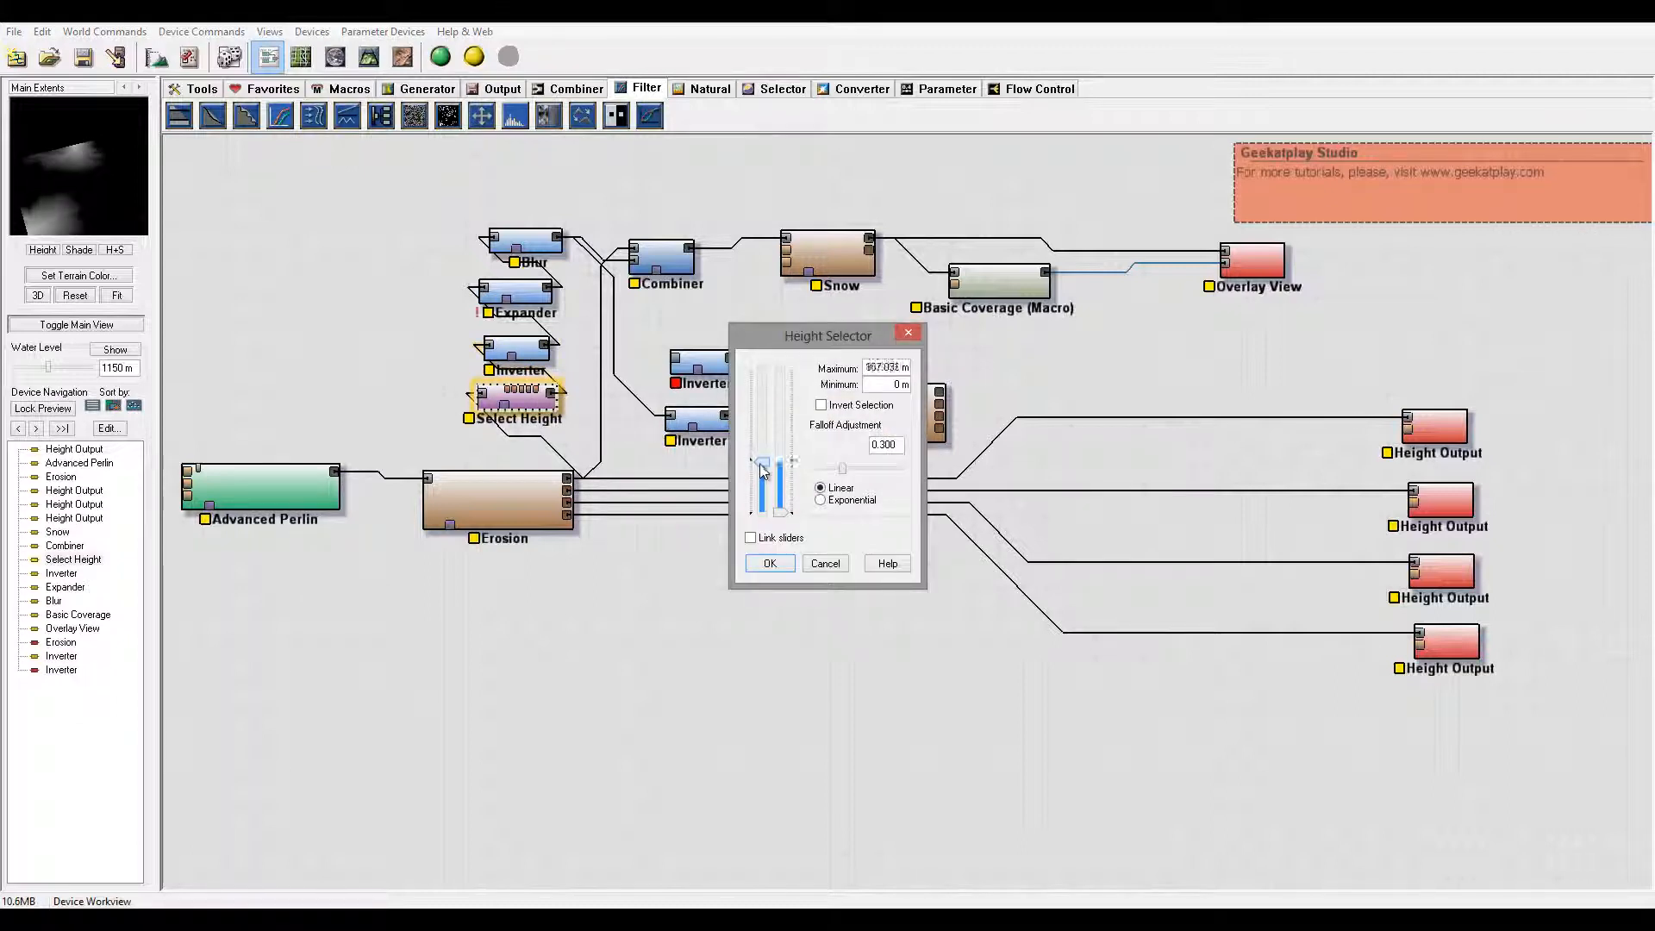
{"action": "left_click_drag", "start_coordinate": [763, 468], "coordinate": [769, 454]}
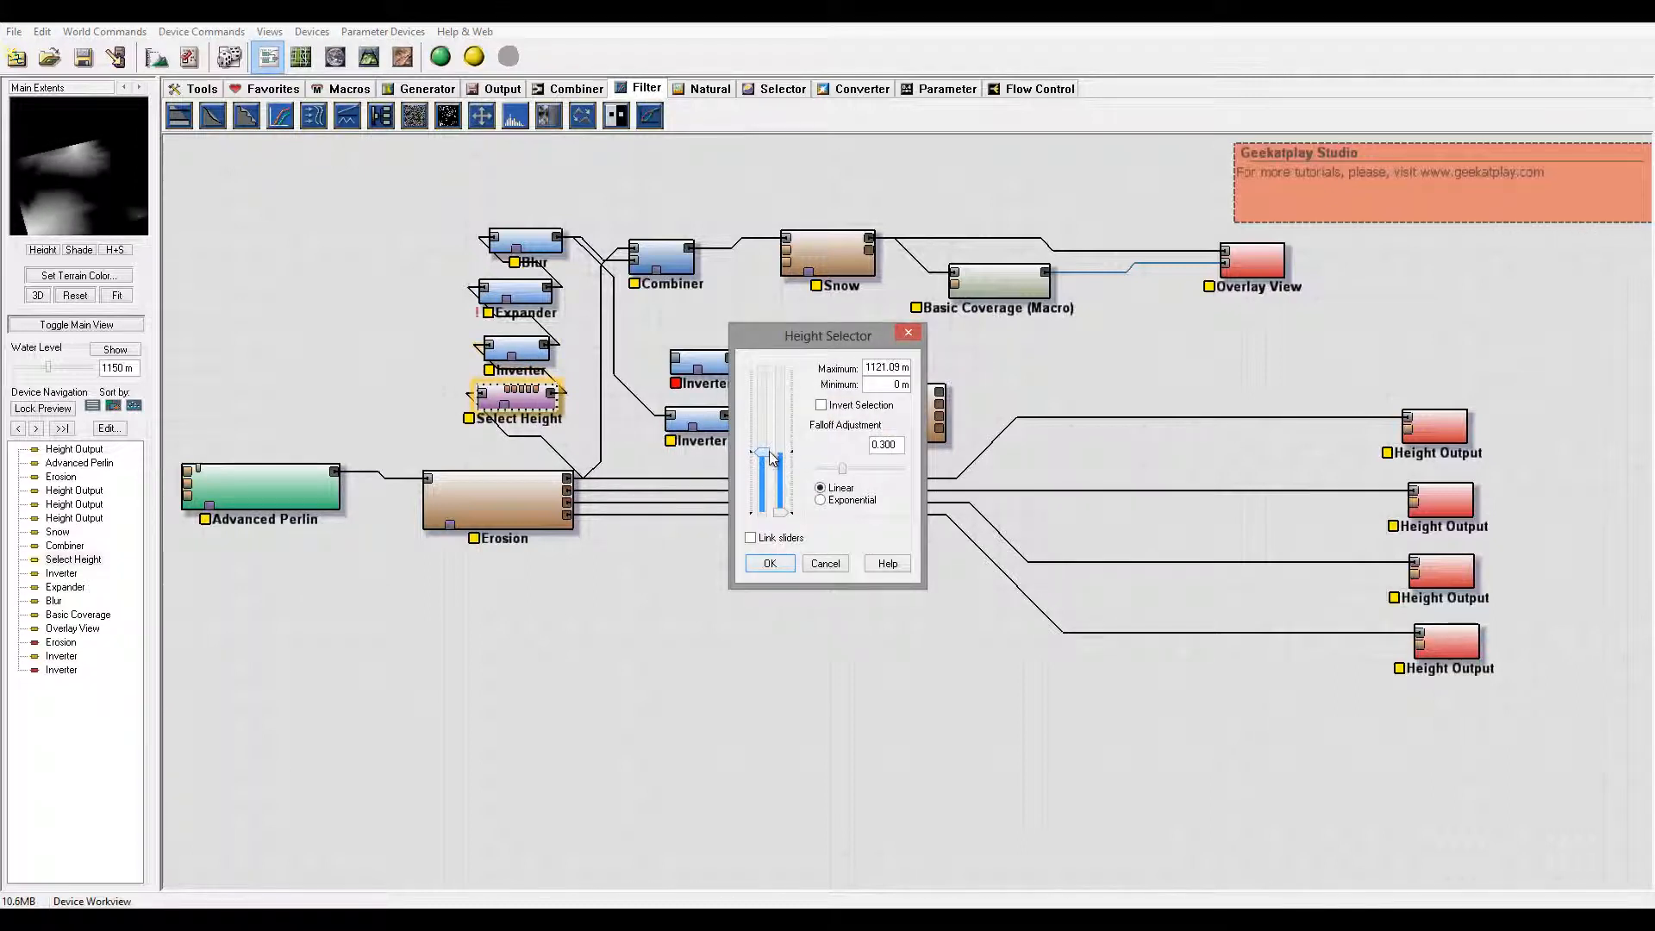
{"action": "left_click_drag", "start_coordinate": [765, 452], "coordinate": [765, 486]}
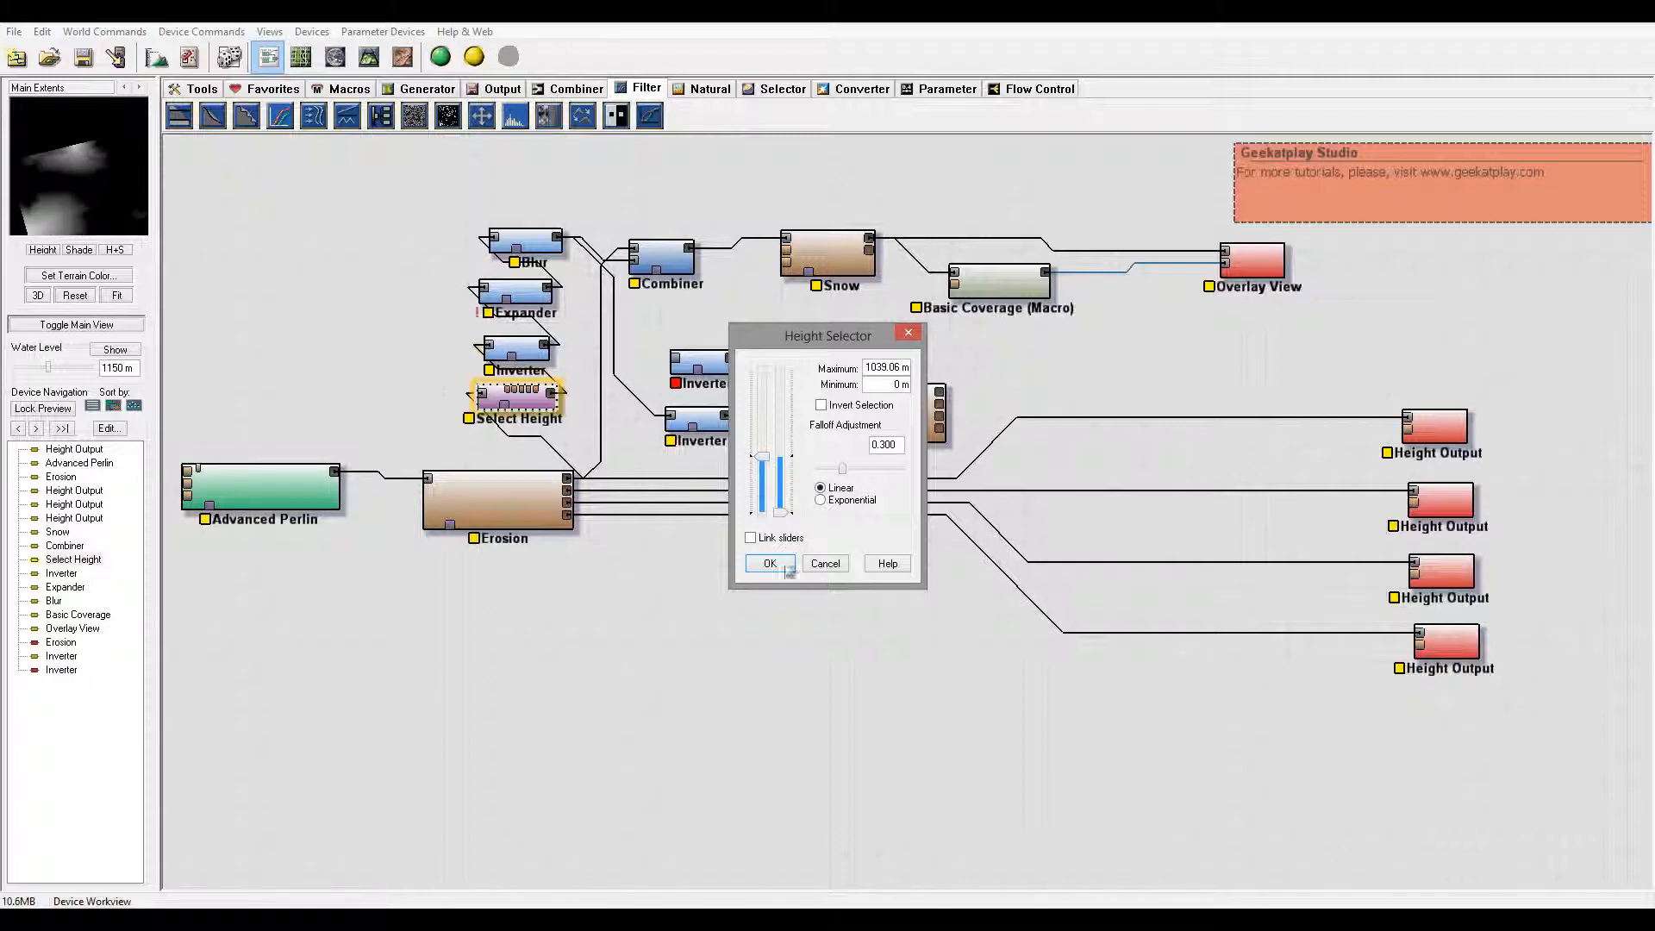
{"action": "left_click", "coordinate": [769, 562]}
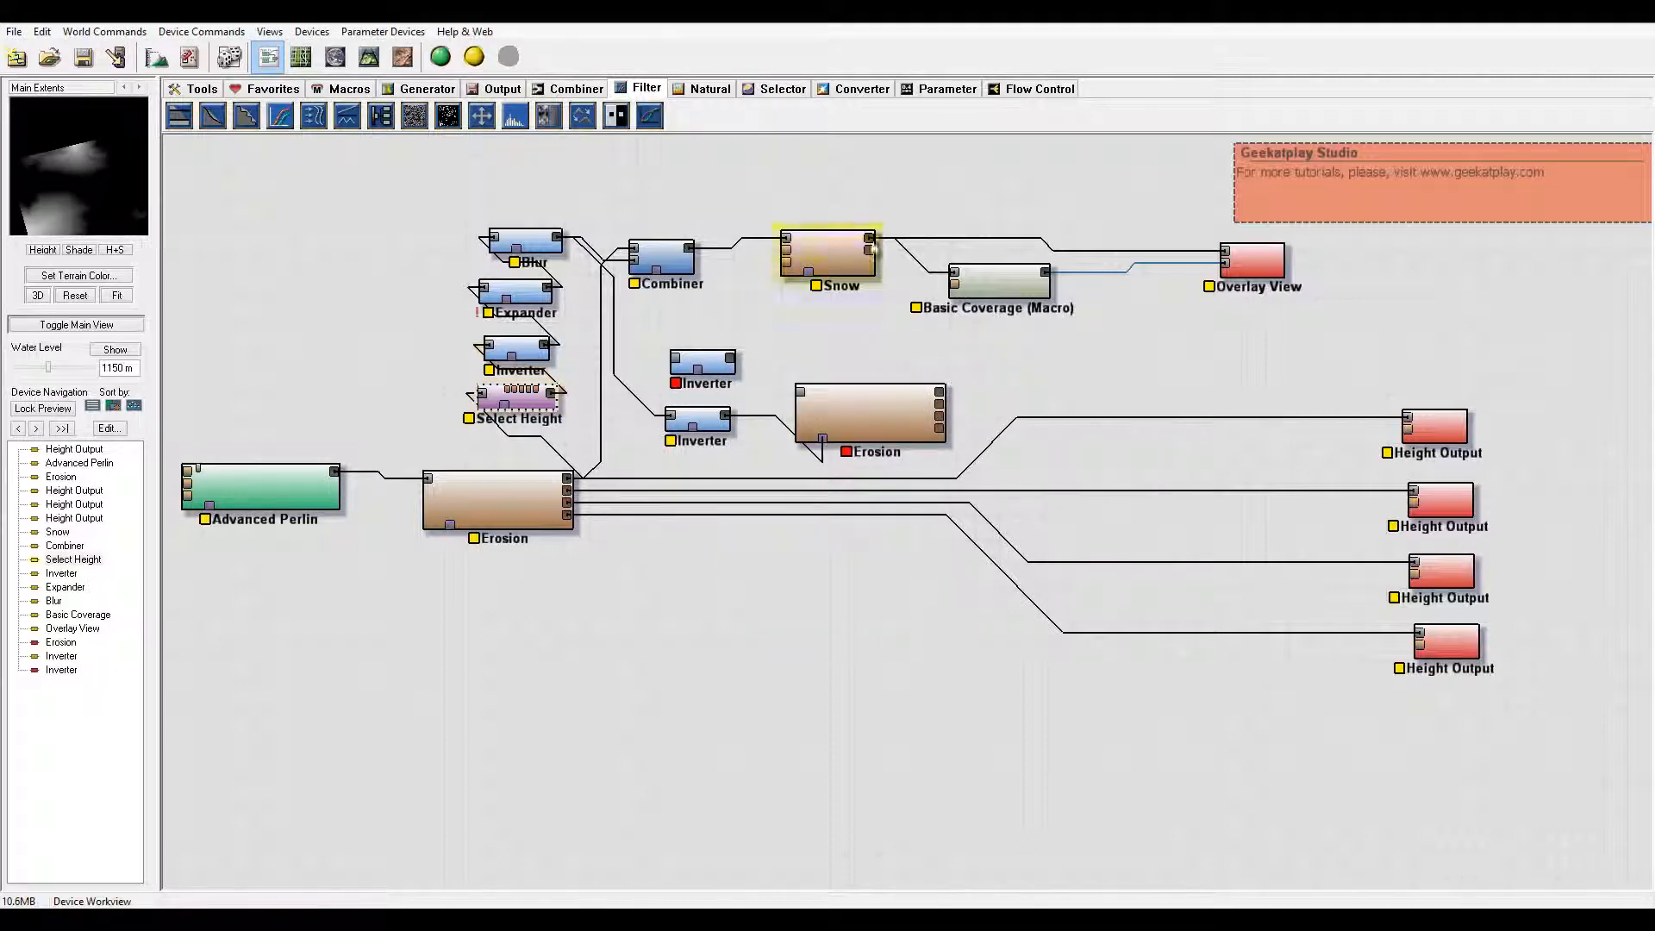
{"action": "left_click_drag", "start_coordinate": [871, 243], "coordinate": [676, 367]}
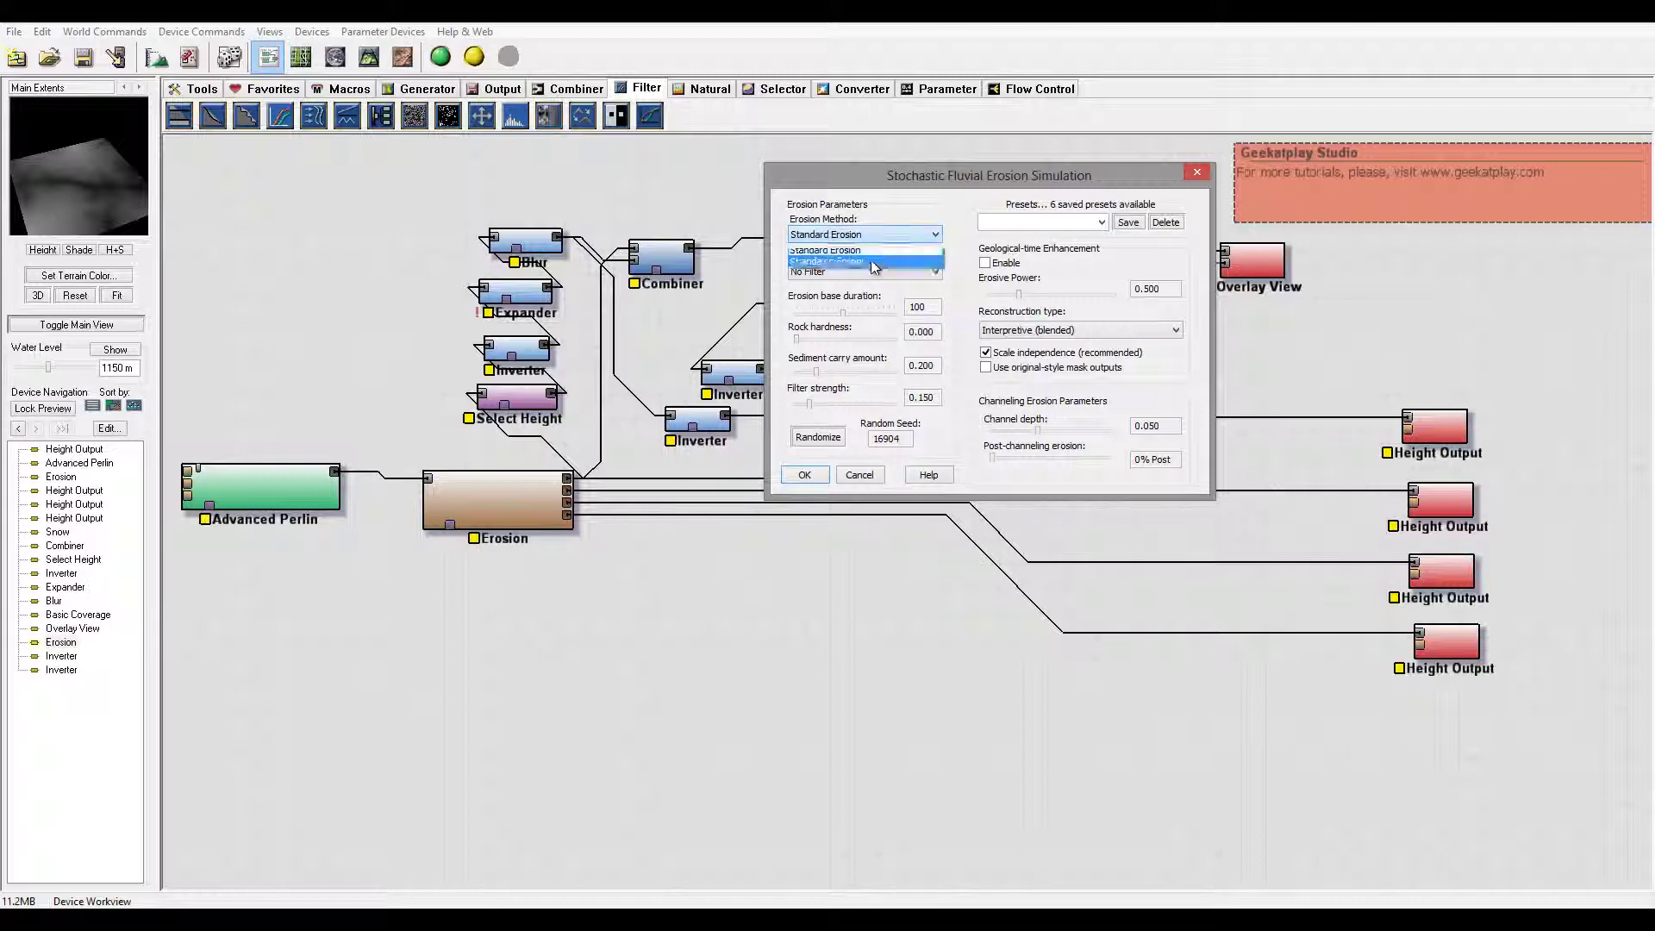
Step: Make the second Erosion channeled with longer duration, rock hardness 0.746, more sediment carry and geological-time erosive power 0.678
{"action": "left_click", "coordinate": [864, 261]}
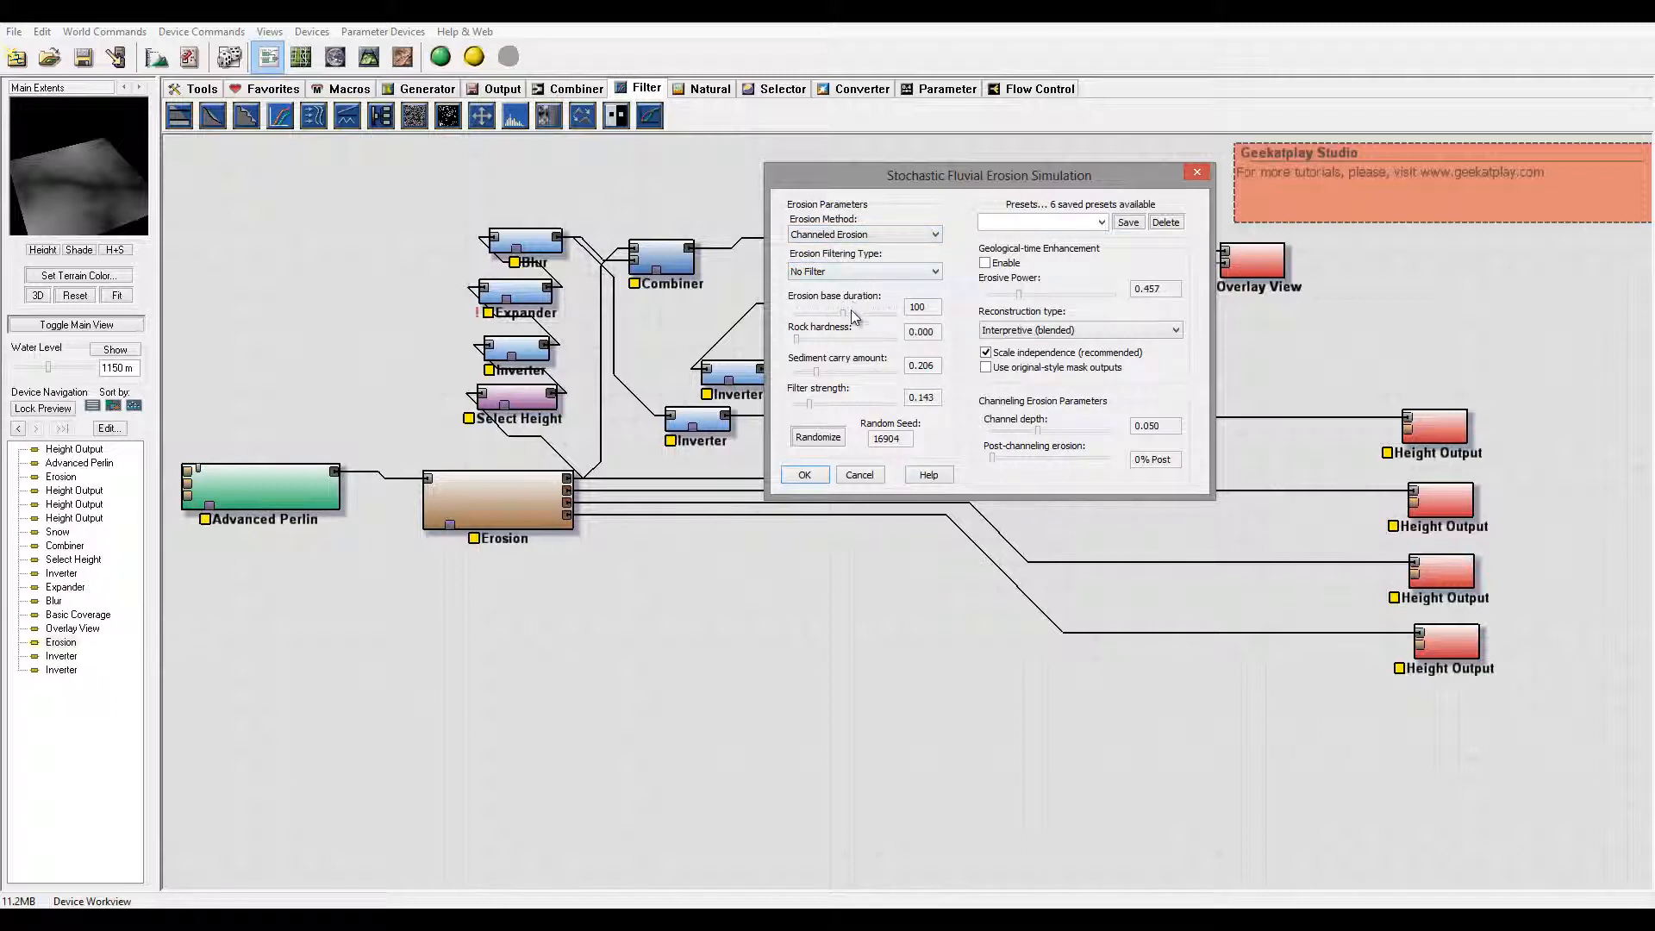
{"action": "mouse_move", "coordinate": [857, 321]}
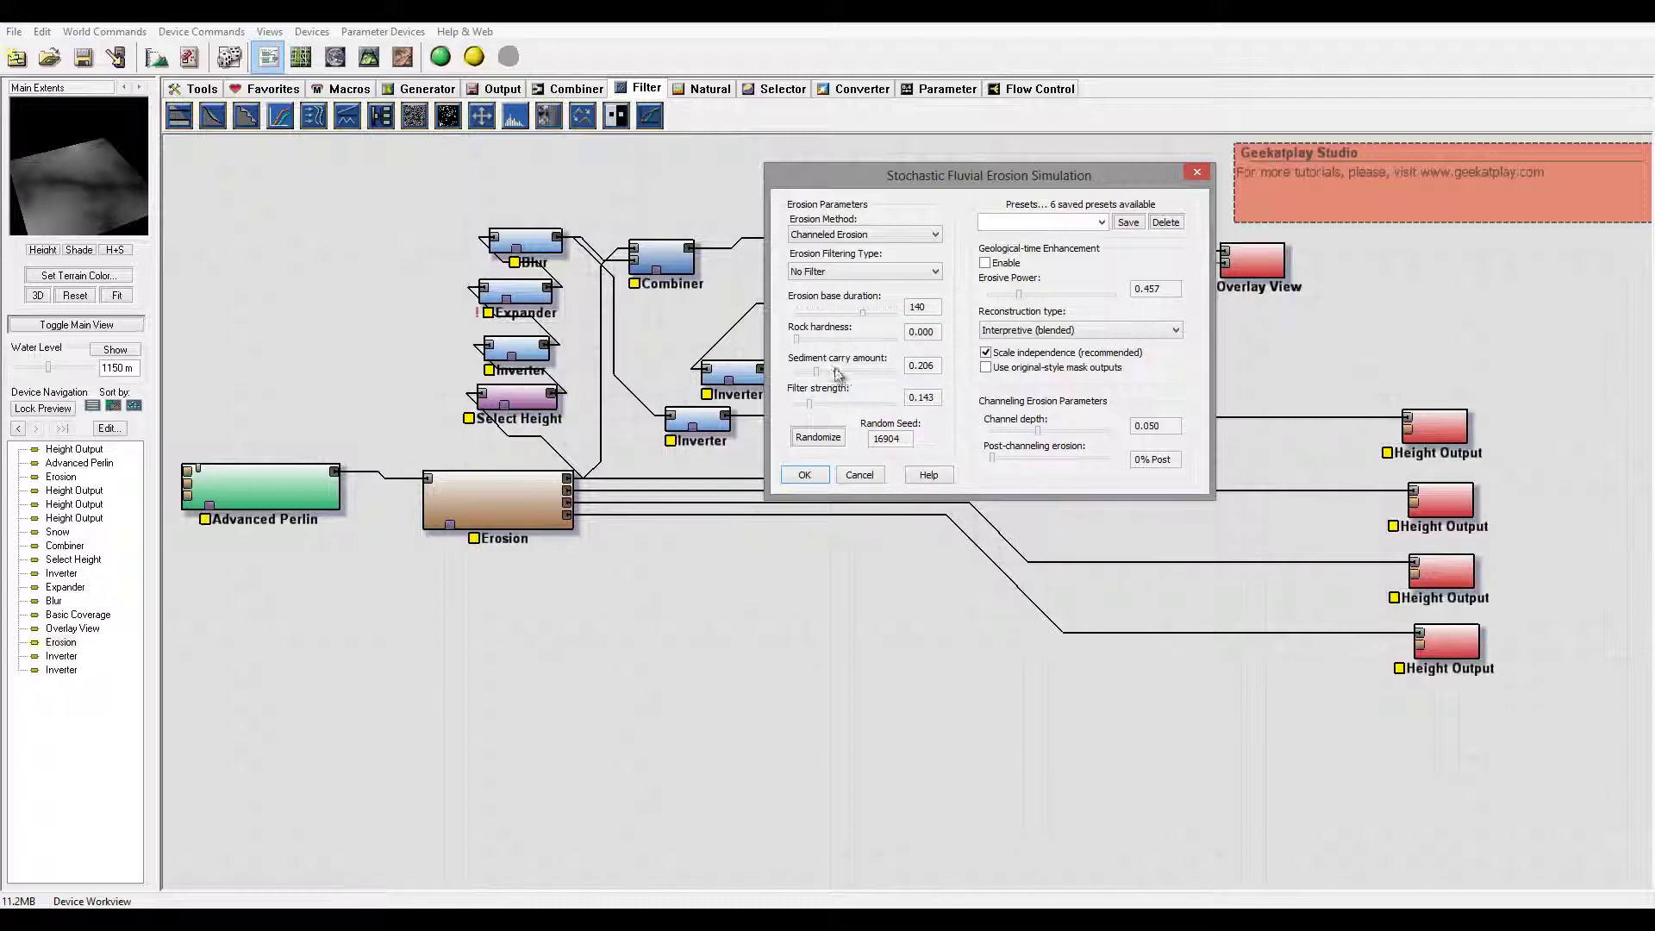
{"action": "left_click_drag", "start_coordinate": [812, 343], "coordinate": [867, 343]}
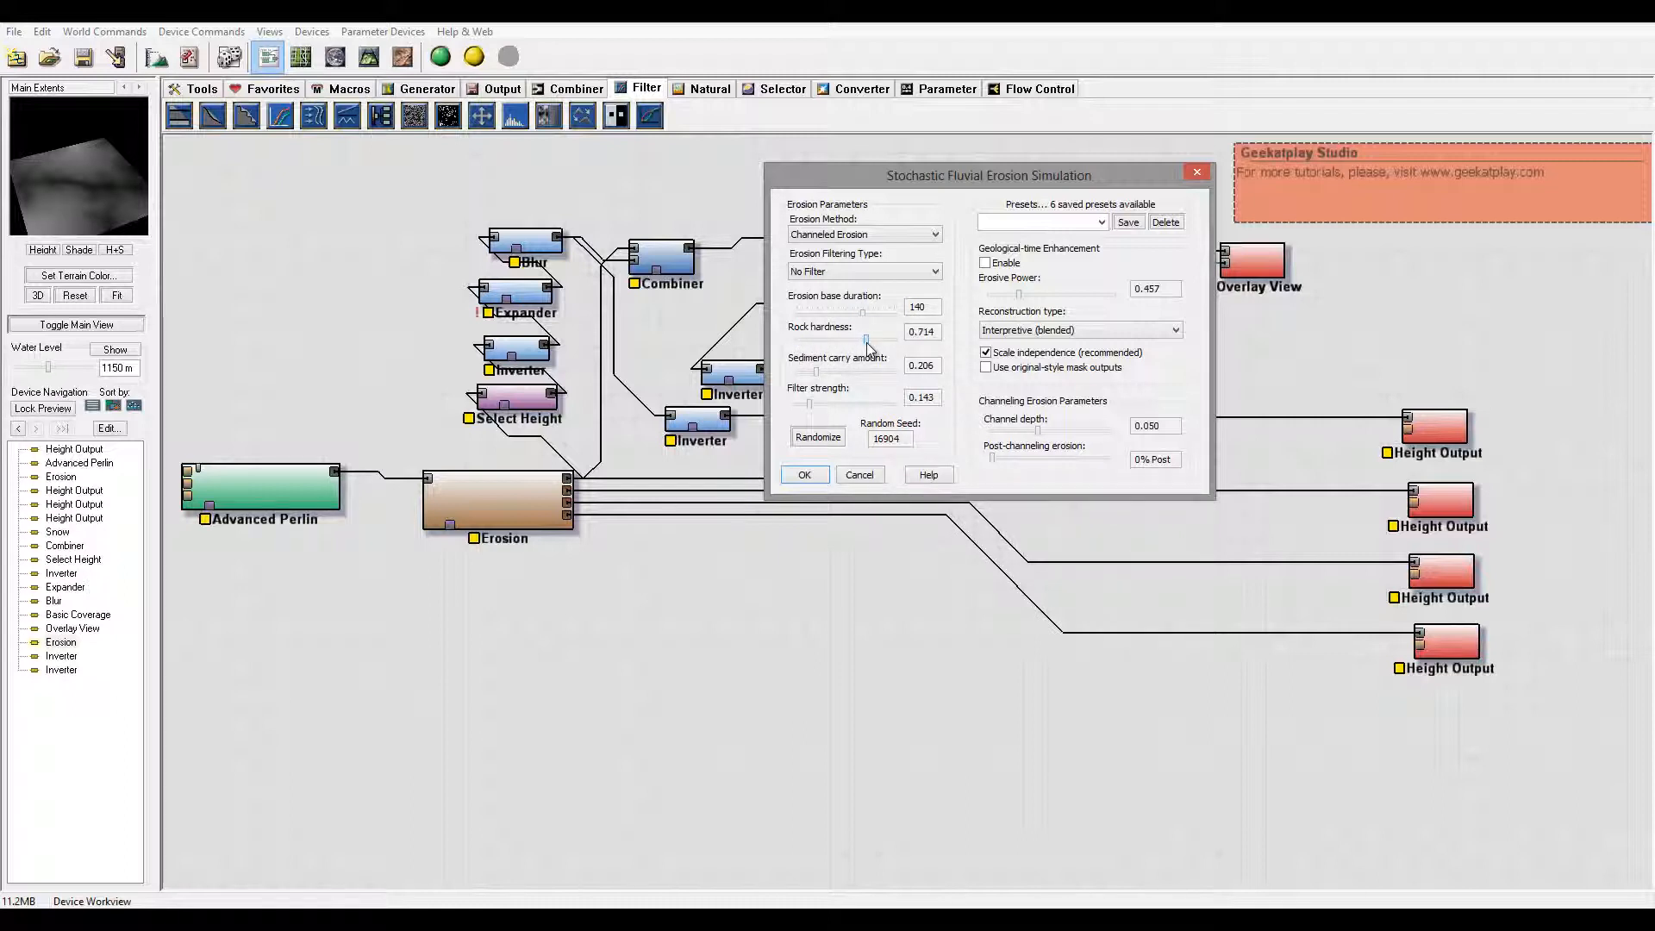
{"action": "left_click_drag", "start_coordinate": [863, 341], "coordinate": [874, 342]}
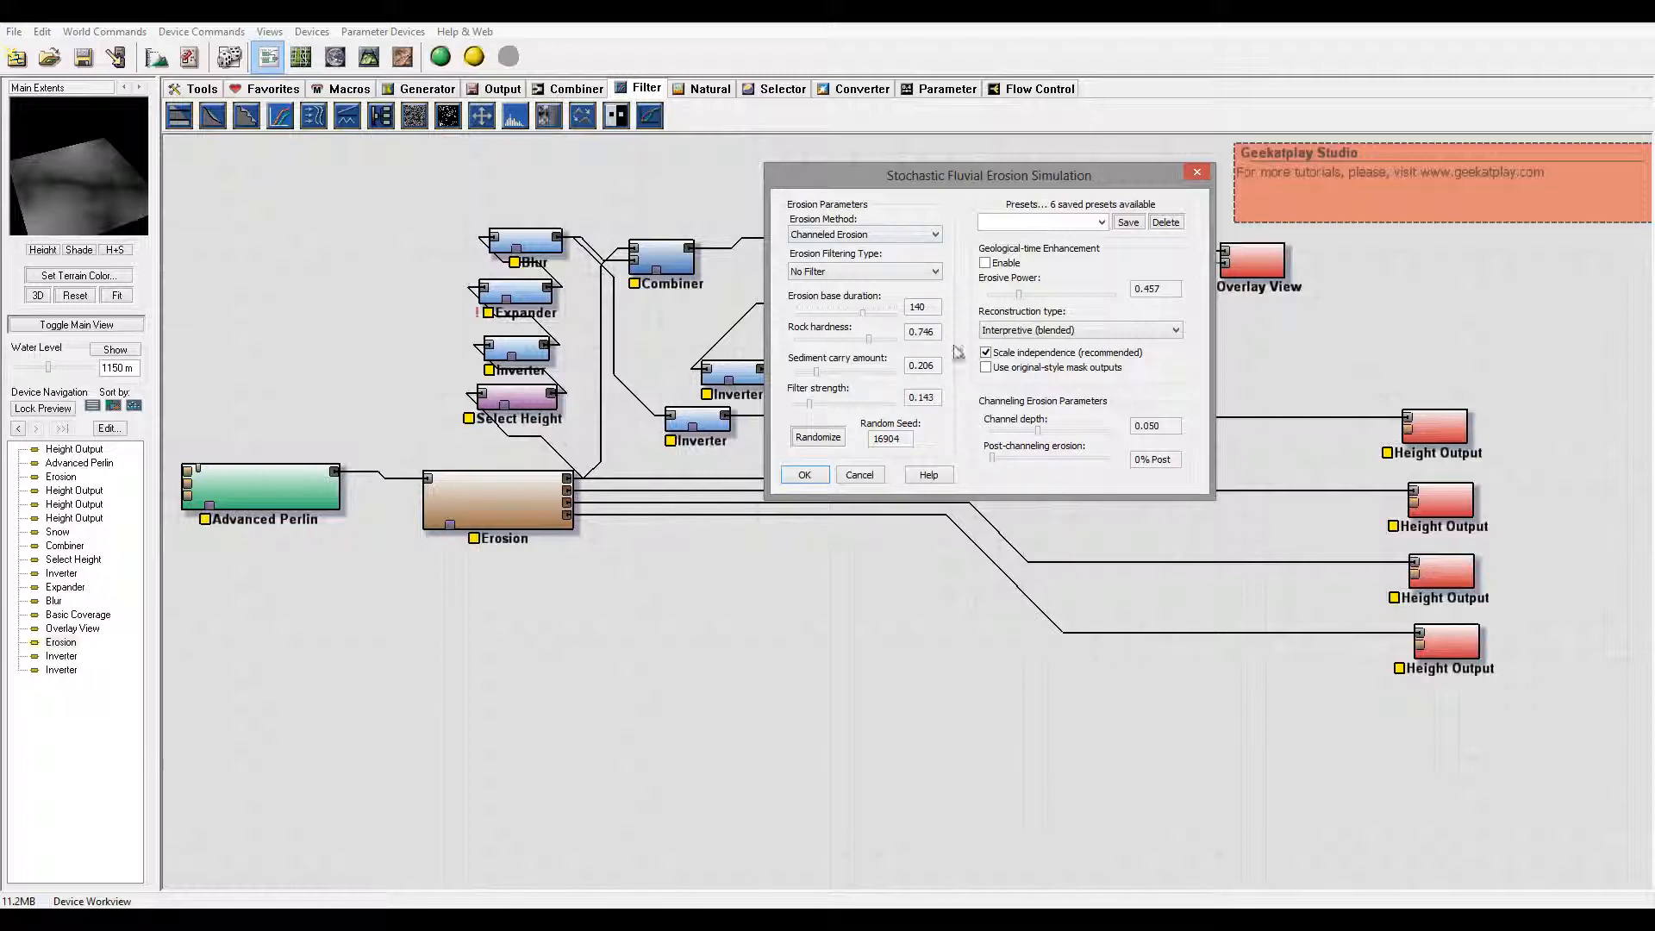
{"action": "mouse_move", "coordinate": [820, 376]}
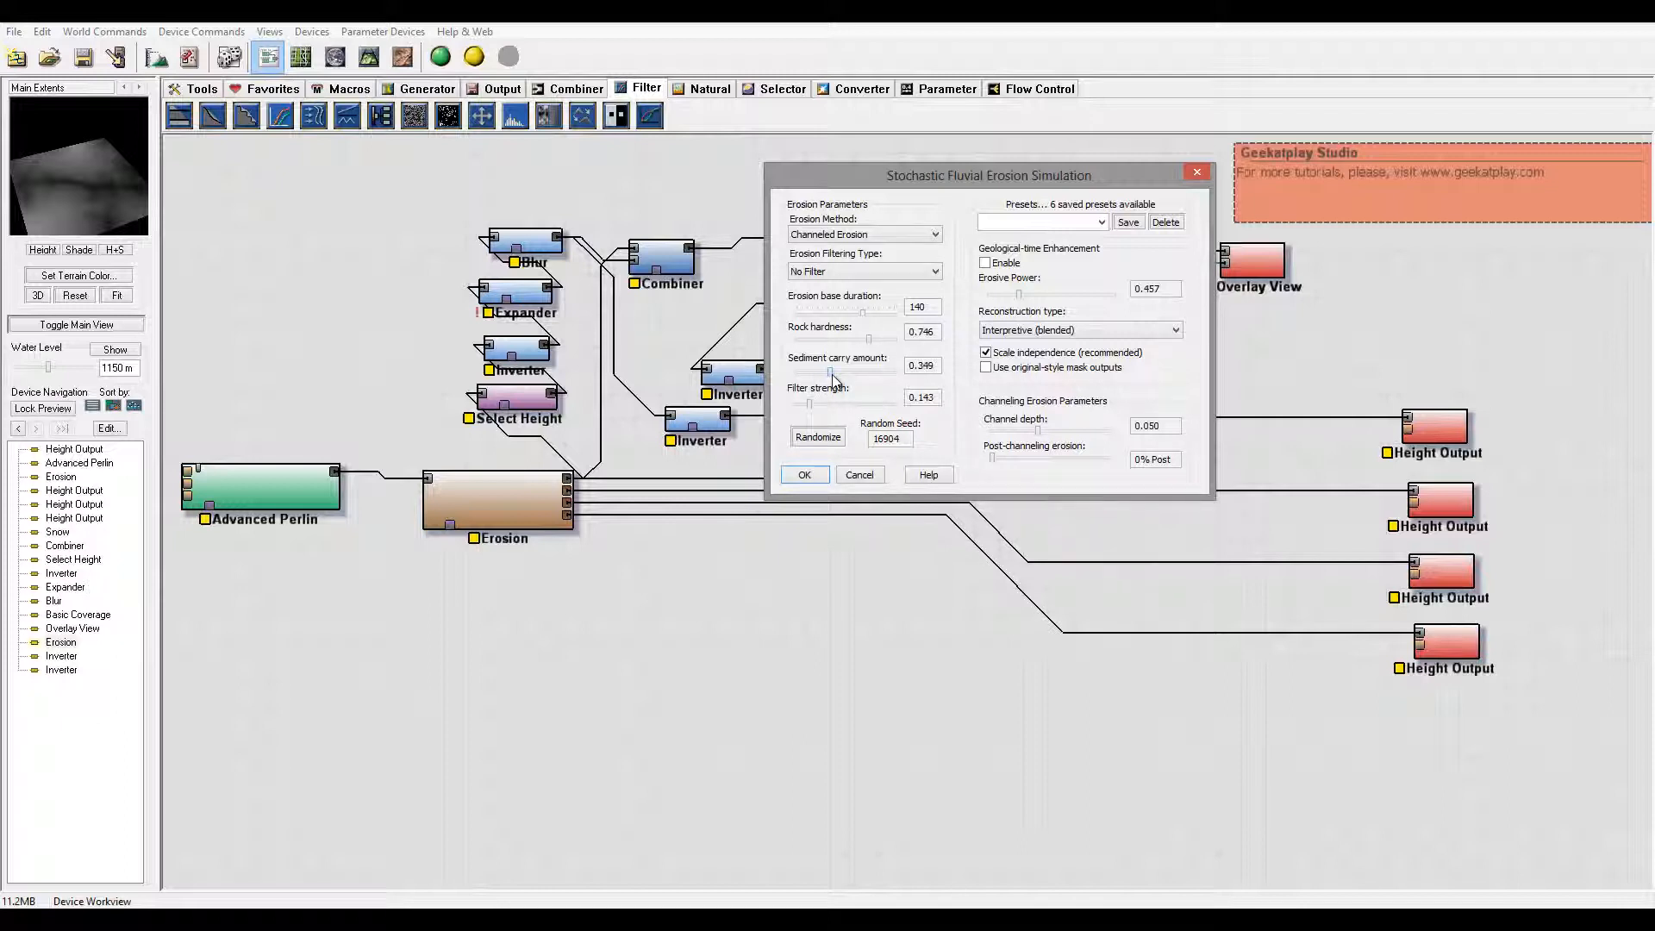
{"action": "left_click_drag", "start_coordinate": [831, 376], "coordinate": [824, 375]}
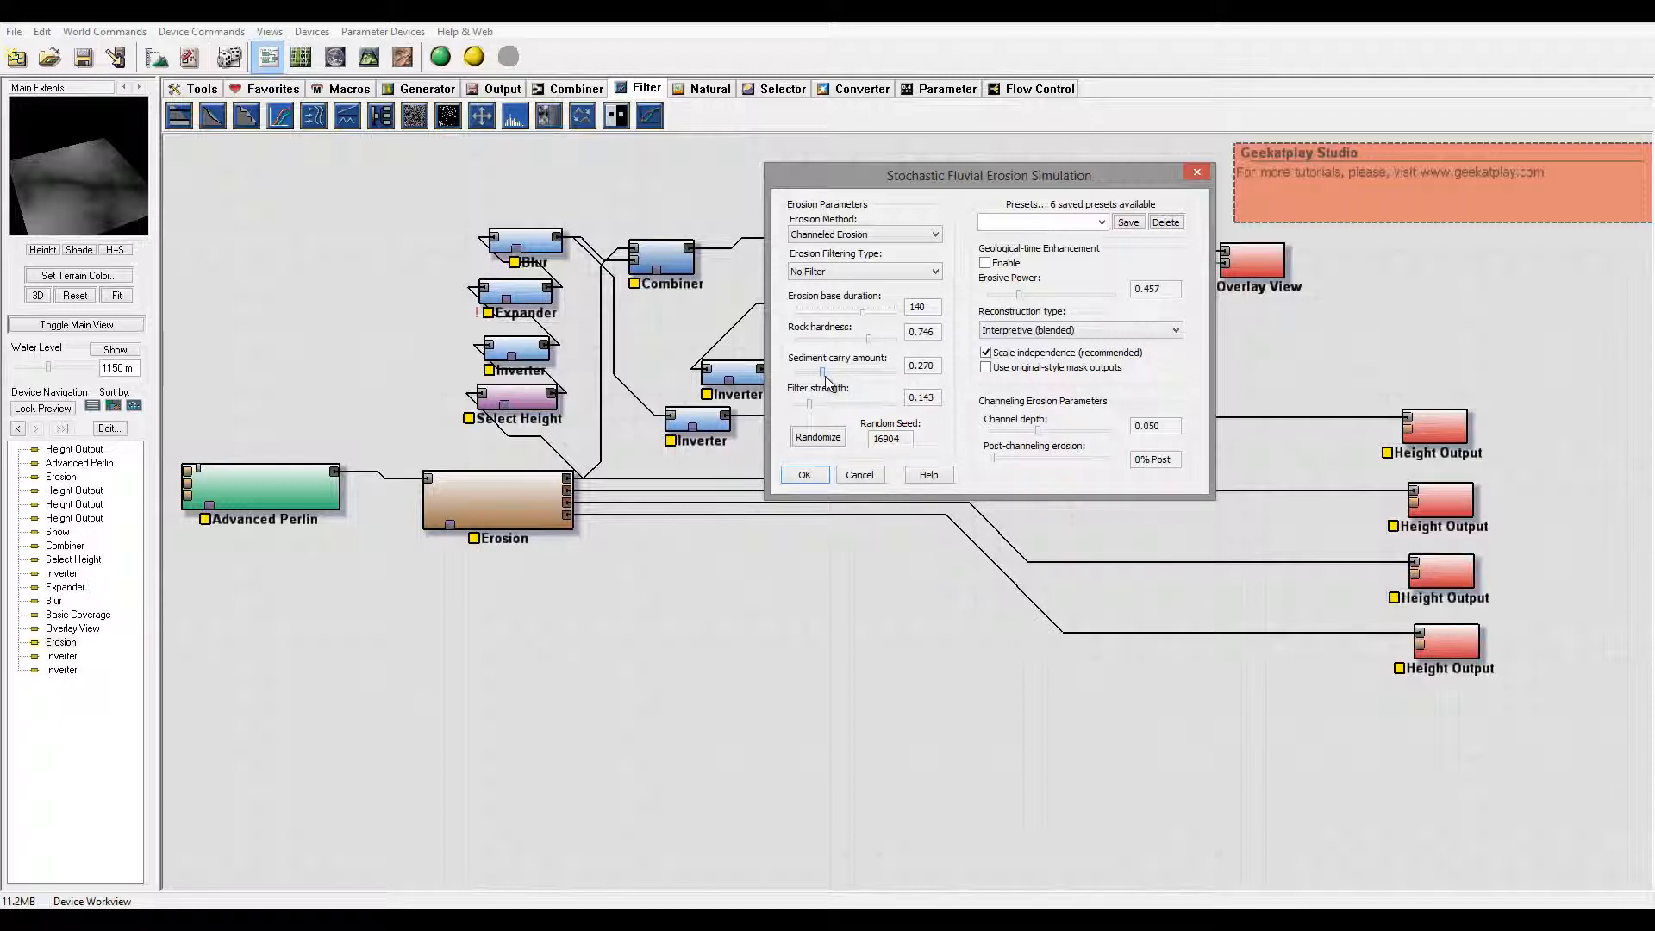
{"action": "left_click_drag", "start_coordinate": [824, 378], "coordinate": [869, 377]}
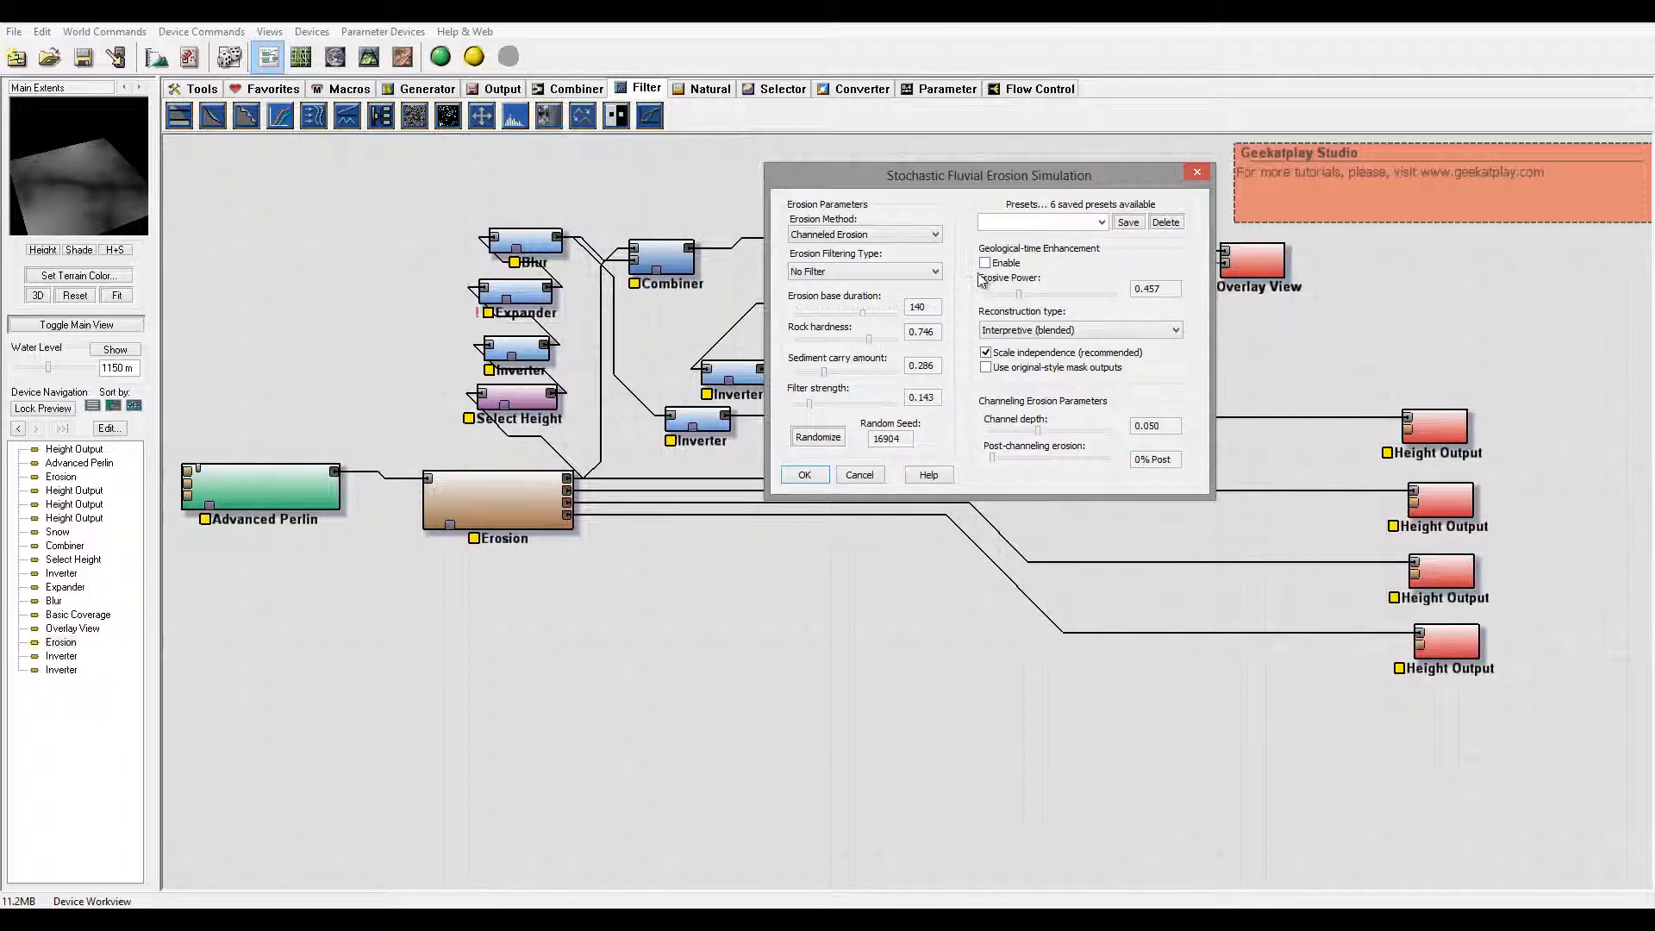
{"action": "left_click", "coordinate": [984, 262]}
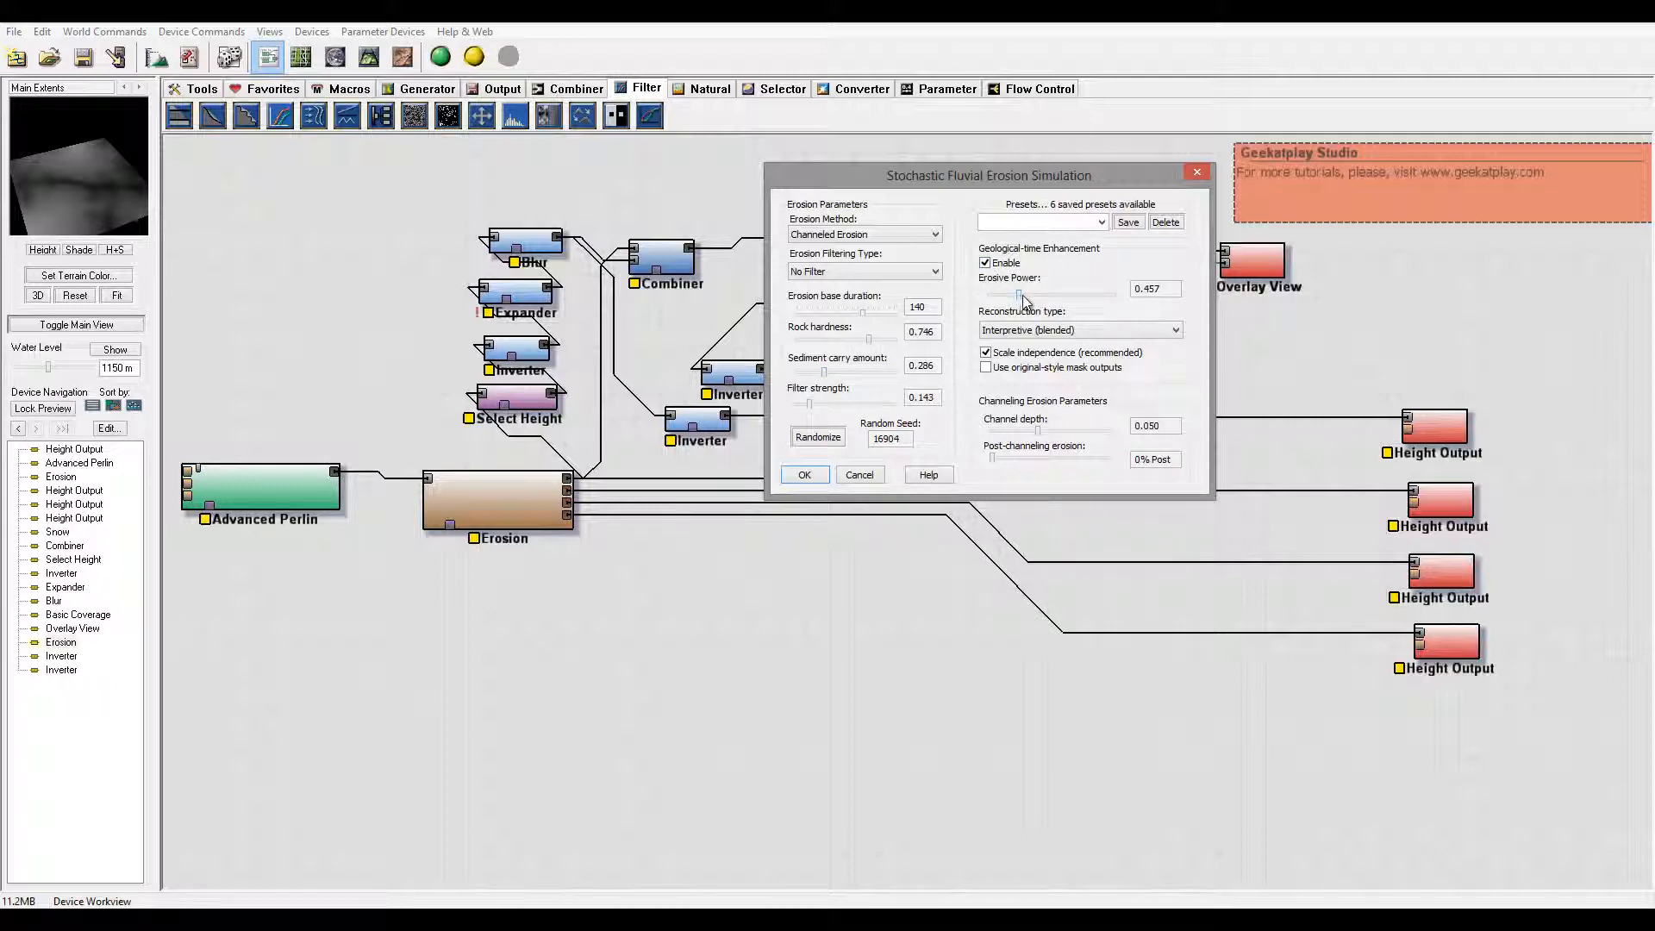
{"action": "left_click_drag", "start_coordinate": [1019, 296], "coordinate": [1035, 297]}
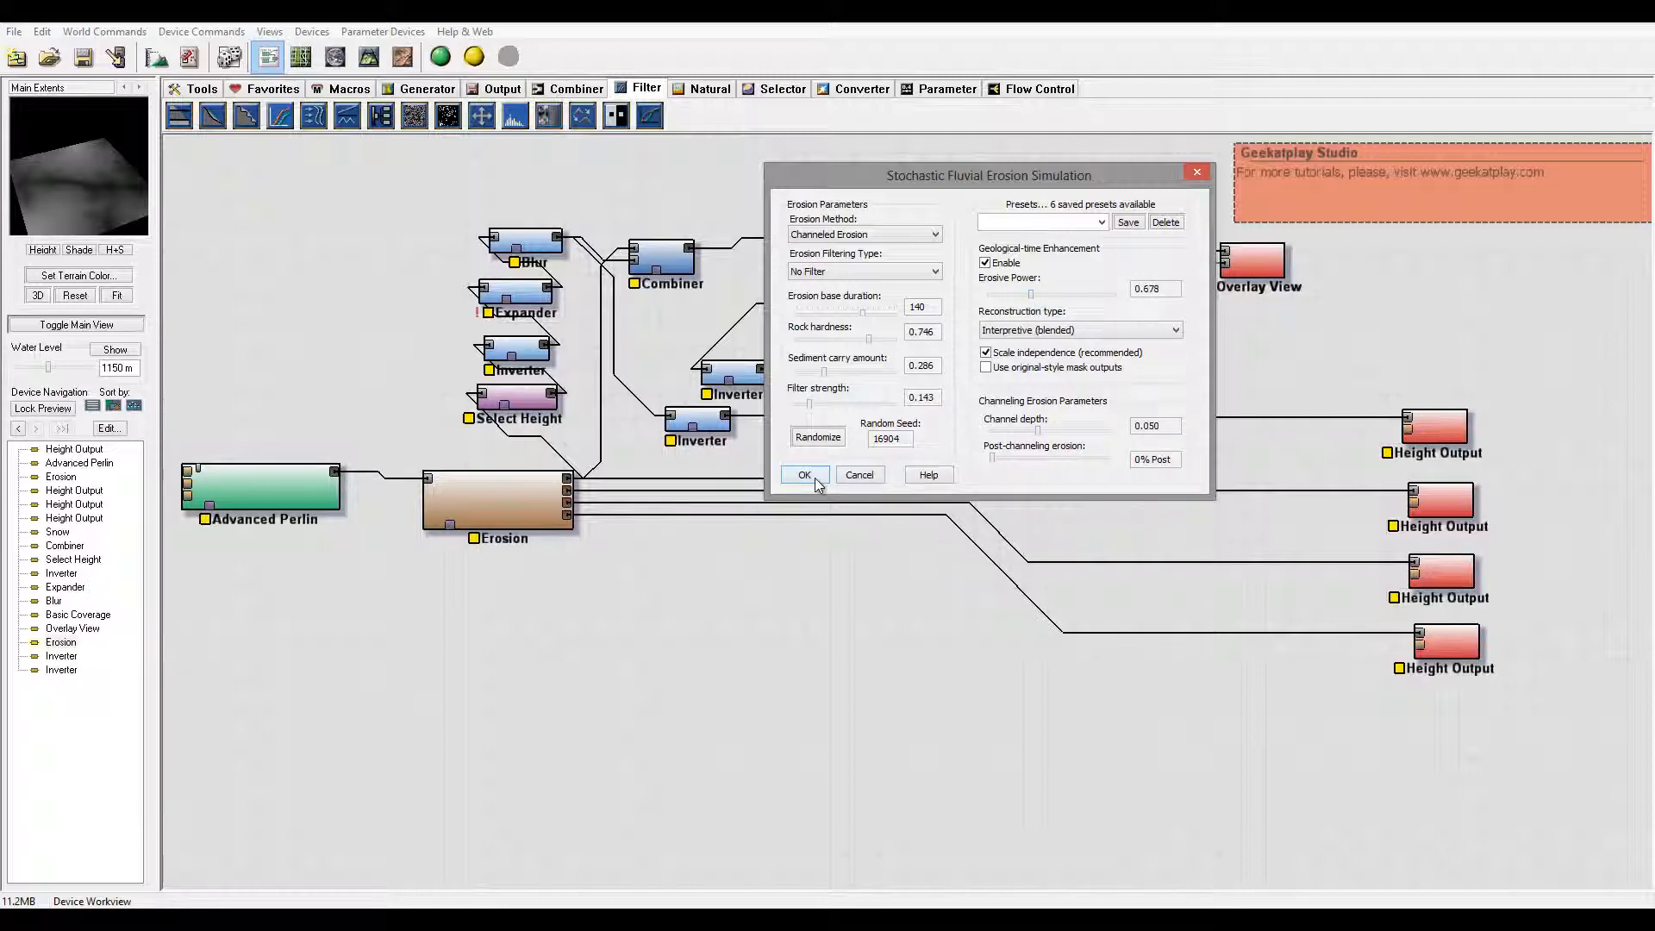
{"action": "left_click", "coordinate": [803, 474]}
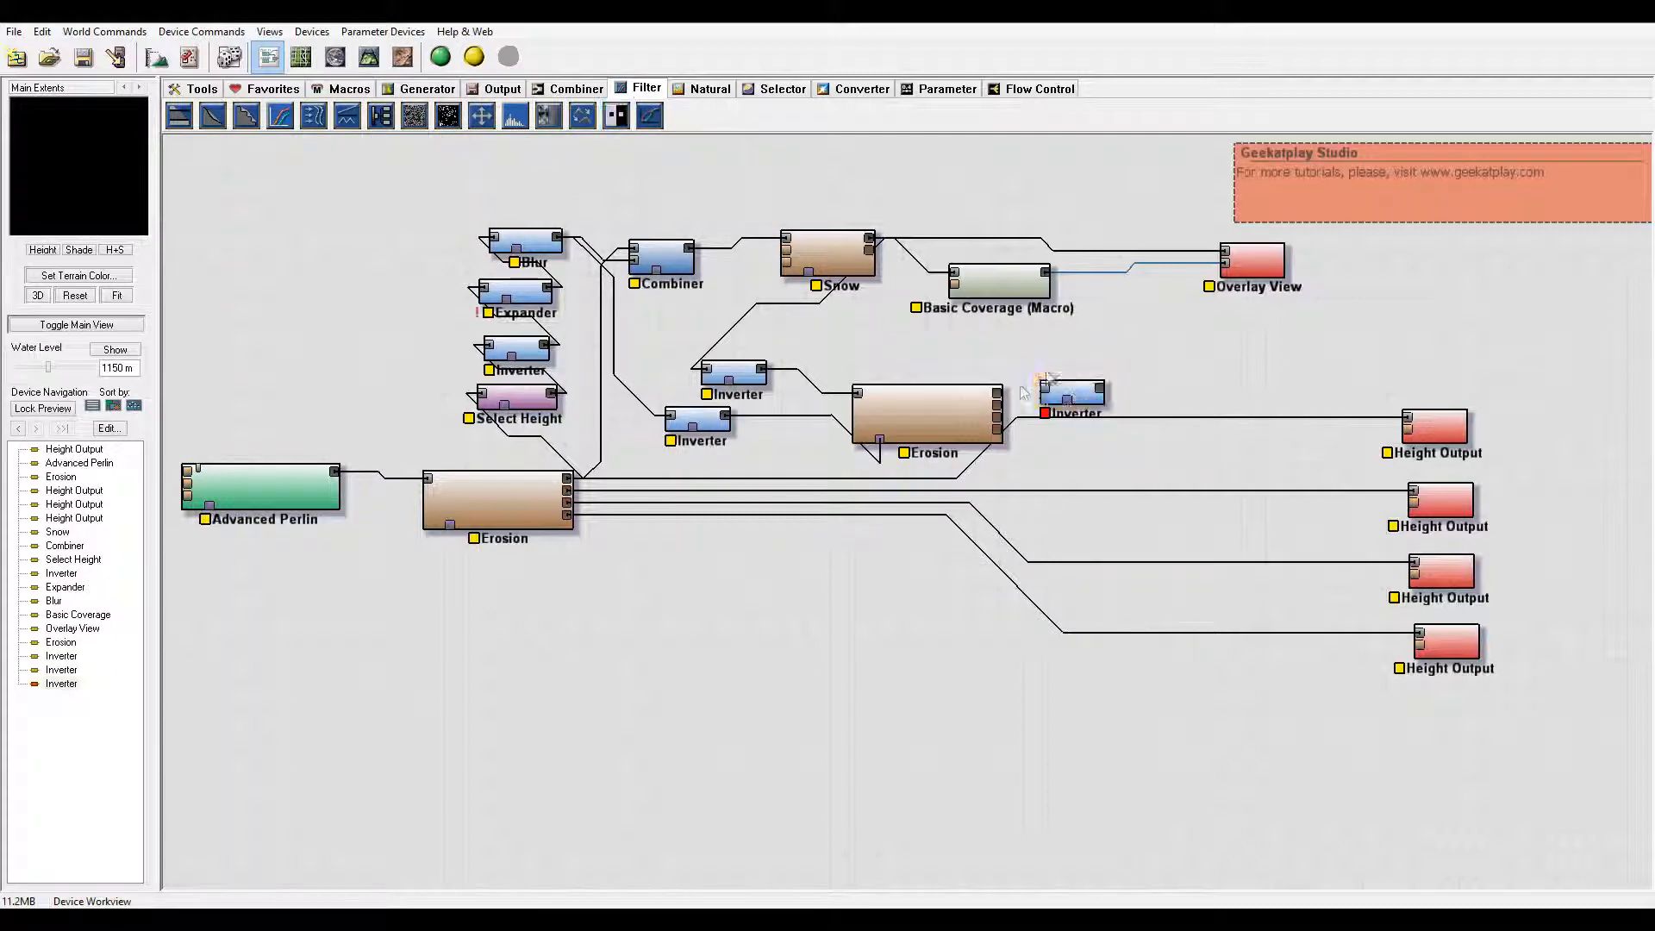
{"action": "left_click", "coordinate": [1072, 391]}
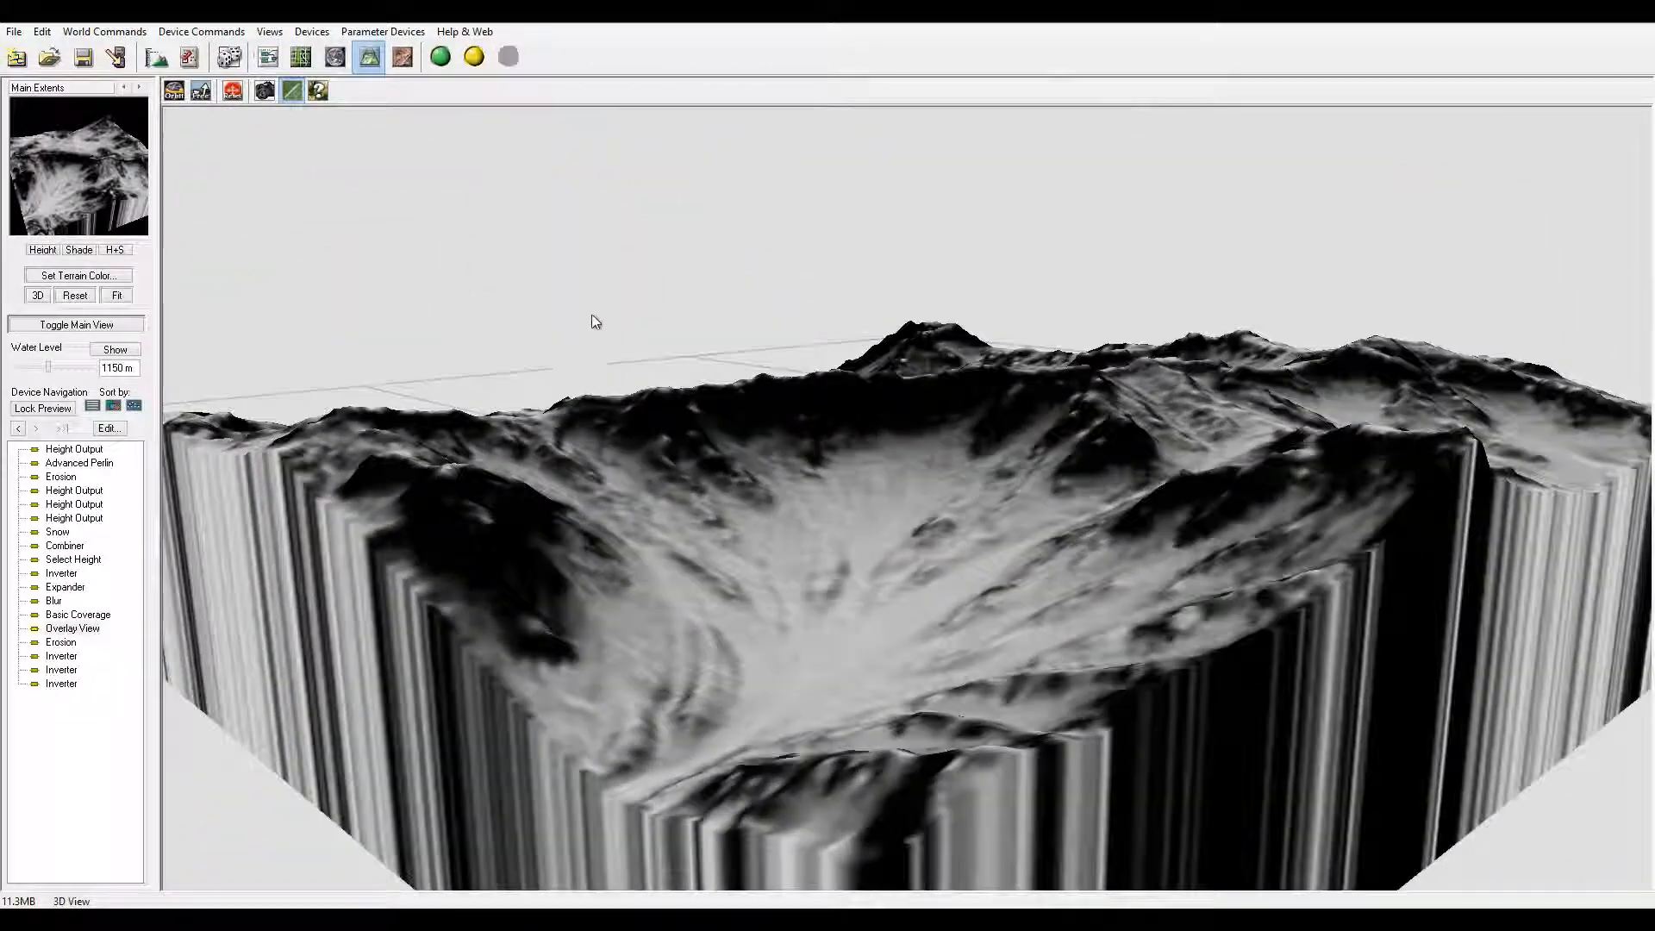
Step: Orbit the eroded mountain from low angles across the valley and slopes, then return to the device network
{"action": "left_click_drag", "start_coordinate": [594, 321], "coordinate": [806, 602]}
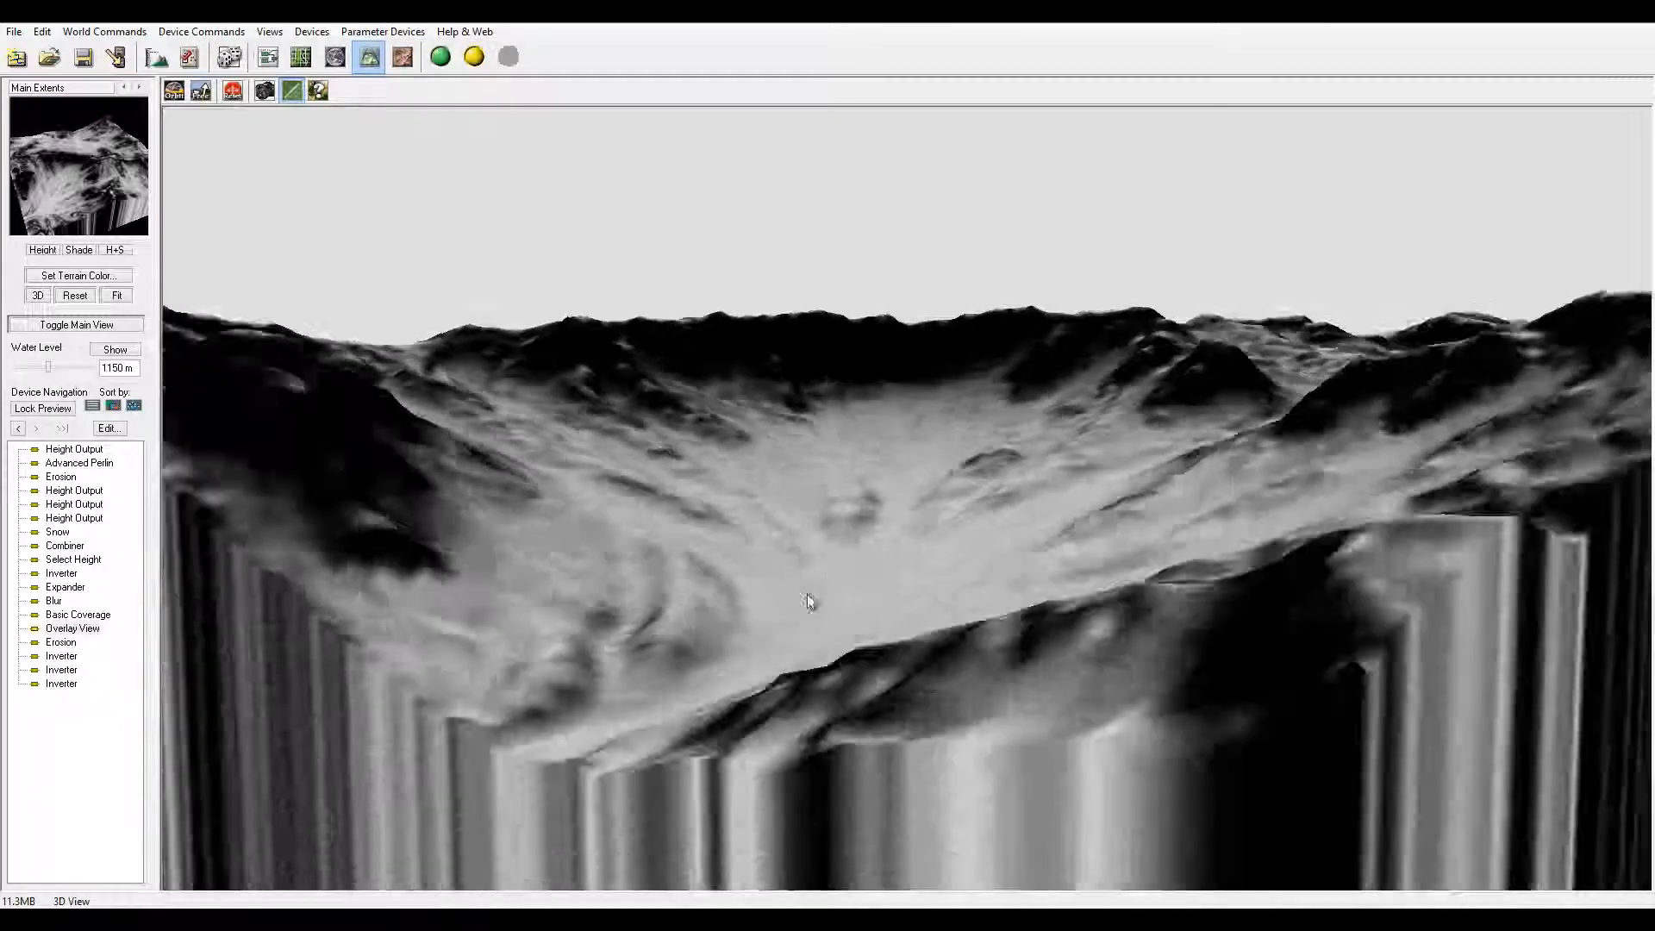
{"action": "left_click_drag", "start_coordinate": [806, 602], "coordinate": [1099, 548]}
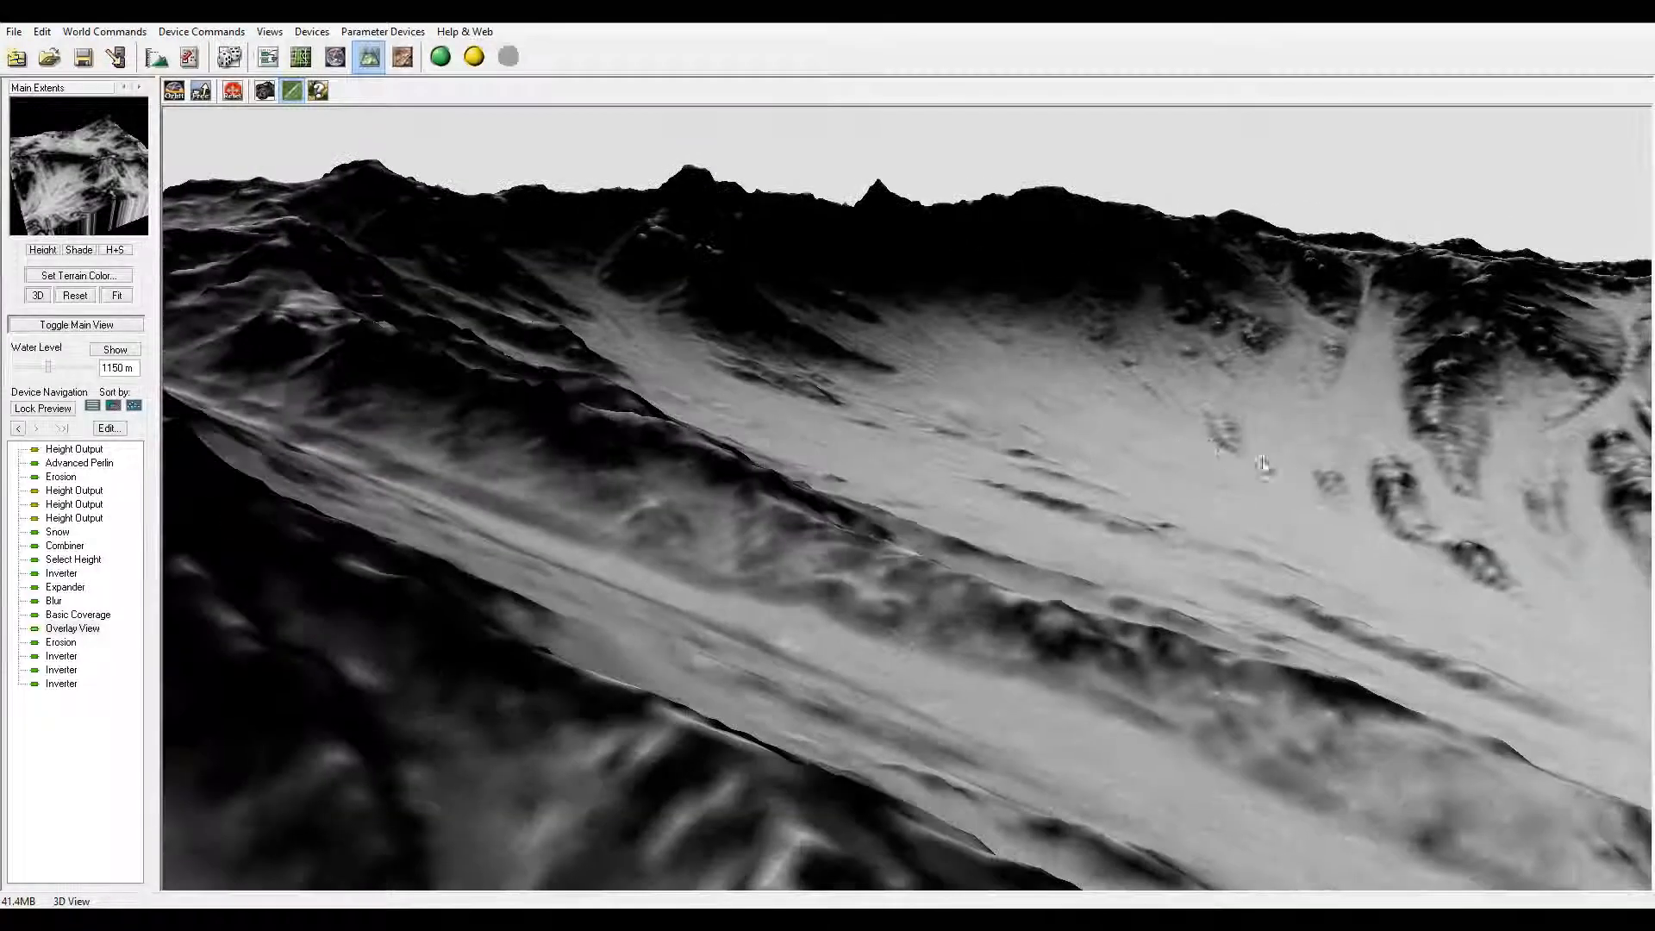
{"action": "left_click_drag", "start_coordinate": [1267, 464], "coordinate": [1032, 534]}
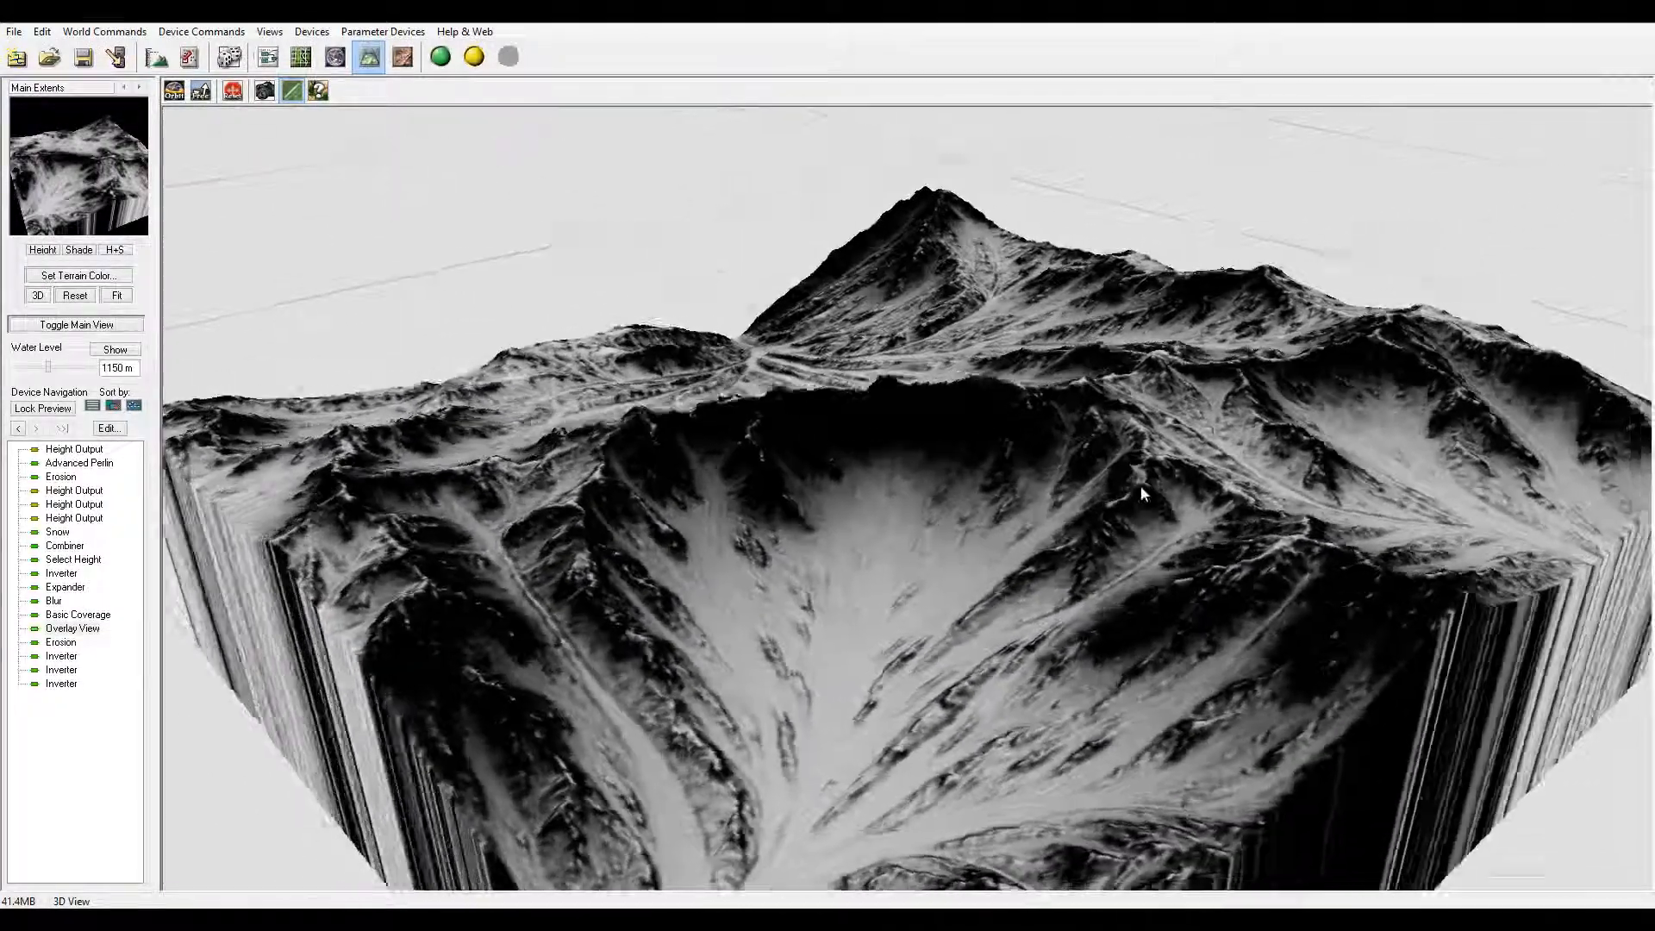
{"action": "left_click_drag", "start_coordinate": [1139, 494], "coordinate": [1063, 467]}
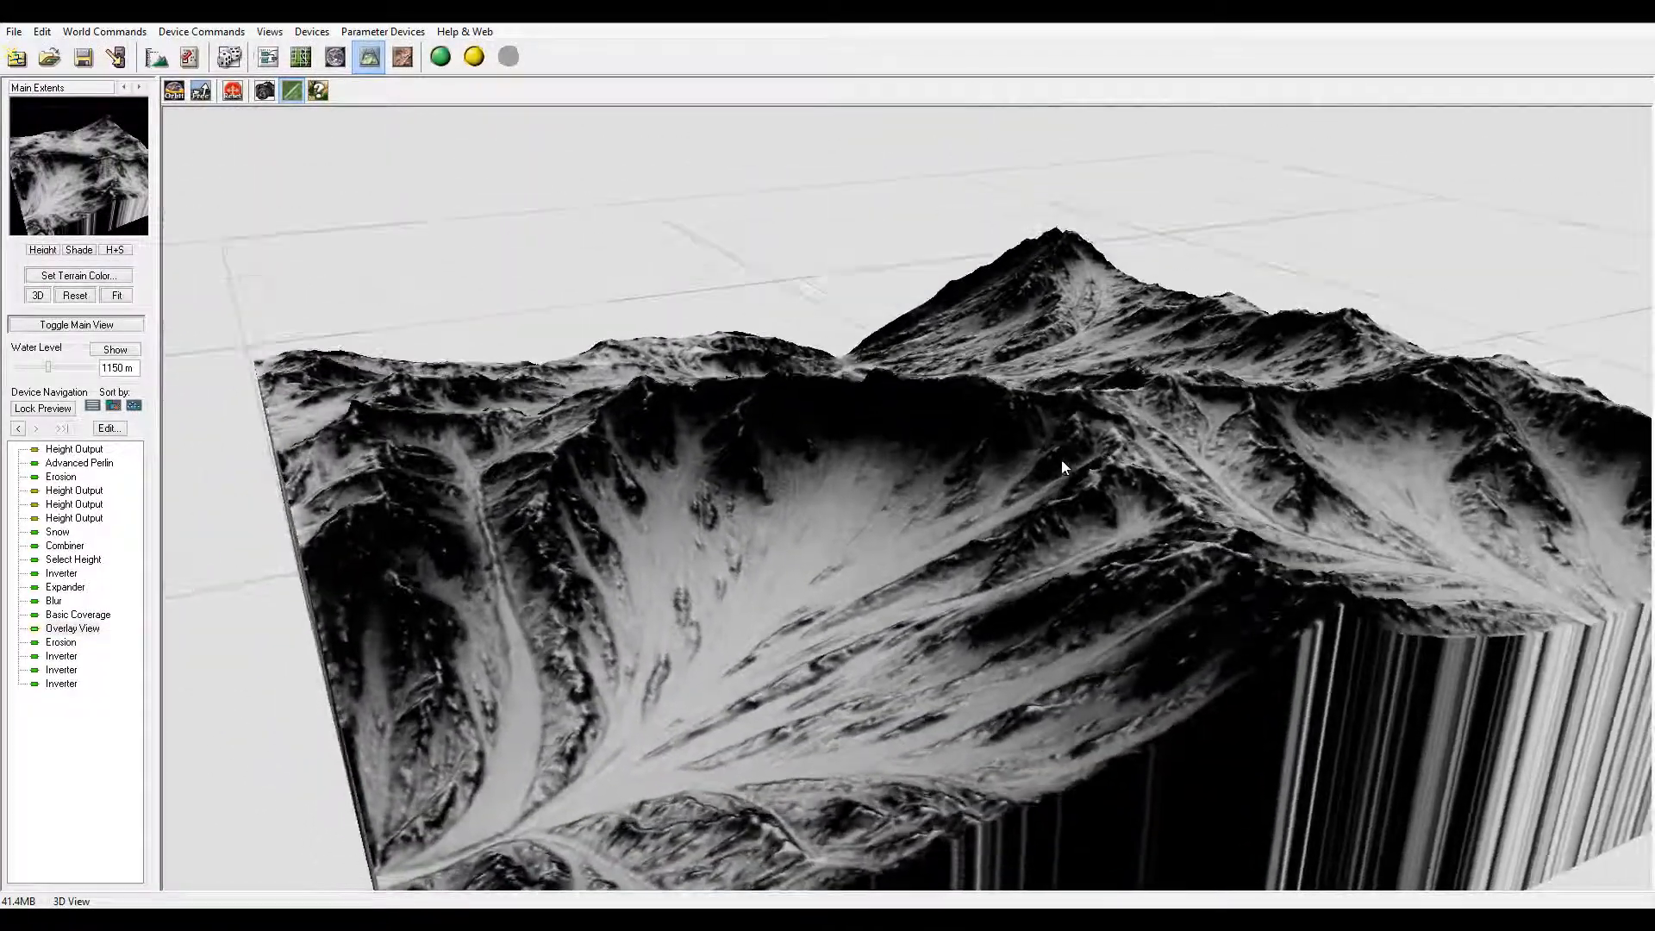
{"action": "left_click", "coordinate": [267, 55]}
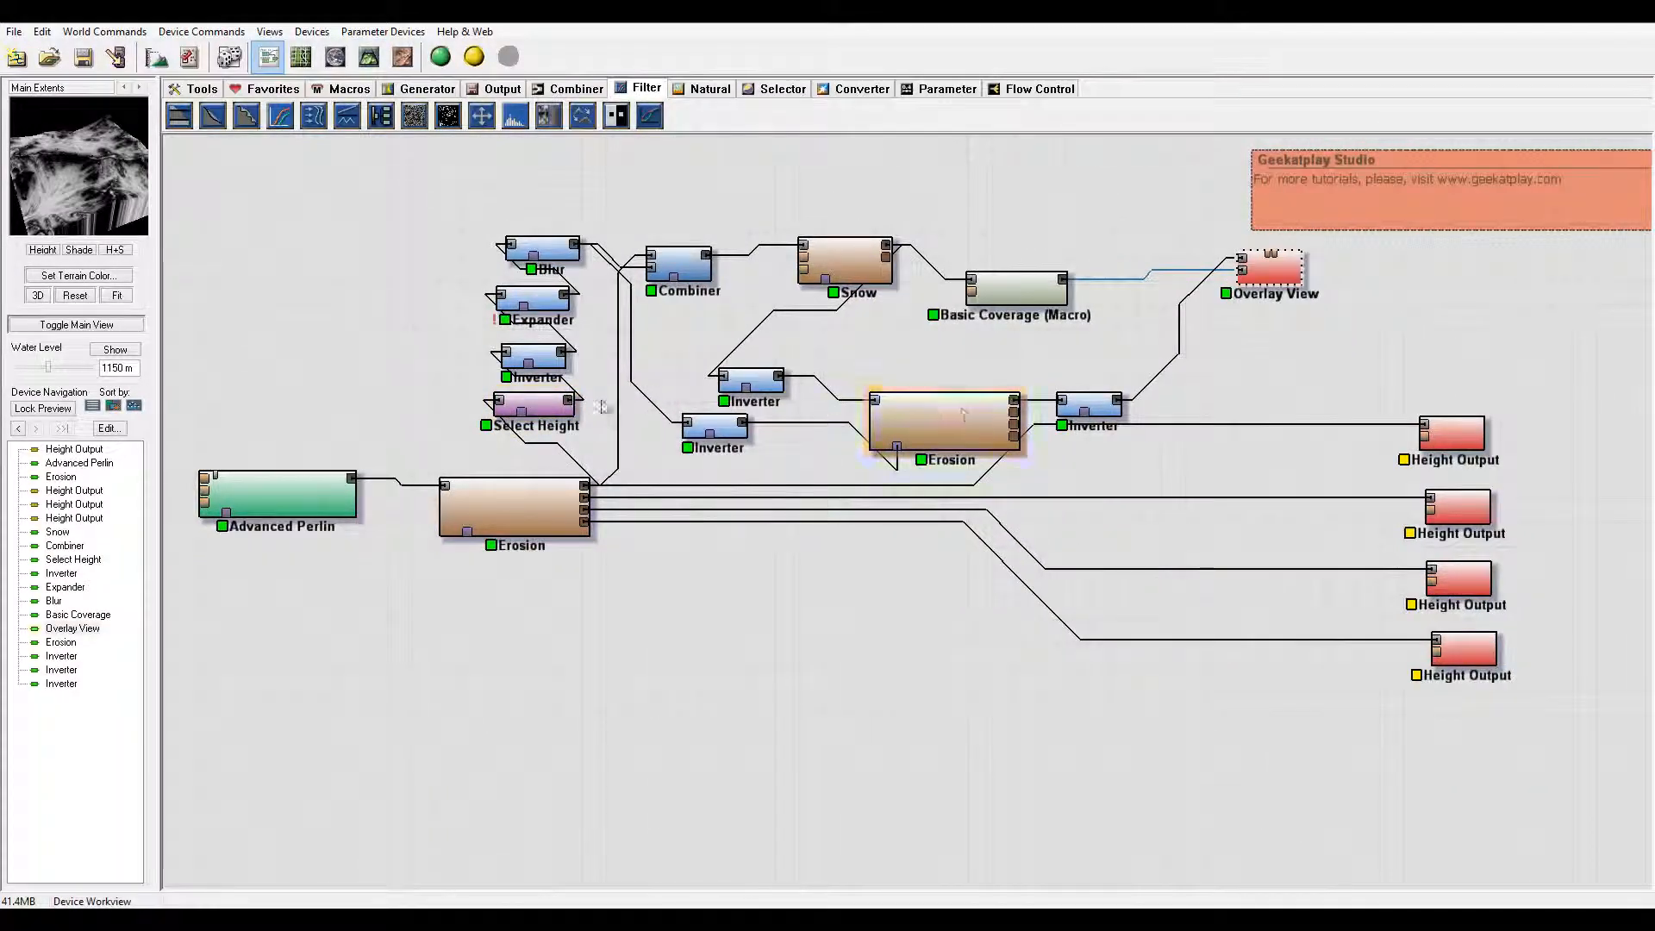
Step: Lock the preview to the Overlay View and switch to the 3D terrain view
{"action": "left_click", "coordinate": [1273, 269]}
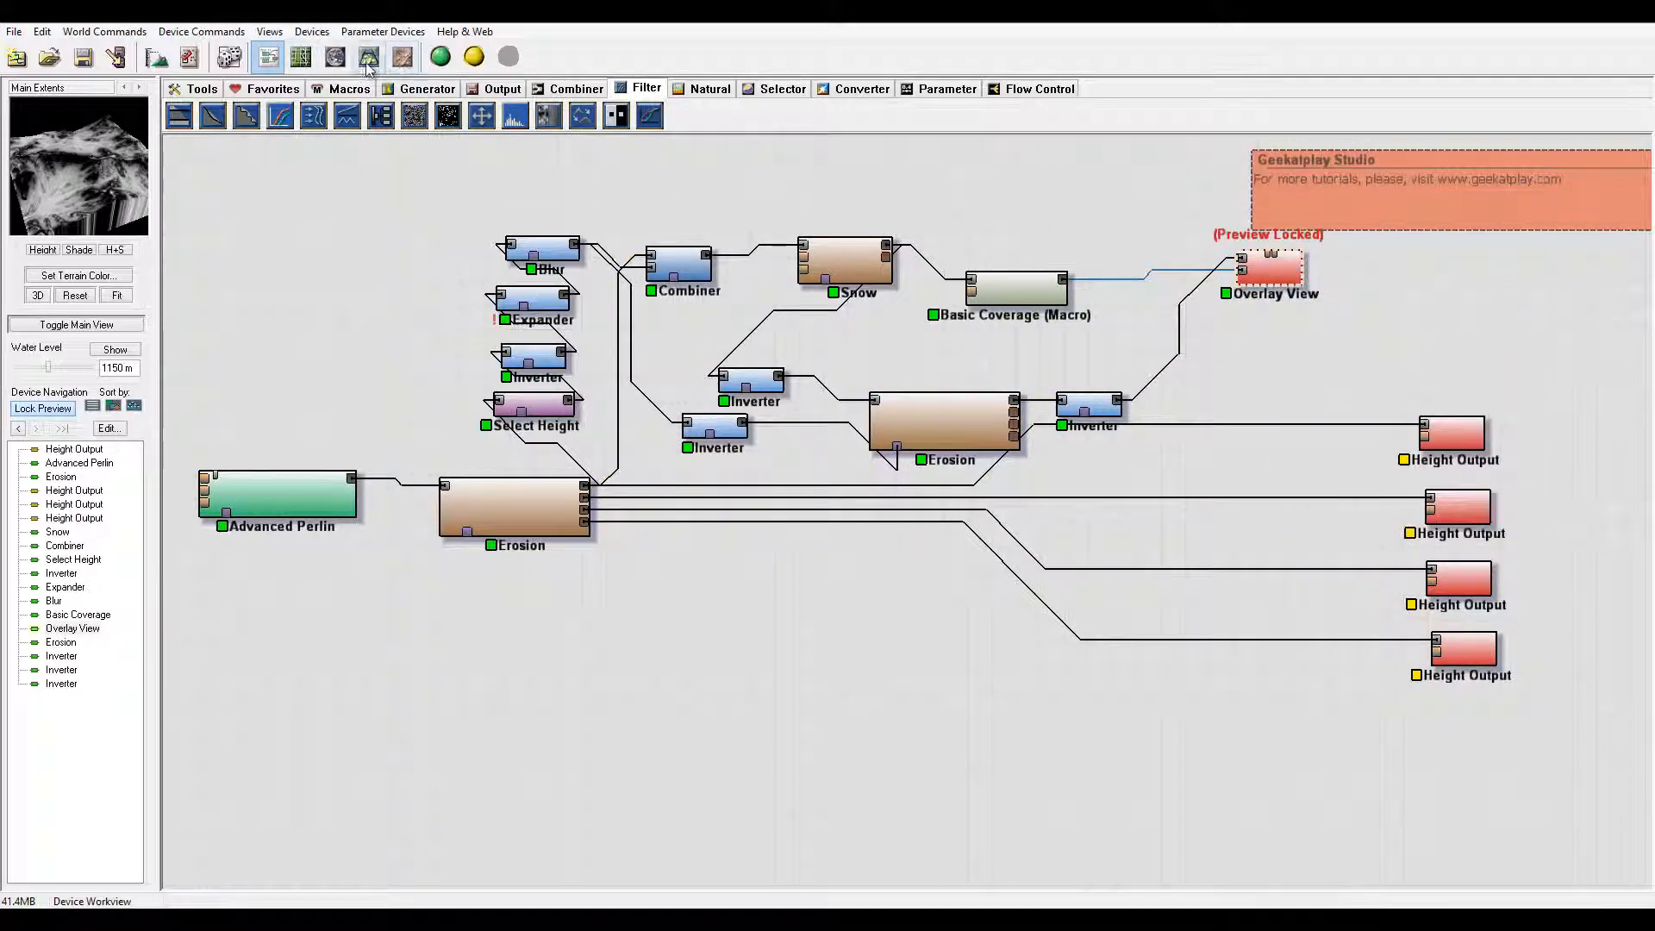
{"action": "left_click", "coordinate": [367, 55]}
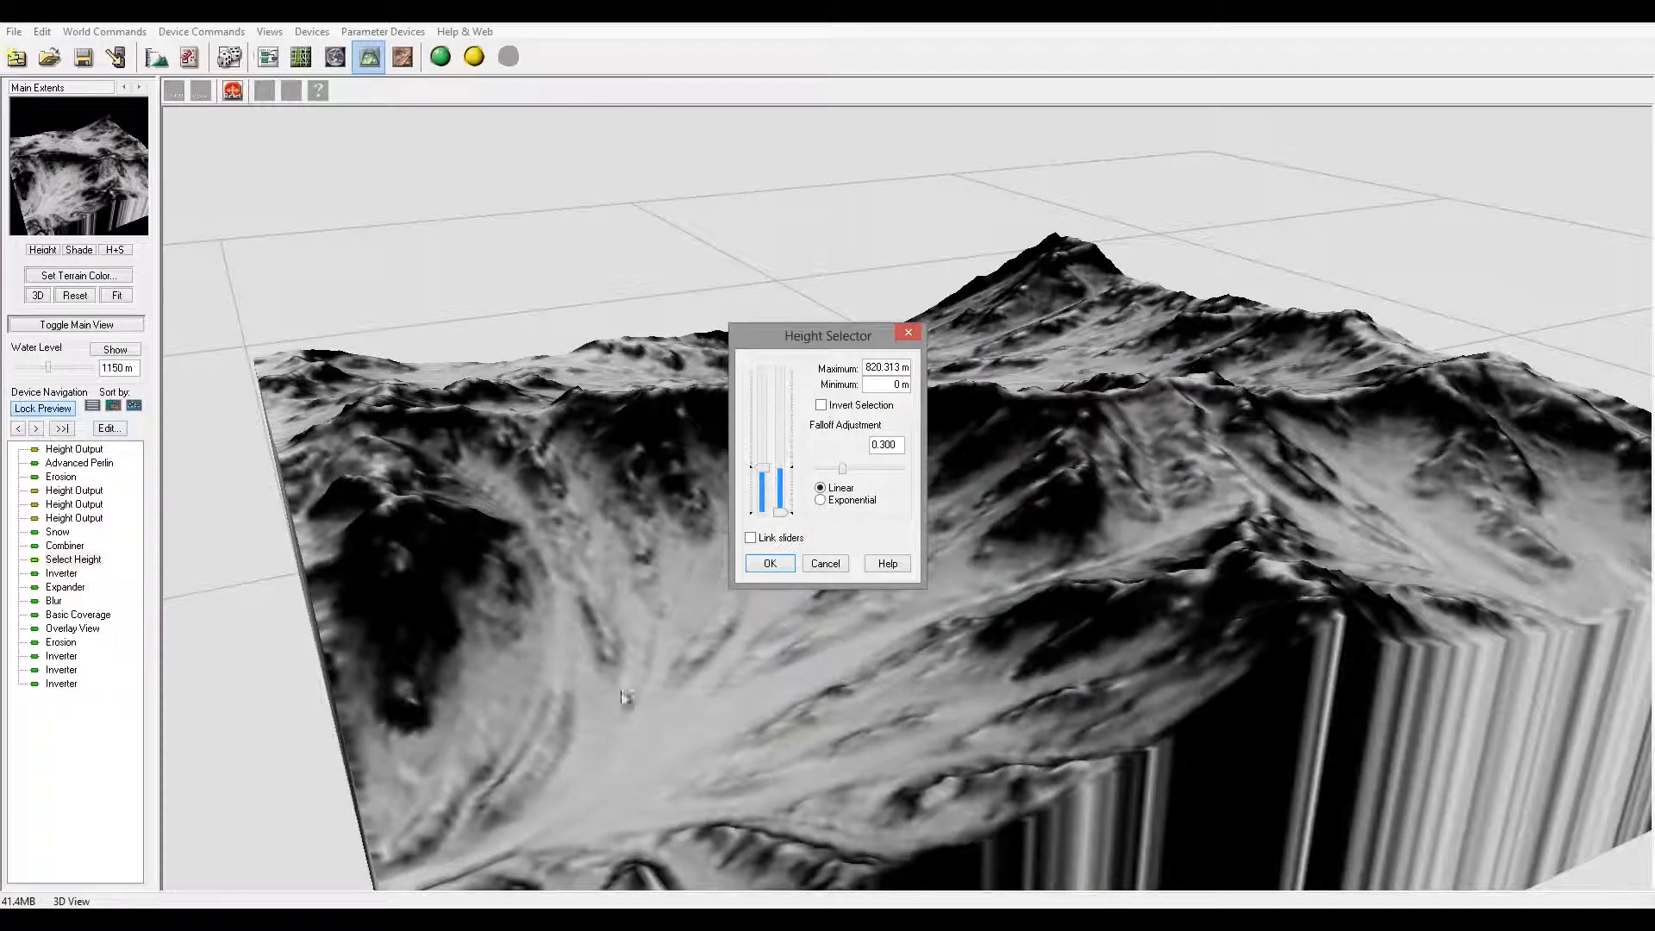
{"action": "mouse_move", "coordinate": [776, 496]}
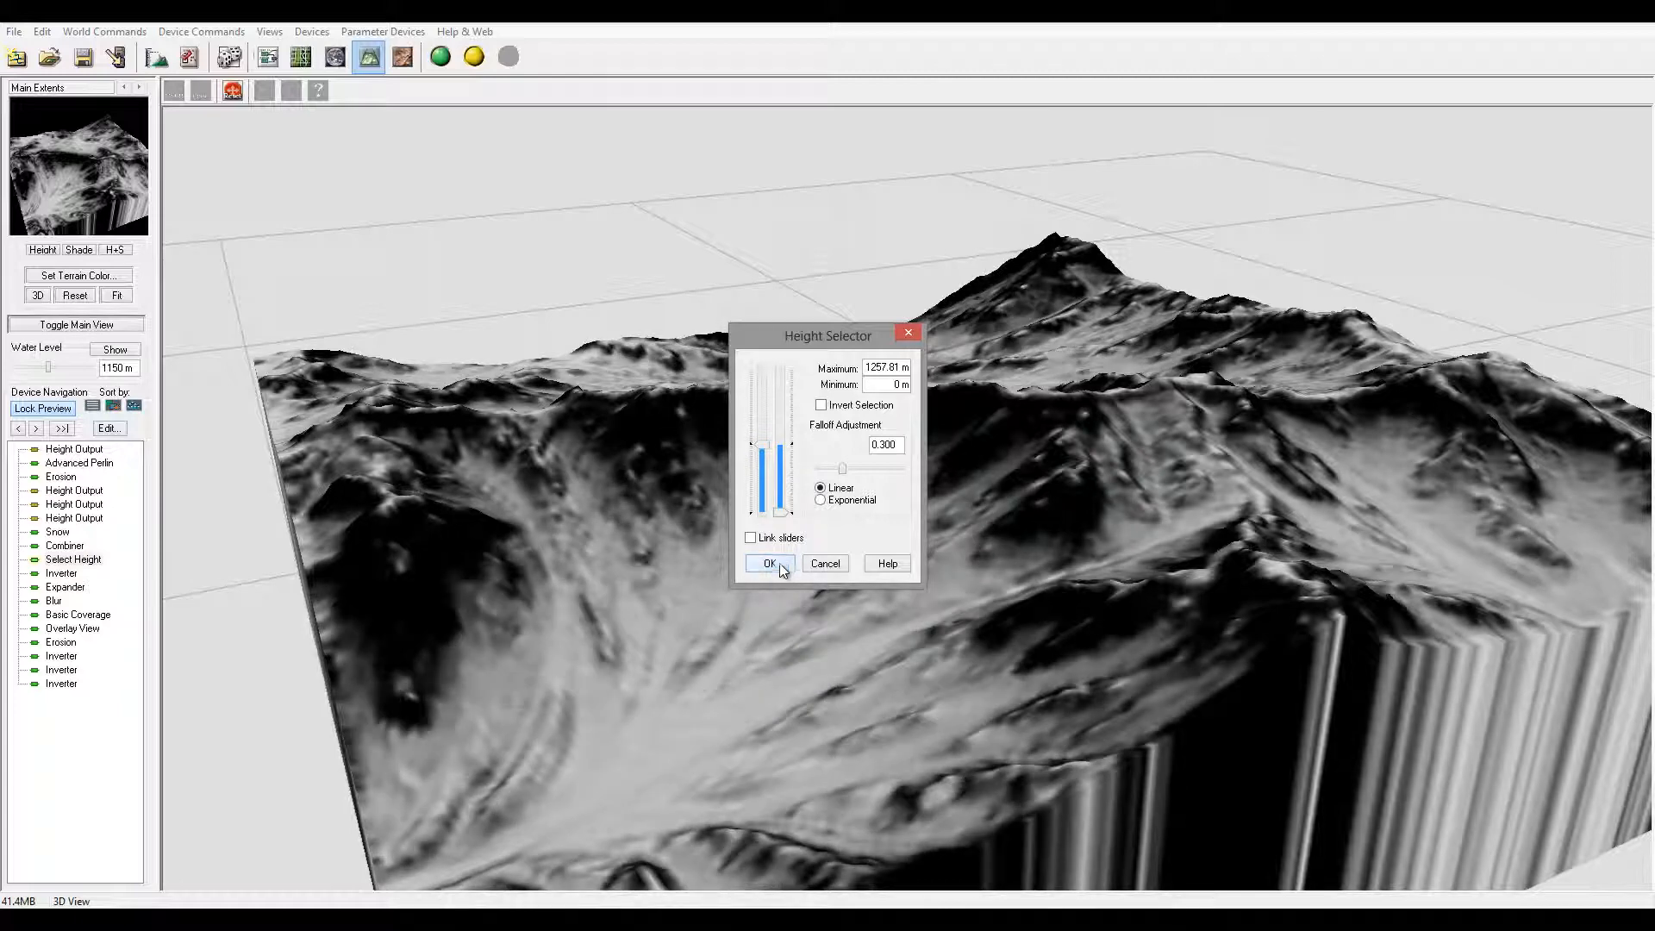
{"action": "left_click", "coordinate": [769, 564]}
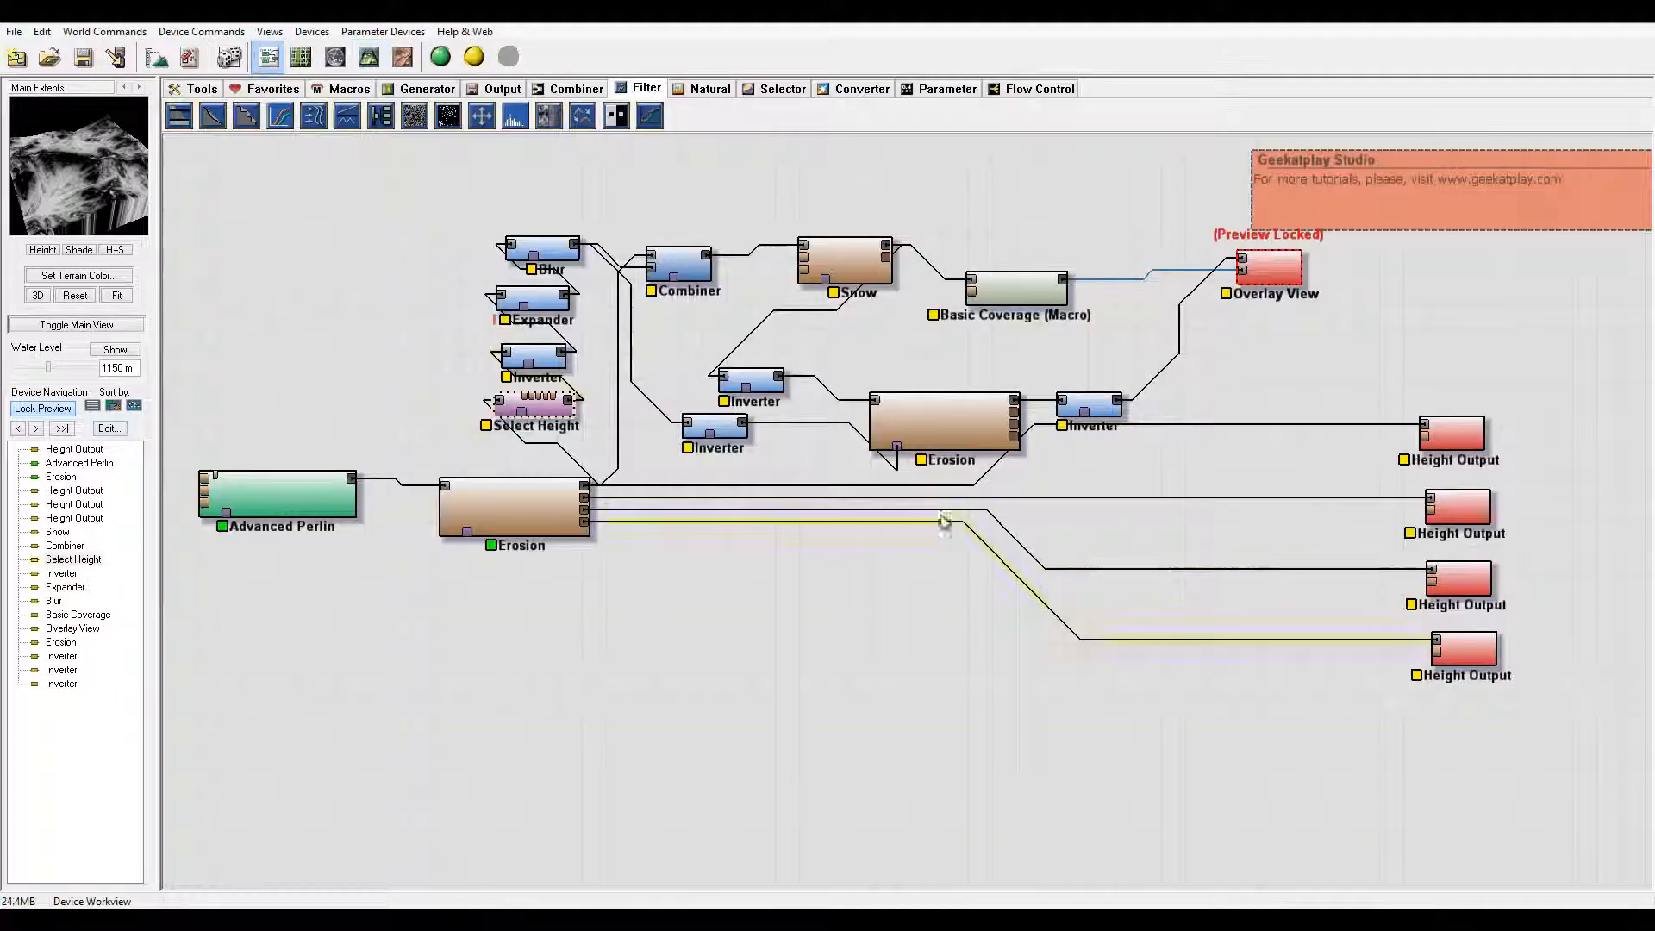
{"action": "left_click", "coordinate": [715, 431]}
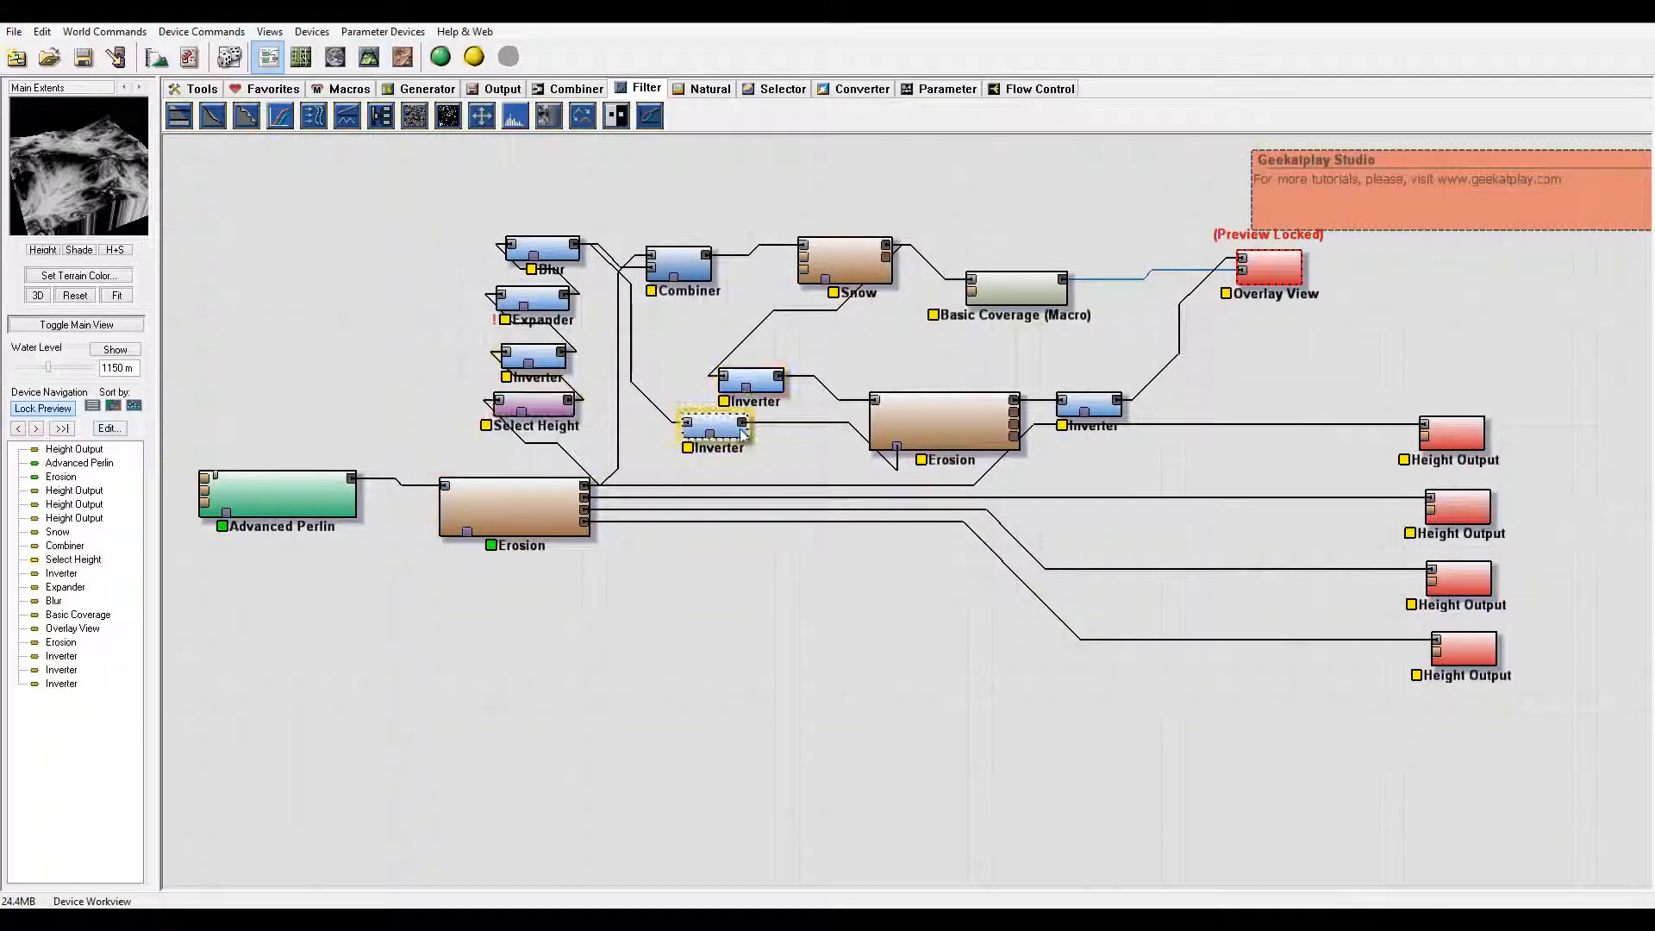
{"action": "left_click", "coordinate": [1269, 269]}
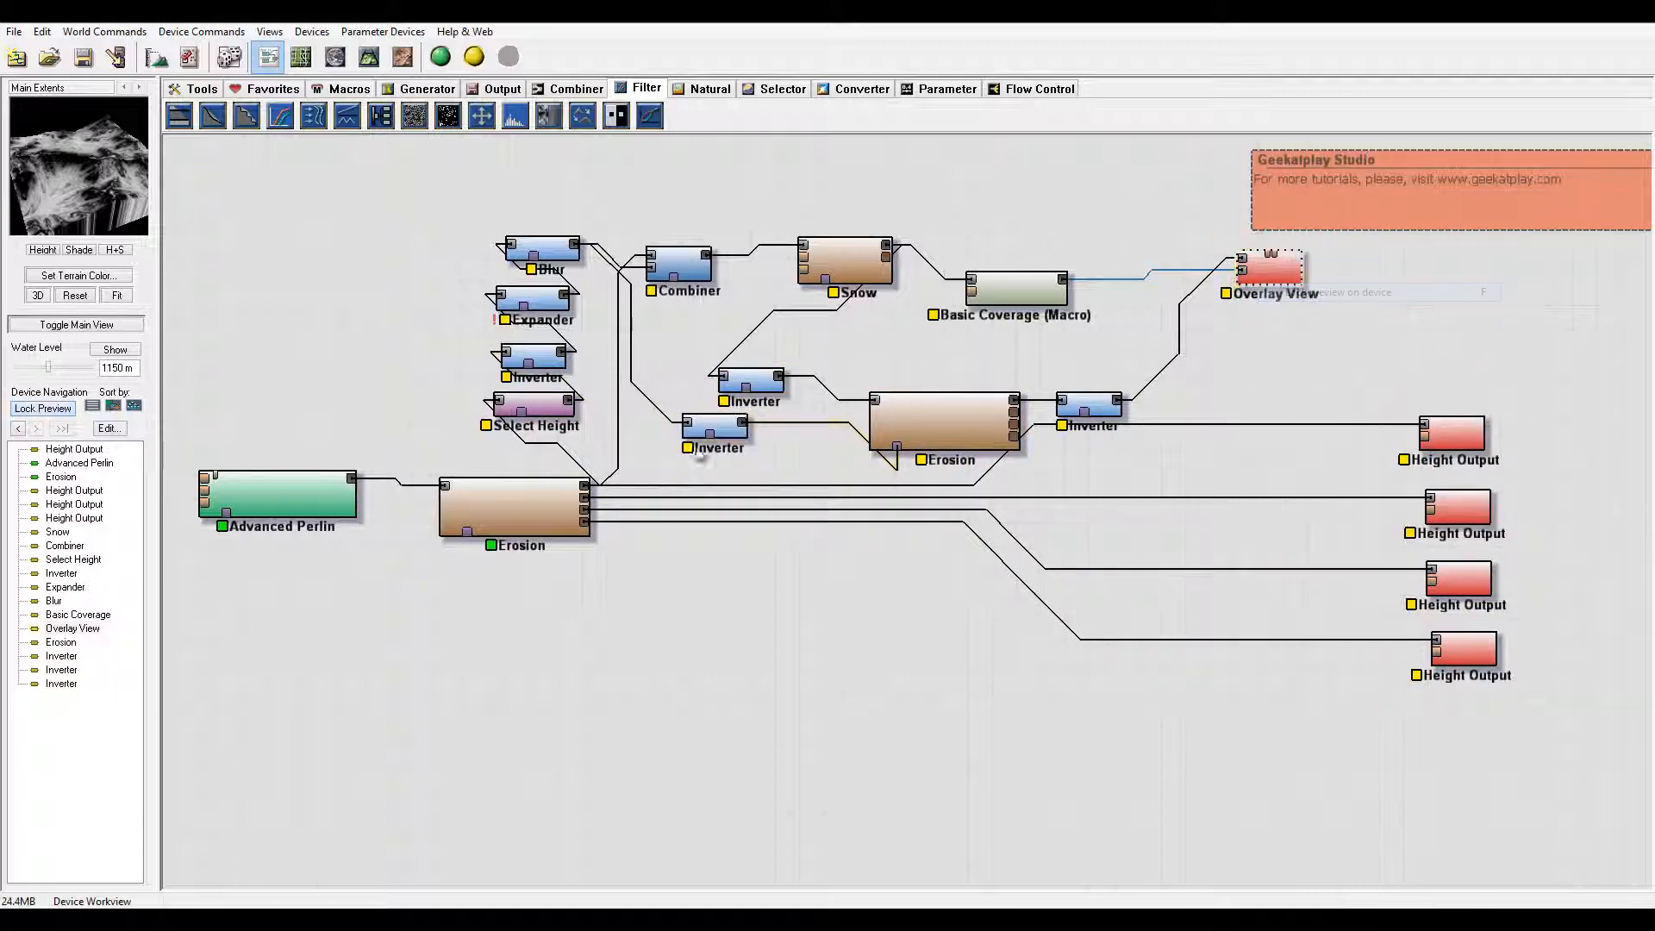
{"action": "left_click", "coordinate": [716, 431]}
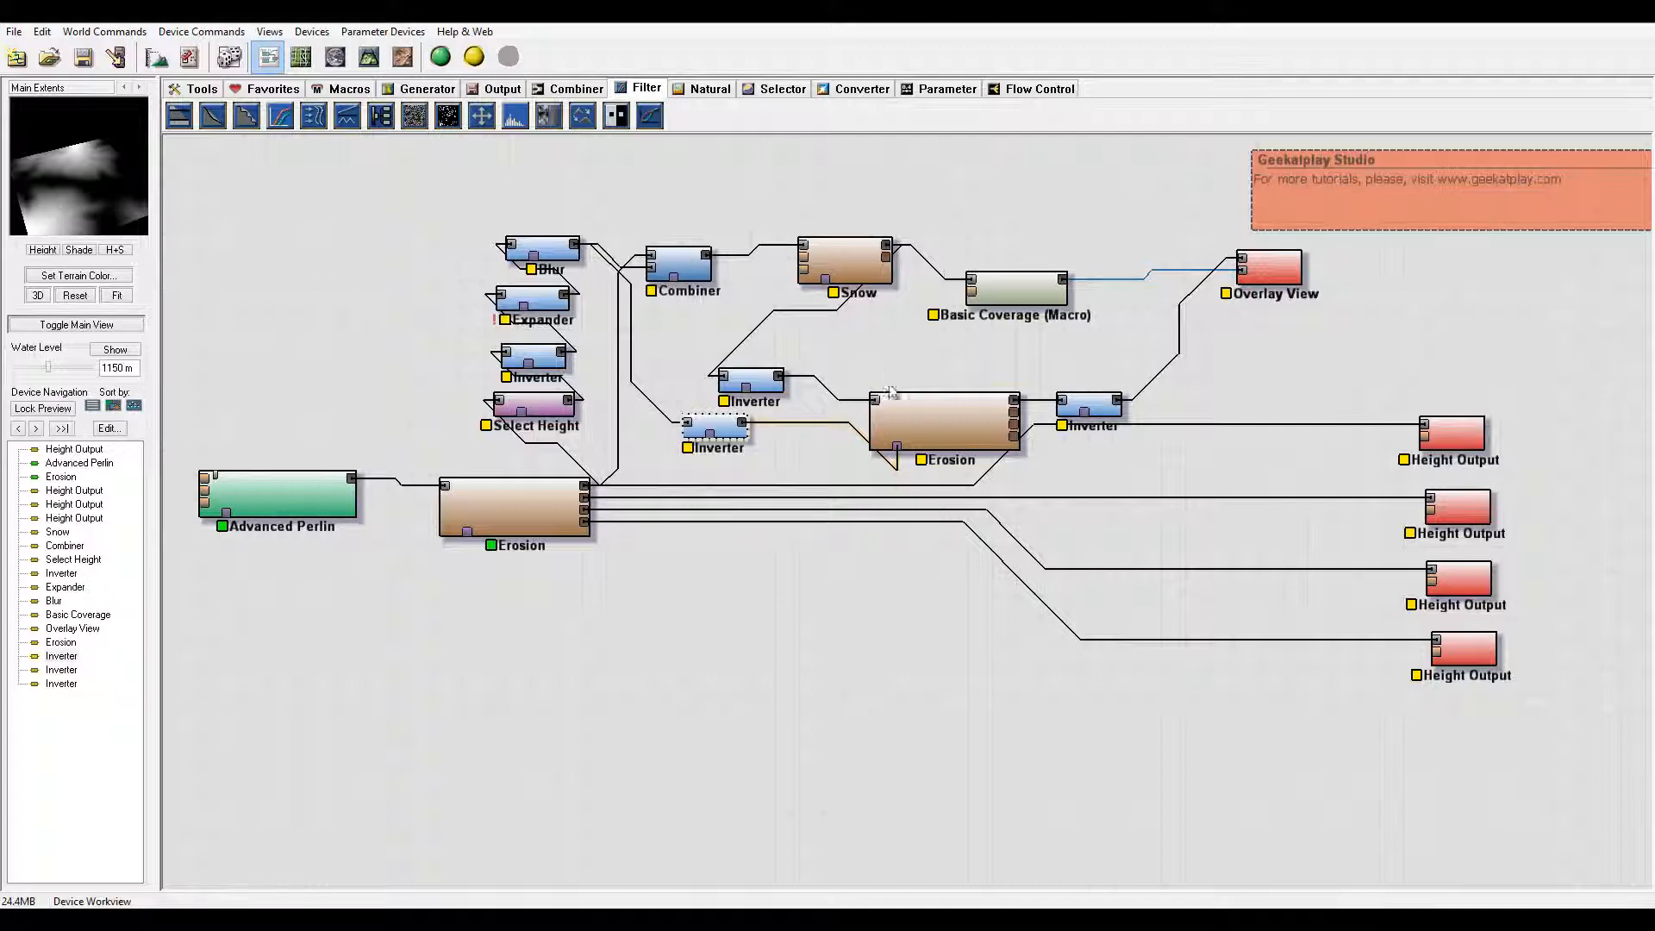
{"action": "left_click", "coordinate": [682, 262]}
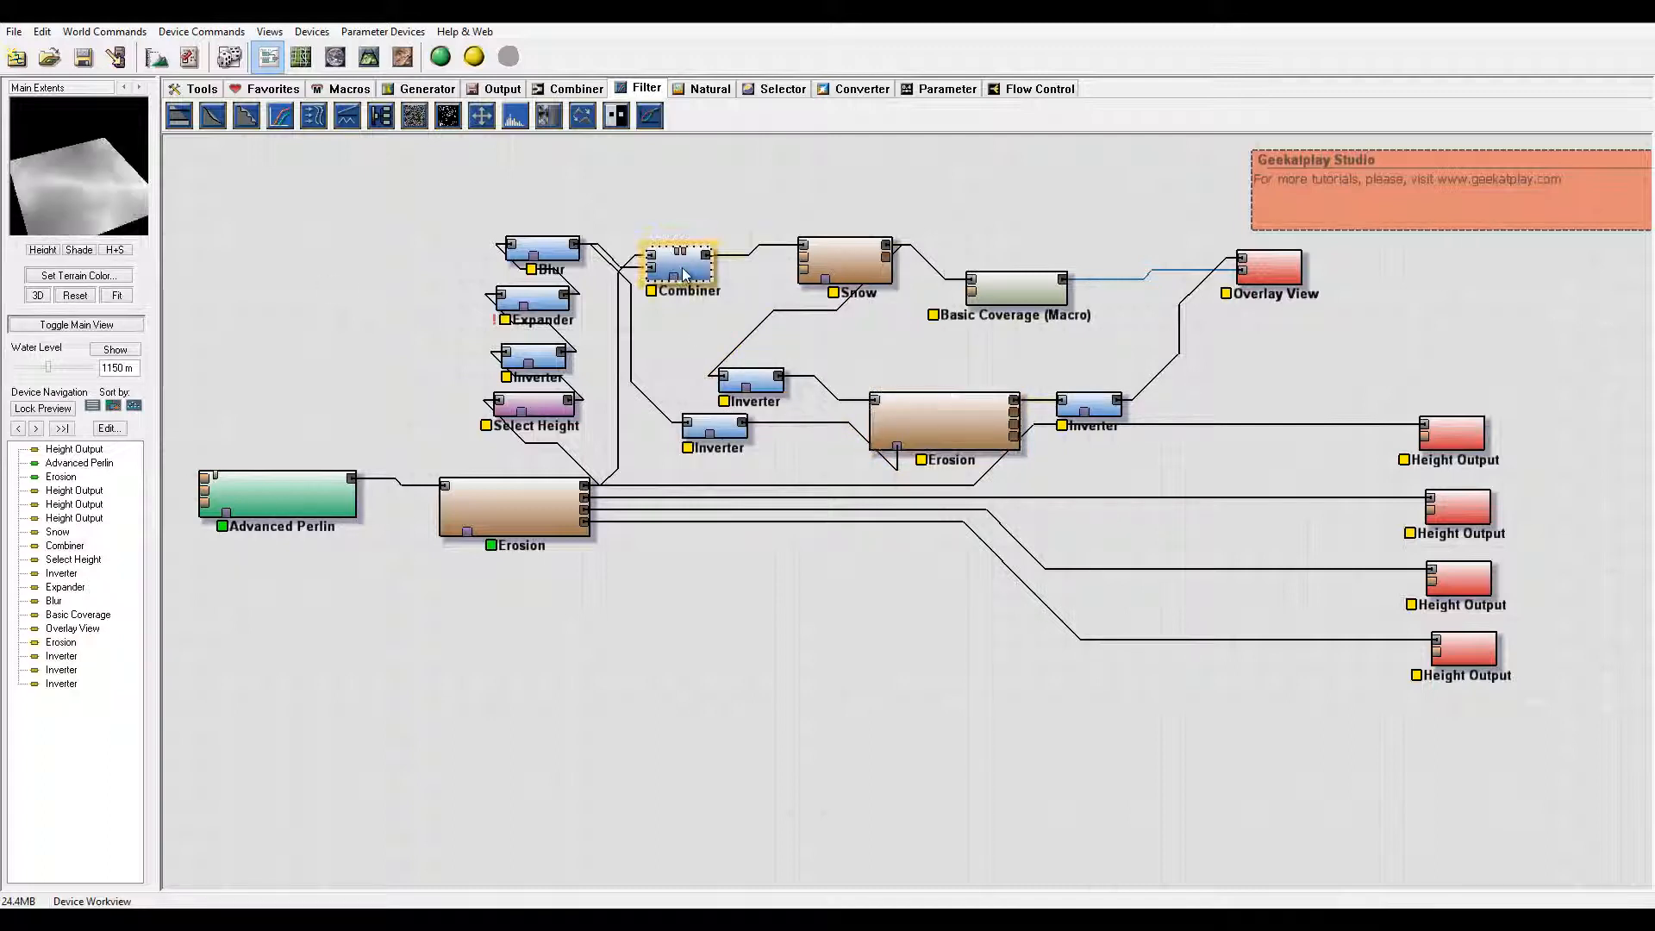
Step: Set the snow Combiner strength to about 0.17 and accept it
{"action": "left_click", "coordinate": [845, 262]}
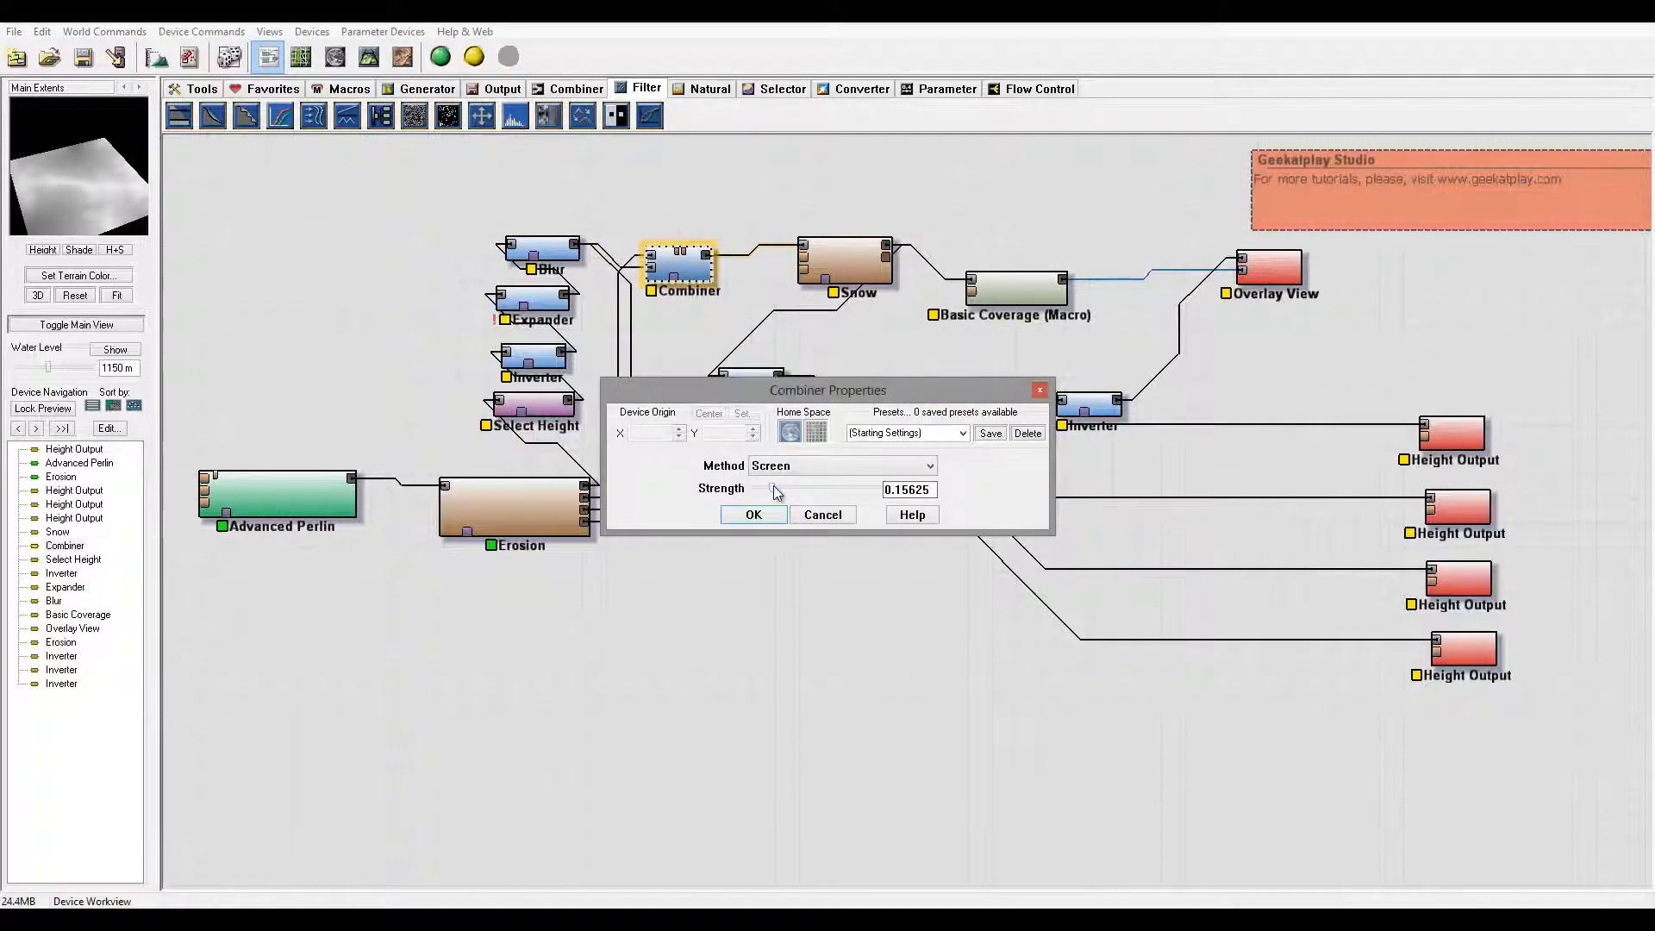
{"action": "left_click_drag", "start_coordinate": [772, 488], "coordinate": [786, 488]}
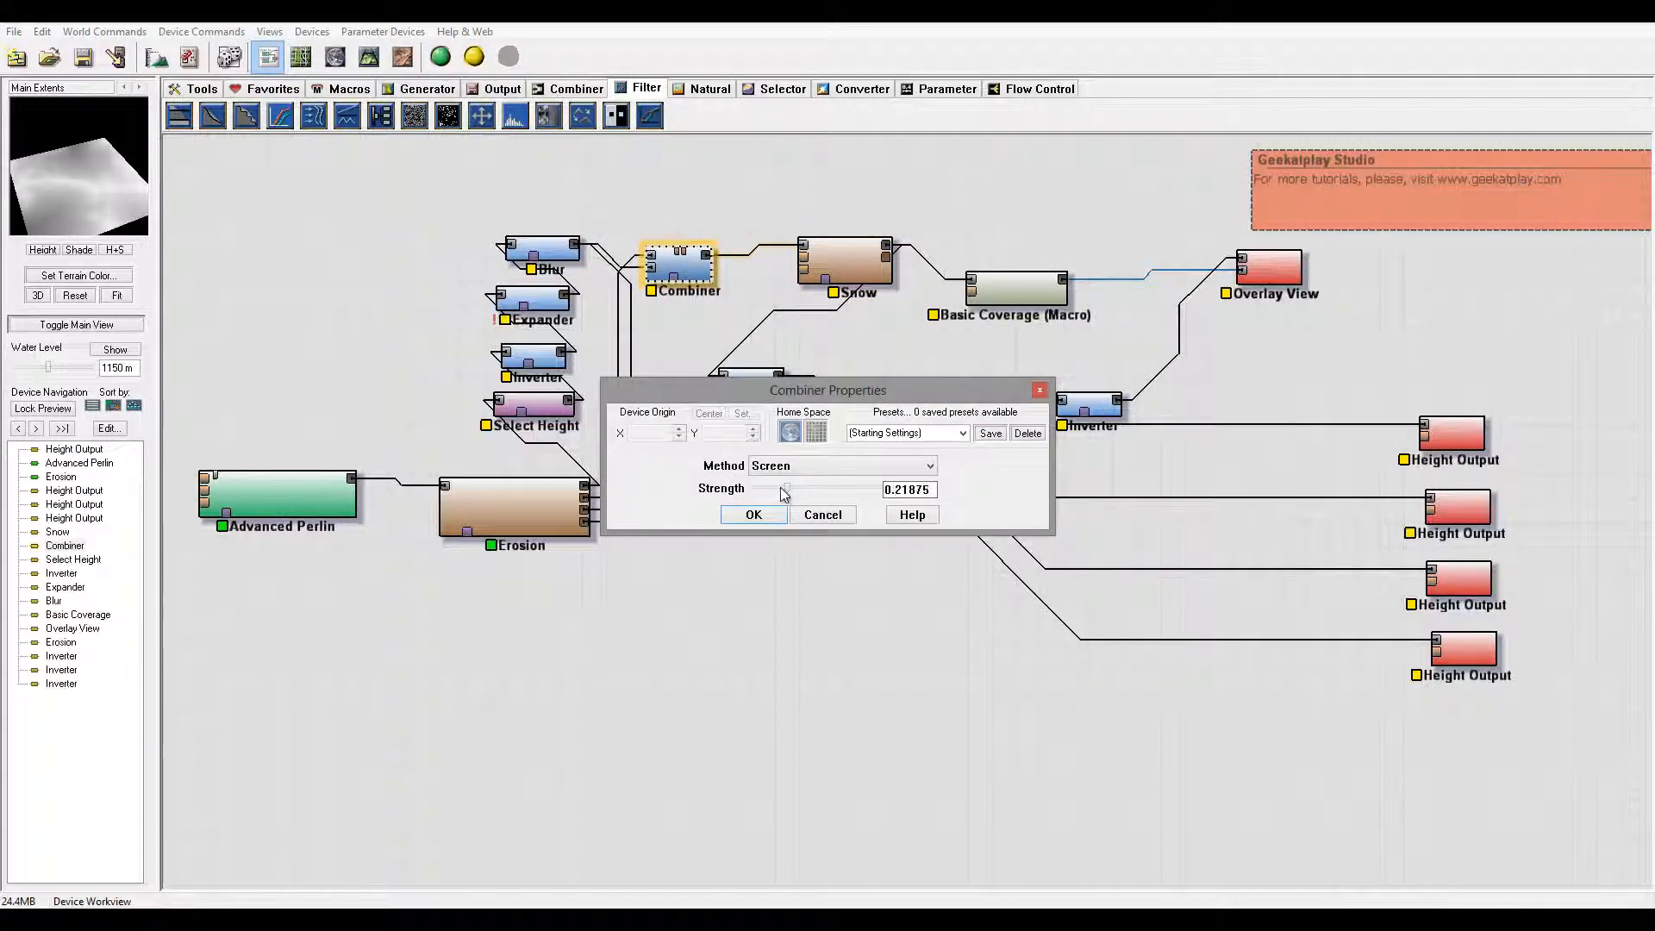
{"action": "left_click_drag", "start_coordinate": [786, 488], "coordinate": [775, 488]}
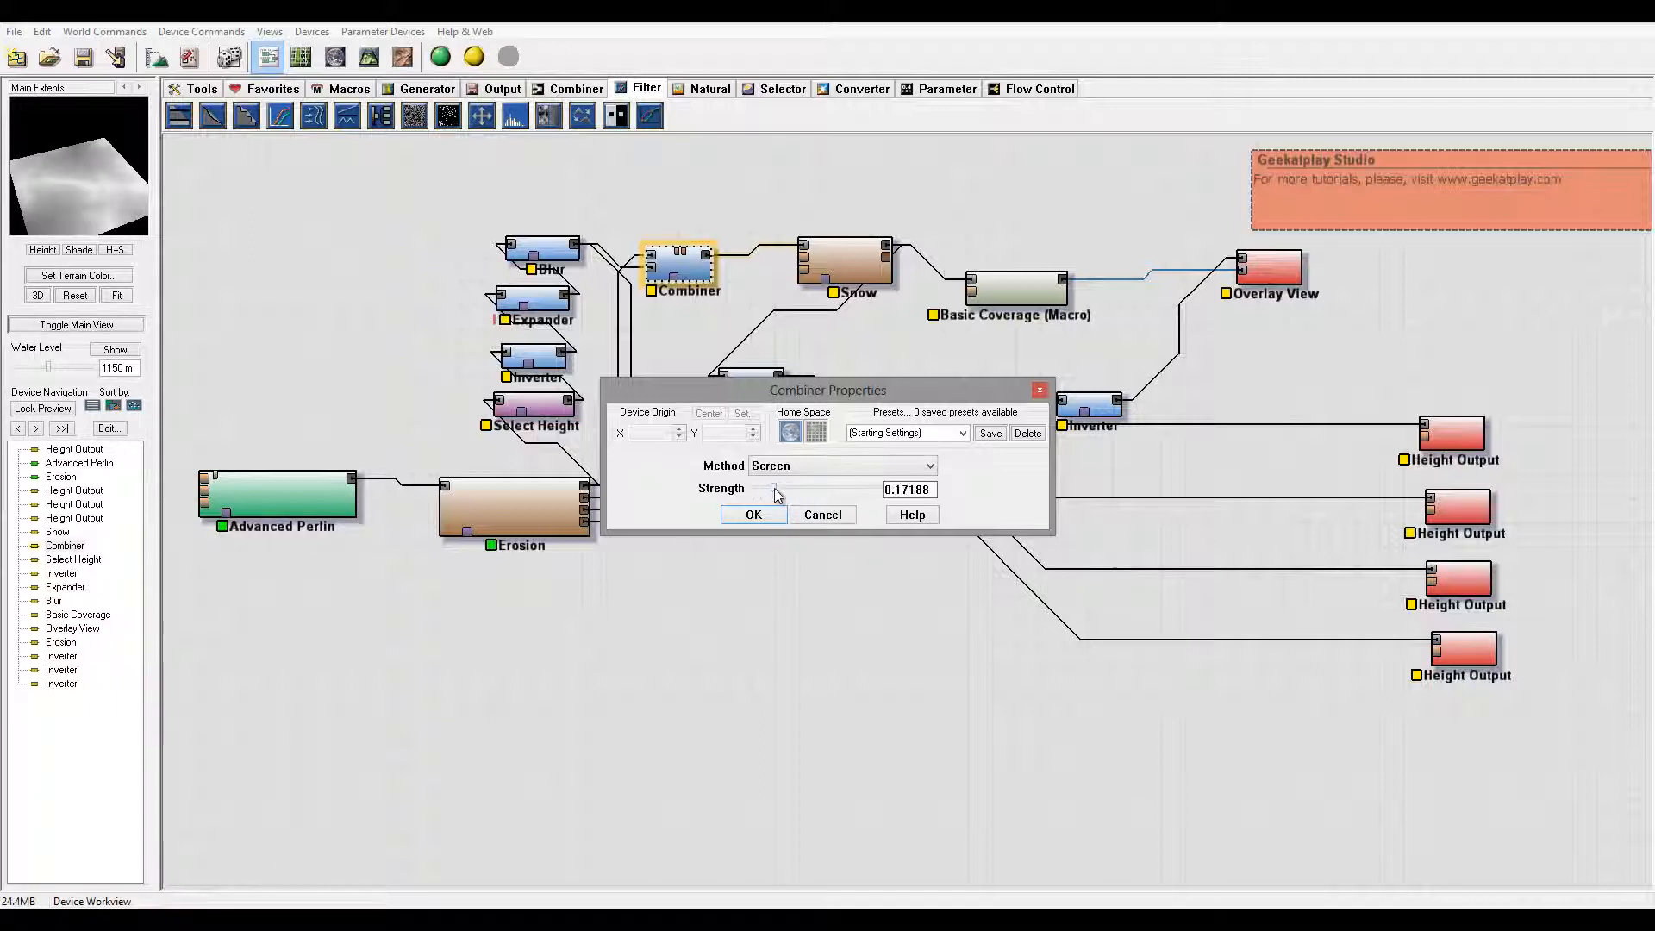
{"action": "left_click", "coordinate": [753, 514]}
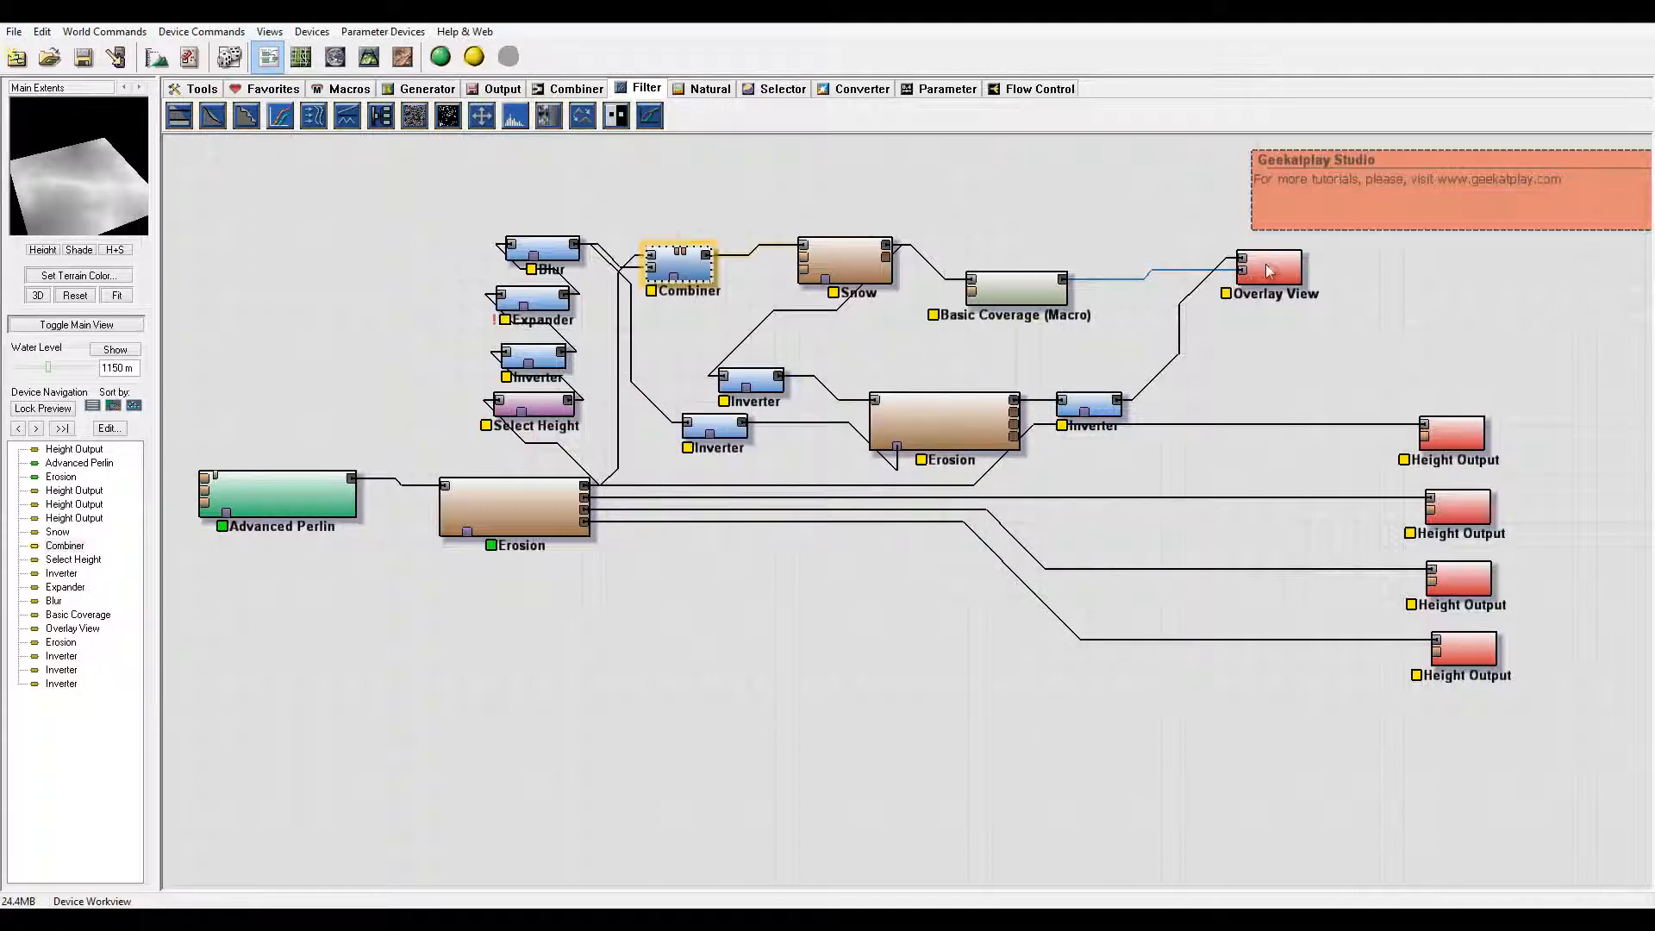
Step: View the Overlay View output in 3D and re-tune the Combiner strength down to about 0.08
{"action": "left_click", "coordinate": [1270, 269]}
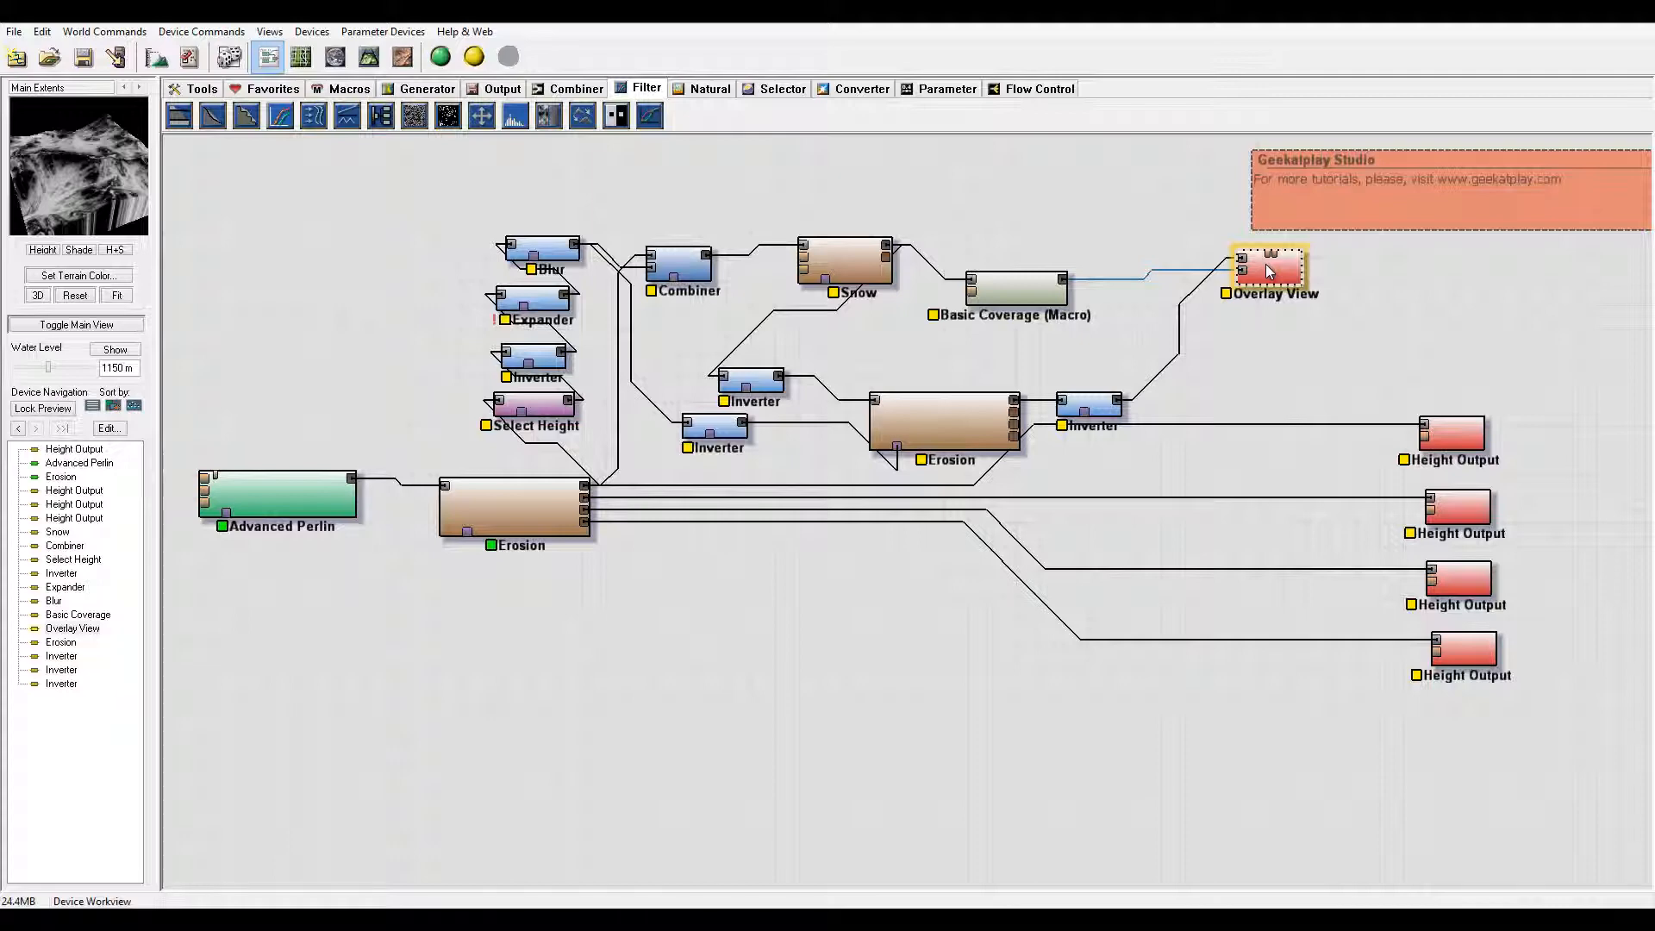
{"action": "right_click", "coordinate": [1268, 269]}
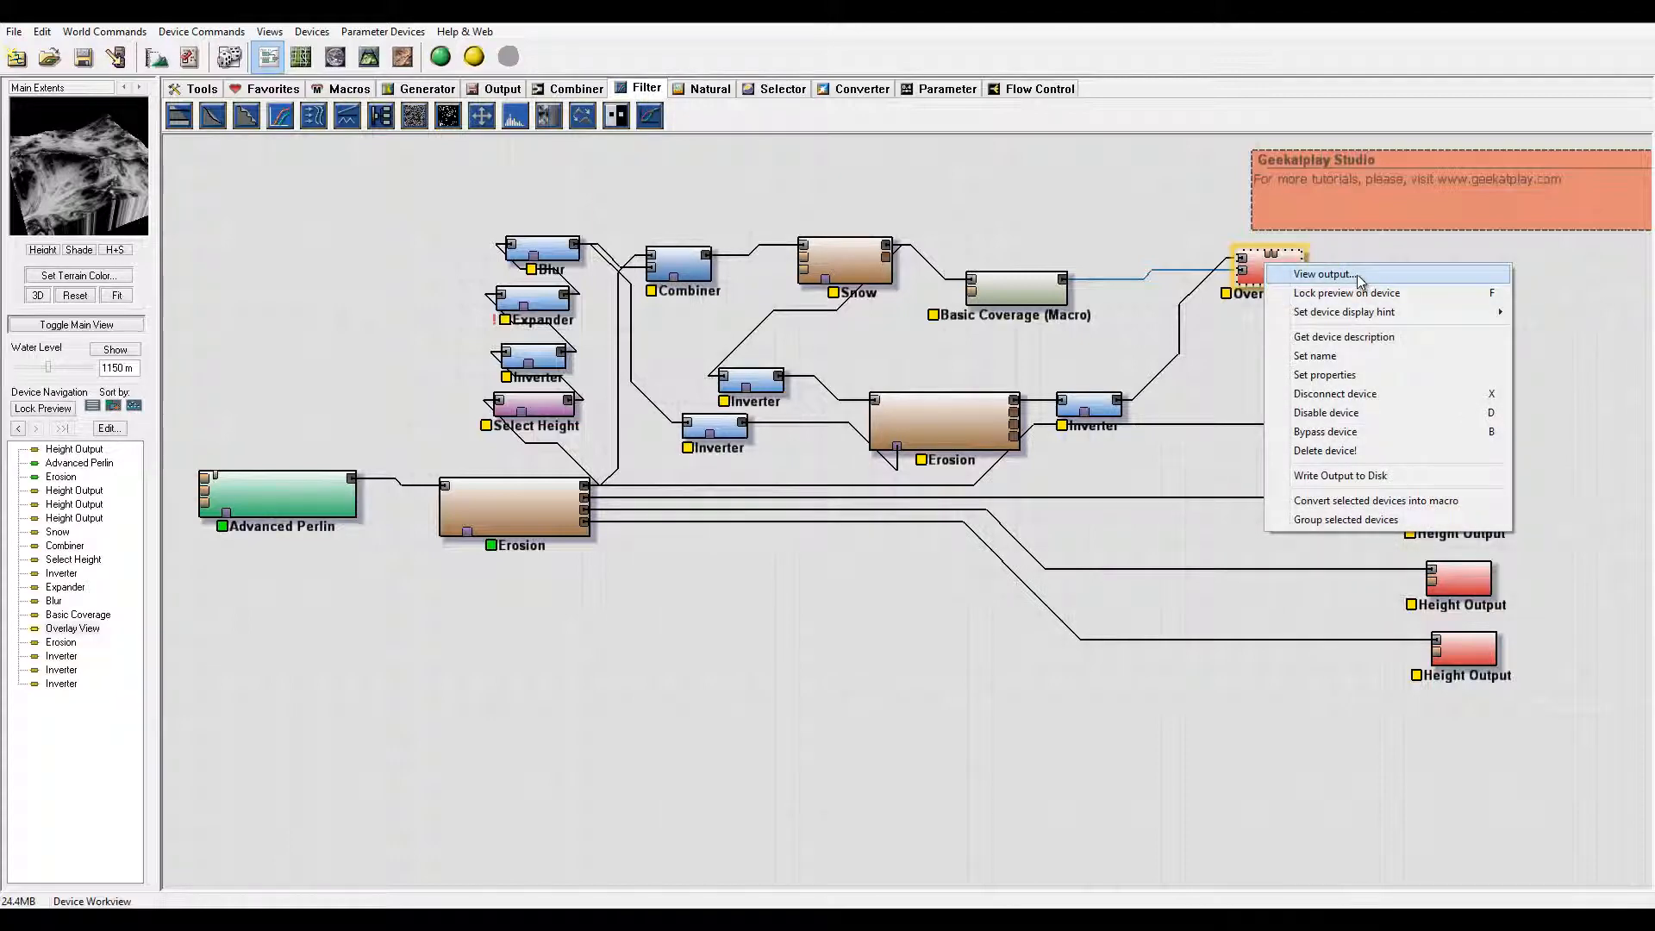
{"action": "left_click", "coordinate": [1323, 272]}
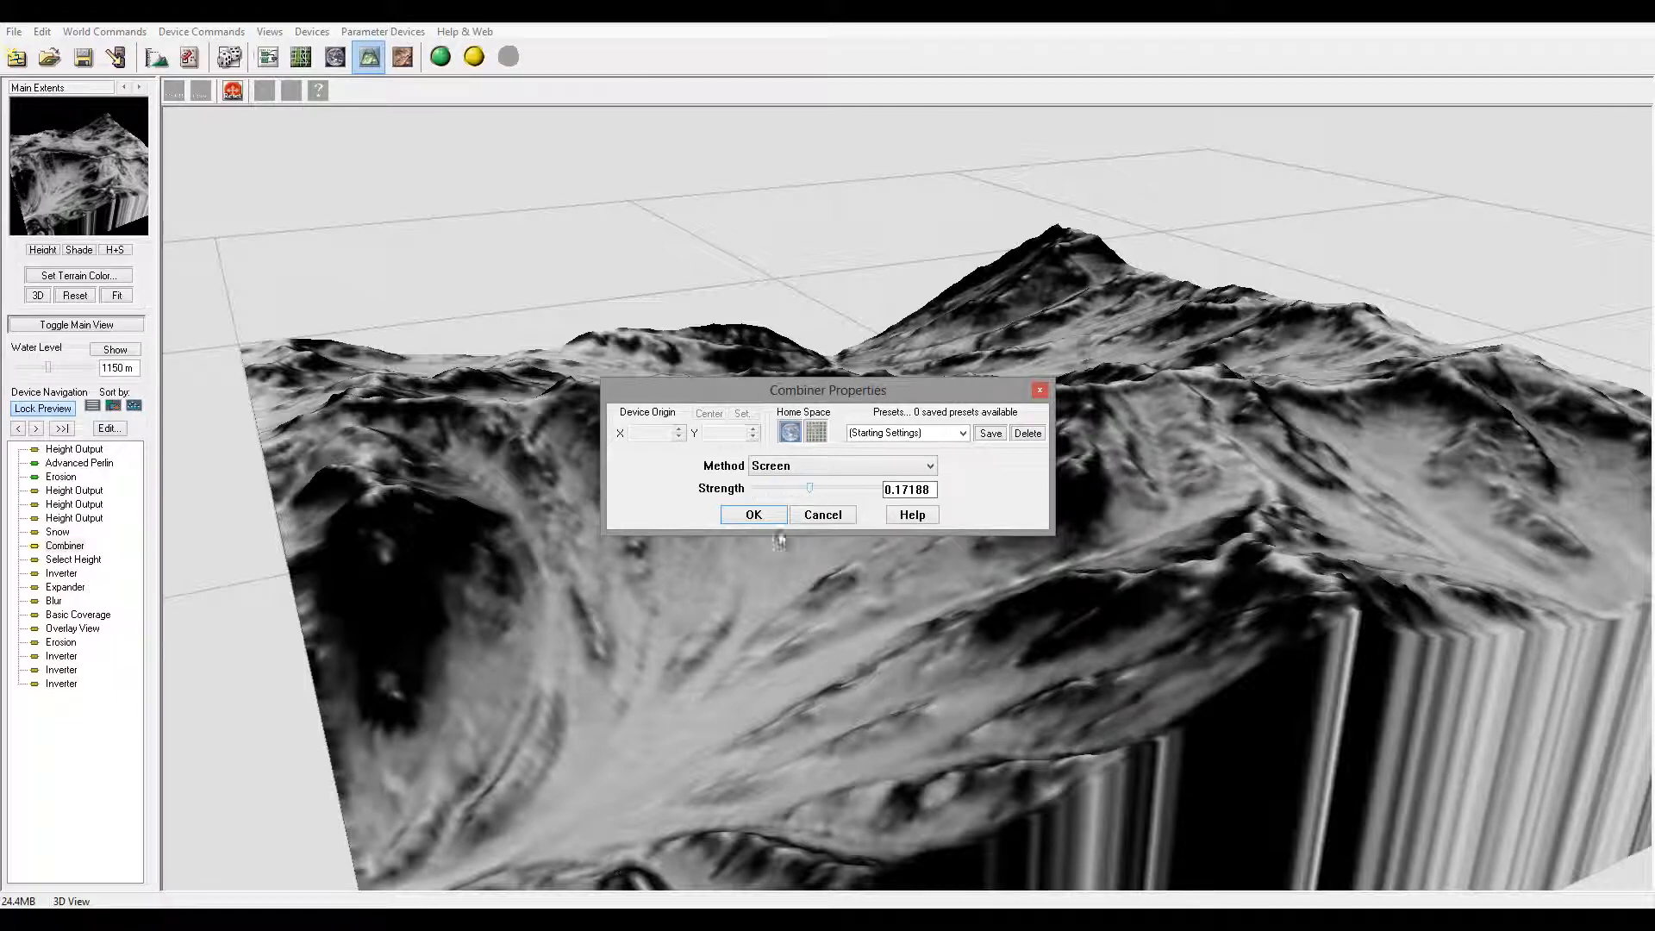
{"action": "mouse_move", "coordinate": [570, 753]}
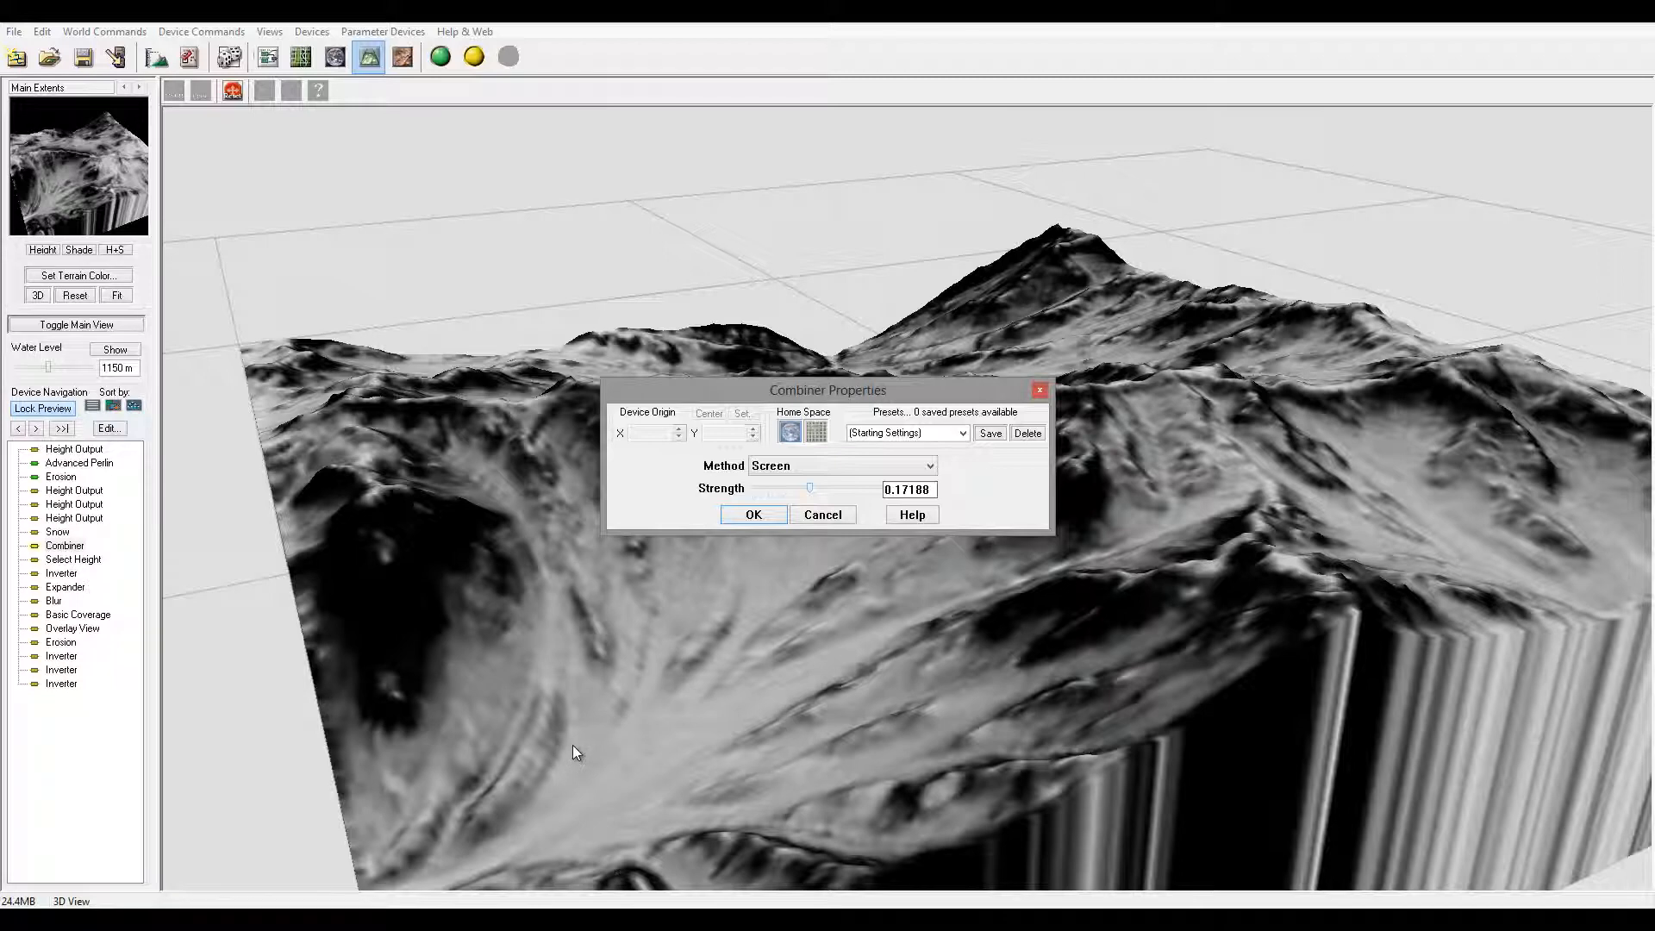
{"action": "left_click_drag", "start_coordinate": [810, 488], "coordinate": [845, 487]}
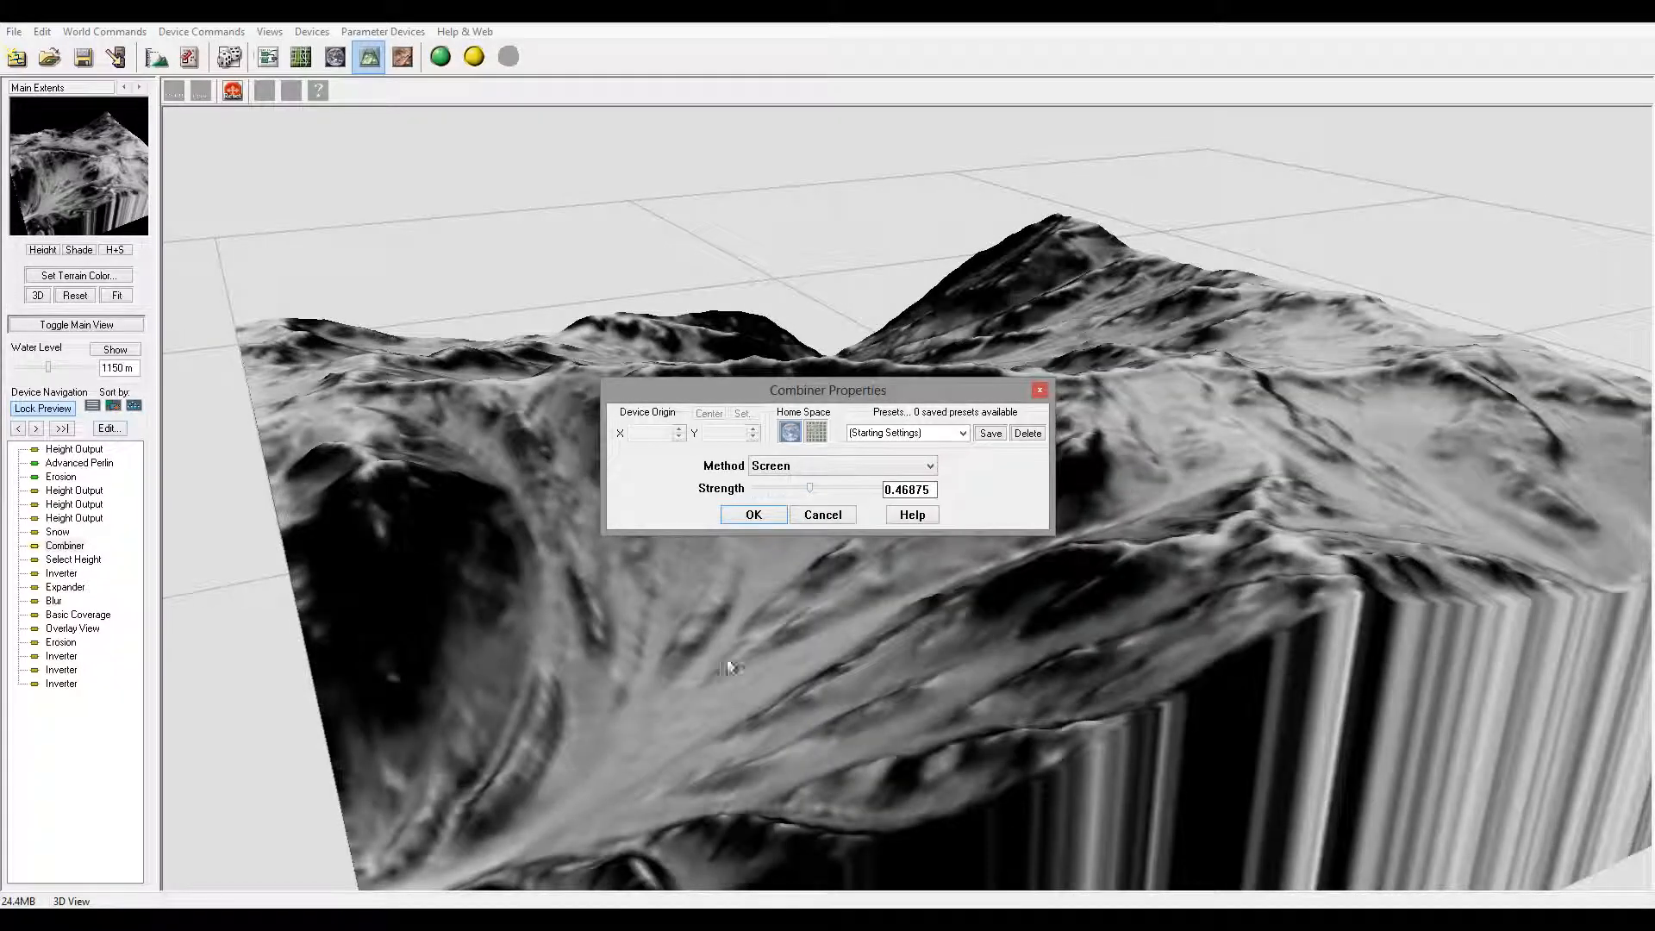
{"action": "mouse_move", "coordinate": [817, 488]}
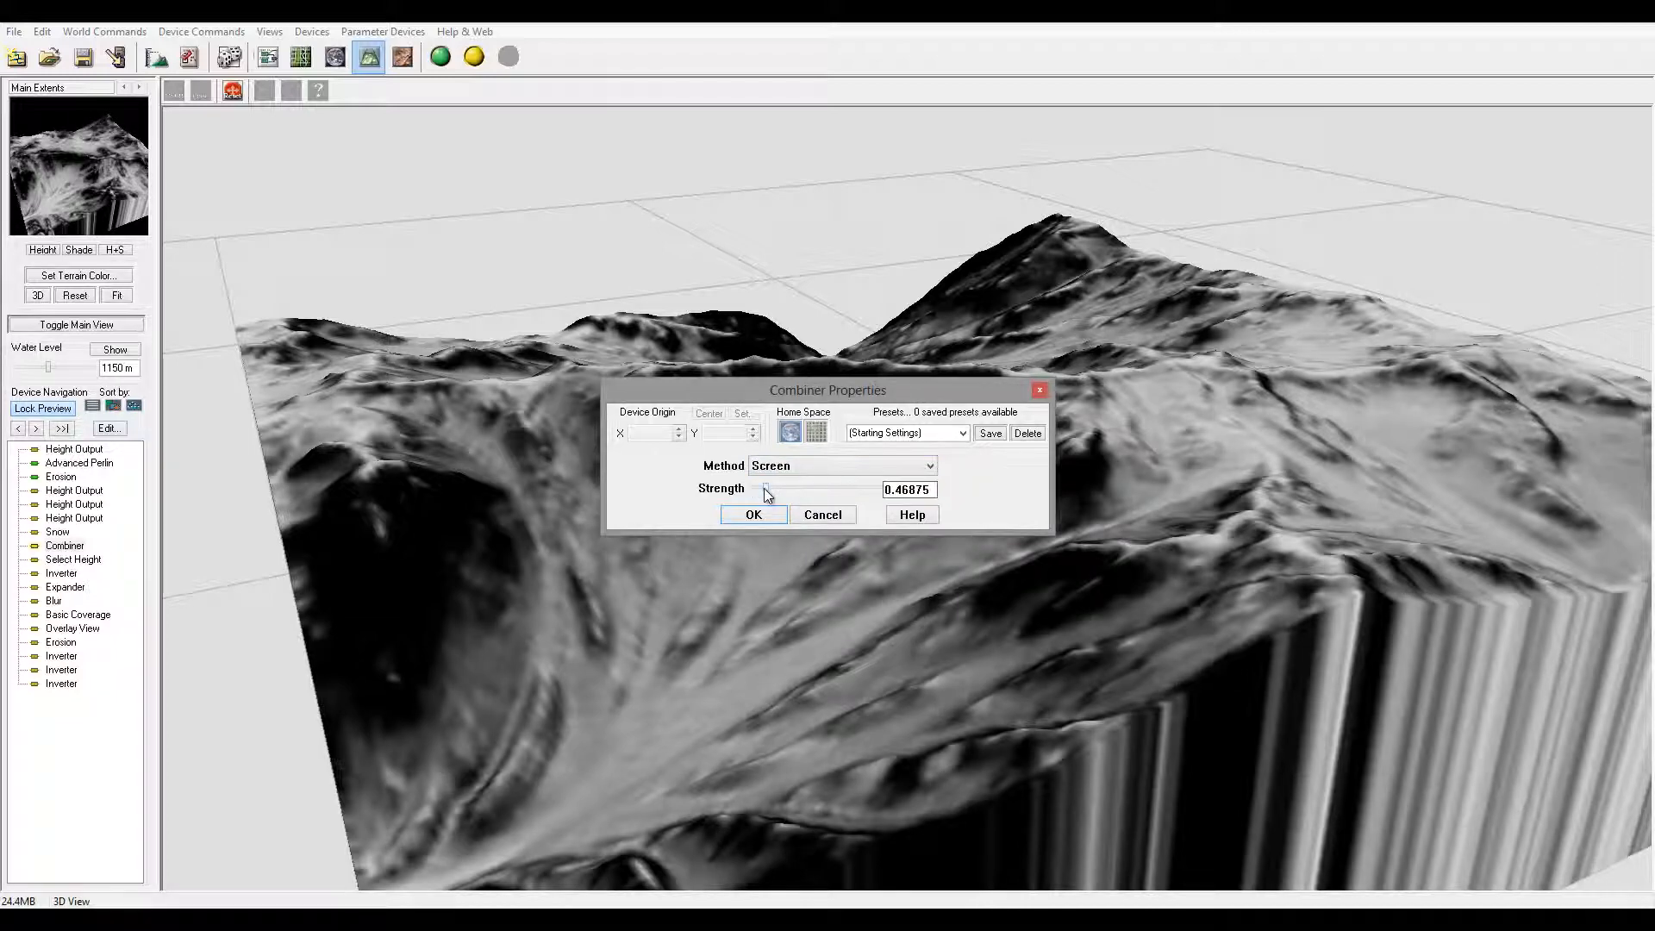
{"action": "mouse_move", "coordinate": [1000, 504]}
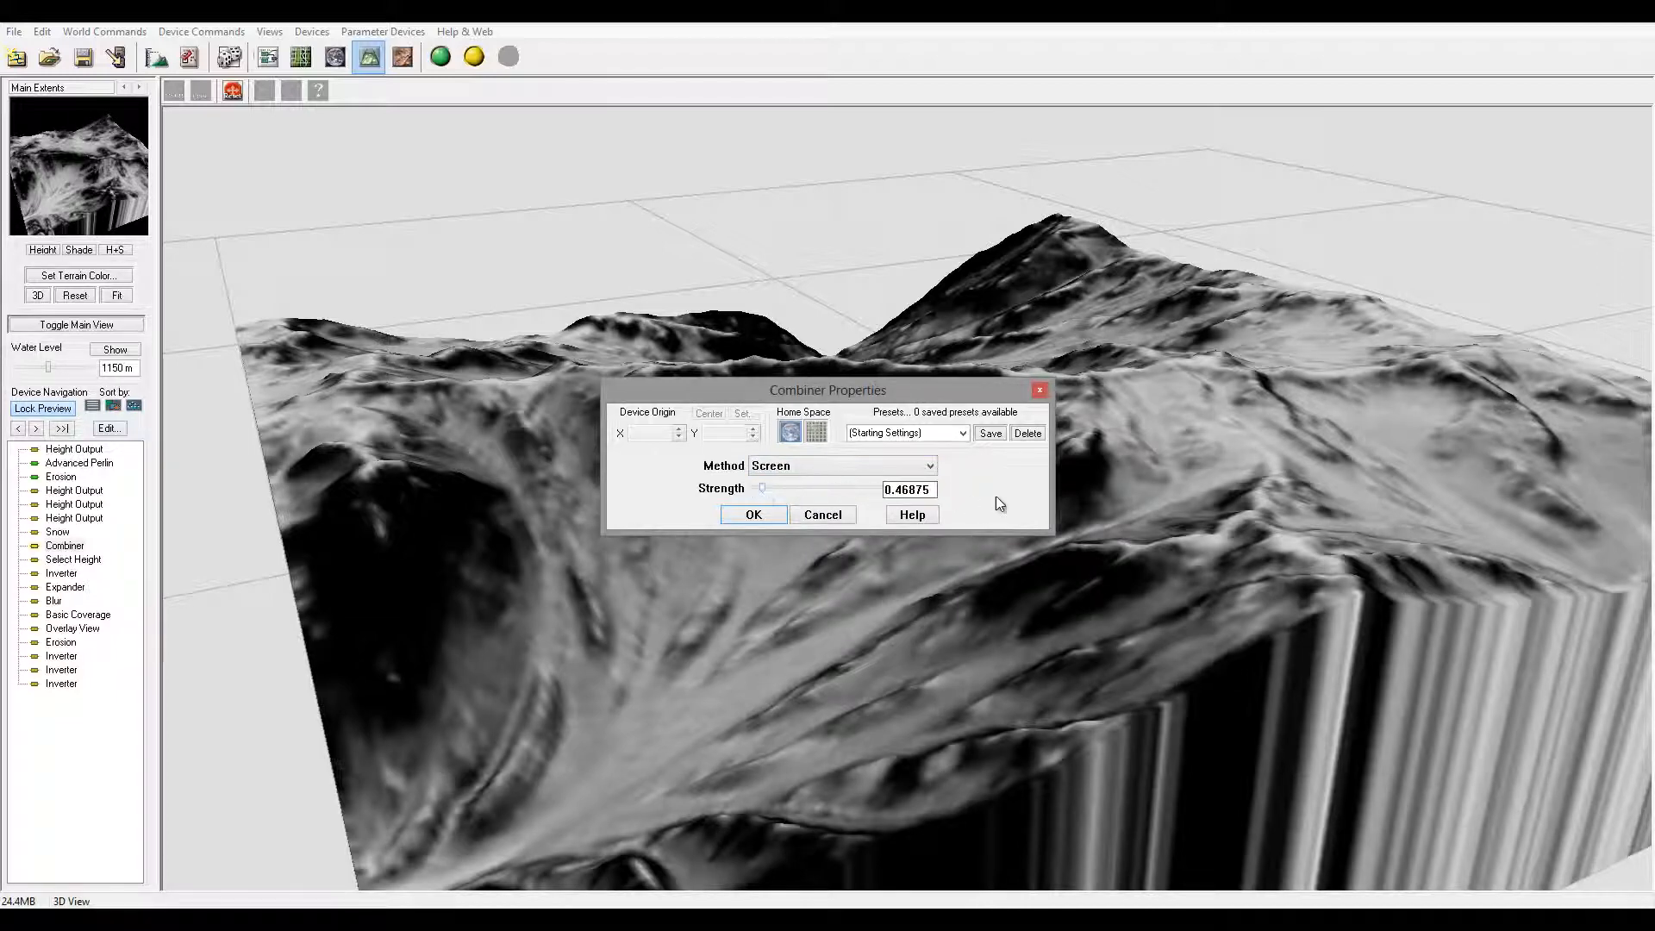
{"action": "mouse_move", "coordinate": [576, 727]}
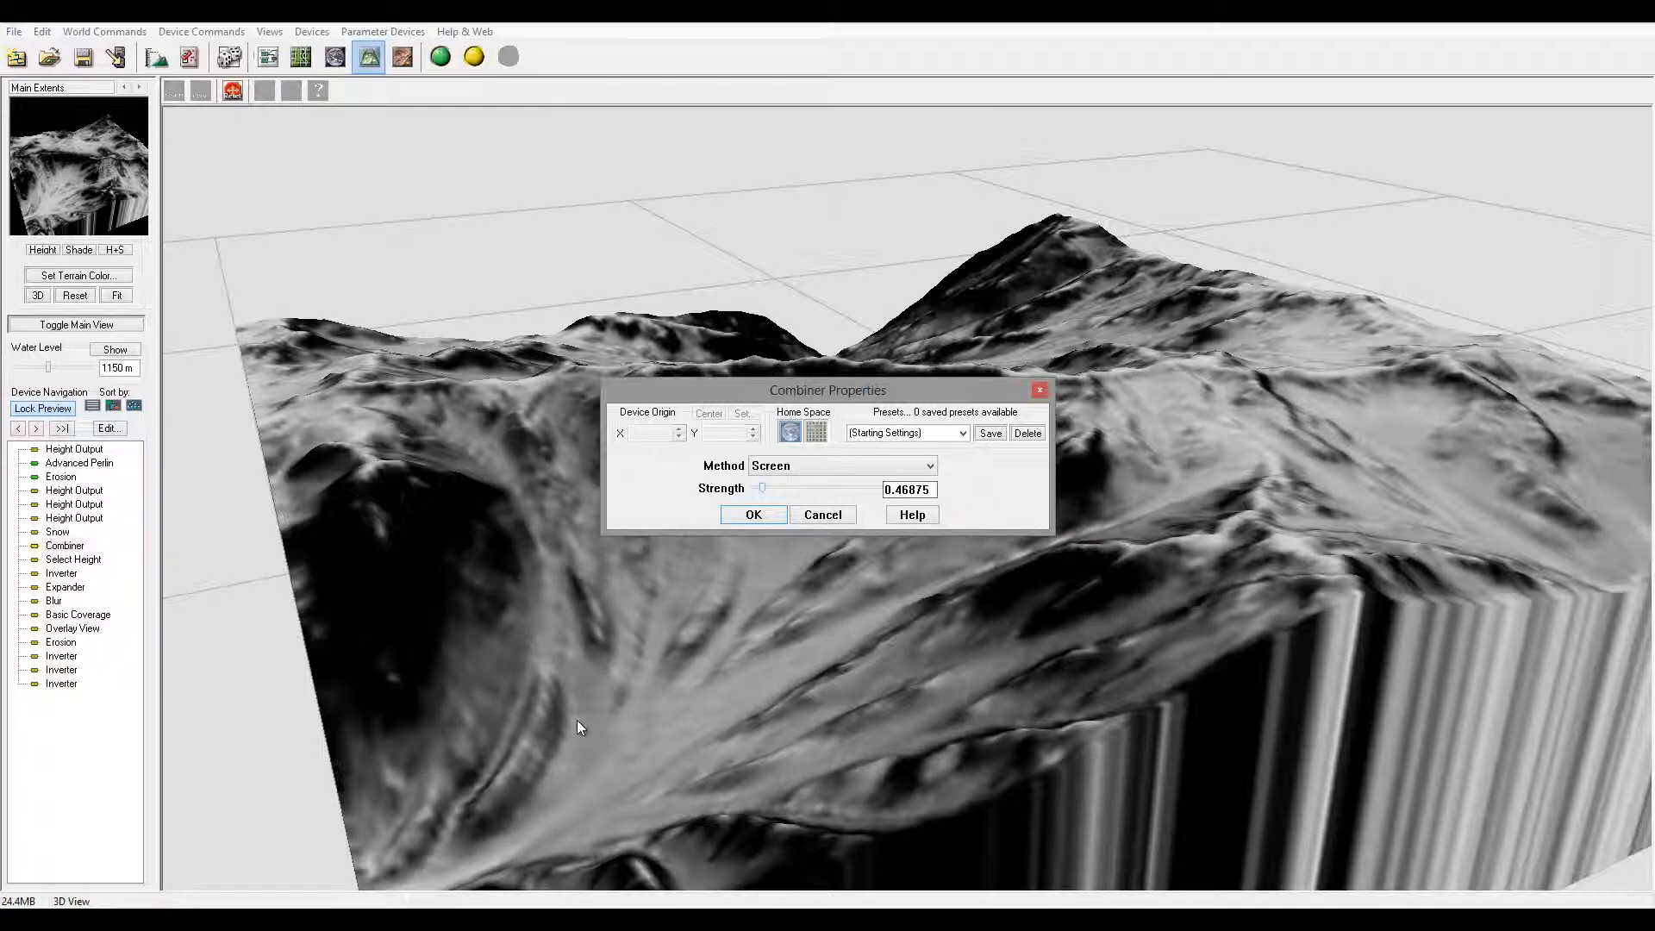
{"action": "left_click_drag", "start_coordinate": [801, 488], "coordinate": [762, 488]}
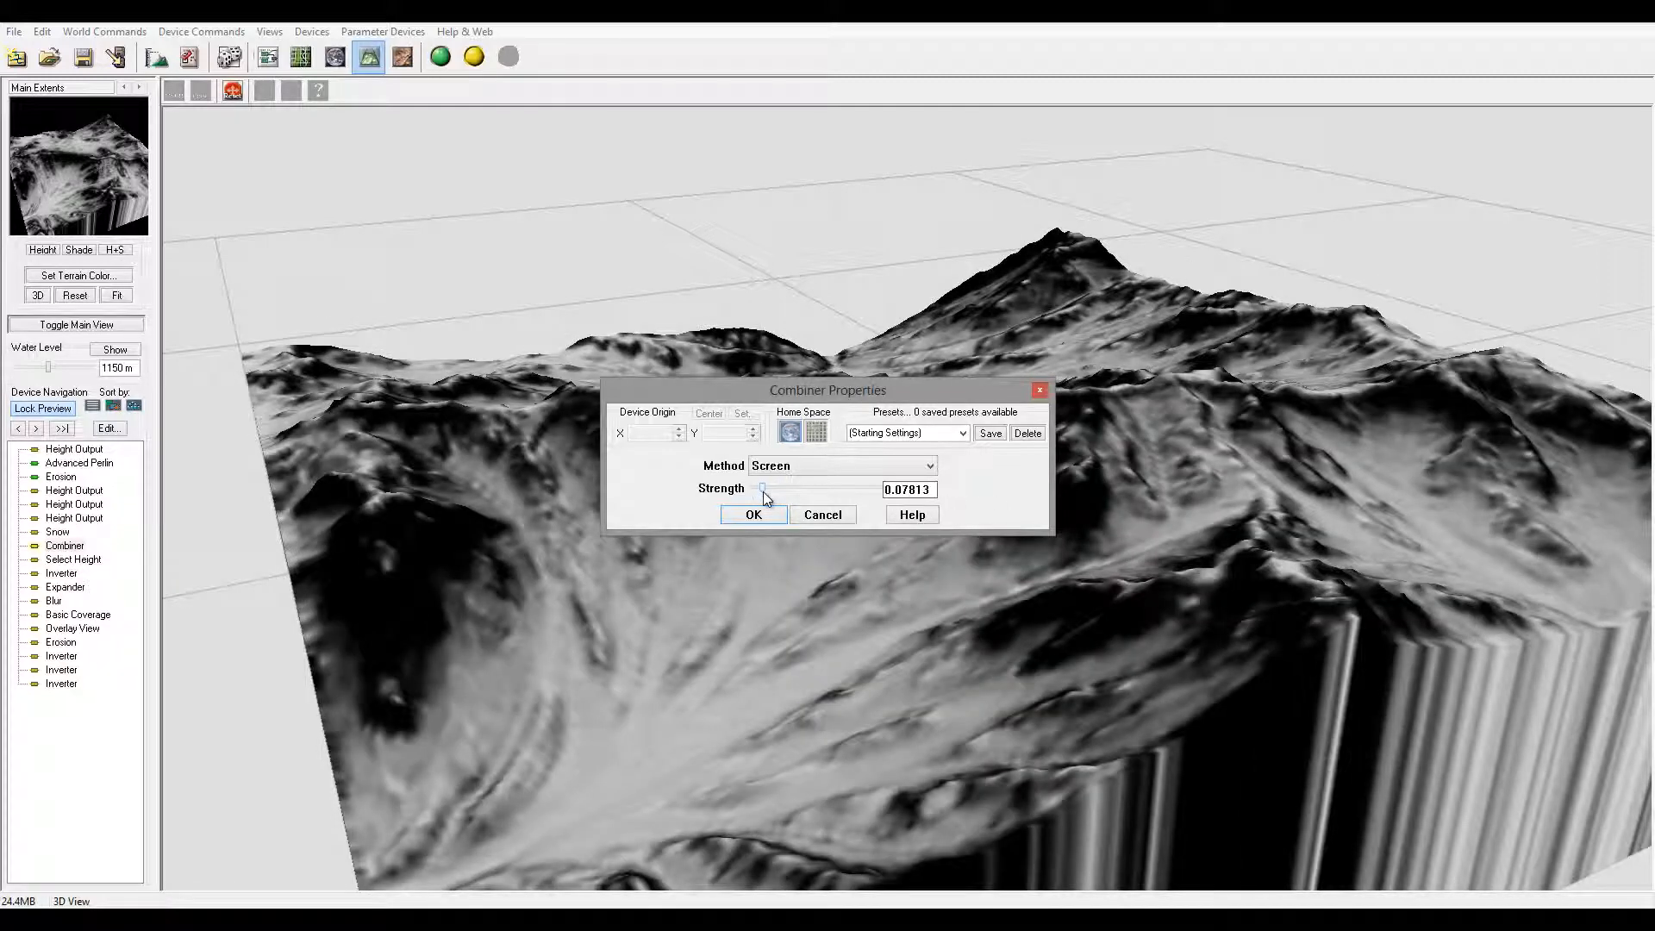
{"action": "left_click", "coordinate": [753, 514]}
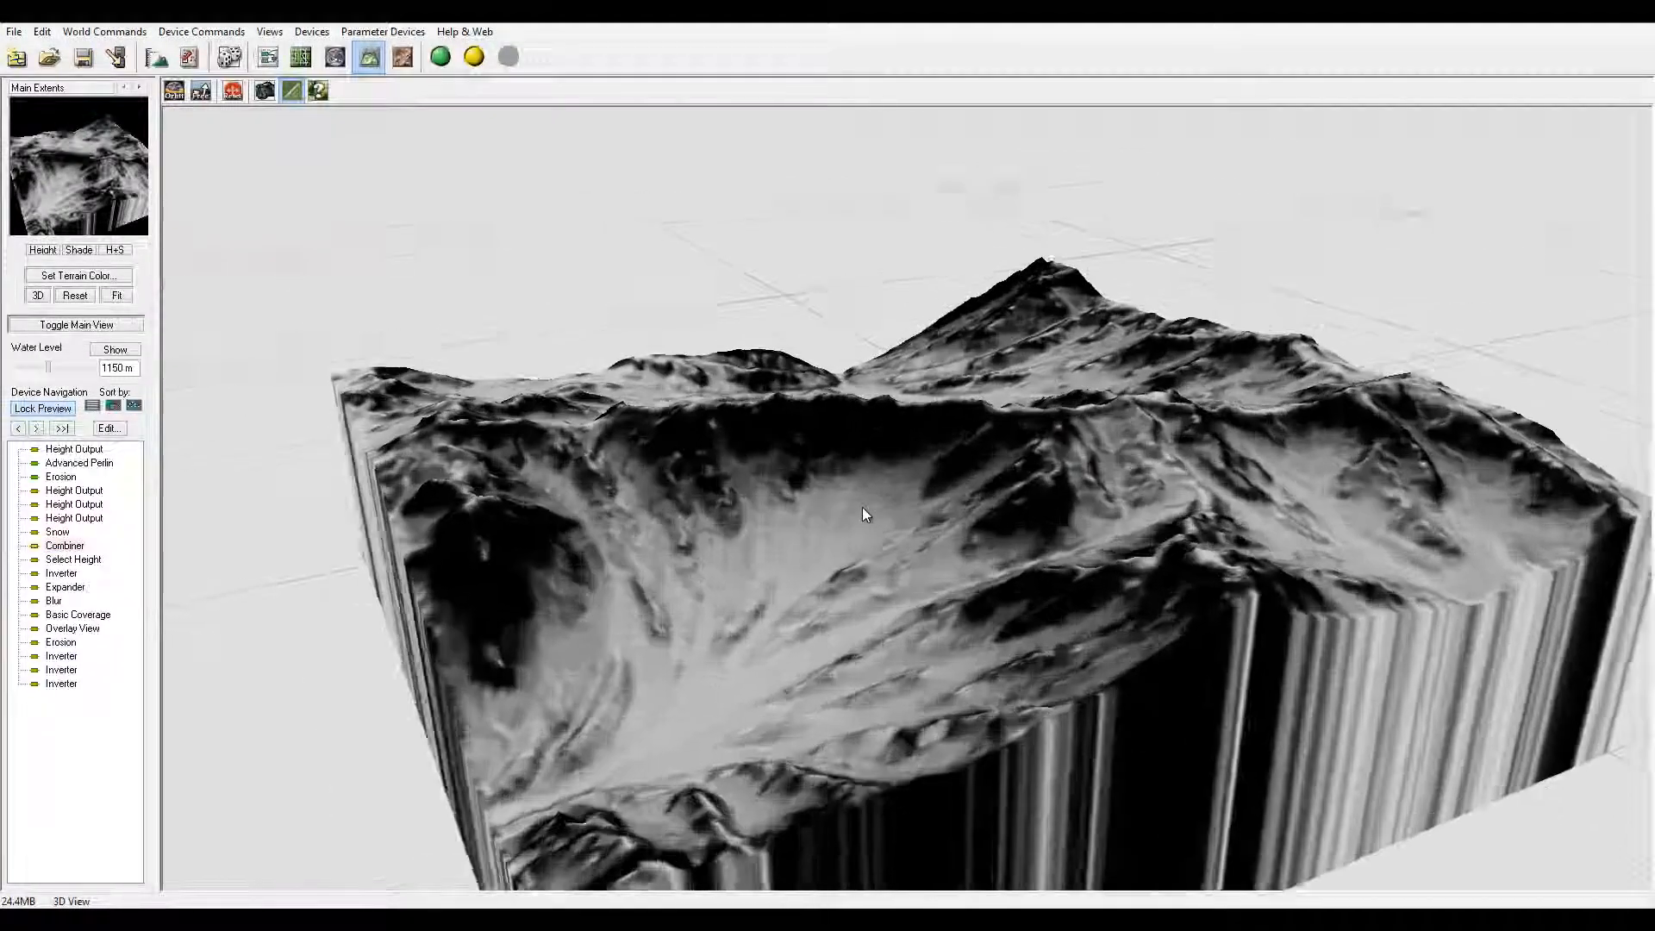
{"action": "left_click_drag", "start_coordinate": [864, 516], "coordinate": [740, 611]}
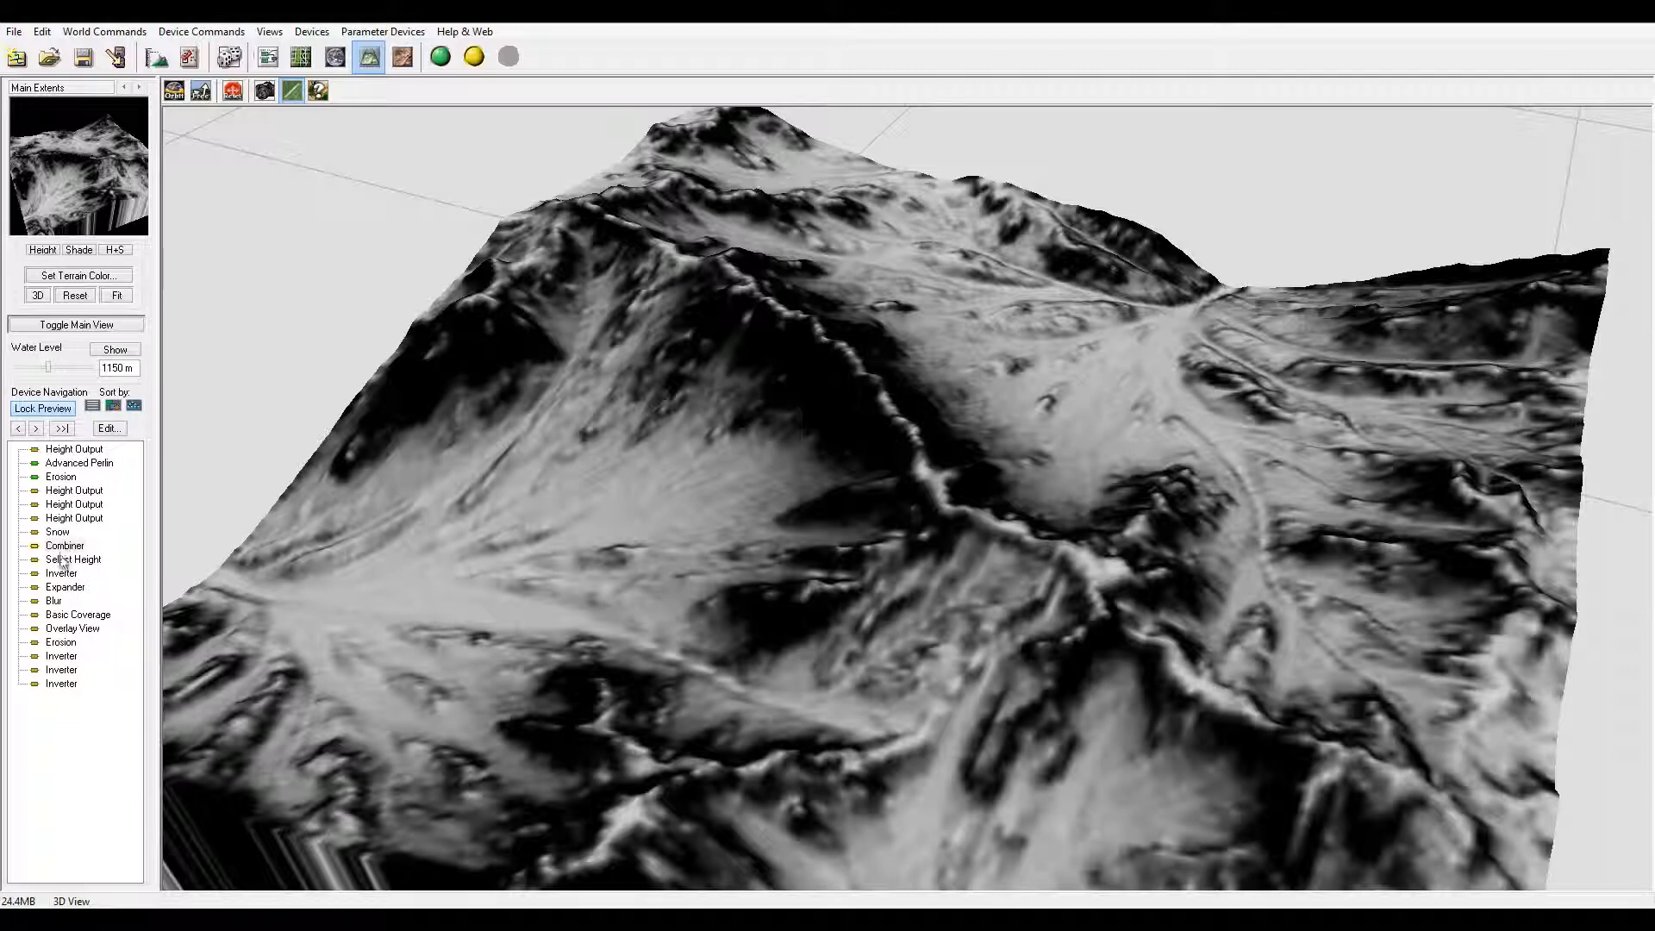
{"action": "double_click", "coordinate": [65, 586]}
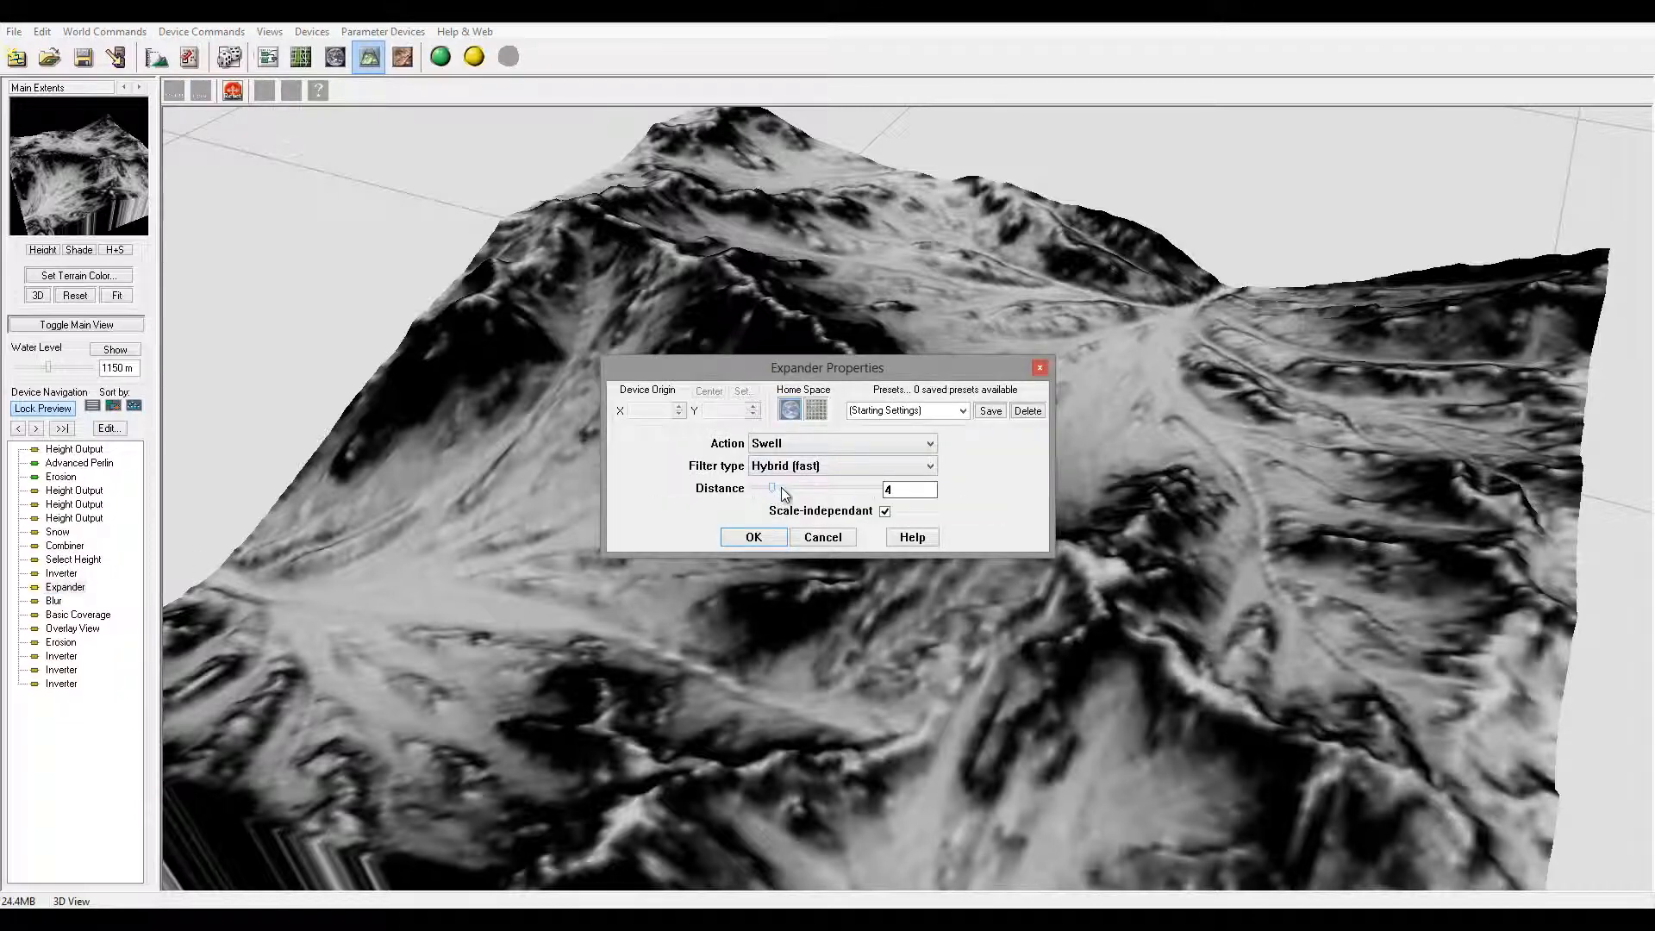
Step: Set the Expander's swell distance to 7 and accept it
{"action": "left_click_drag", "start_coordinate": [770, 488], "coordinate": [779, 488]}
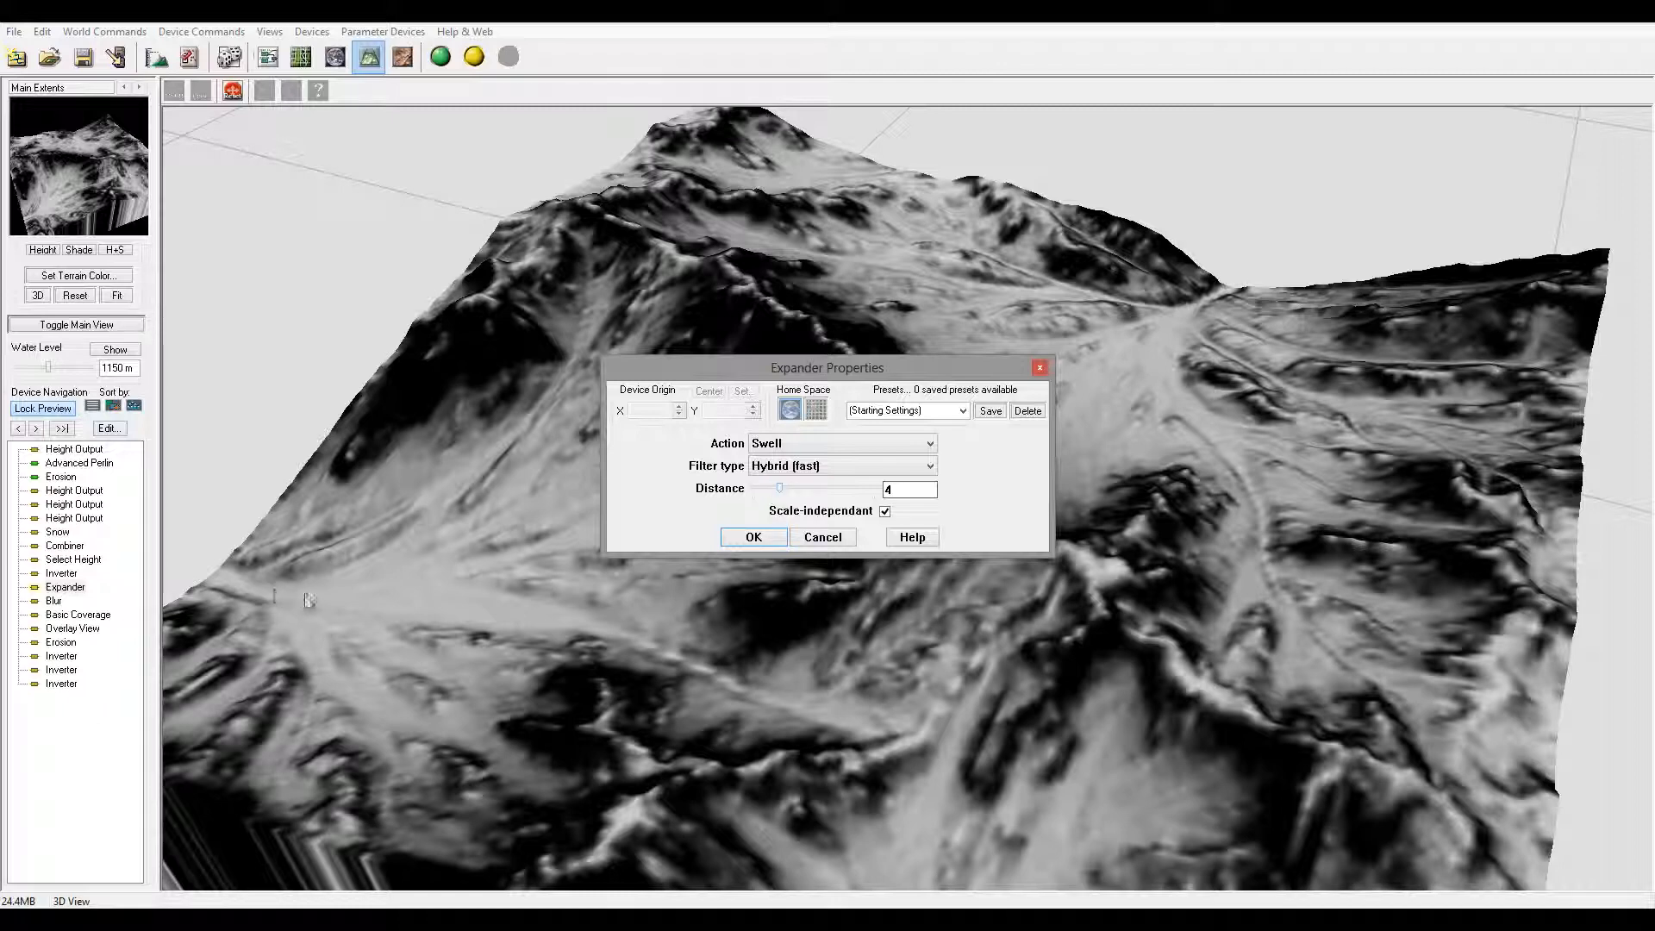
{"action": "mouse_move", "coordinate": [418, 600]}
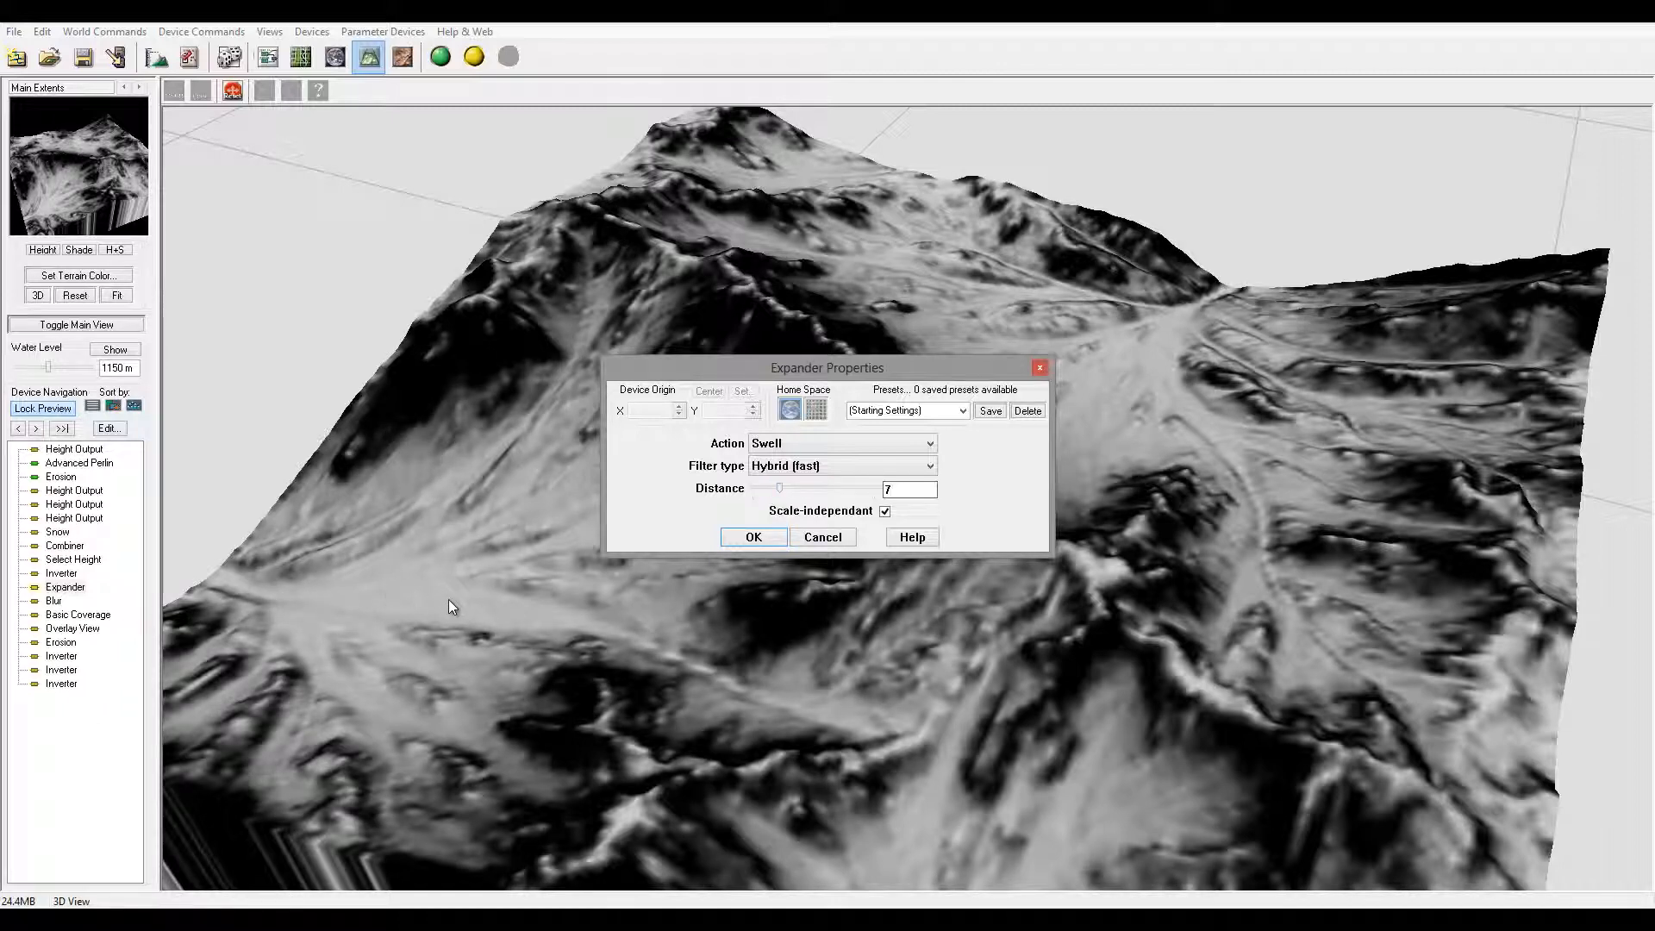
{"action": "mouse_move", "coordinate": [514, 580]}
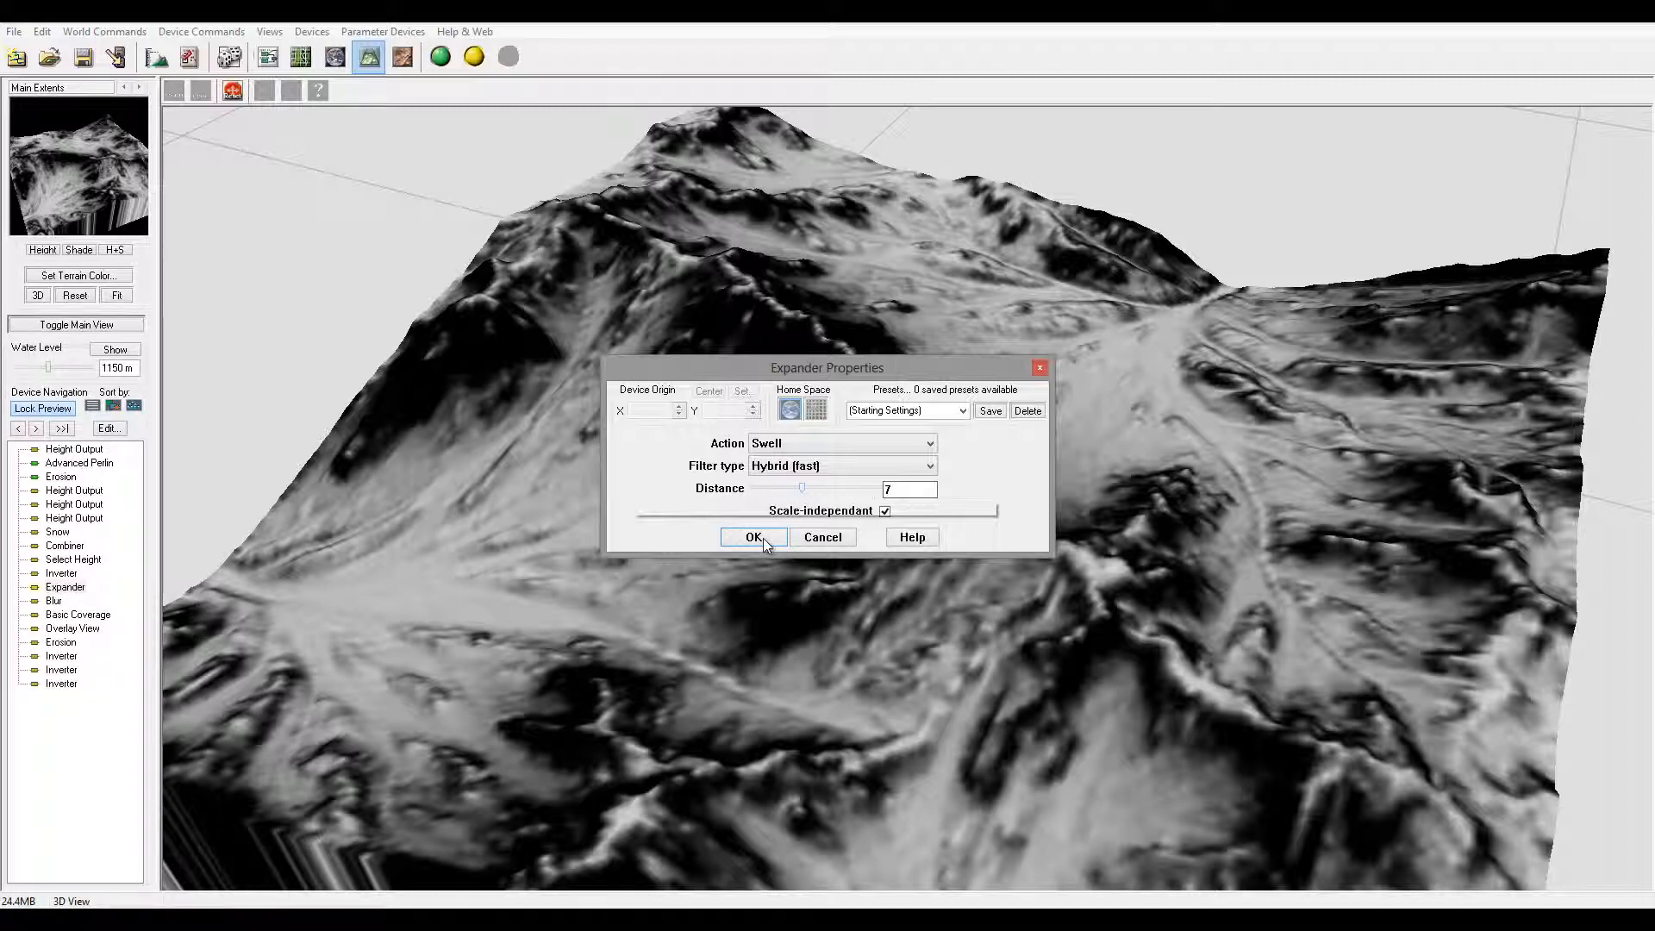
{"action": "left_click", "coordinate": [753, 538]}
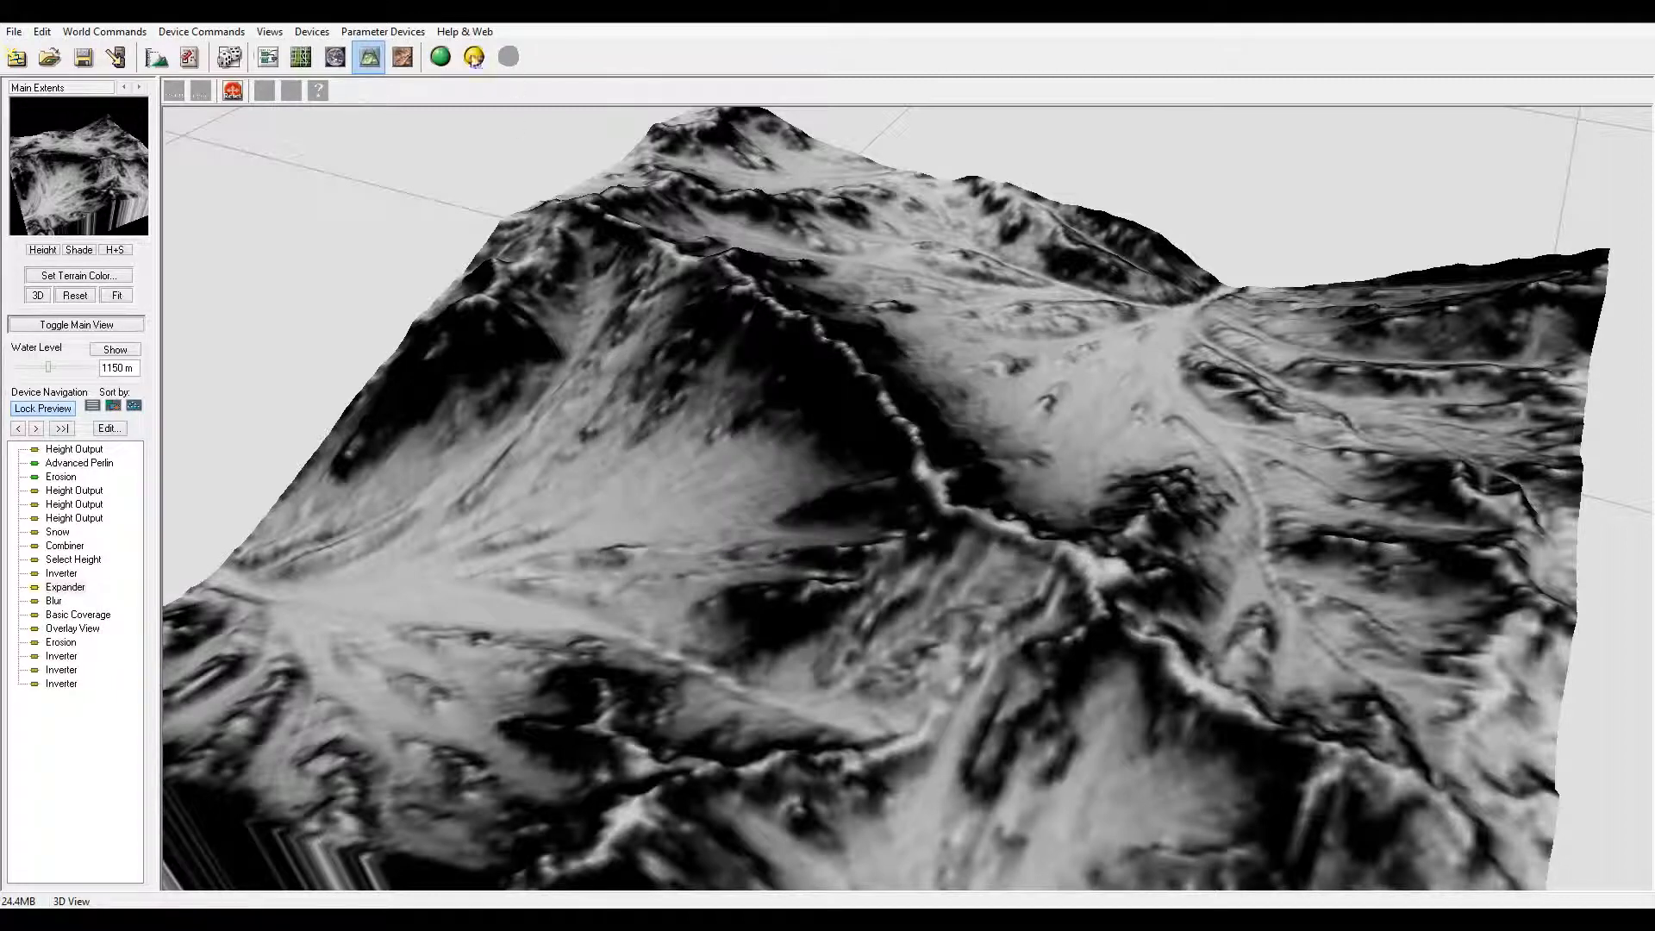
Step: Rebuild the terrain, orbit the result in 3D, and return to the node graph
{"action": "left_click", "coordinate": [474, 55]}
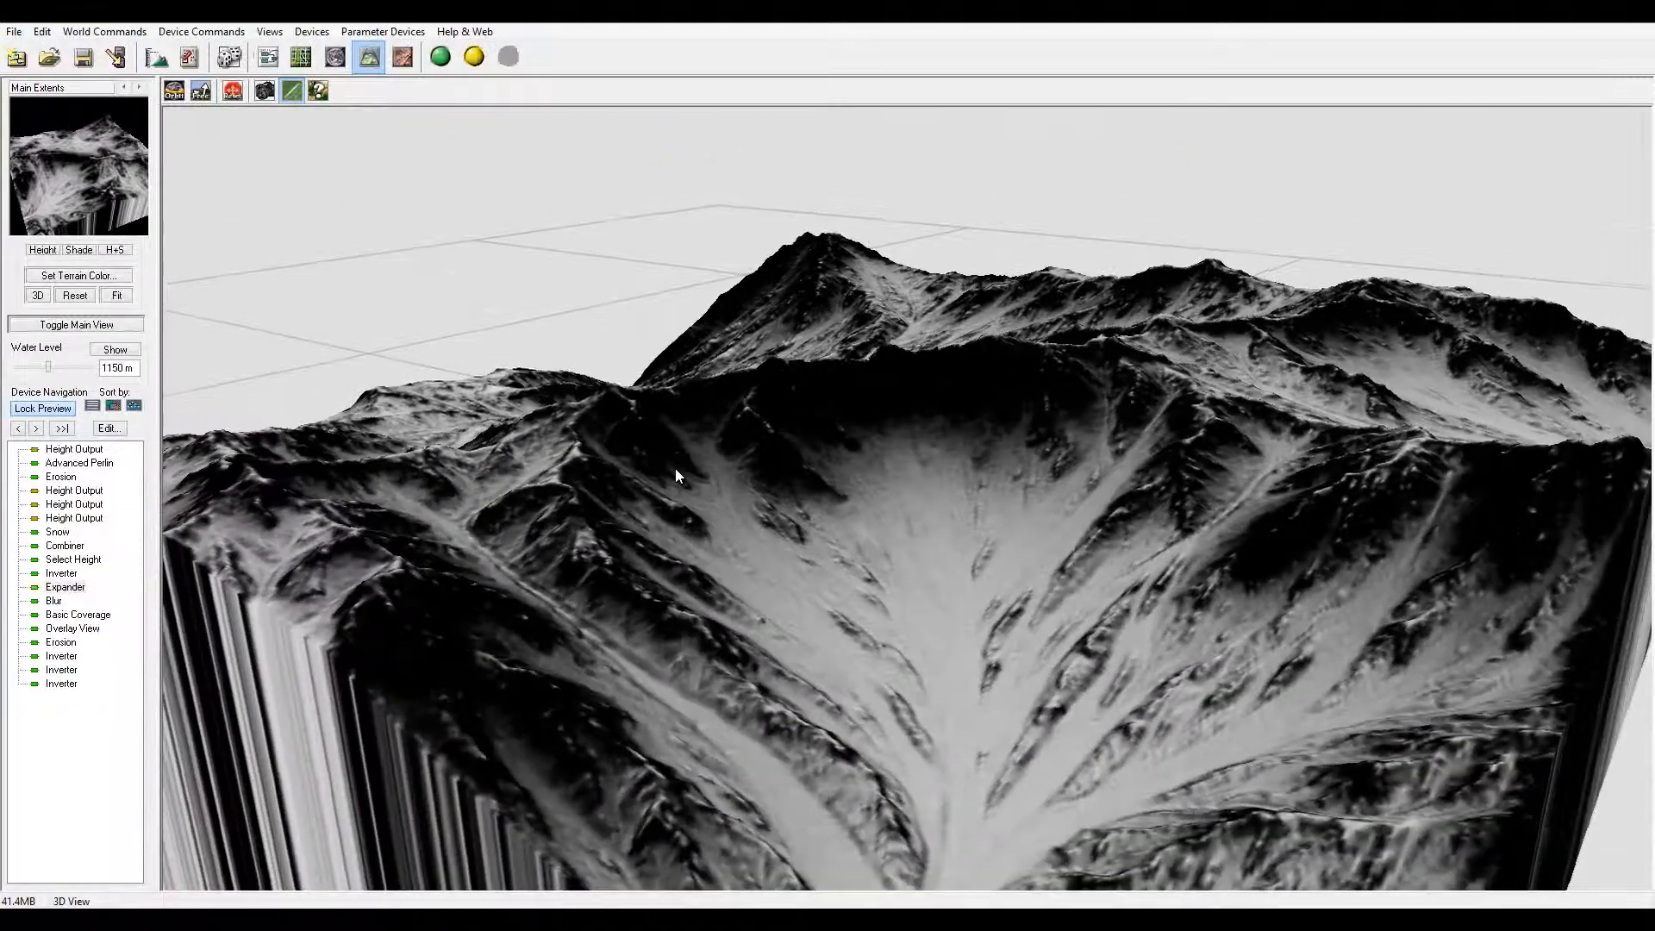
{"action": "left_click_drag", "start_coordinate": [676, 476], "coordinate": [901, 538]}
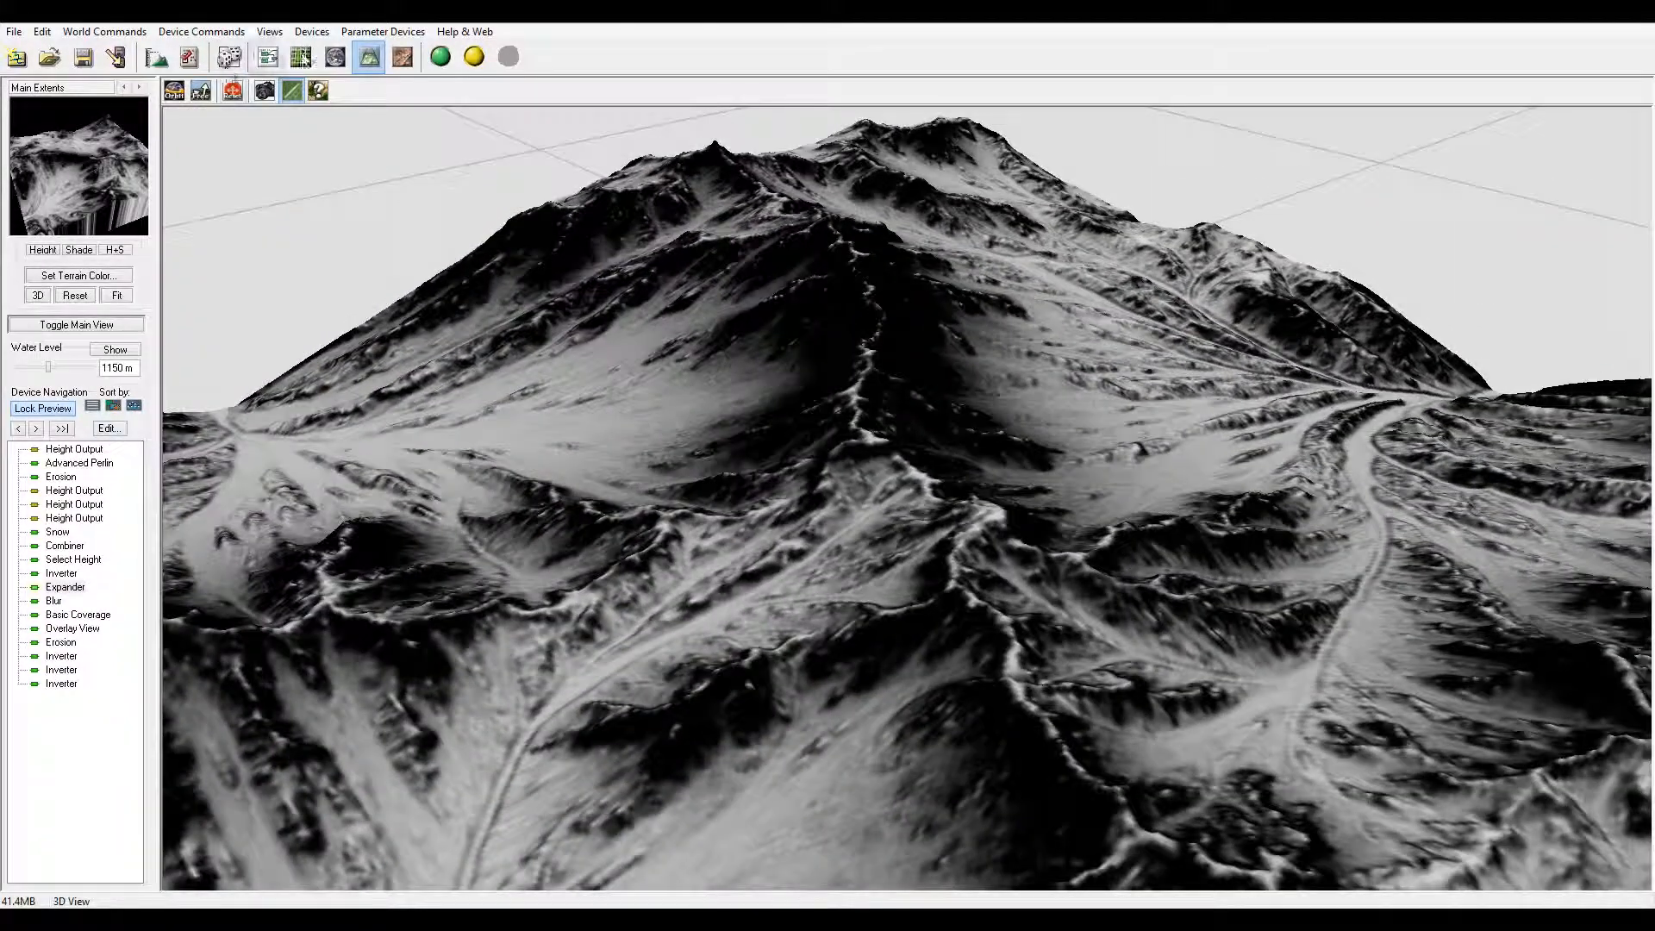
{"action": "left_click", "coordinate": [267, 57]}
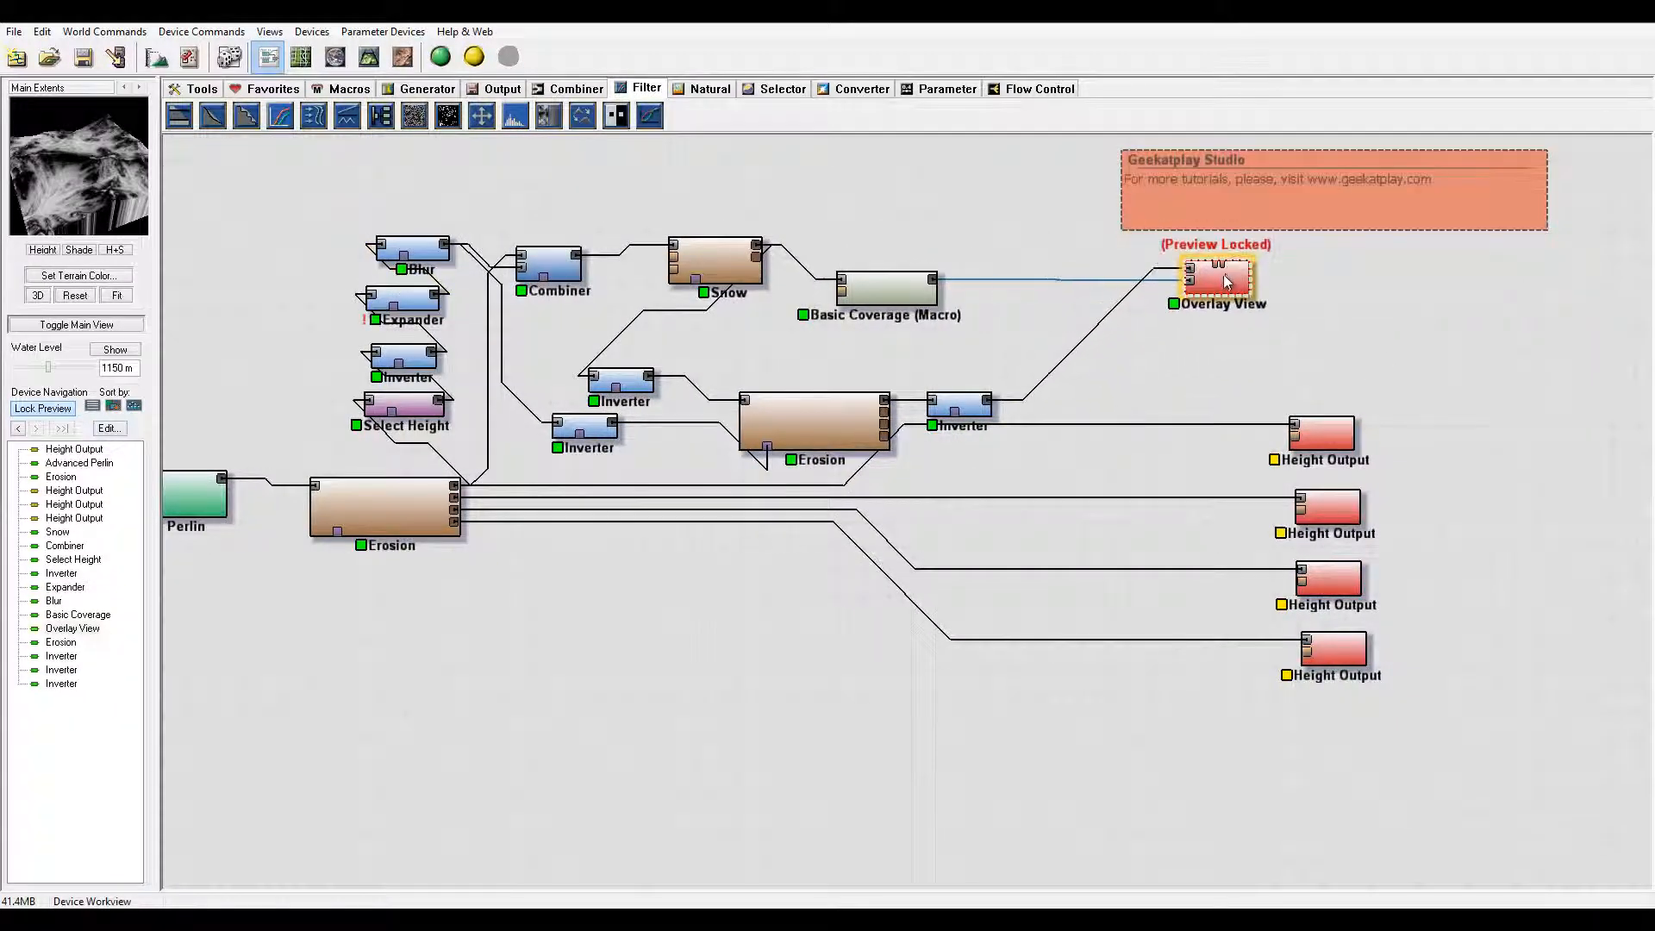
Step: Unlock the Overlay View preview and wire it and a Height Output to the Inverter output
{"action": "right_click", "coordinate": [1217, 279]}
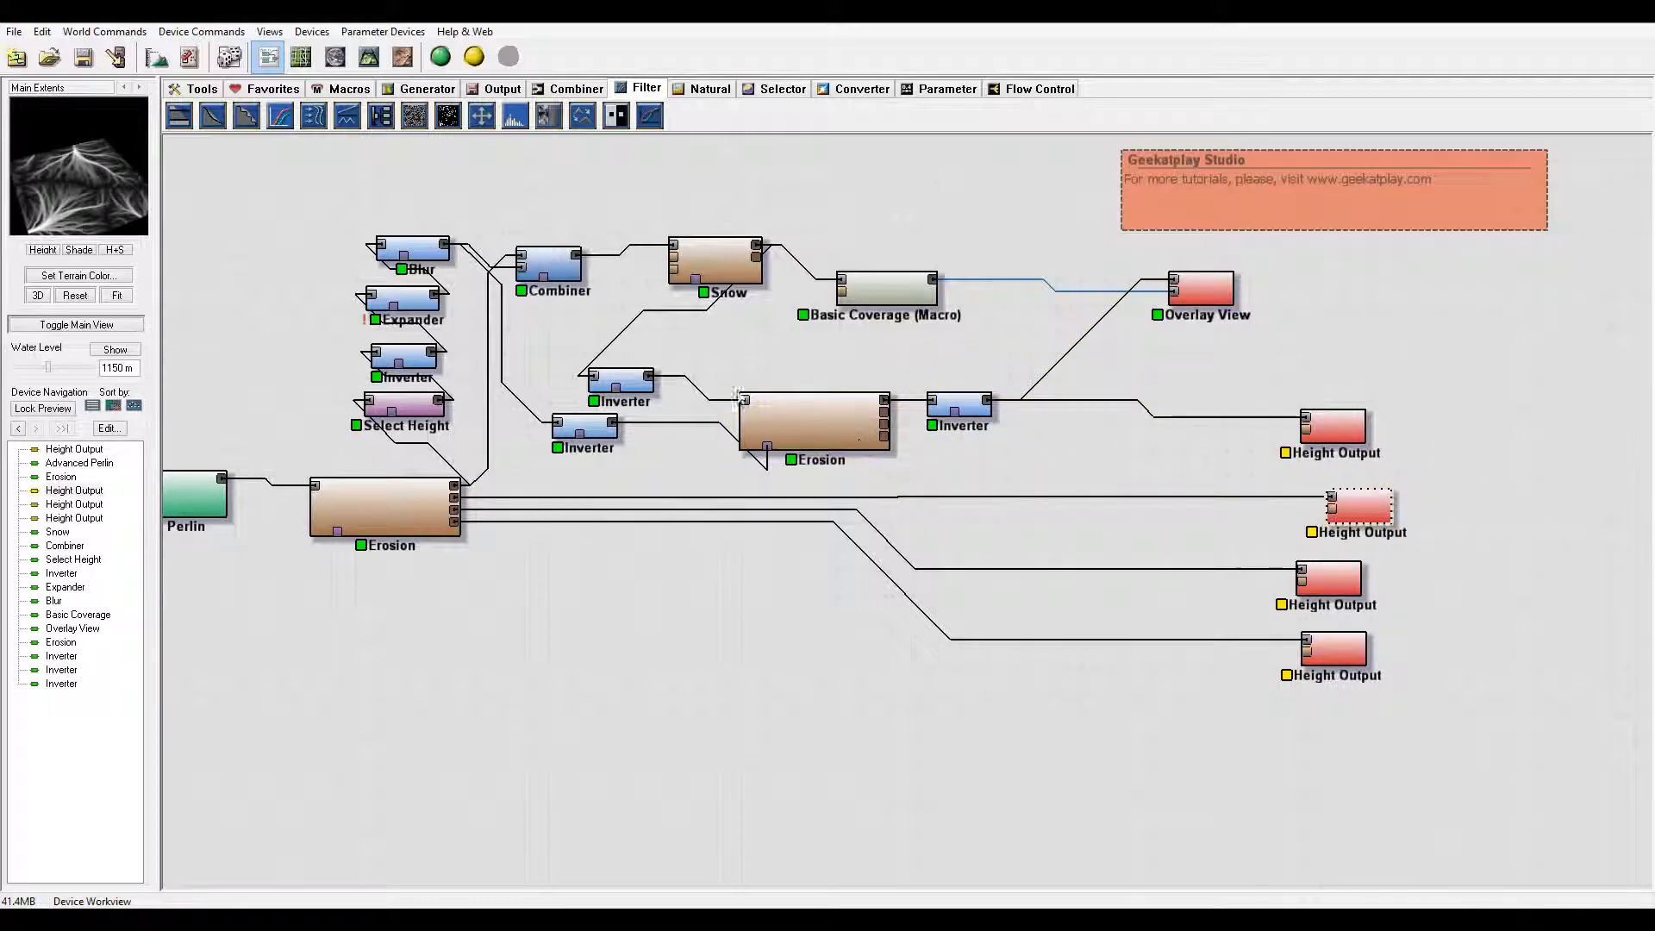
{"action": "left_click", "coordinate": [1355, 507]}
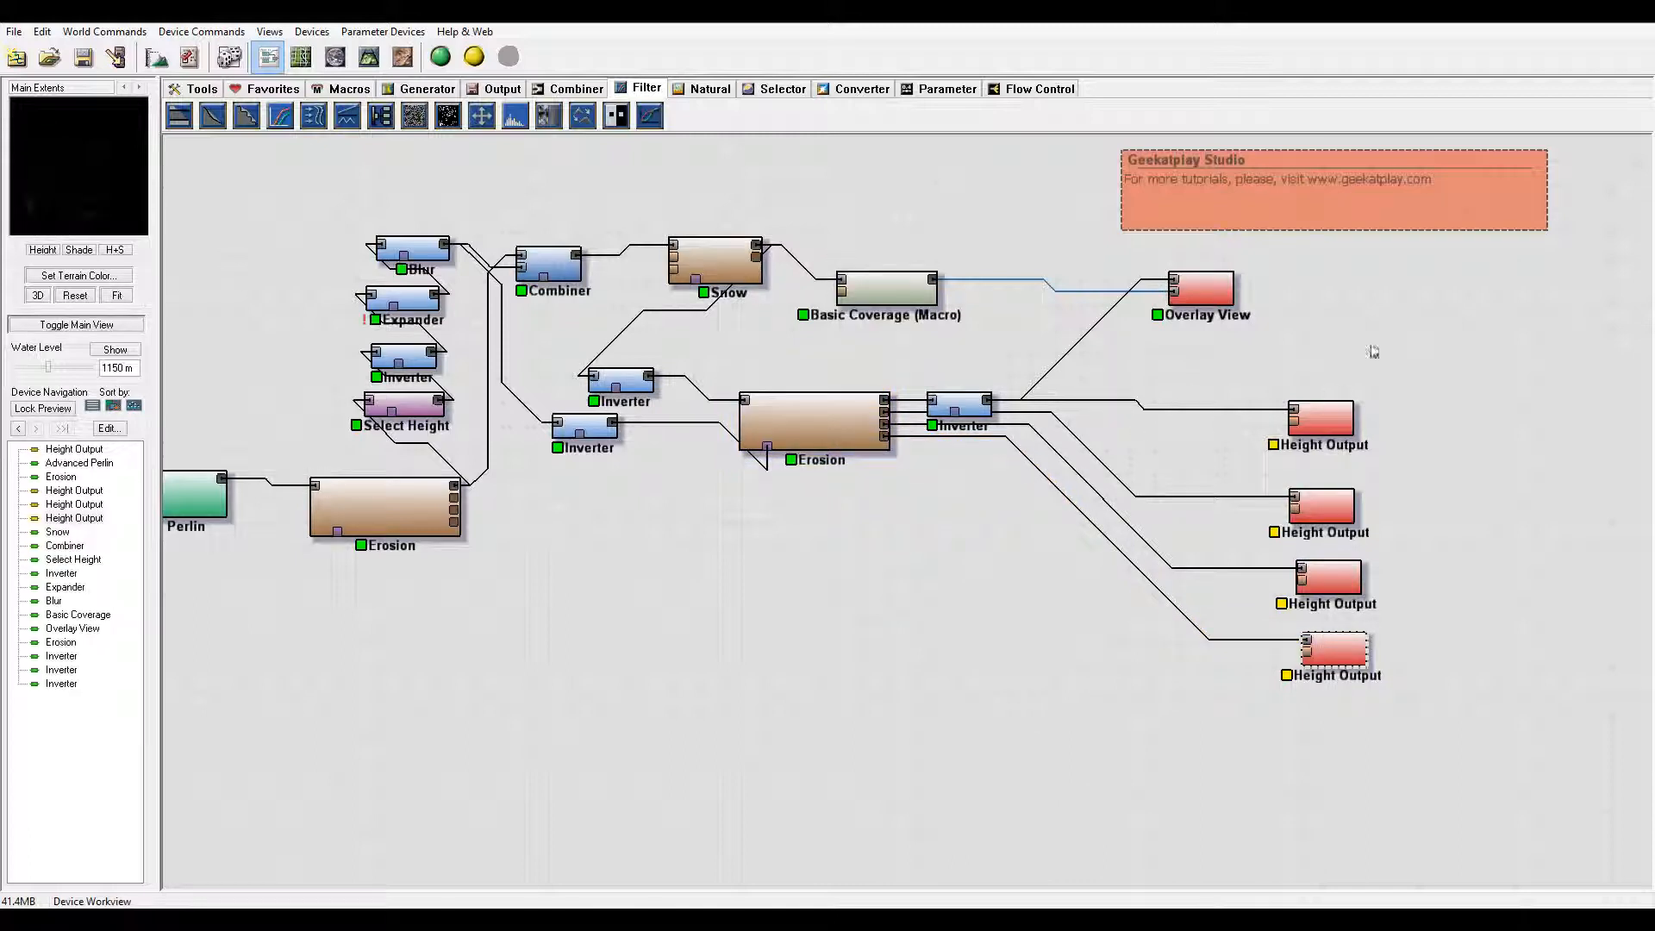
{"action": "left_click", "coordinate": [960, 377]}
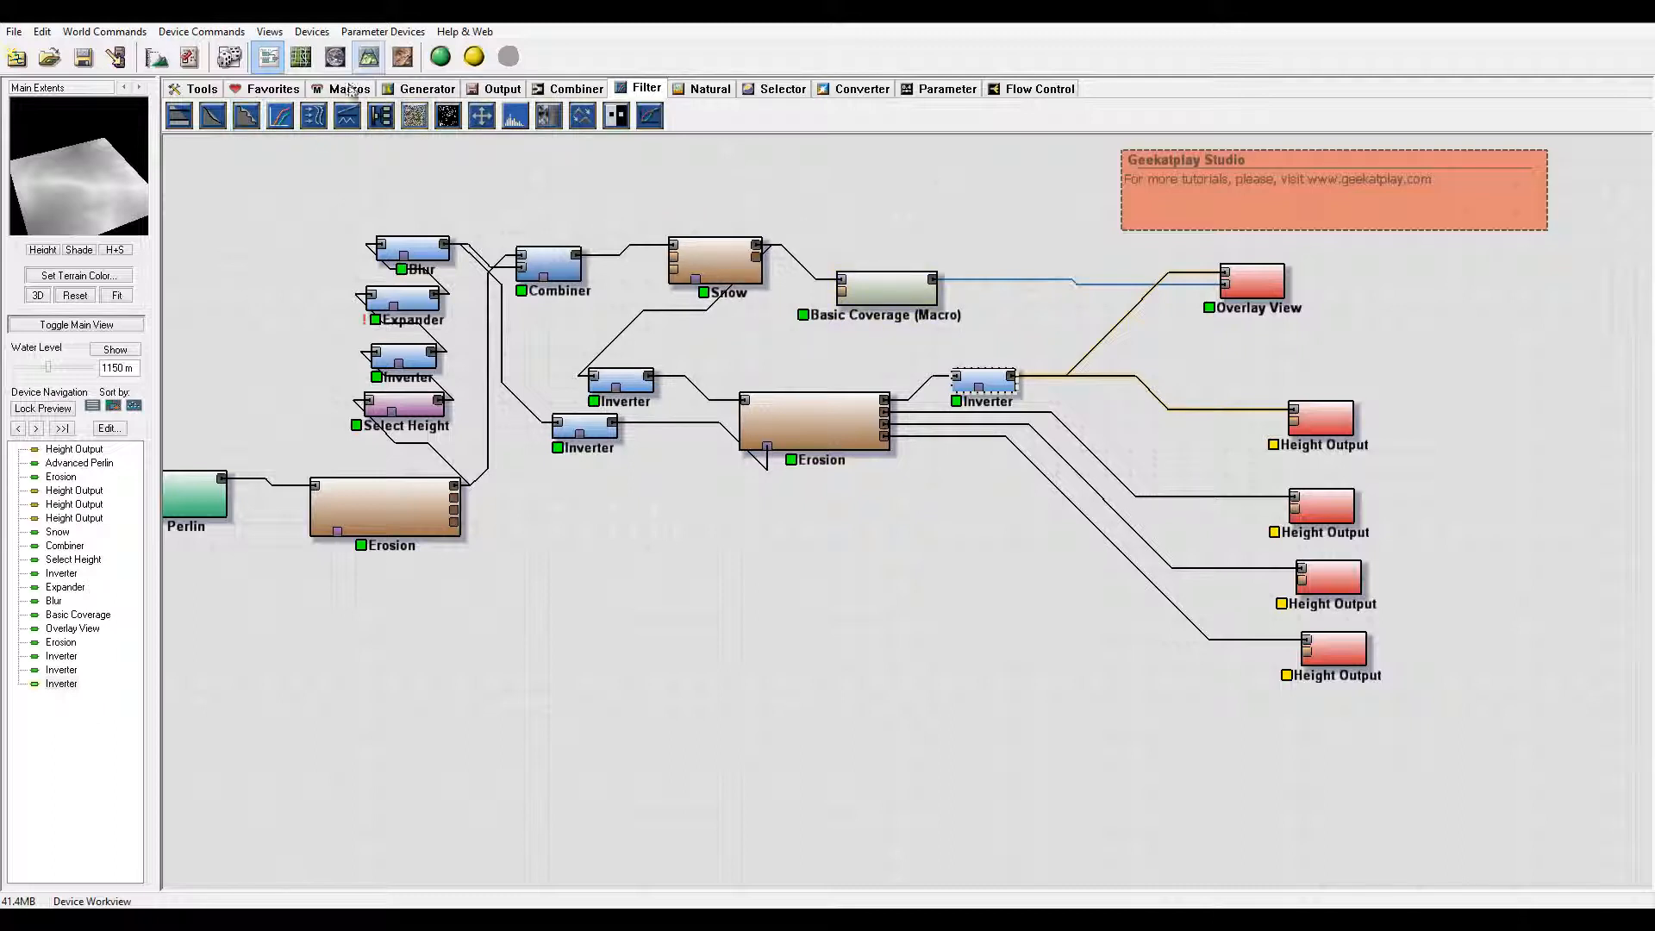
Step: Add a Bitmap Output fed by the Basic Coverage macro from the Output device list
{"action": "left_click", "coordinate": [500, 88]}
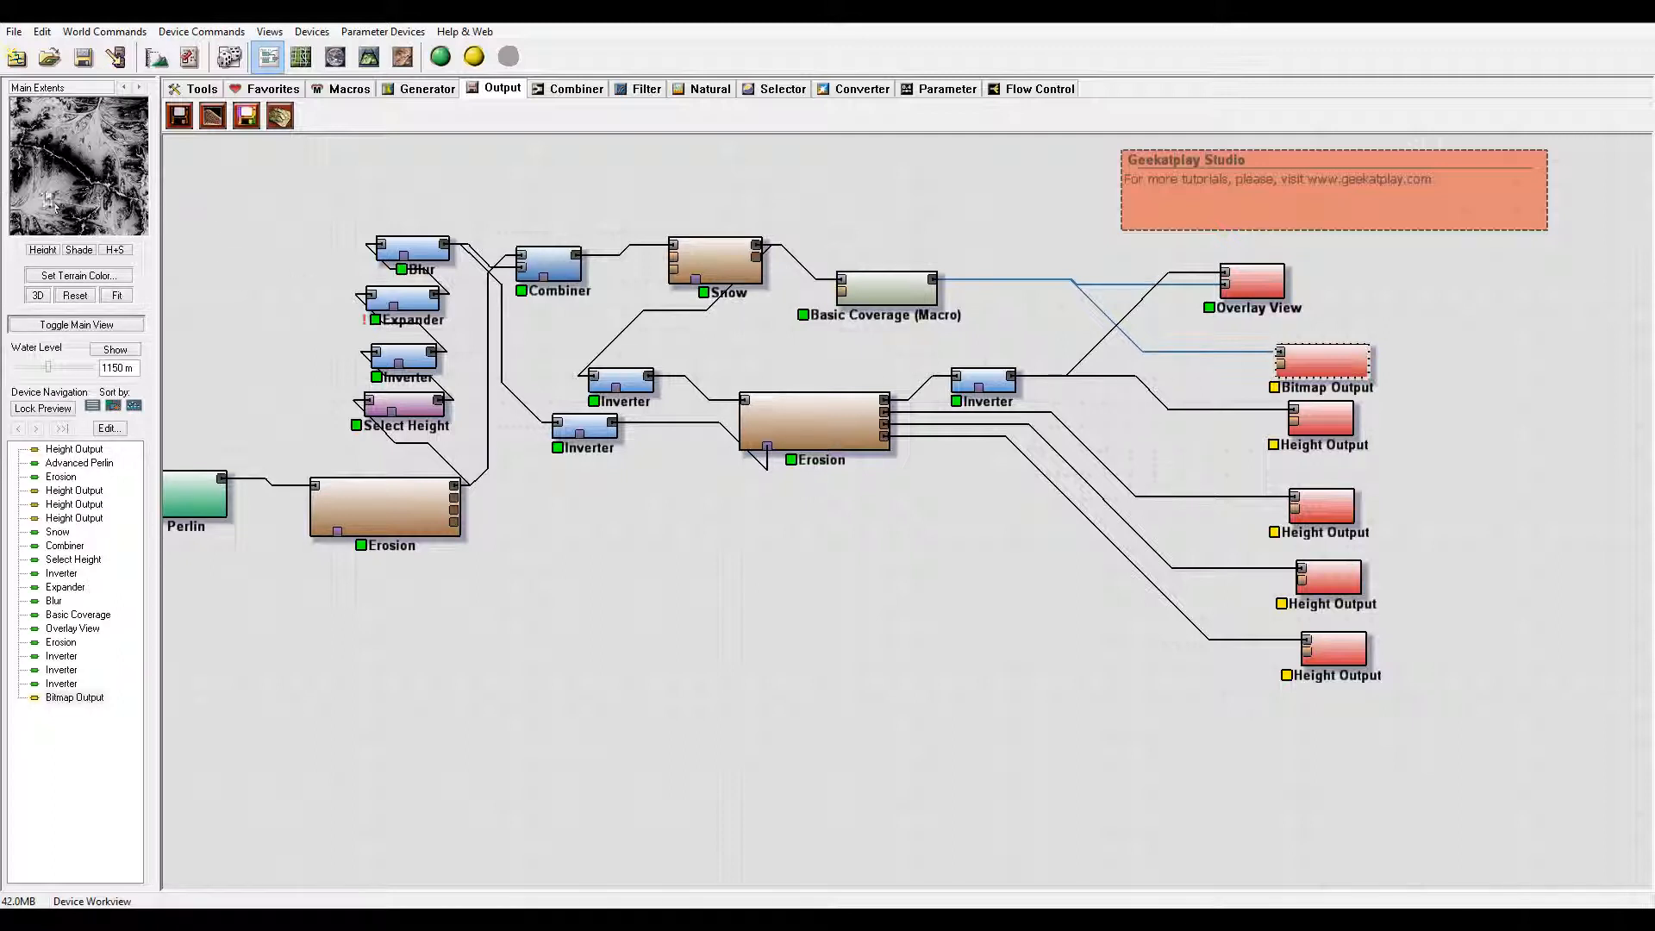
{"action": "left_click", "coordinate": [1322, 362]}
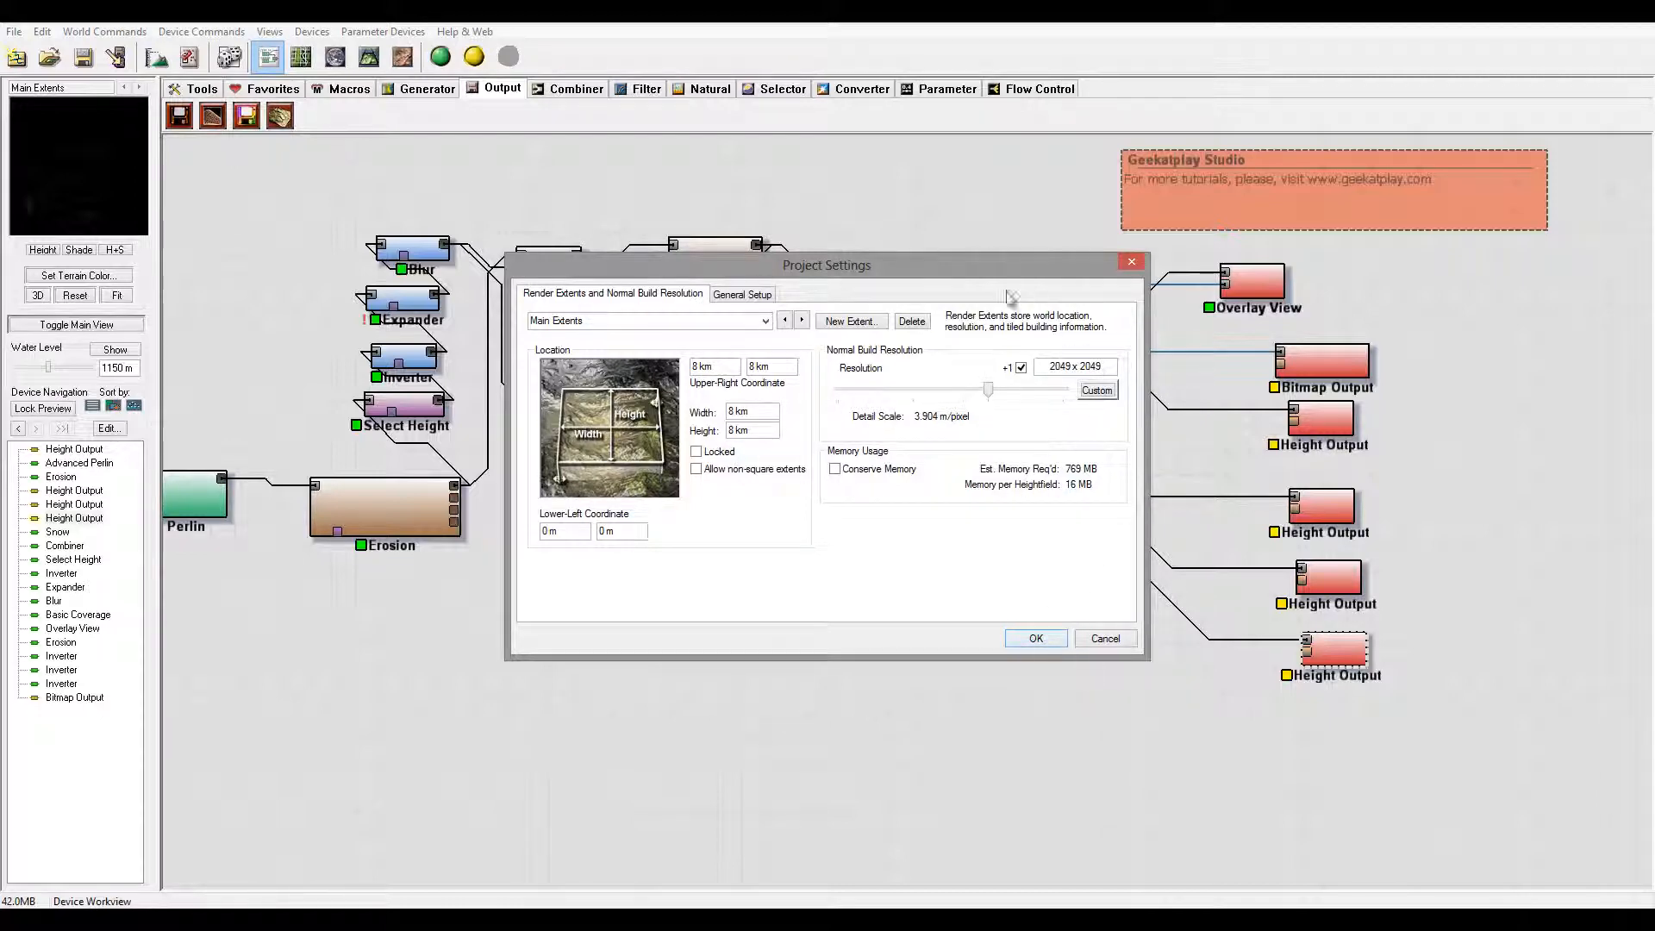
Step: Accept the 2049 x 2049 project settings and launch a normal build of the graph
{"action": "left_click", "coordinate": [1036, 638]}
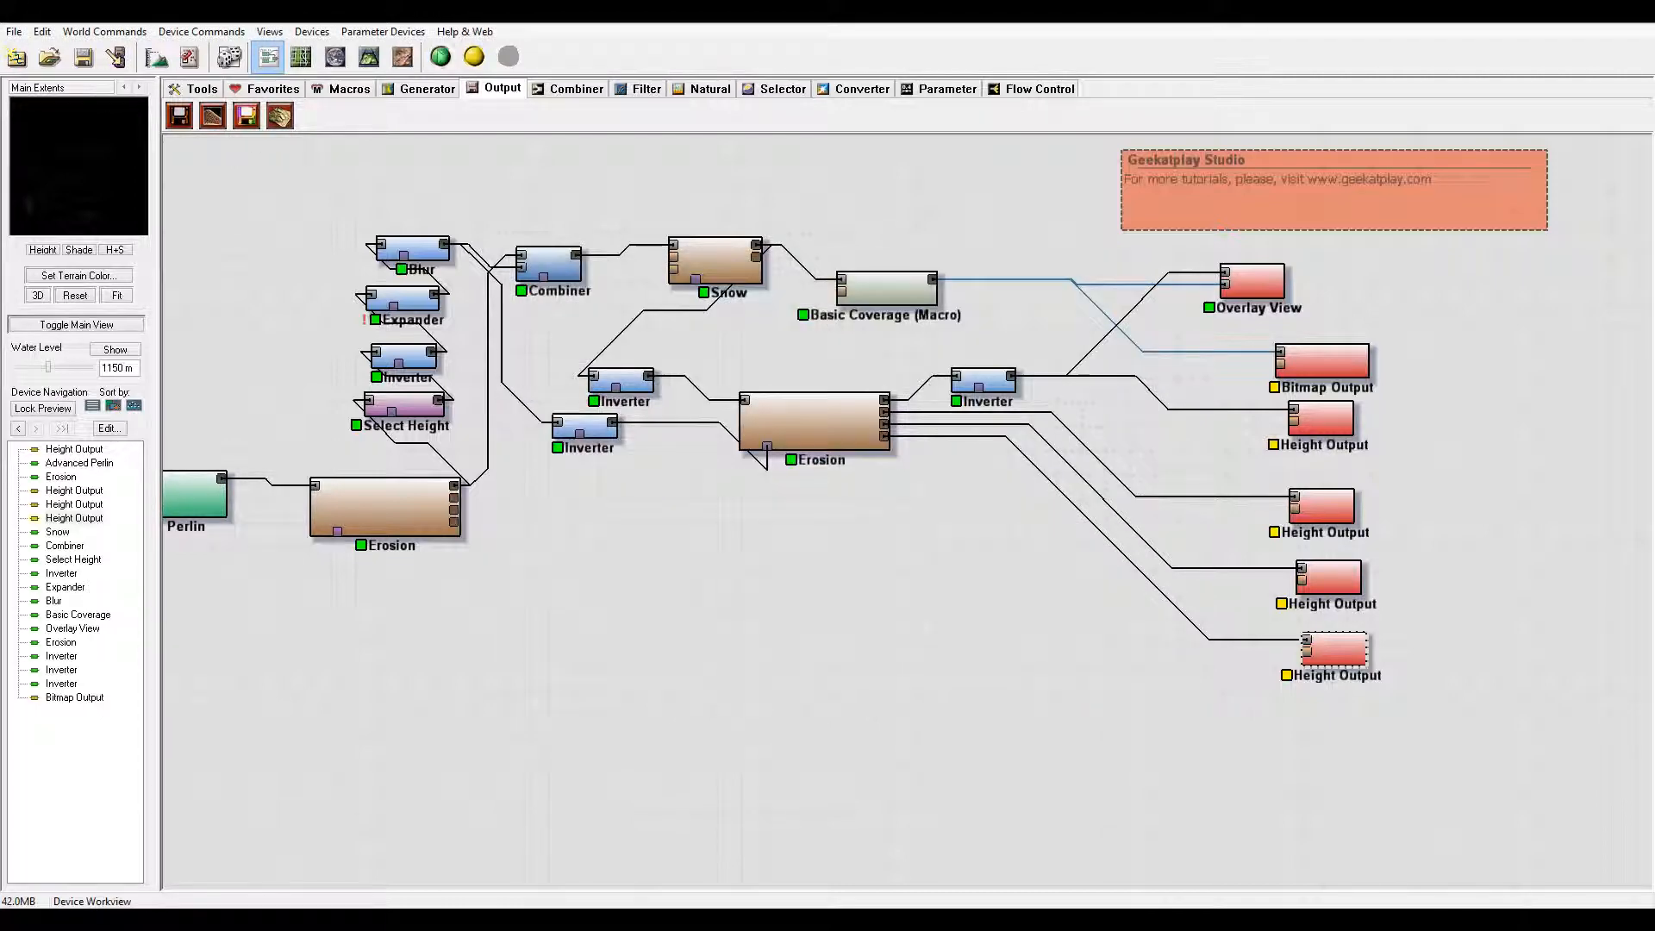
{"action": "left_click", "coordinate": [440, 56]}
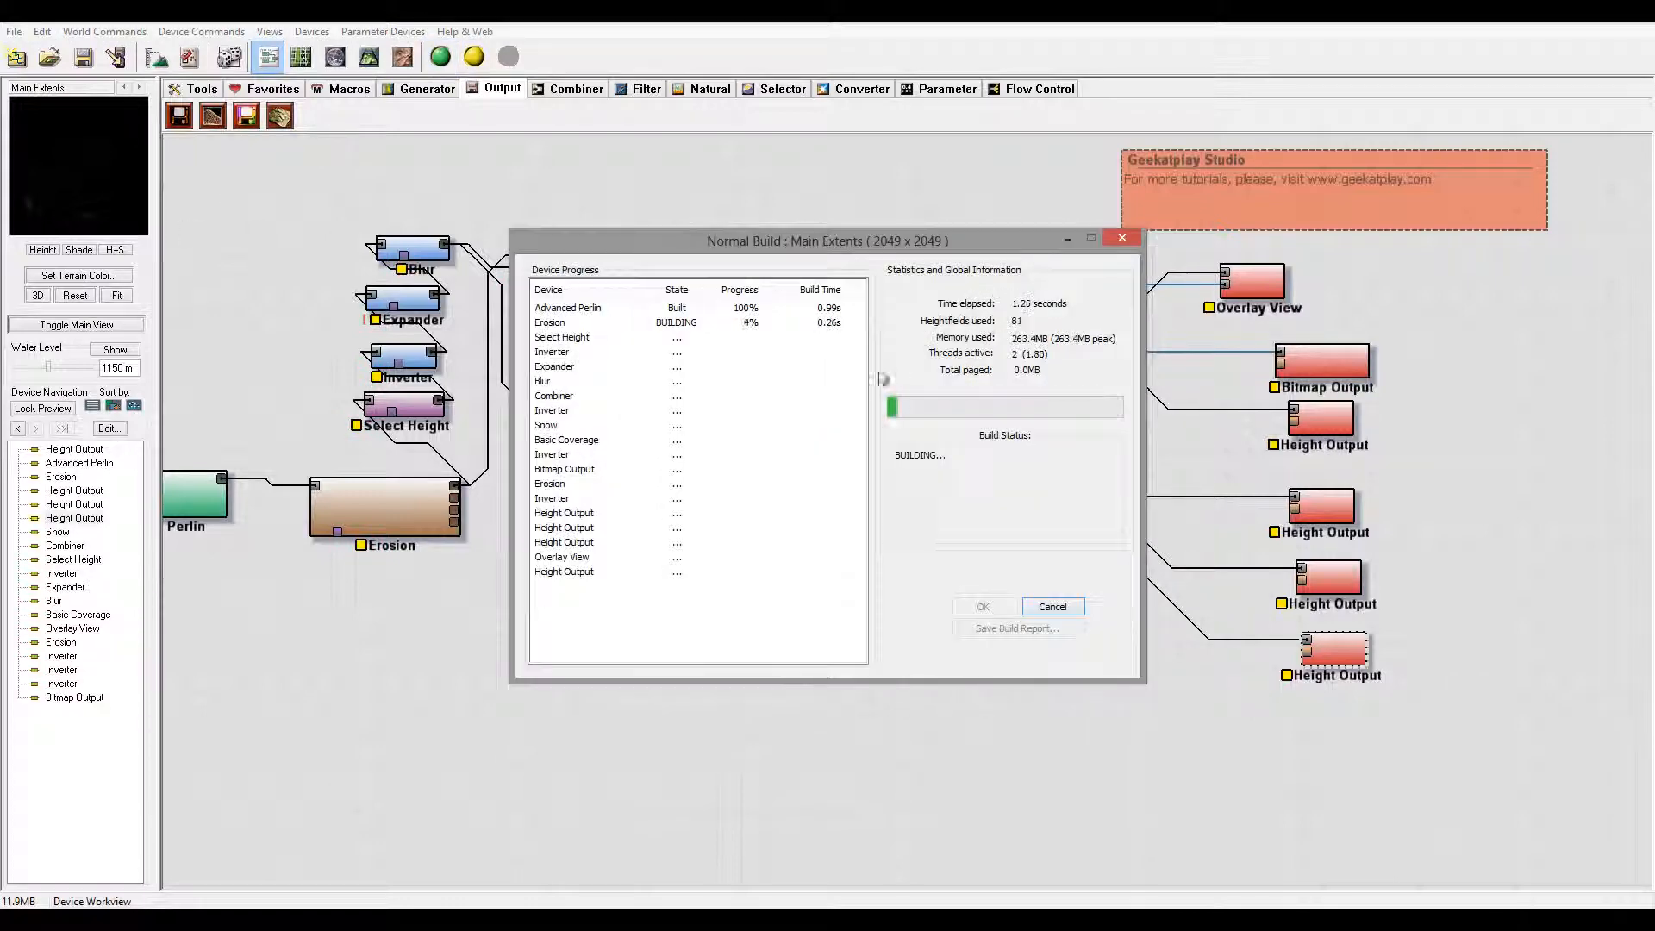
{"action": "mouse_move", "coordinate": [1251, 483]}
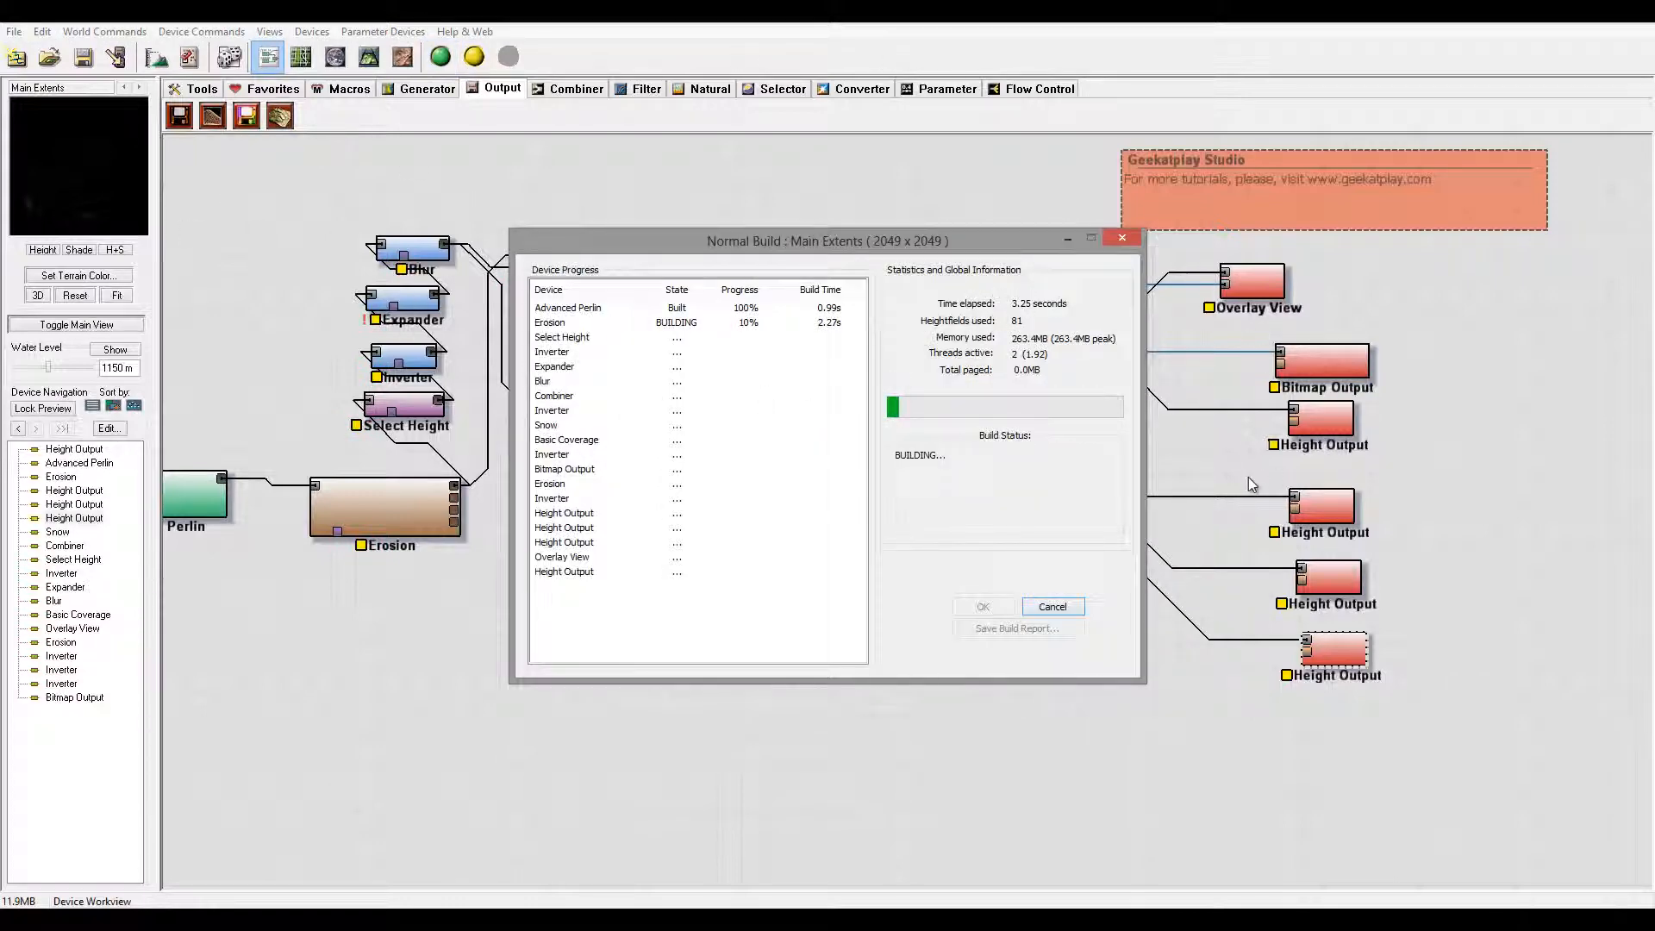